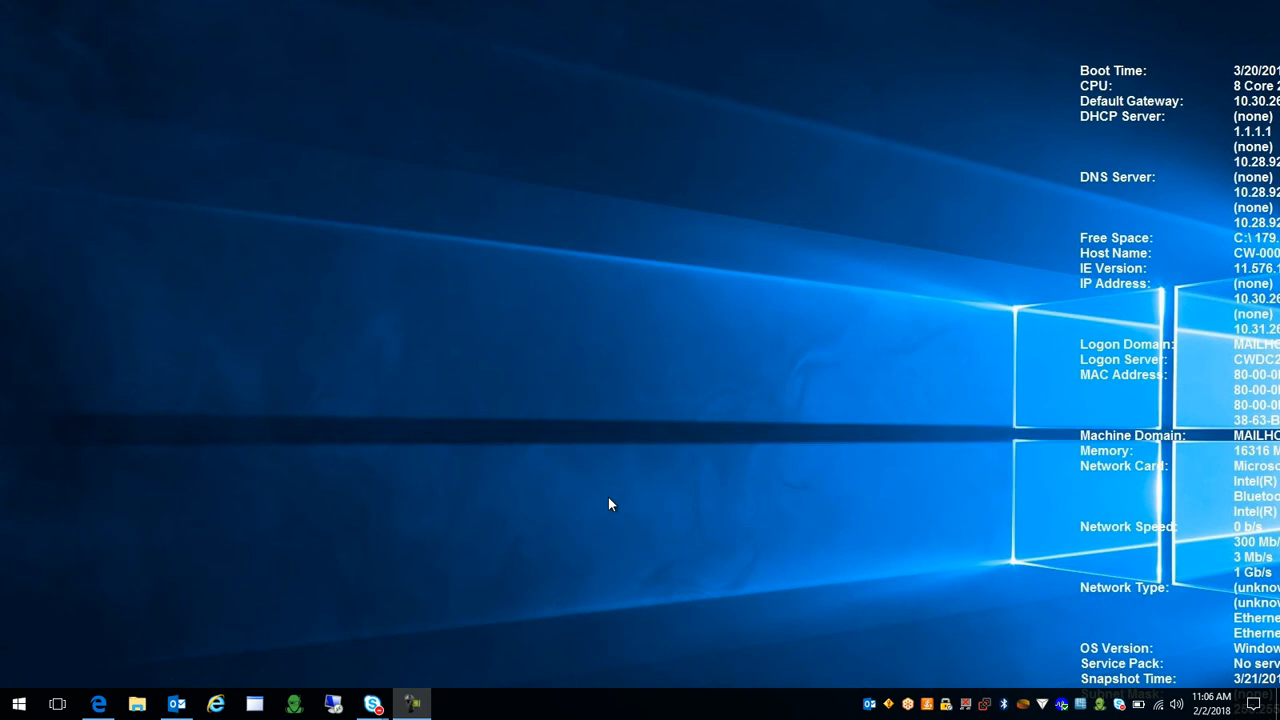
pyautogui.moveTo(640, 482)
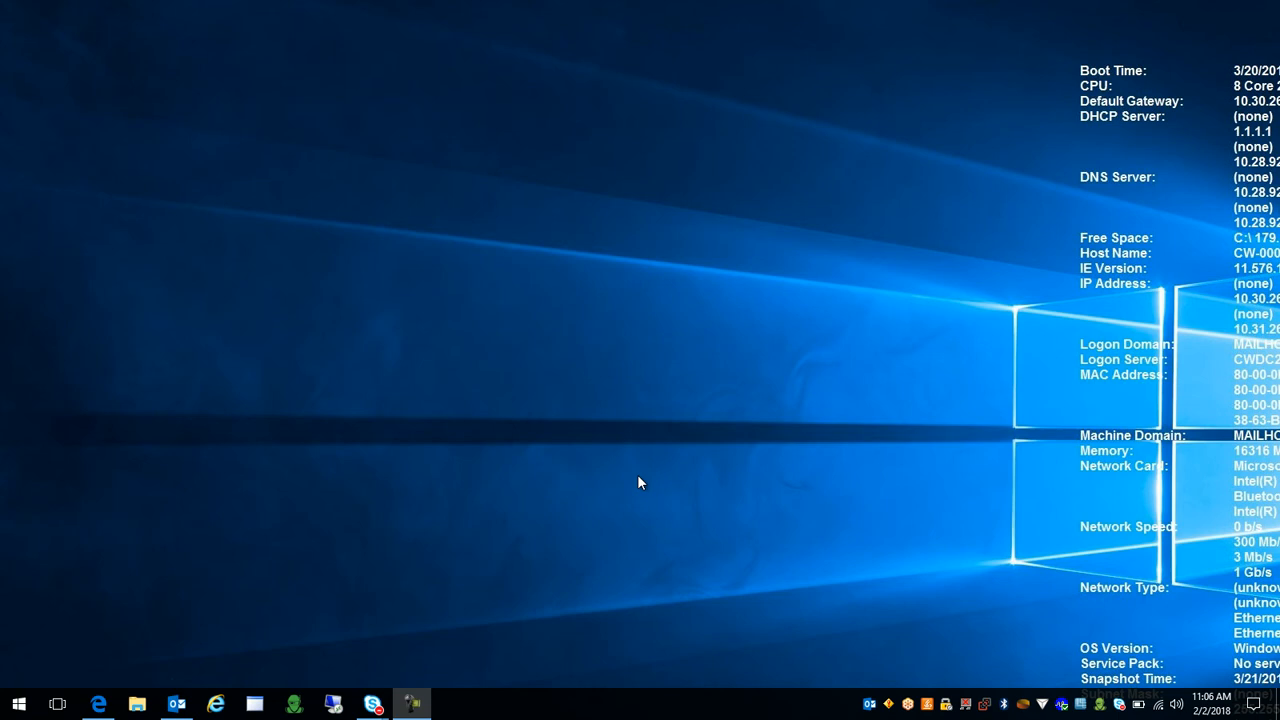
pyautogui.moveTo(118, 492)
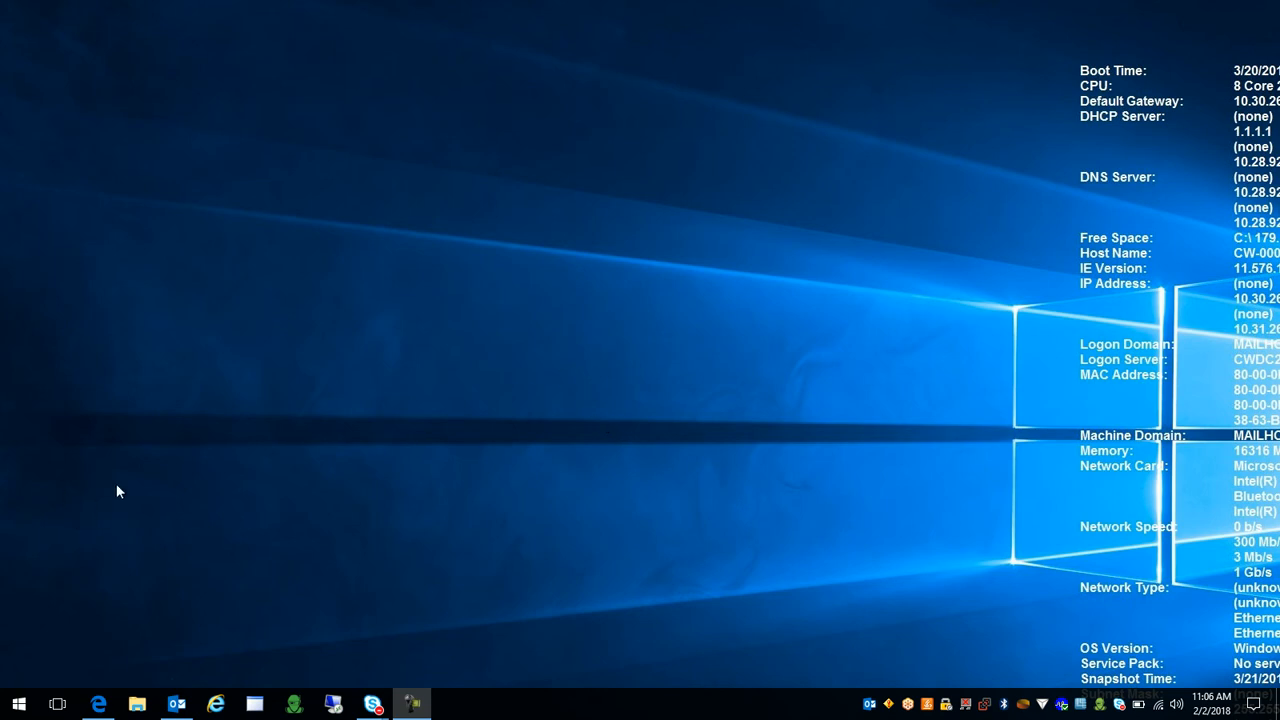
pyautogui.moveTo(142, 550)
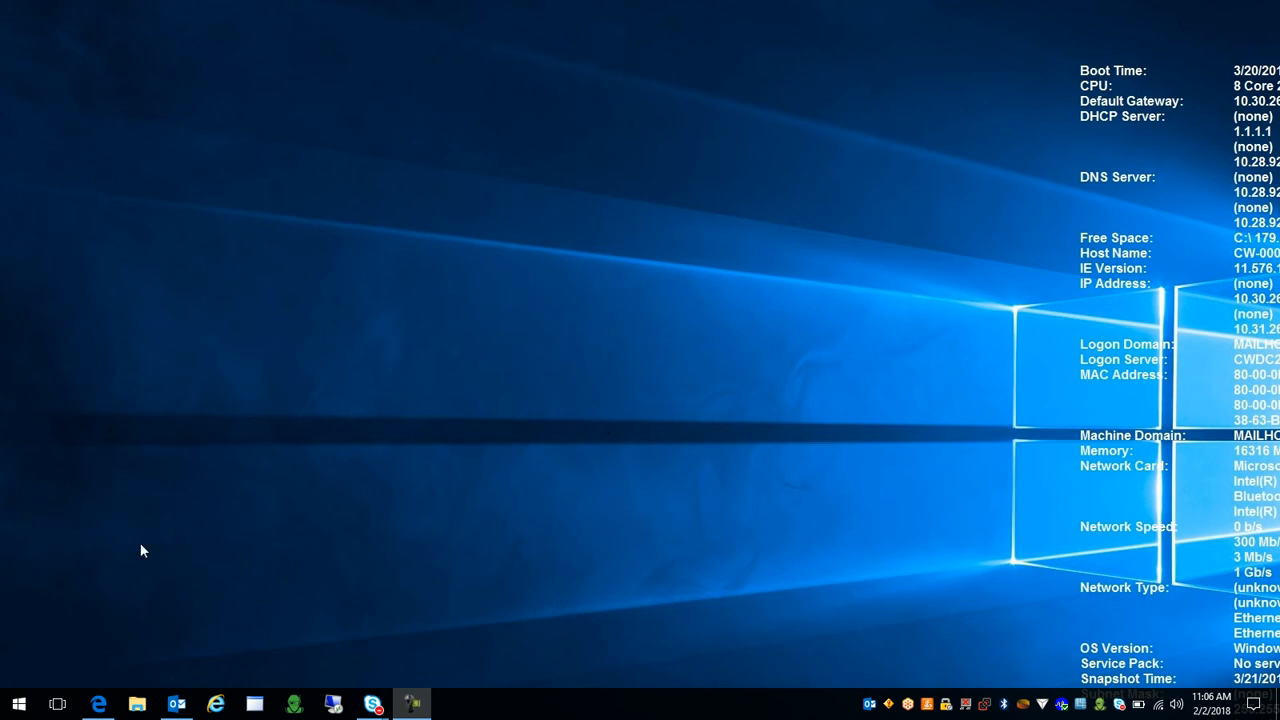
pyautogui.moveTo(212, 448)
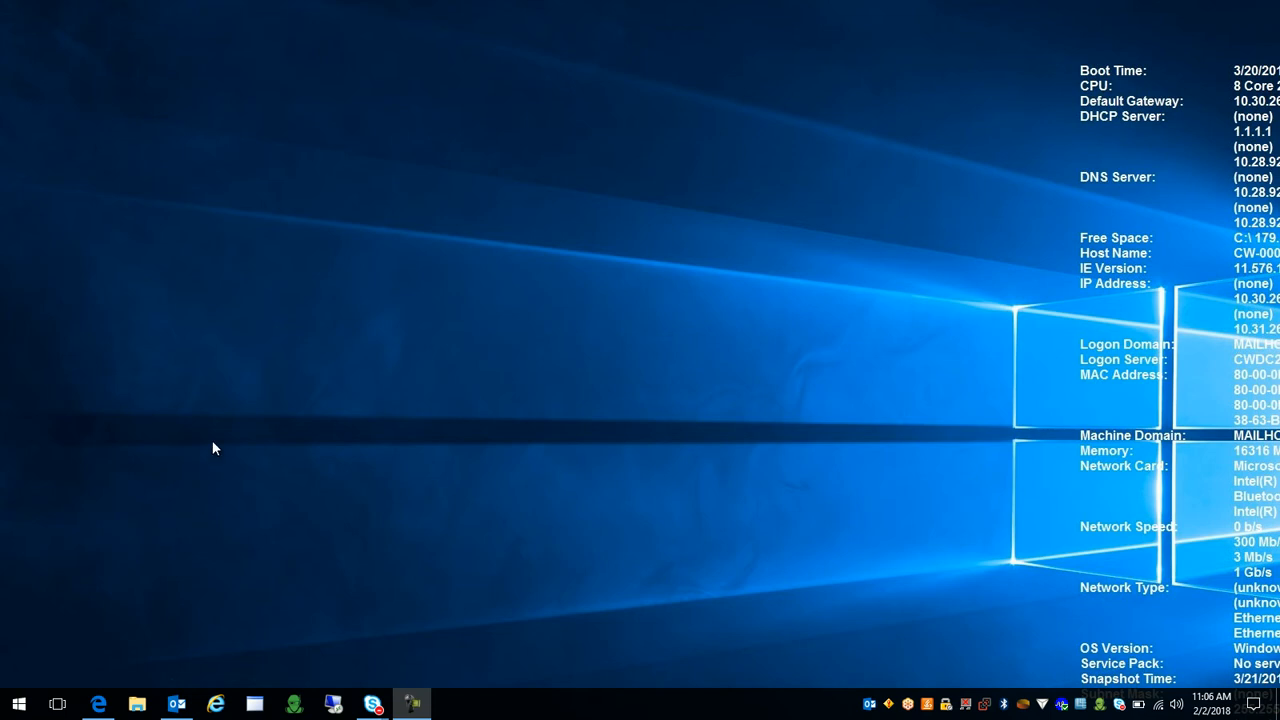
pyautogui.moveTo(140, 434)
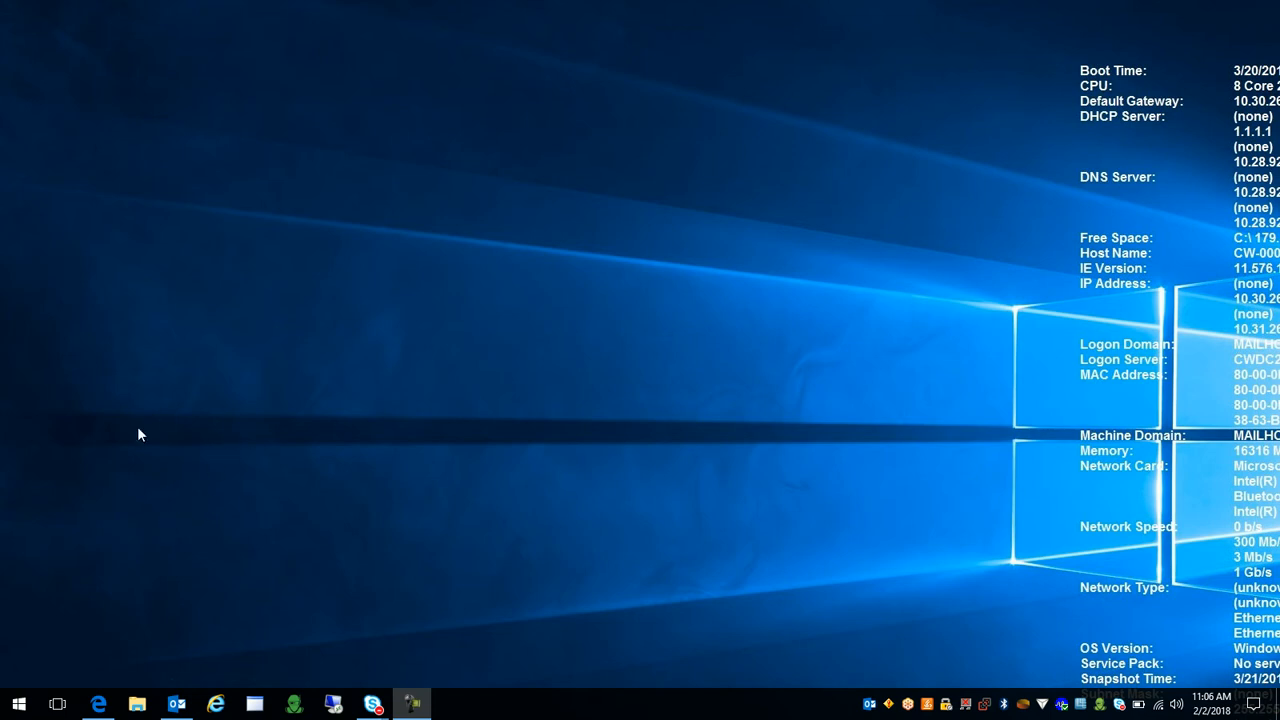
pyautogui.moveTo(152, 420)
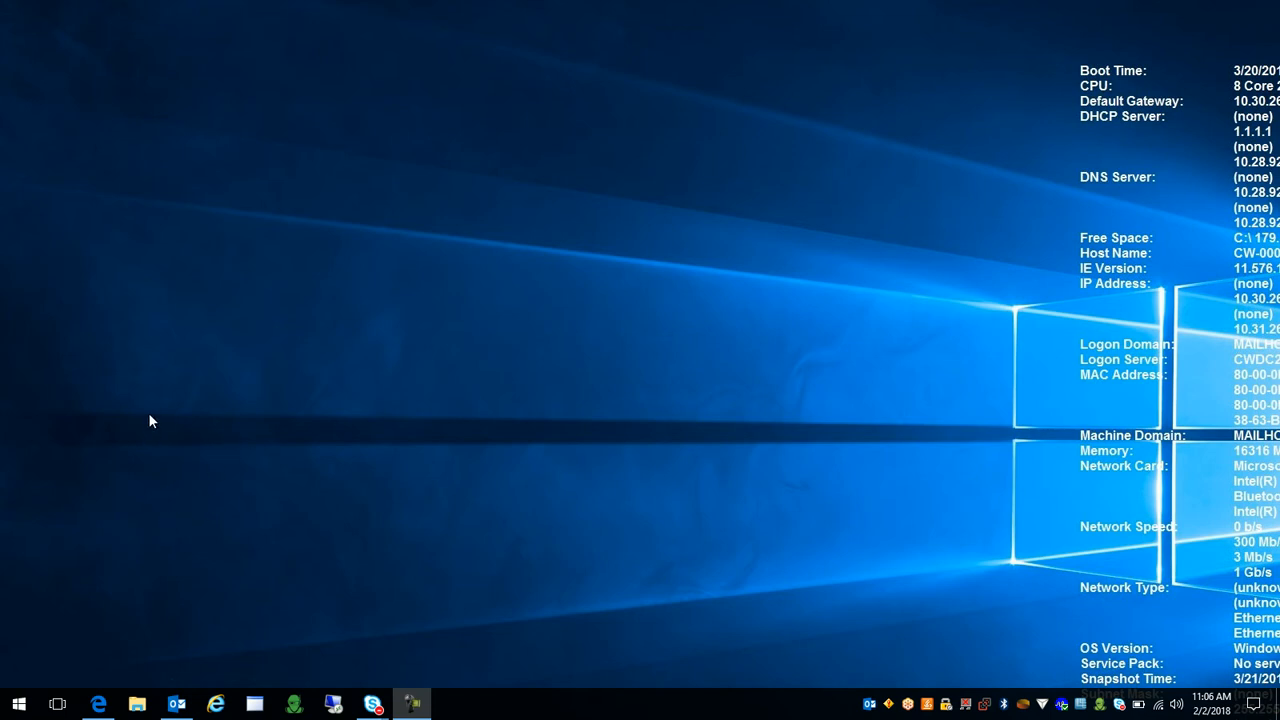
pyautogui.moveTo(228, 390)
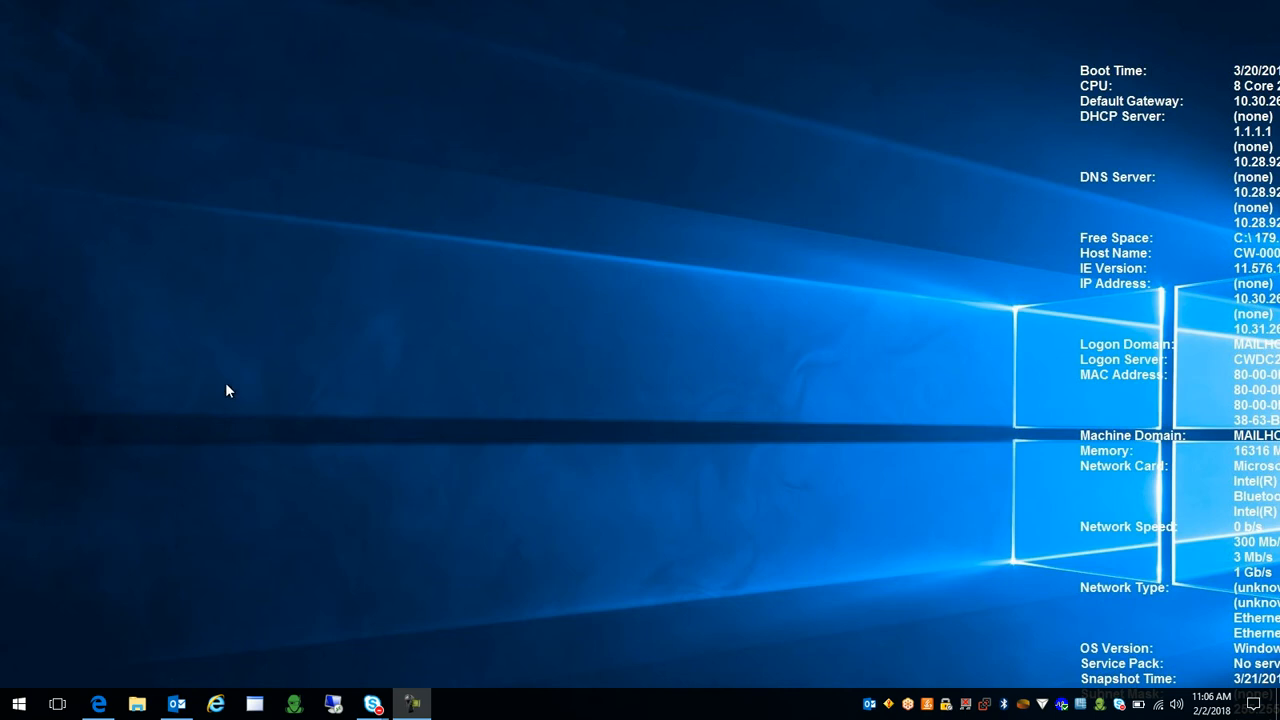
pyautogui.moveTo(98, 704)
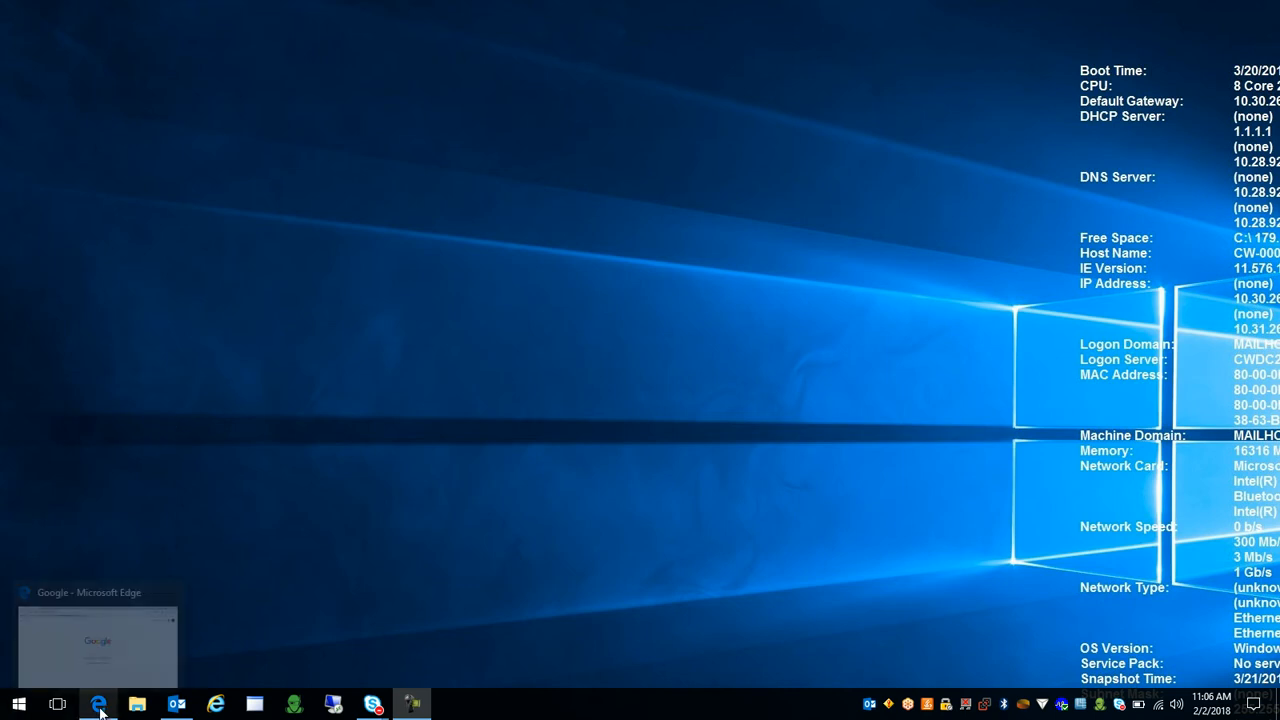
# Browse to connectwise.com, follow Resources > Start a Trial, and scroll to the trial options.
pyautogui.click(98, 704)
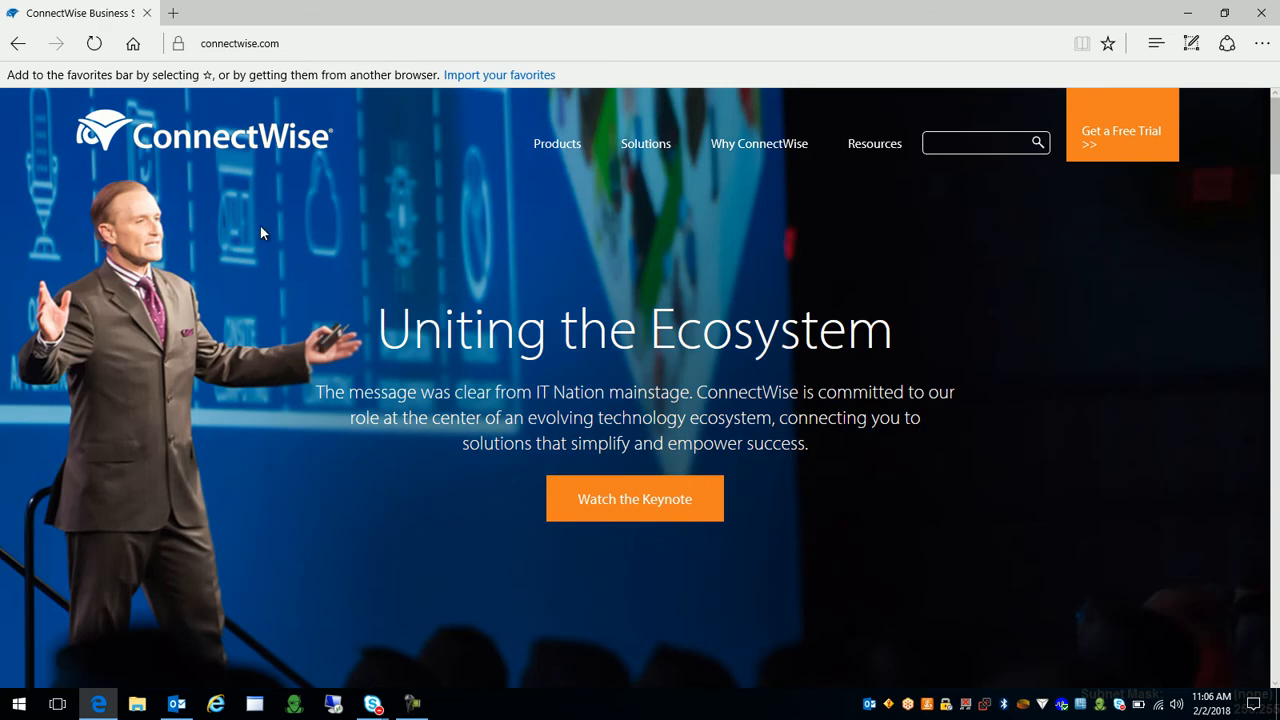
pyautogui.moveTo(864, 226)
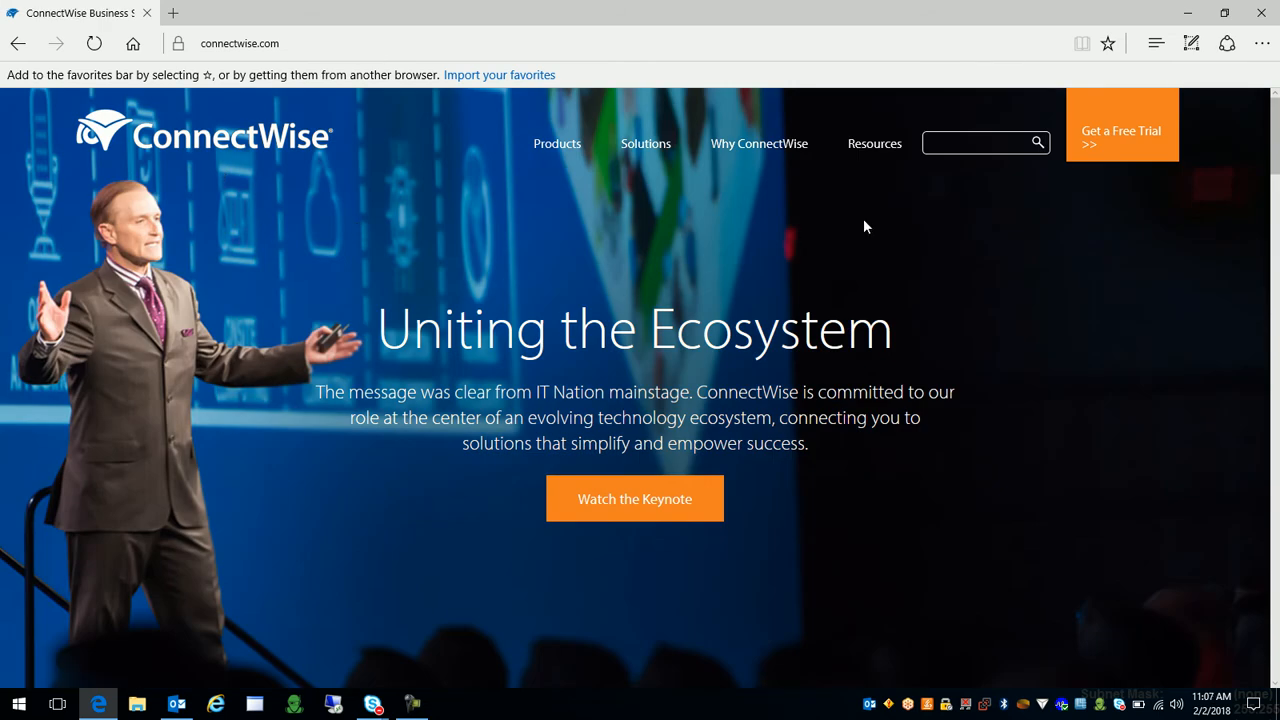
pyautogui.moveTo(874, 150)
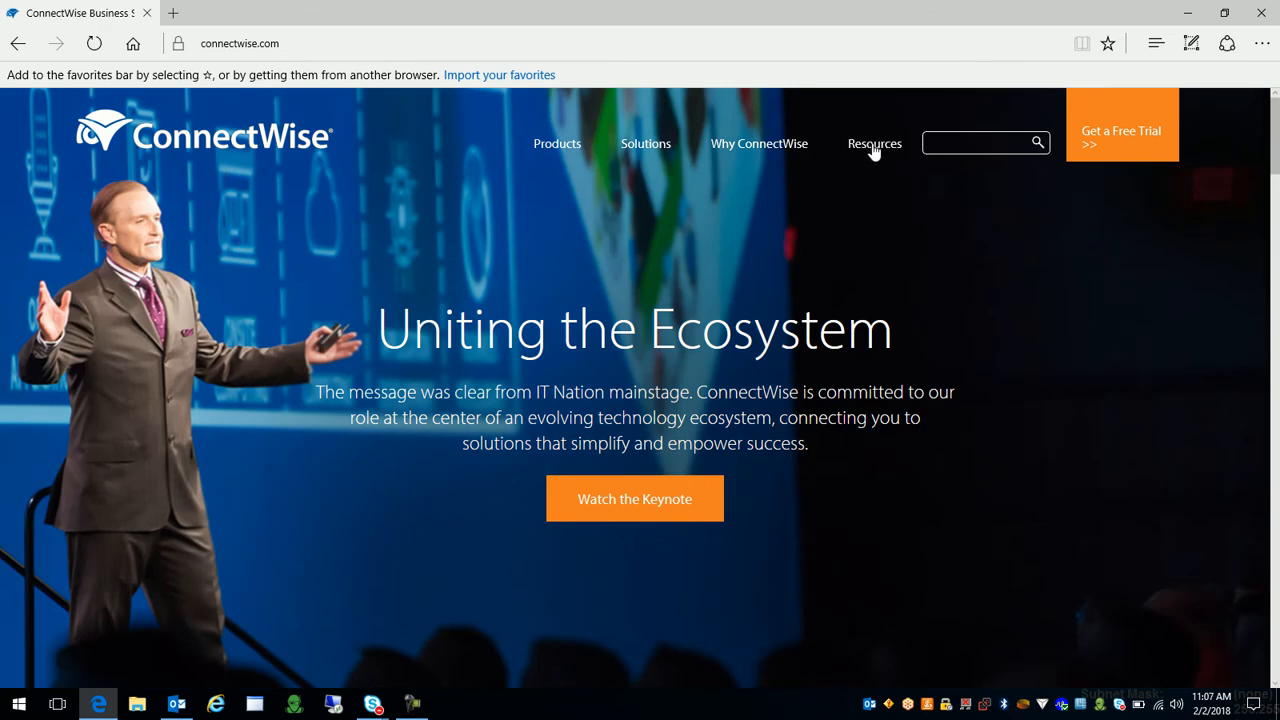
pyautogui.click(874, 144)
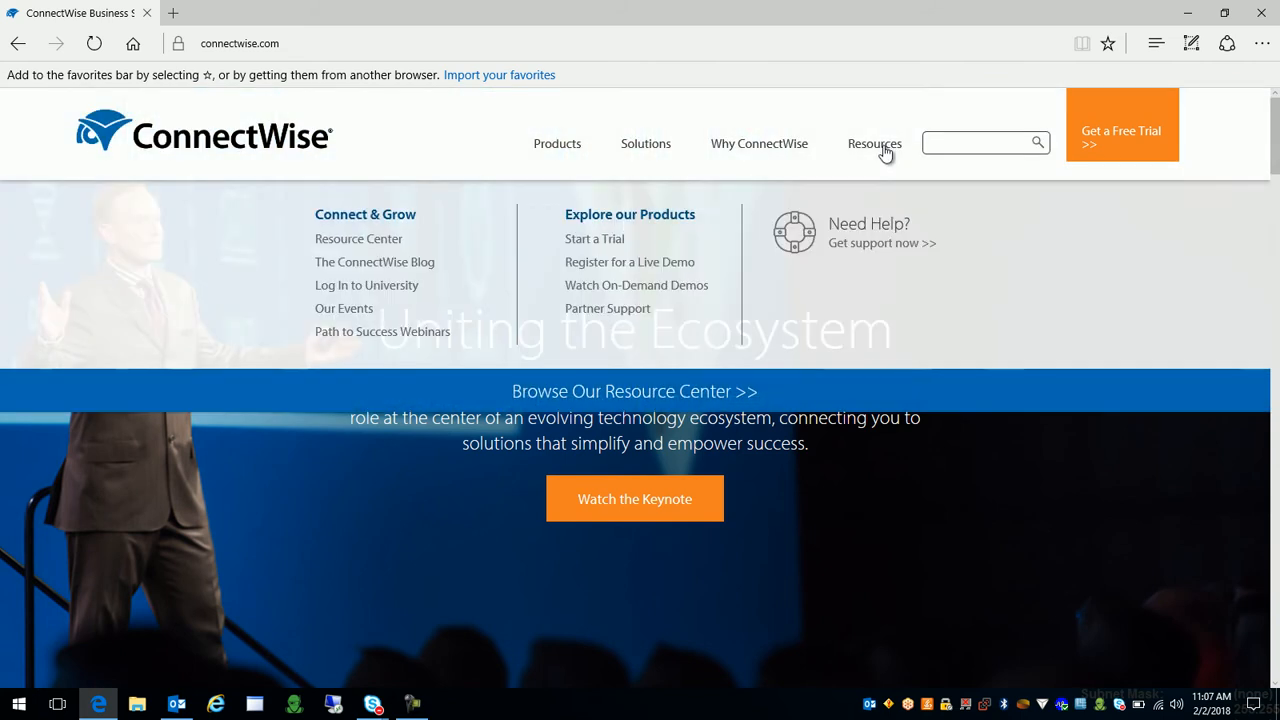
pyautogui.moveTo(558, 228)
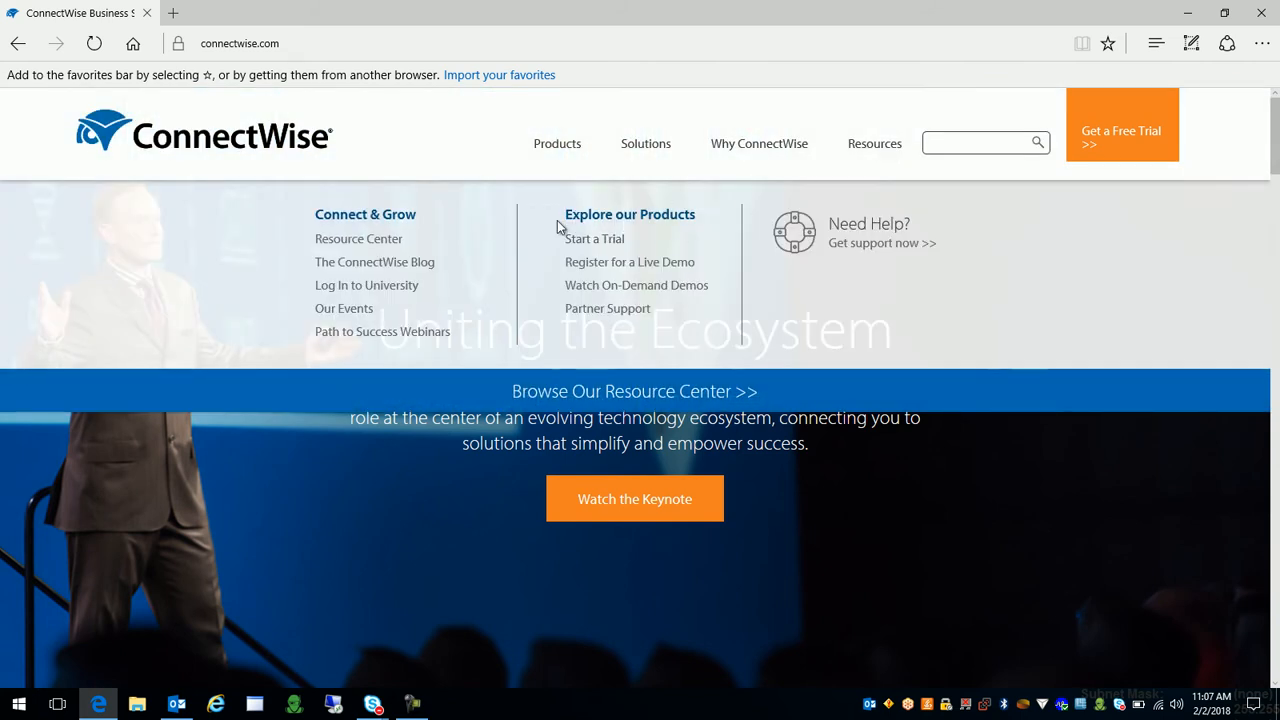
pyautogui.moveTo(594, 238)
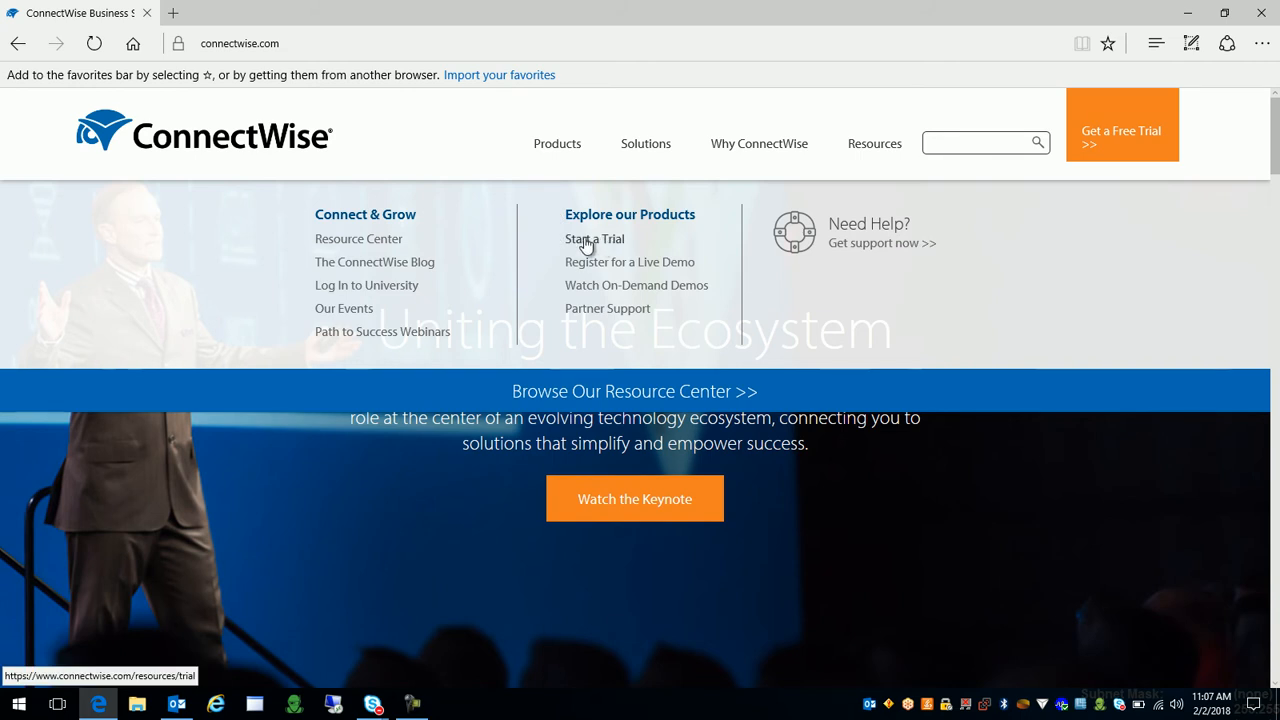
pyautogui.click(594, 240)
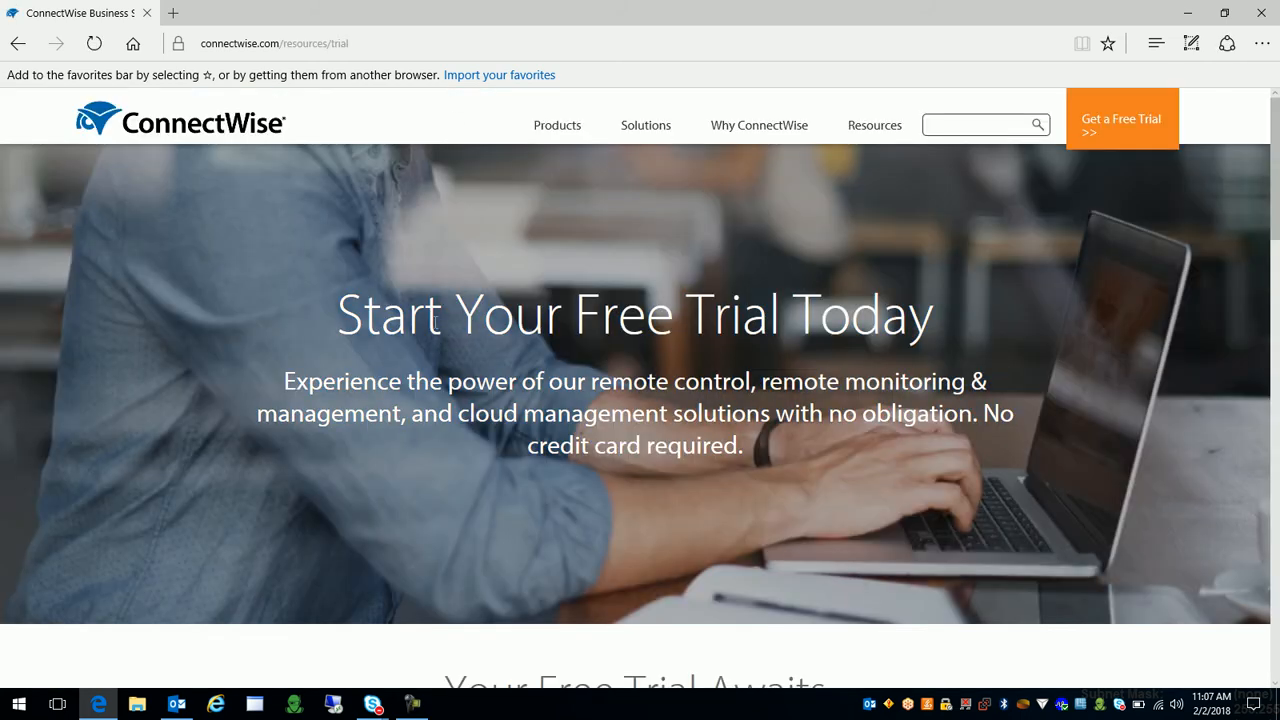
pyautogui.scroll(-3)
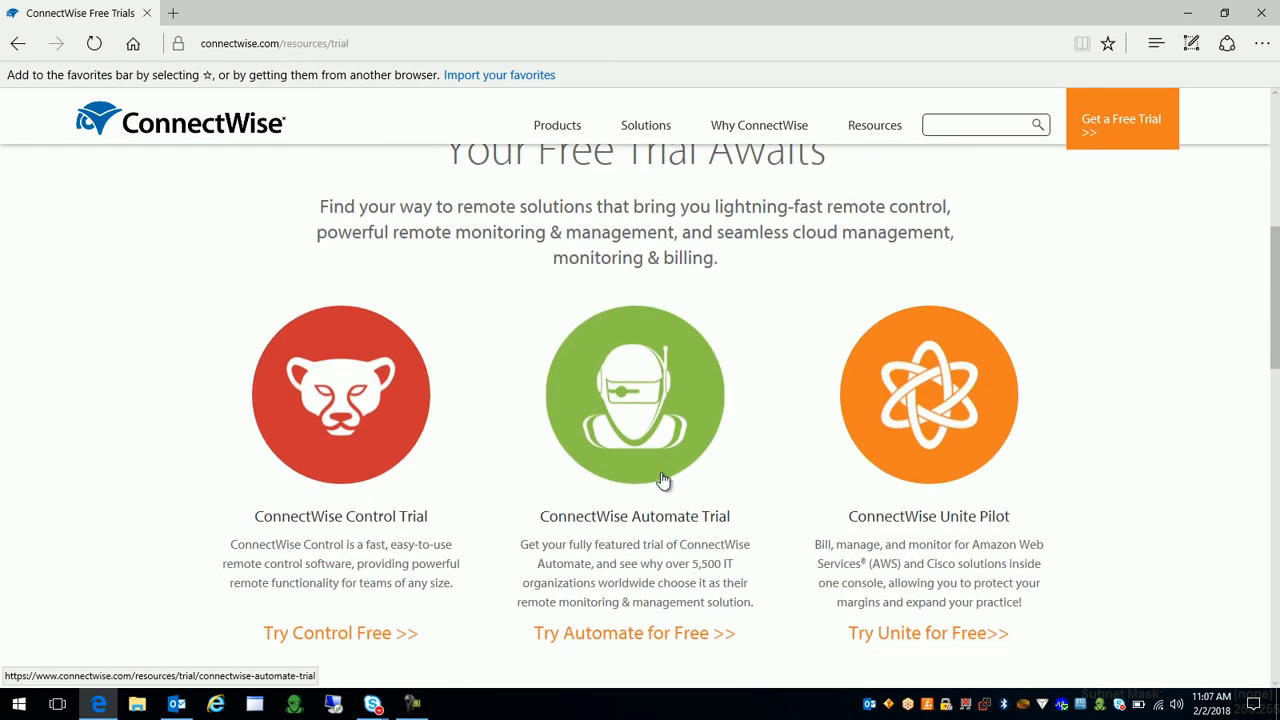
pyautogui.moveTo(640, 470)
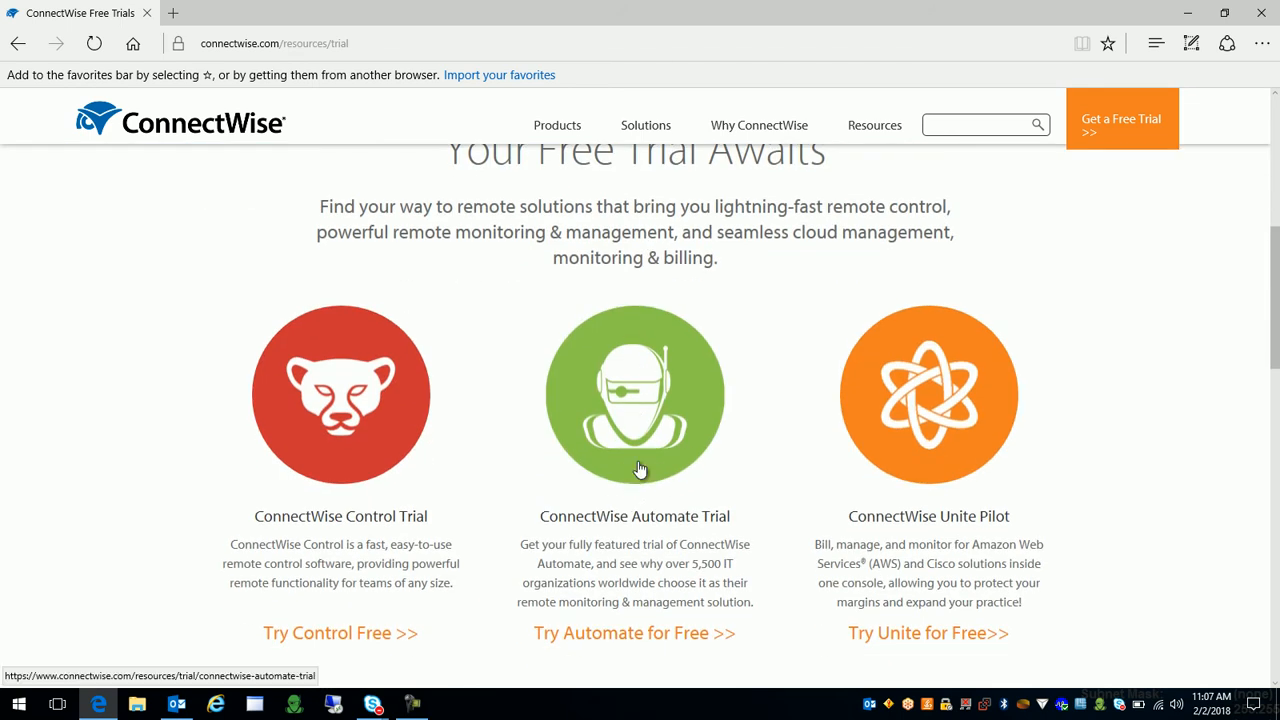
pyautogui.moveTo(630, 336)
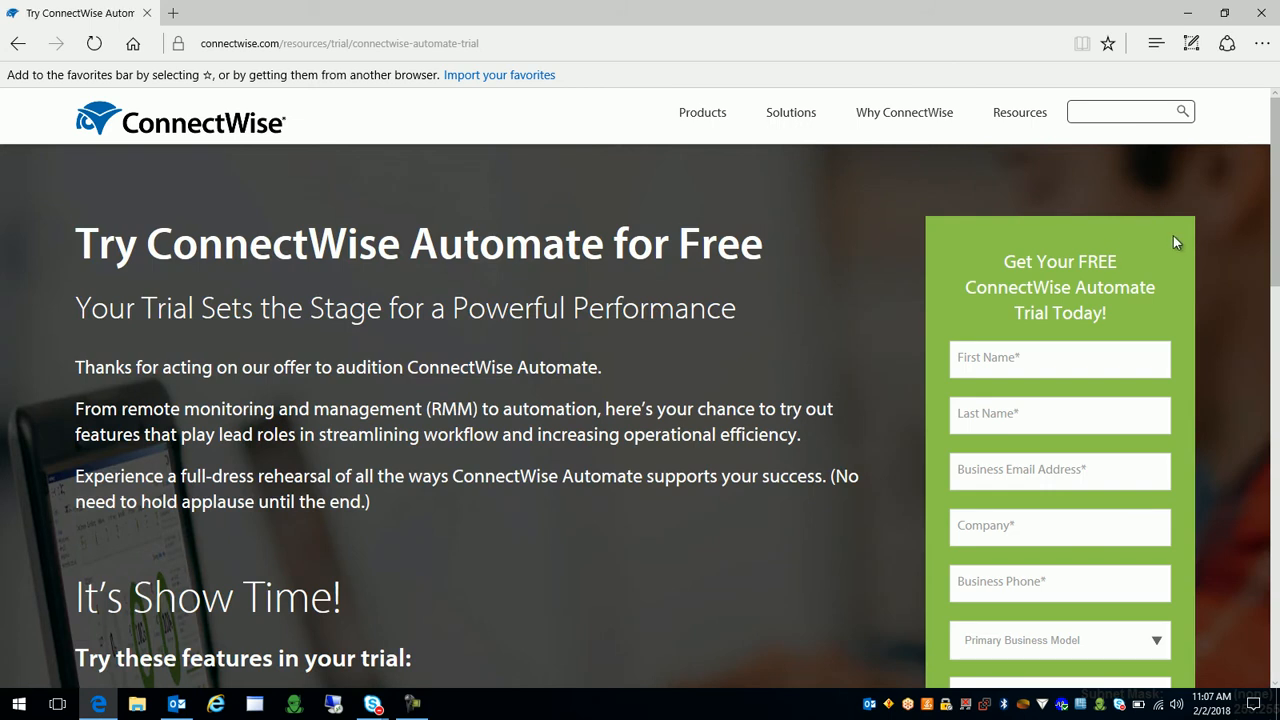
pyautogui.moveTo(996, 428)
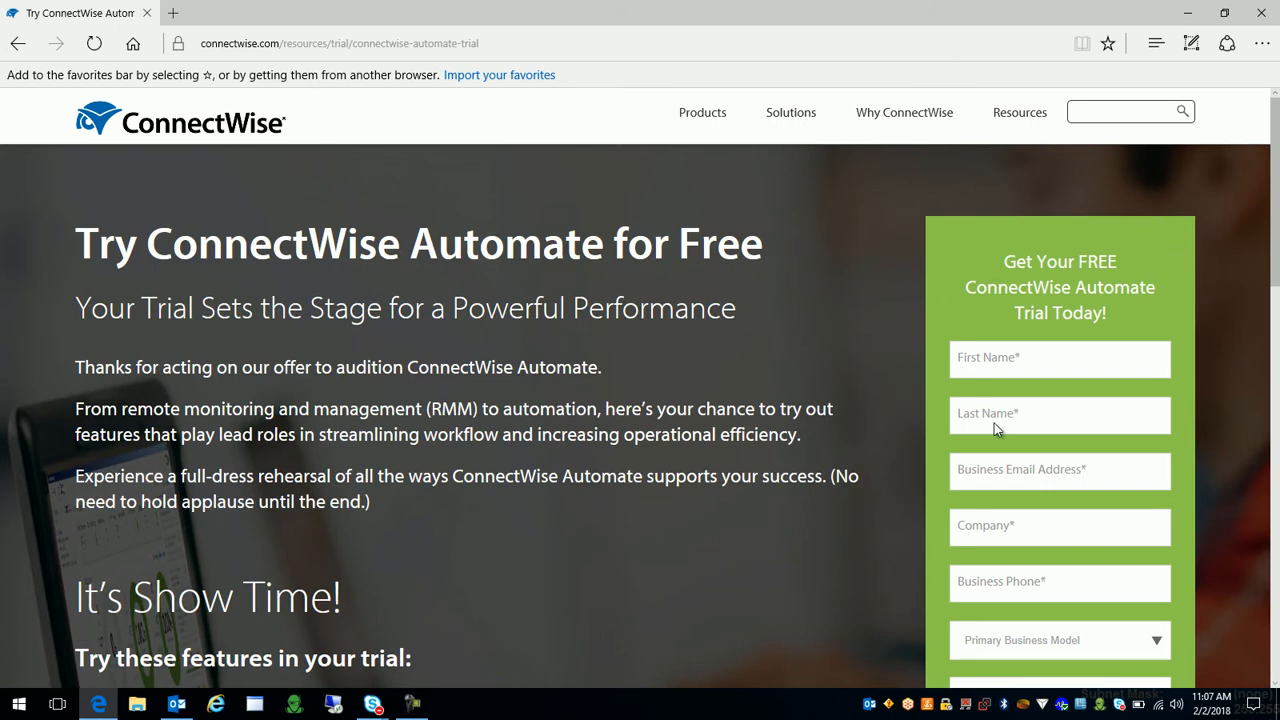
# Review the Automate trial sign-up form and submit it with Get My Trial.
pyautogui.scroll(-3)
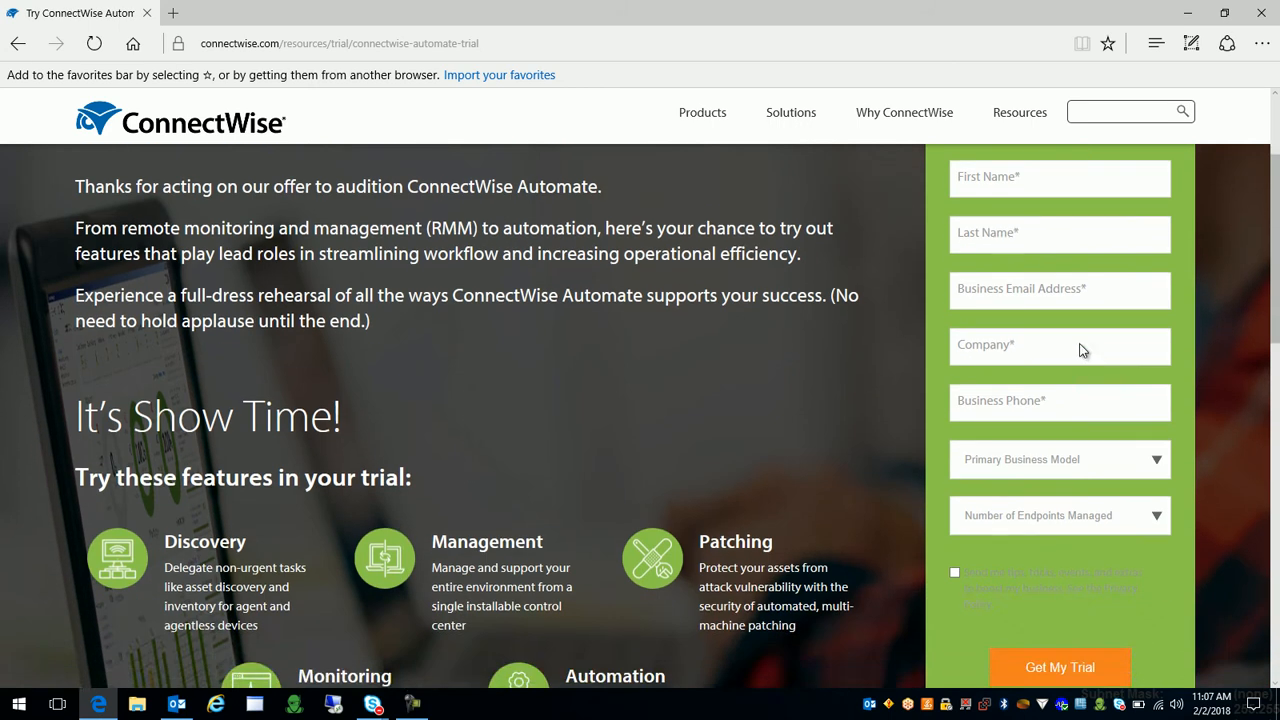
pyautogui.scroll(3)
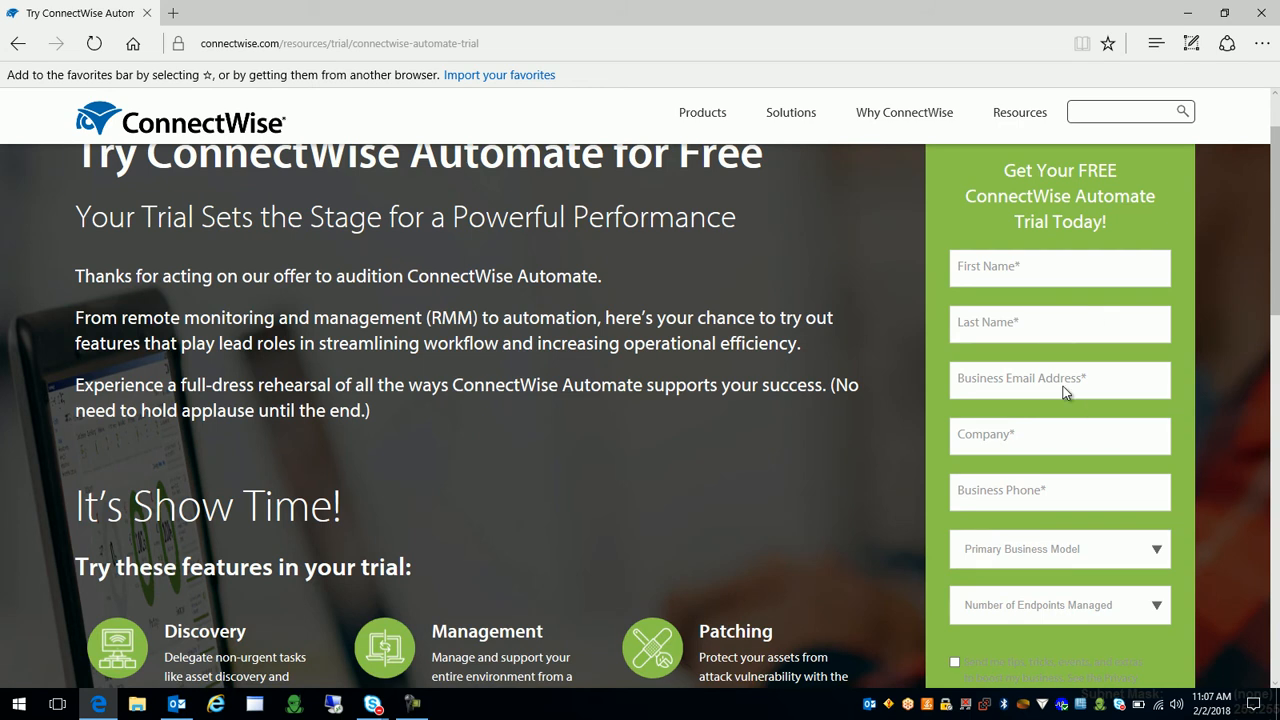
pyautogui.scroll(-3)
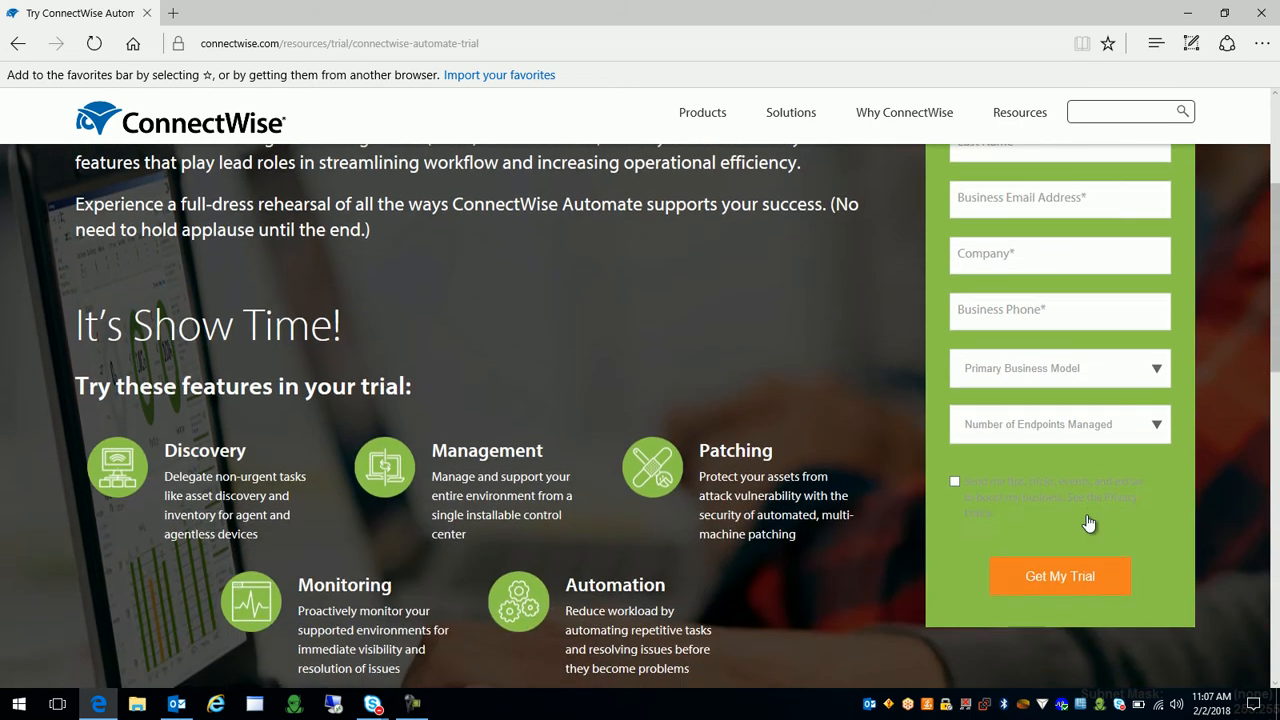
pyautogui.moveTo(1090, 584)
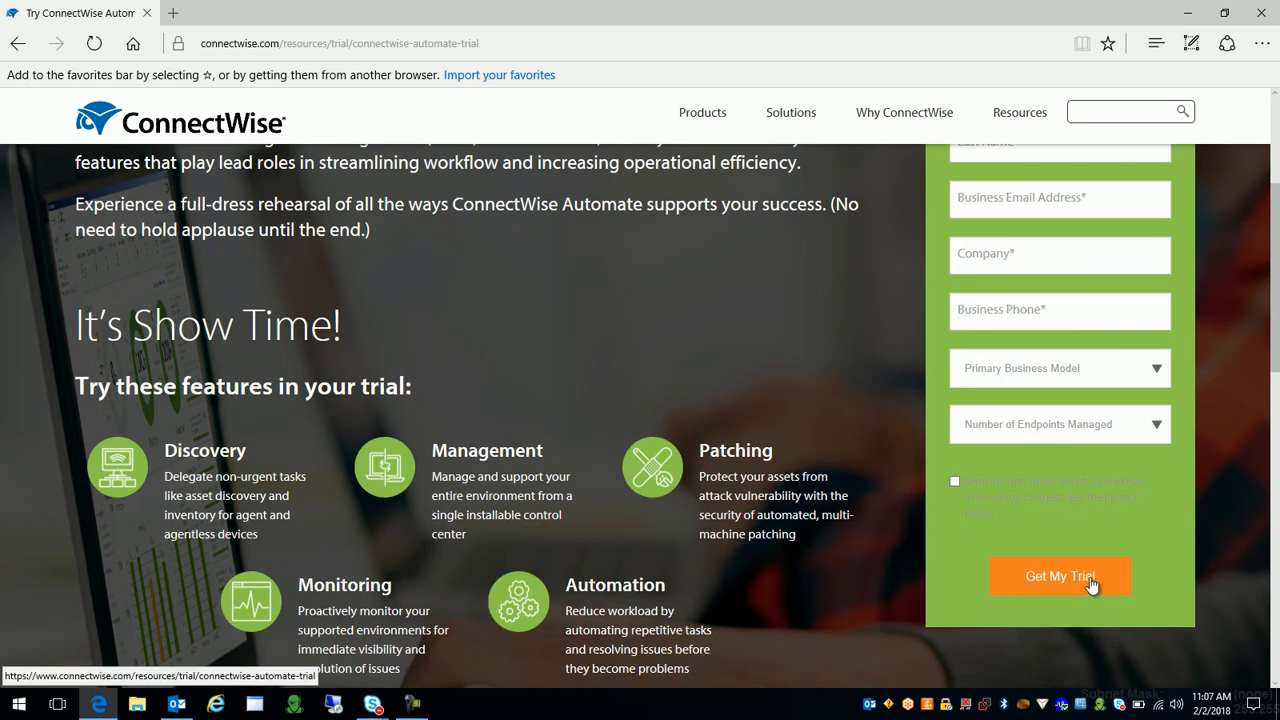
pyautogui.click(1060, 576)
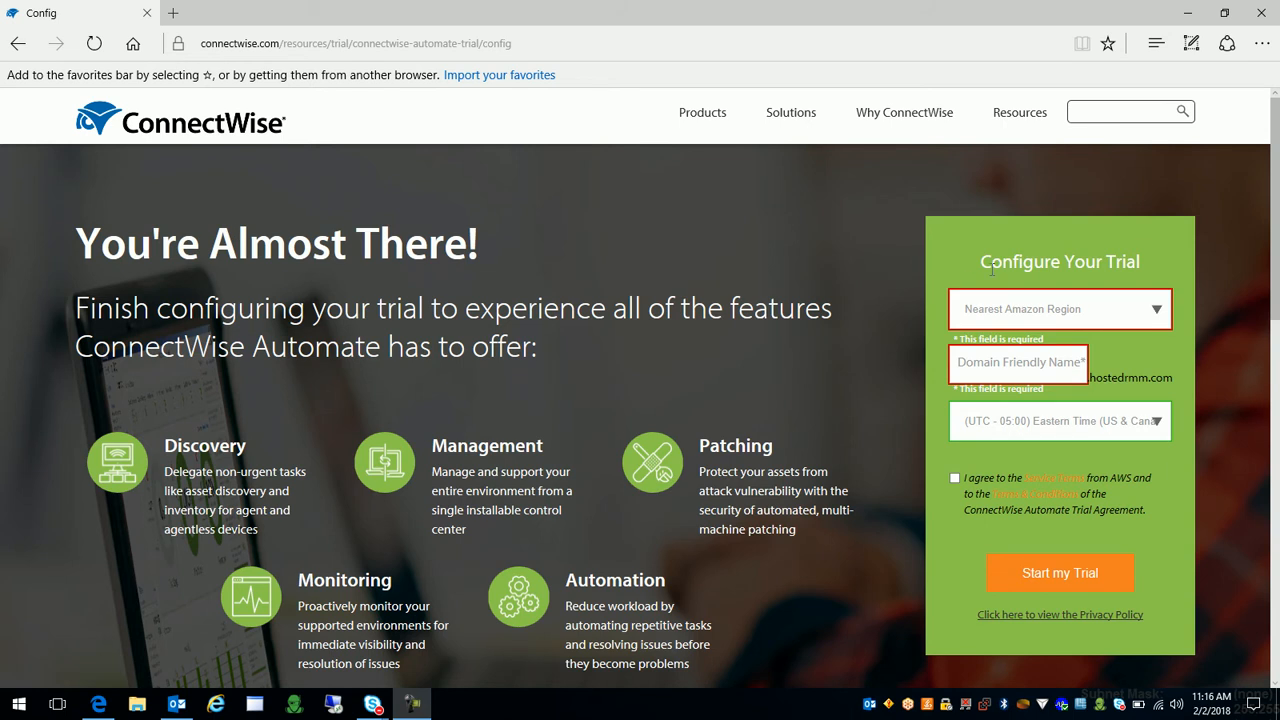
pyautogui.moveTo(1088, 294)
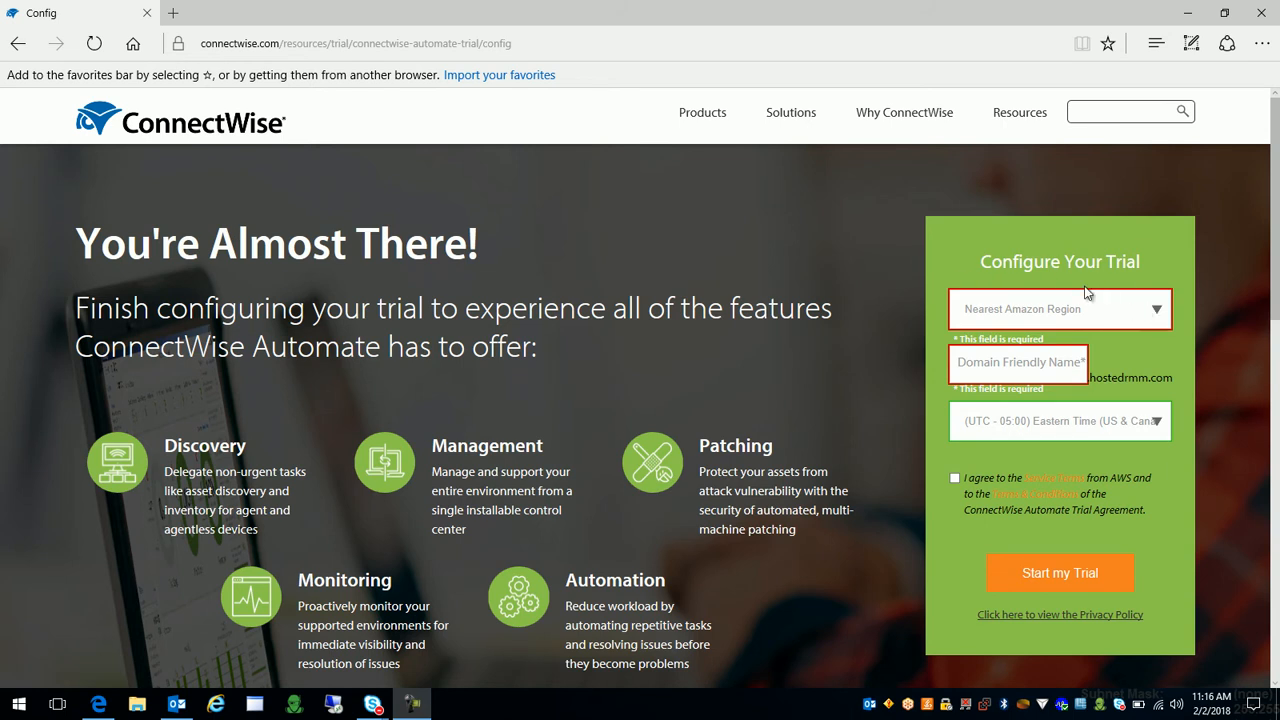
pyautogui.moveTo(1000, 316)
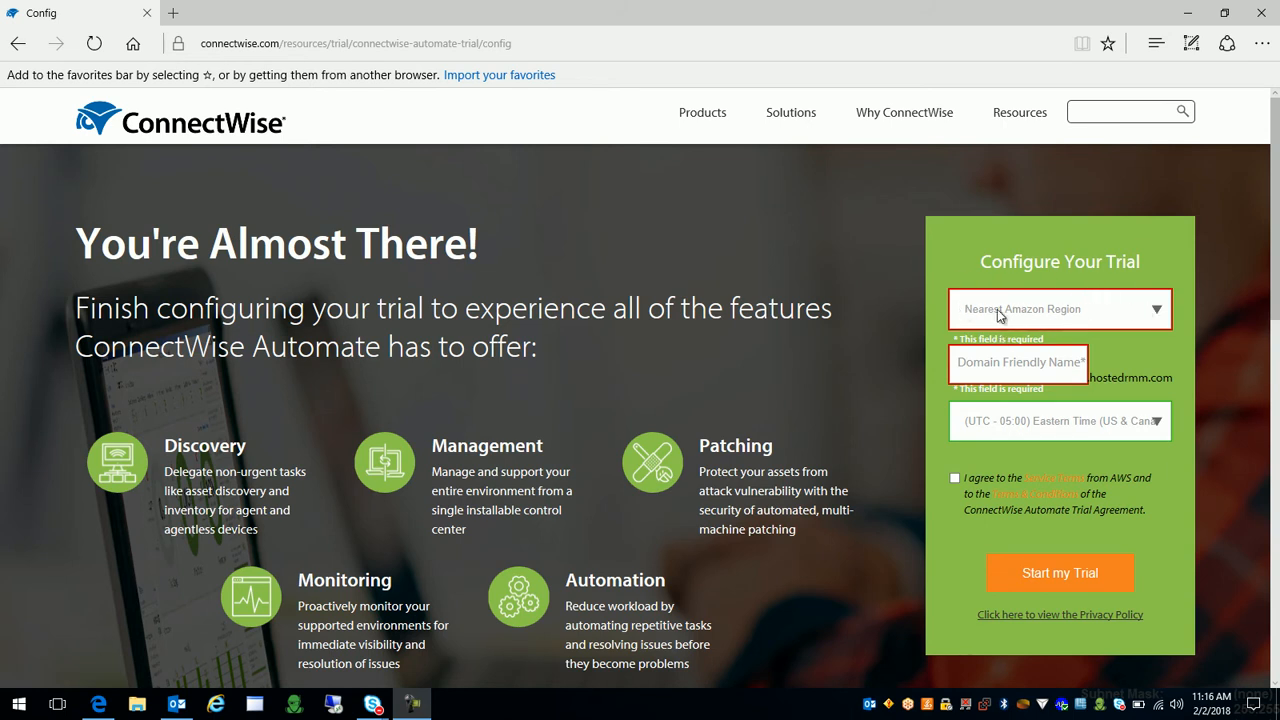
# Keep the US East region and enter 'frank' as the domain friendly name.
pyautogui.click(1060, 308)
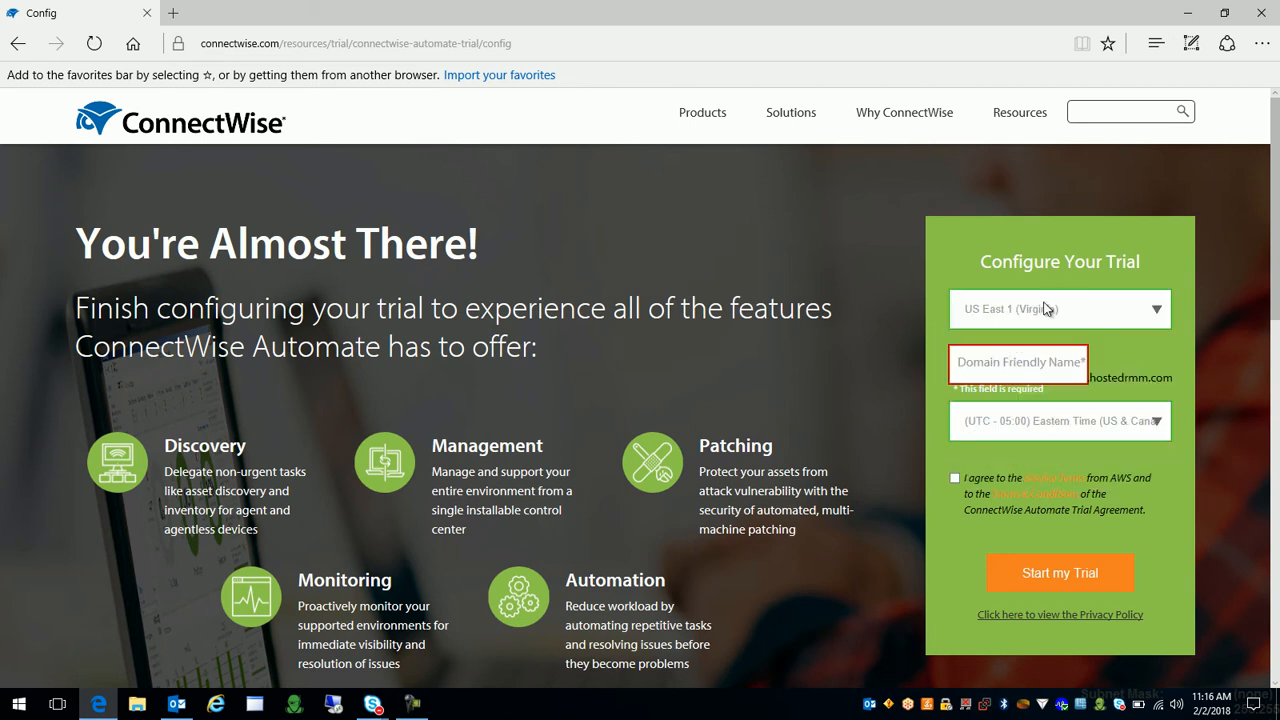
pyautogui.click(1016, 364)
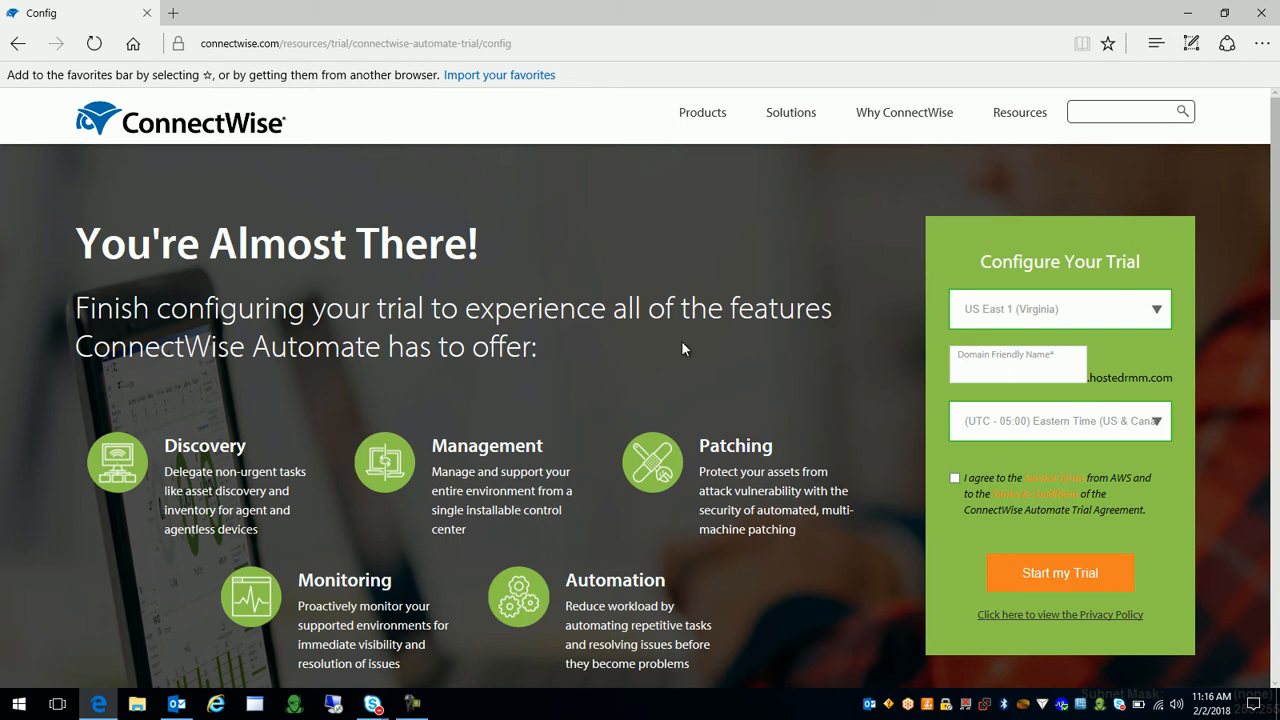
pyautogui.click(1016, 368)
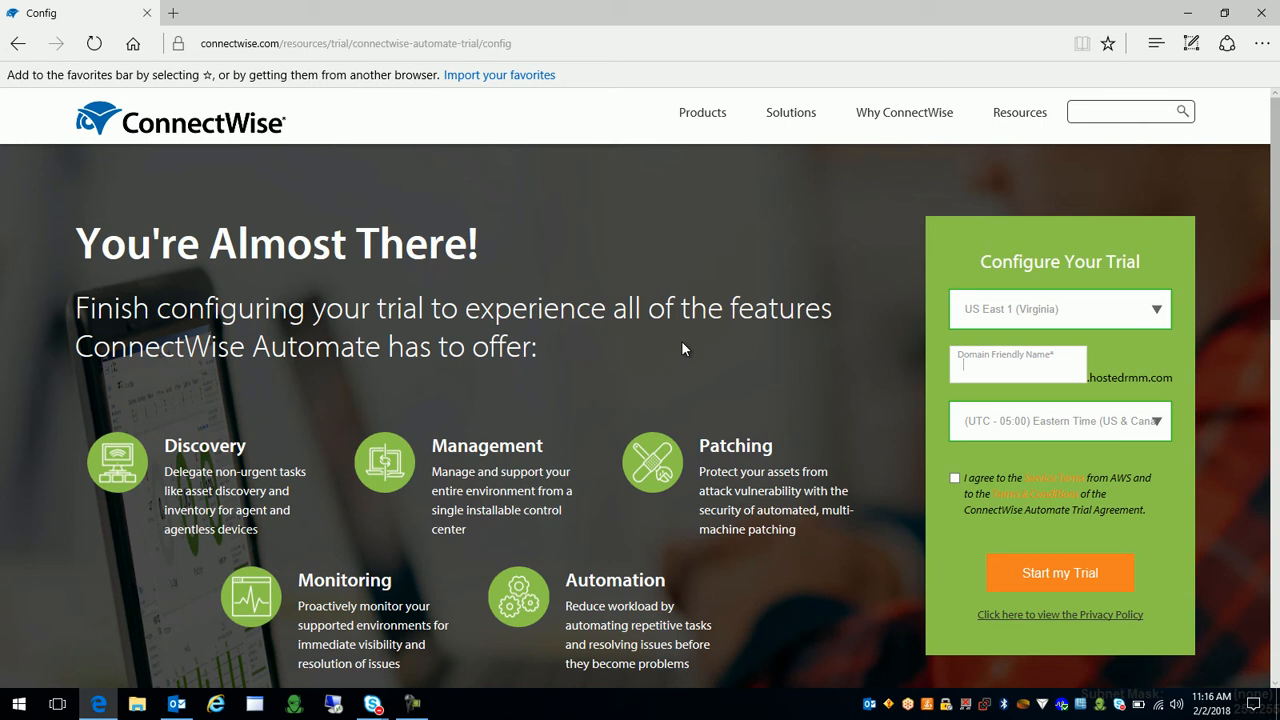
pyautogui.moveTo(904, 384)
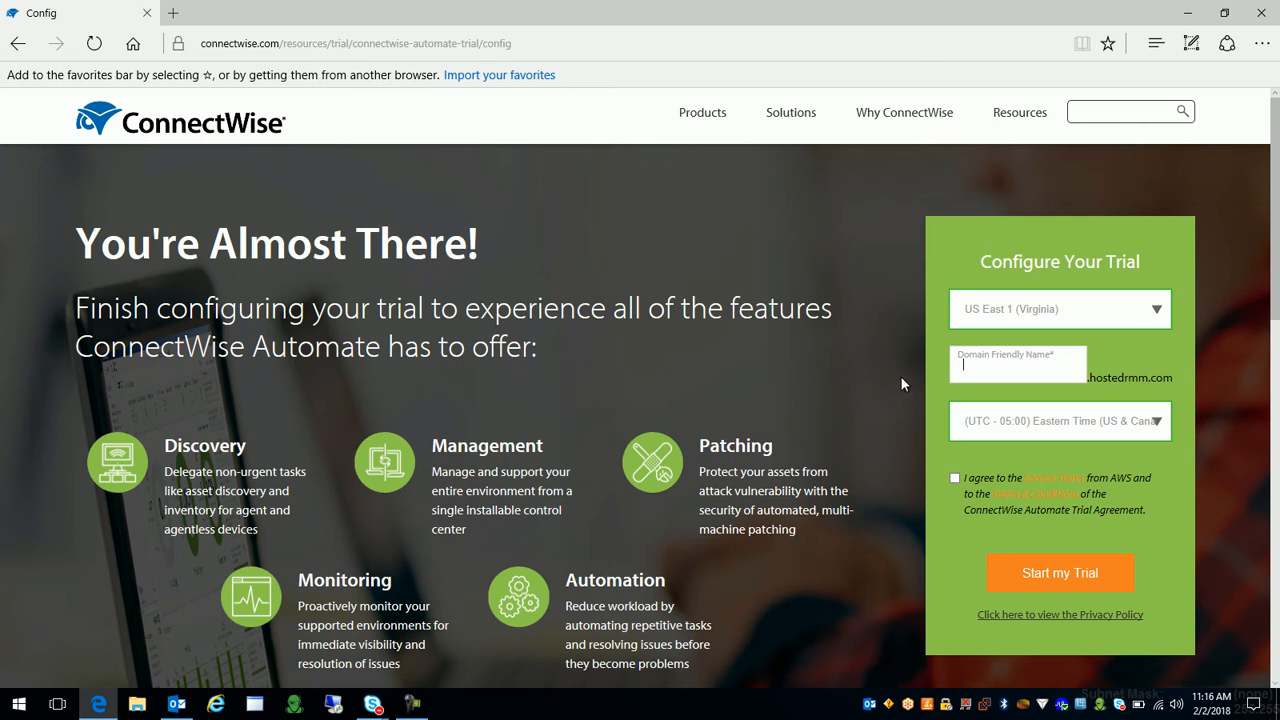
pyautogui.write('frankwuzhere')
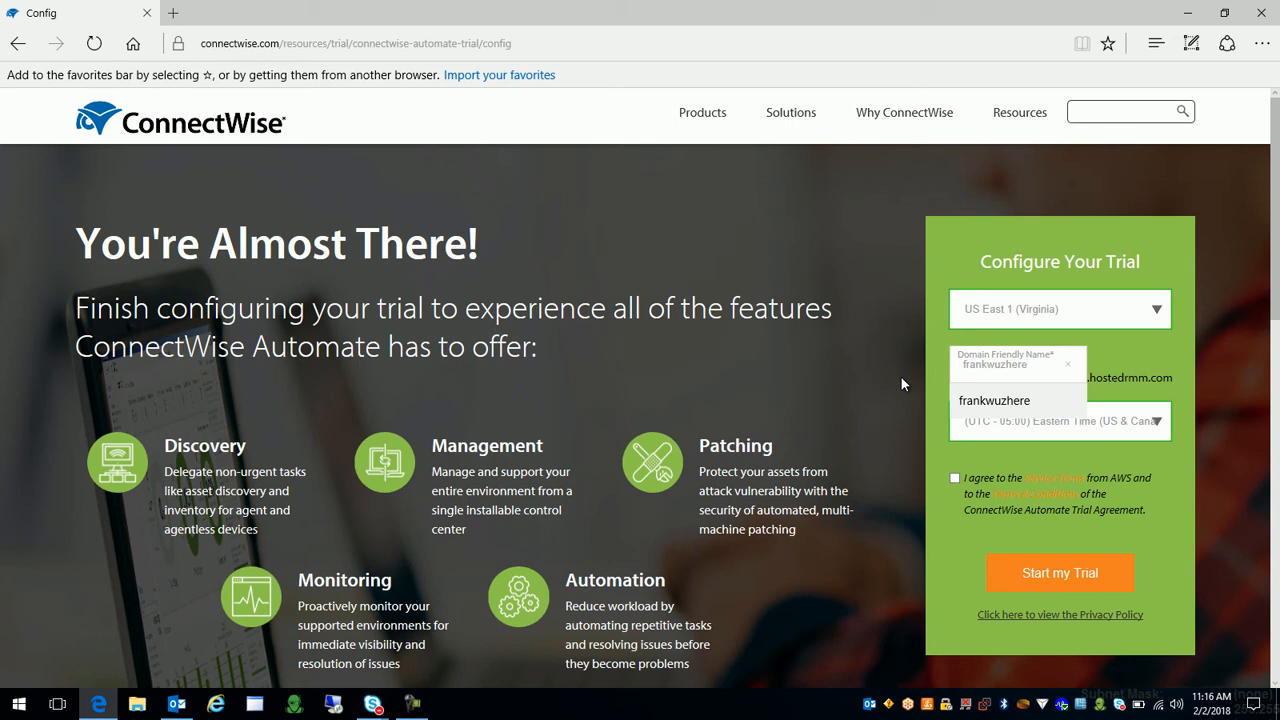
pyautogui.moveTo(1156, 360)
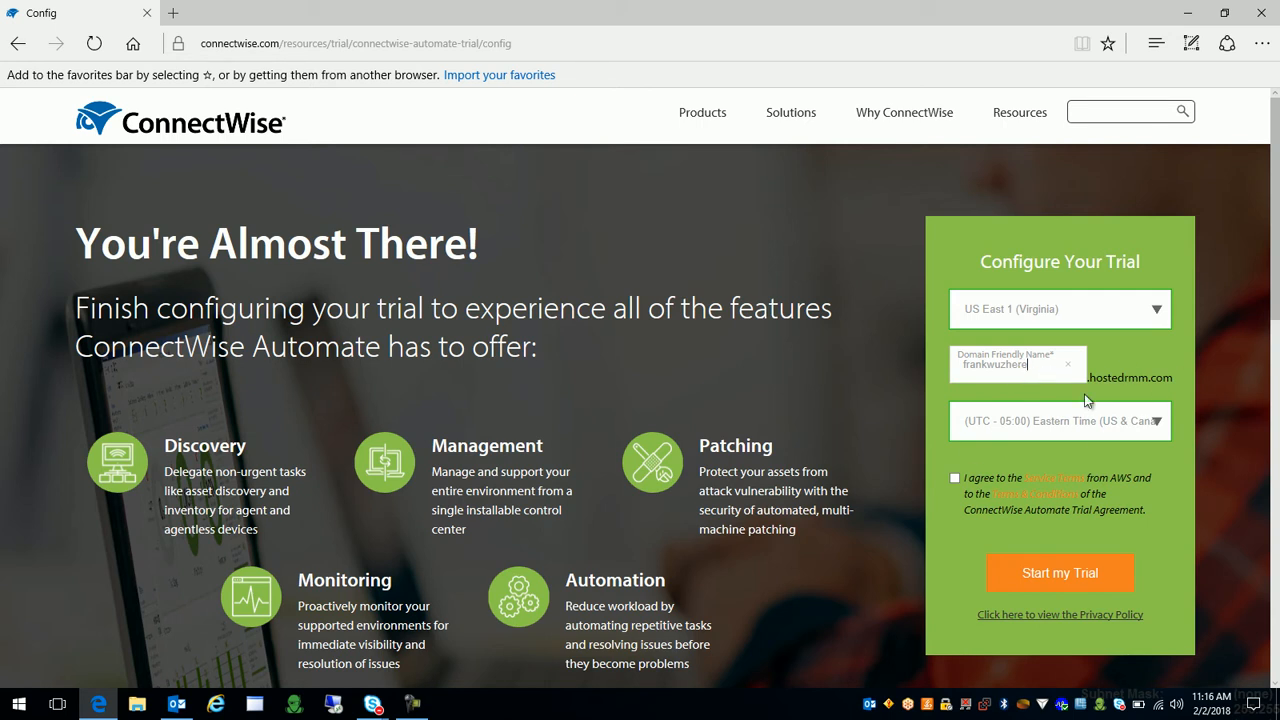
pyautogui.moveTo(960, 380)
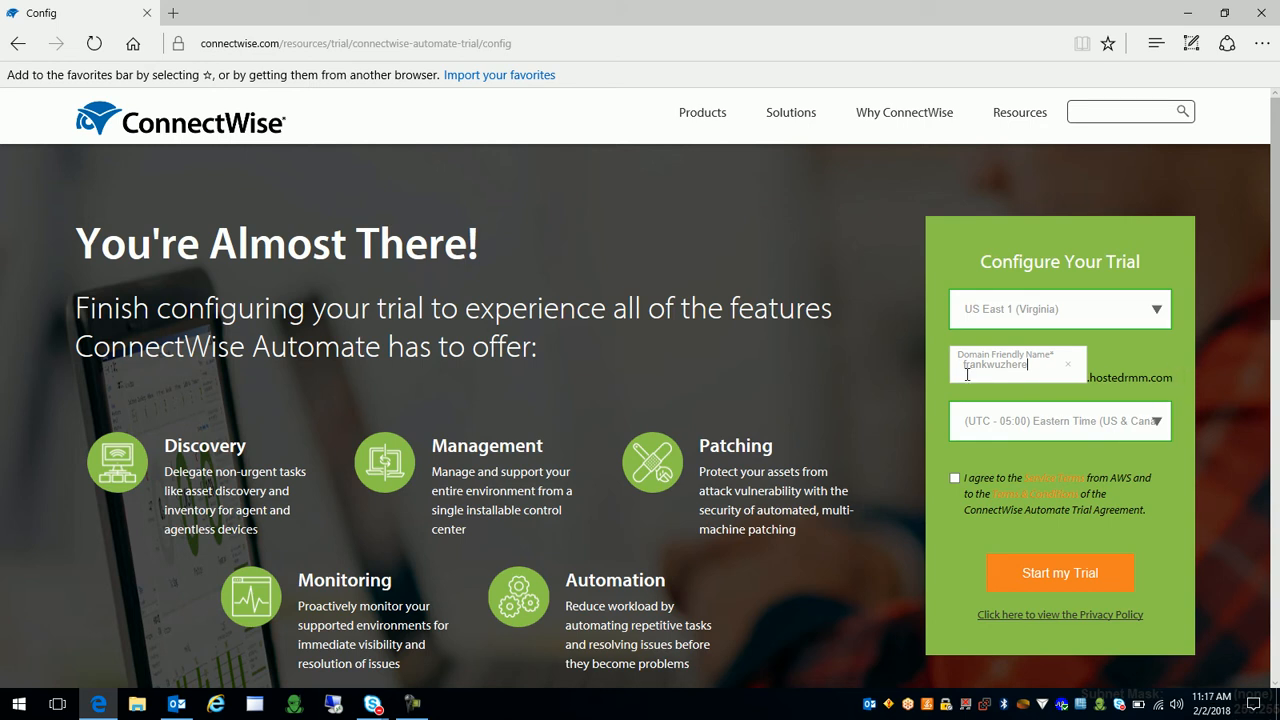
# Keep Eastern Time, accept the trial agreement, and start the trial.
pyautogui.click(1060, 420)
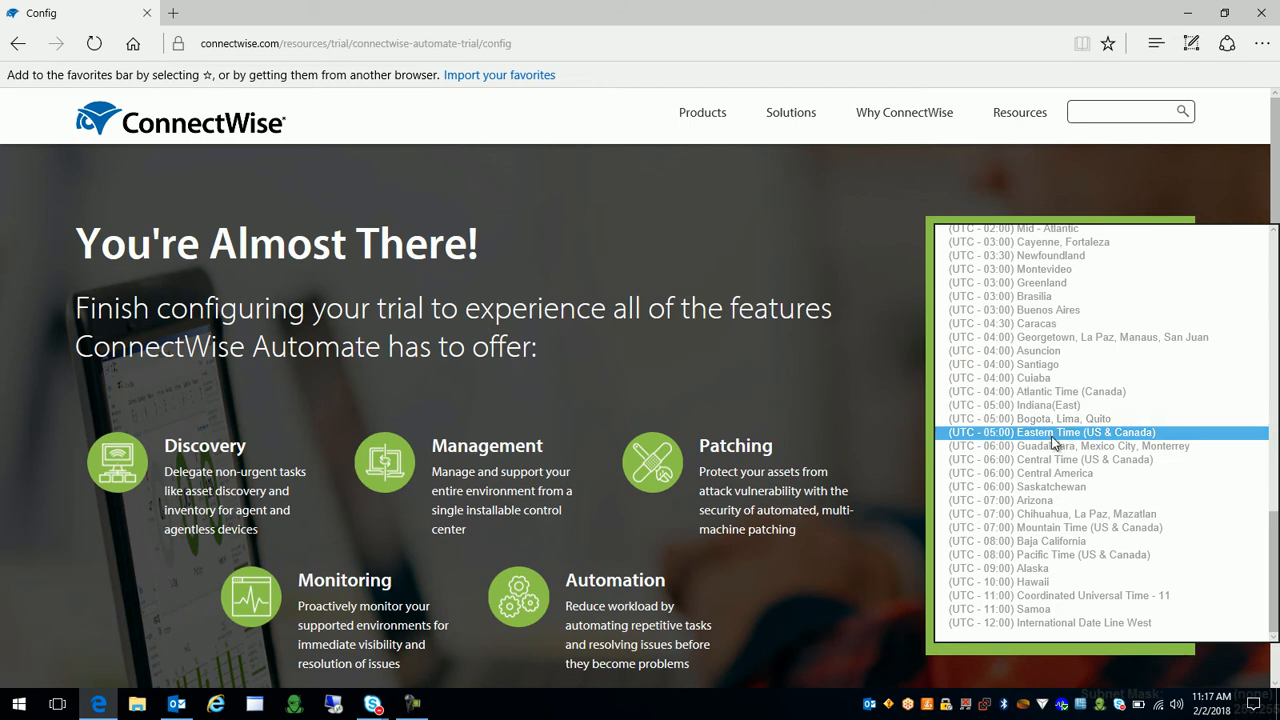
pyautogui.click(1052, 432)
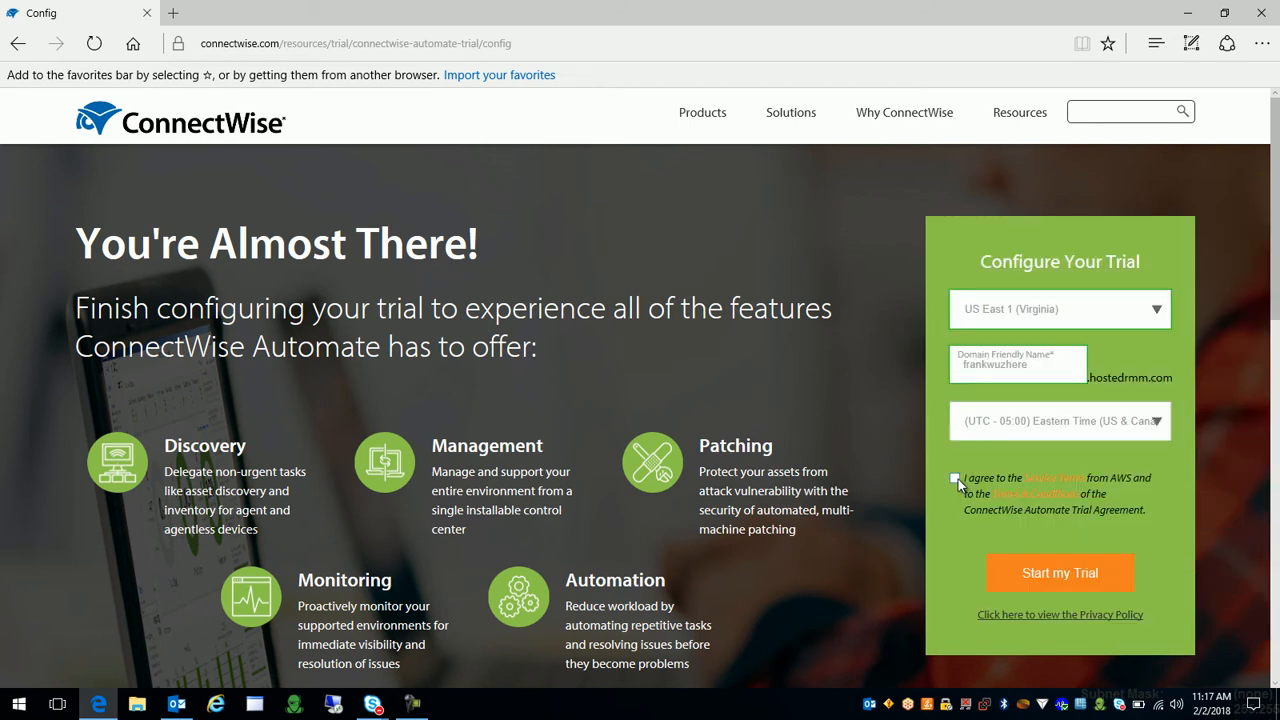
pyautogui.click(954, 478)
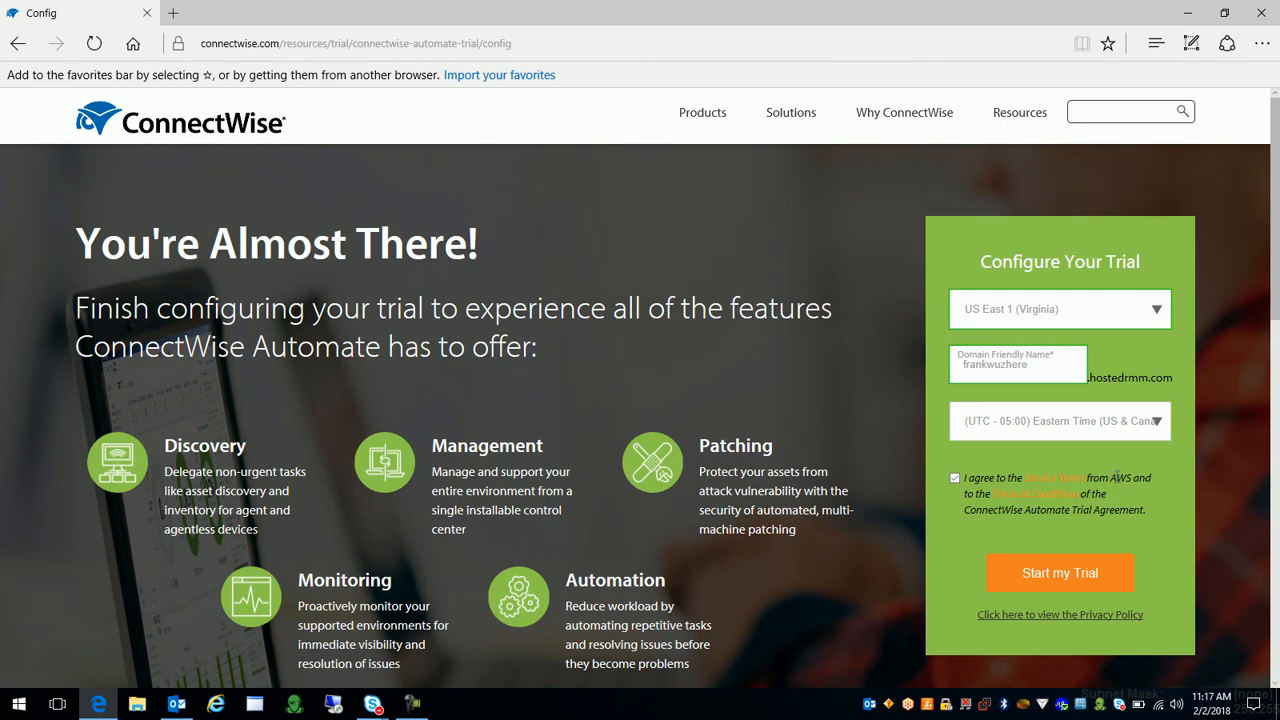
pyautogui.moveTo(1256, 478)
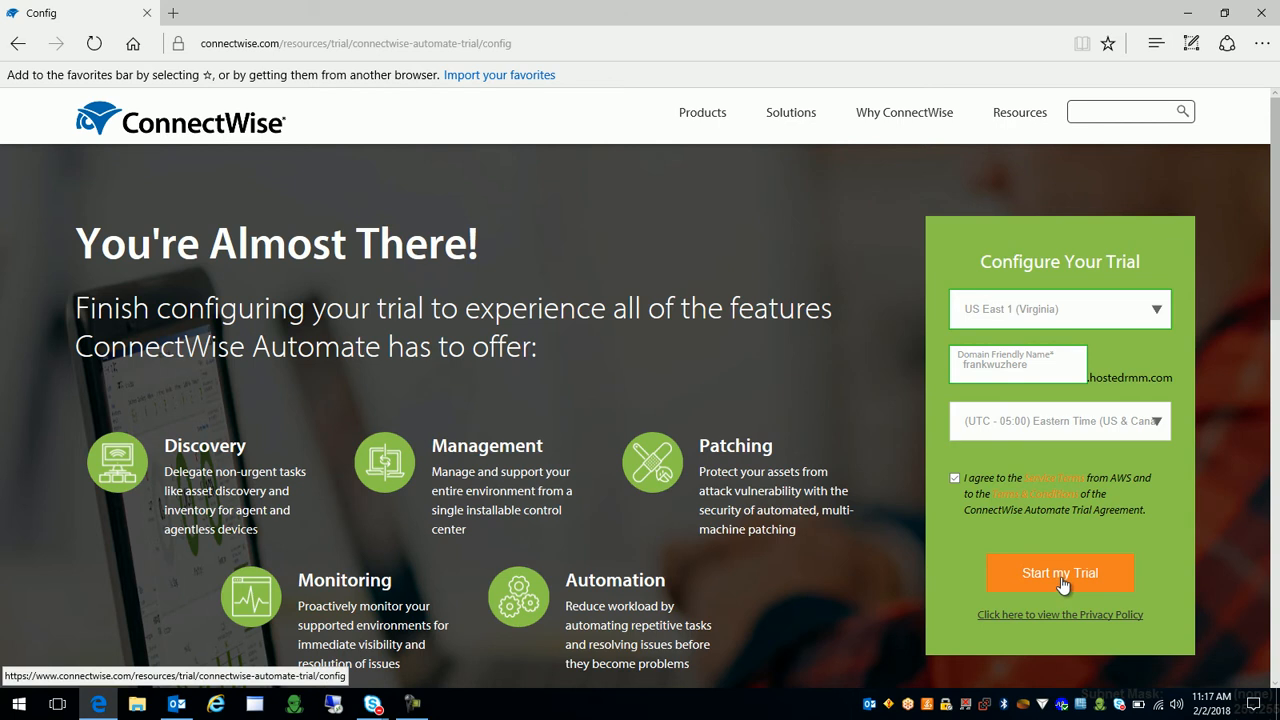
pyautogui.click(1060, 572)
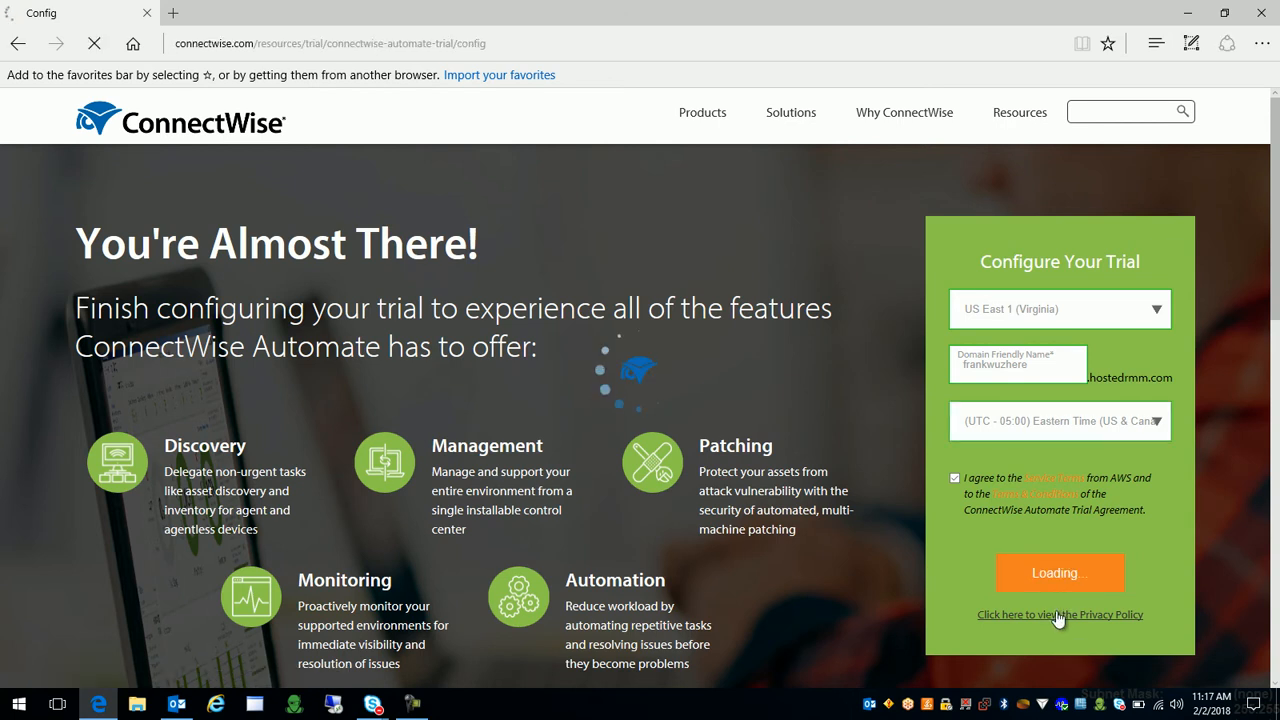
# Wait for the 'Next: Your Control Center' confirmation page to load.
pyautogui.click(1060, 572)
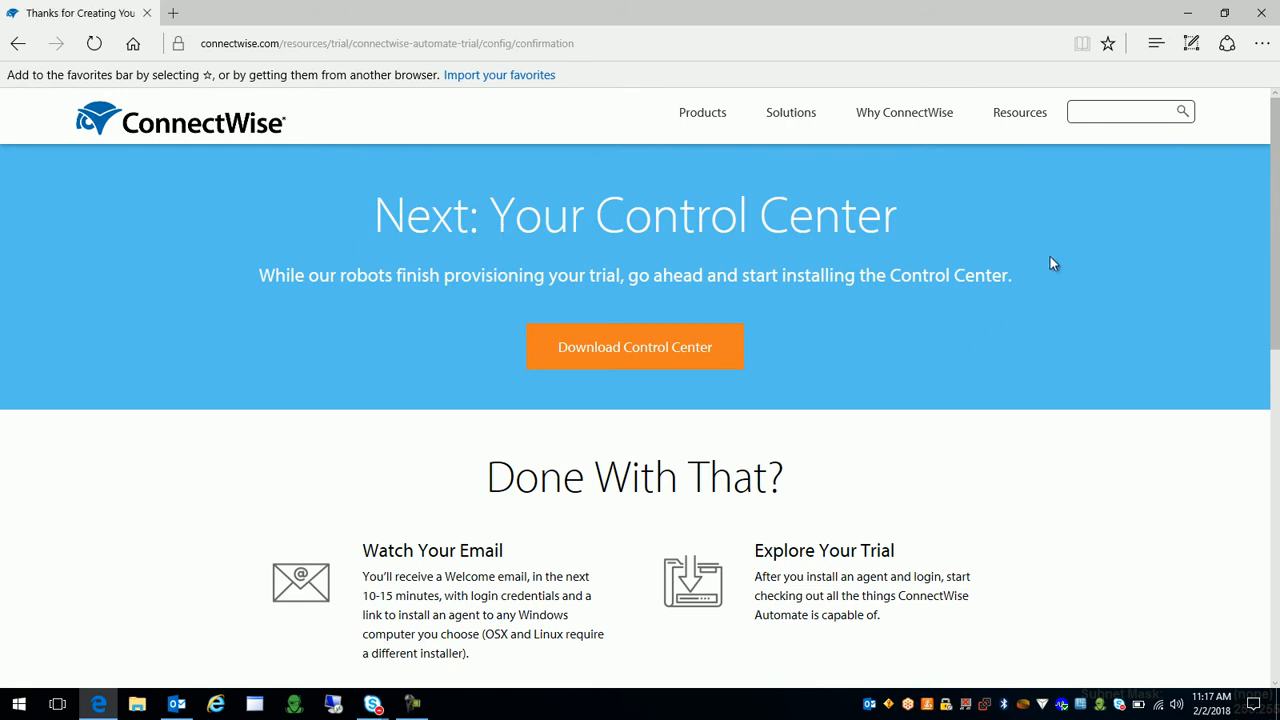
pyautogui.moveTo(344, 276)
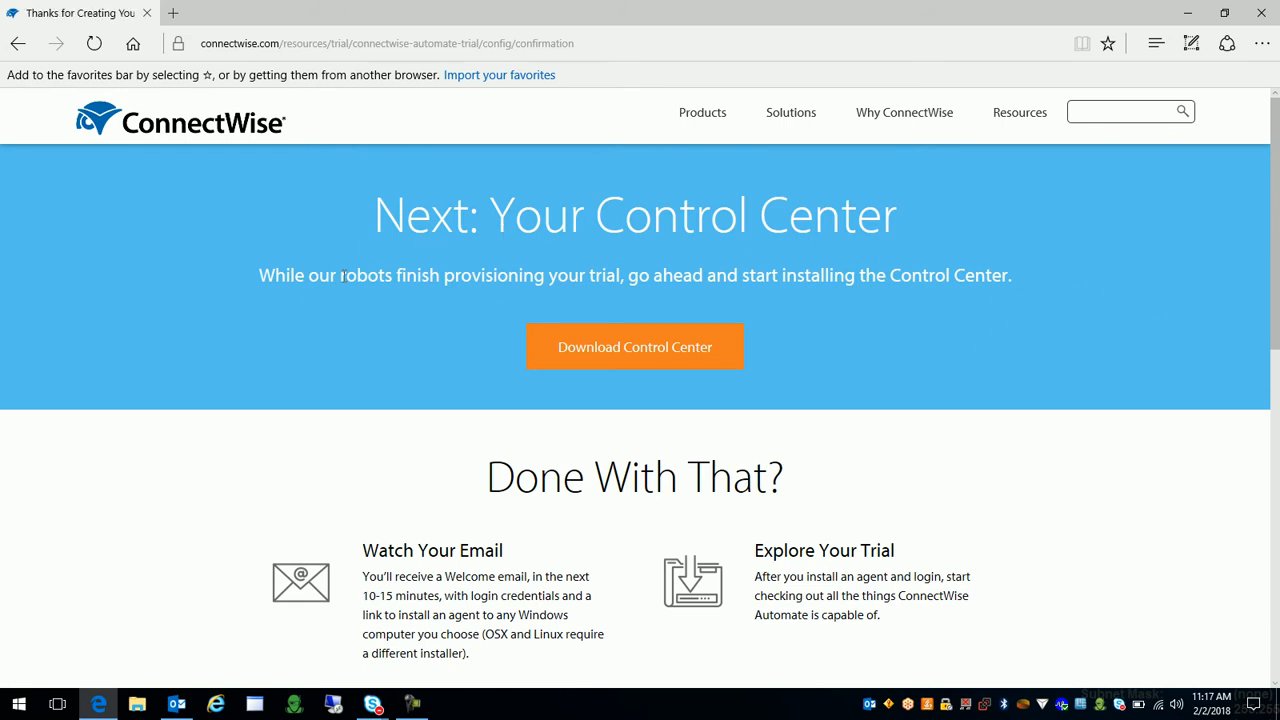
pyautogui.moveTo(284, 296)
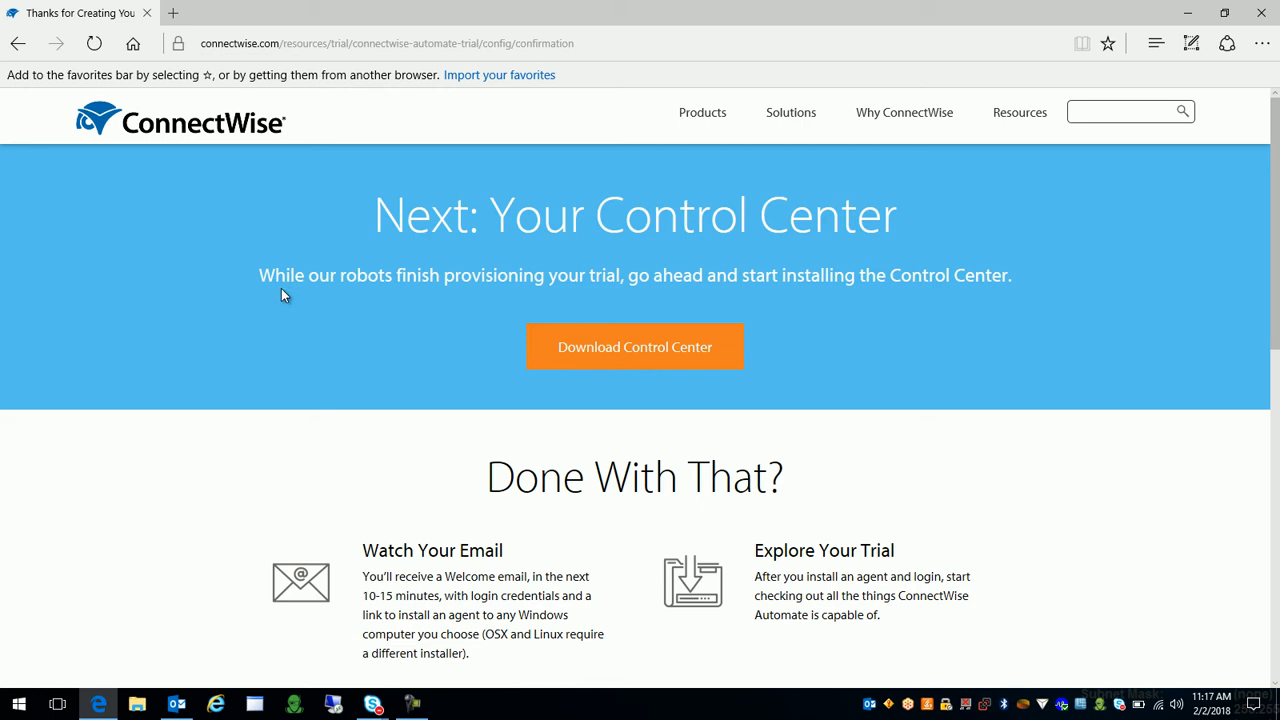
pyautogui.moveTo(670, 360)
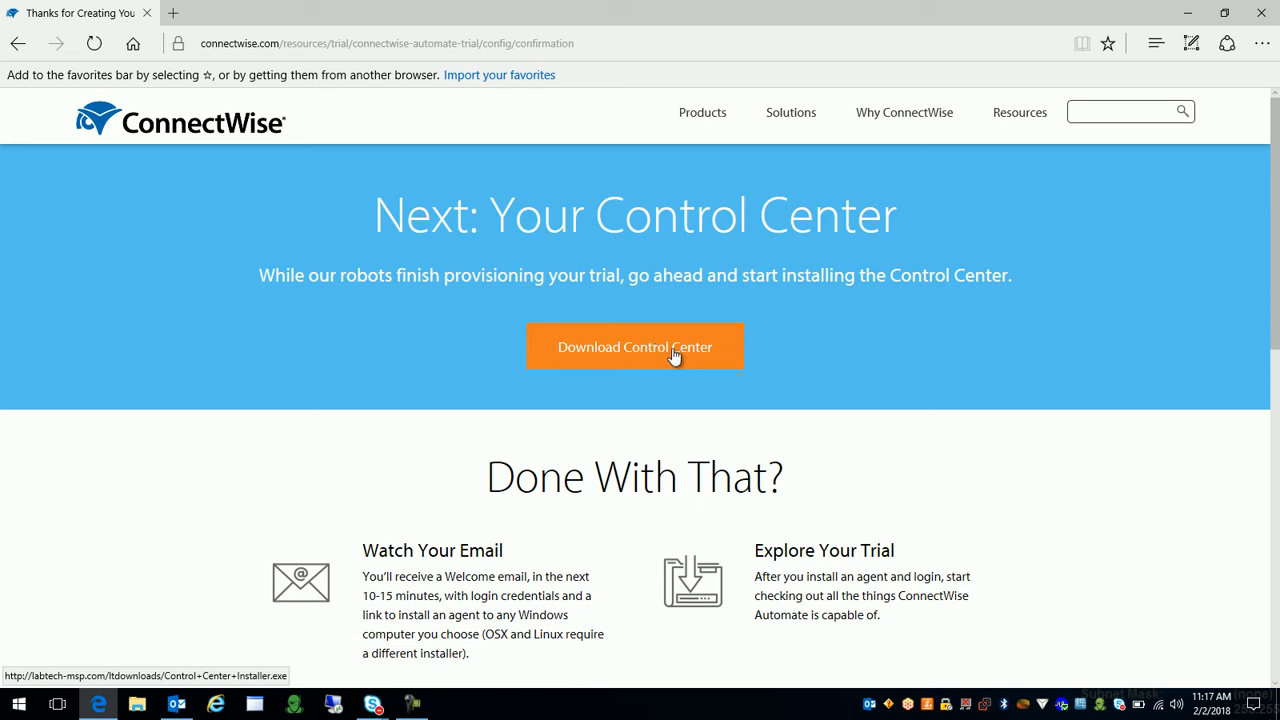
# Download the Control Center installer, saving it into Desktop > trial setup.
pyautogui.click(636, 346)
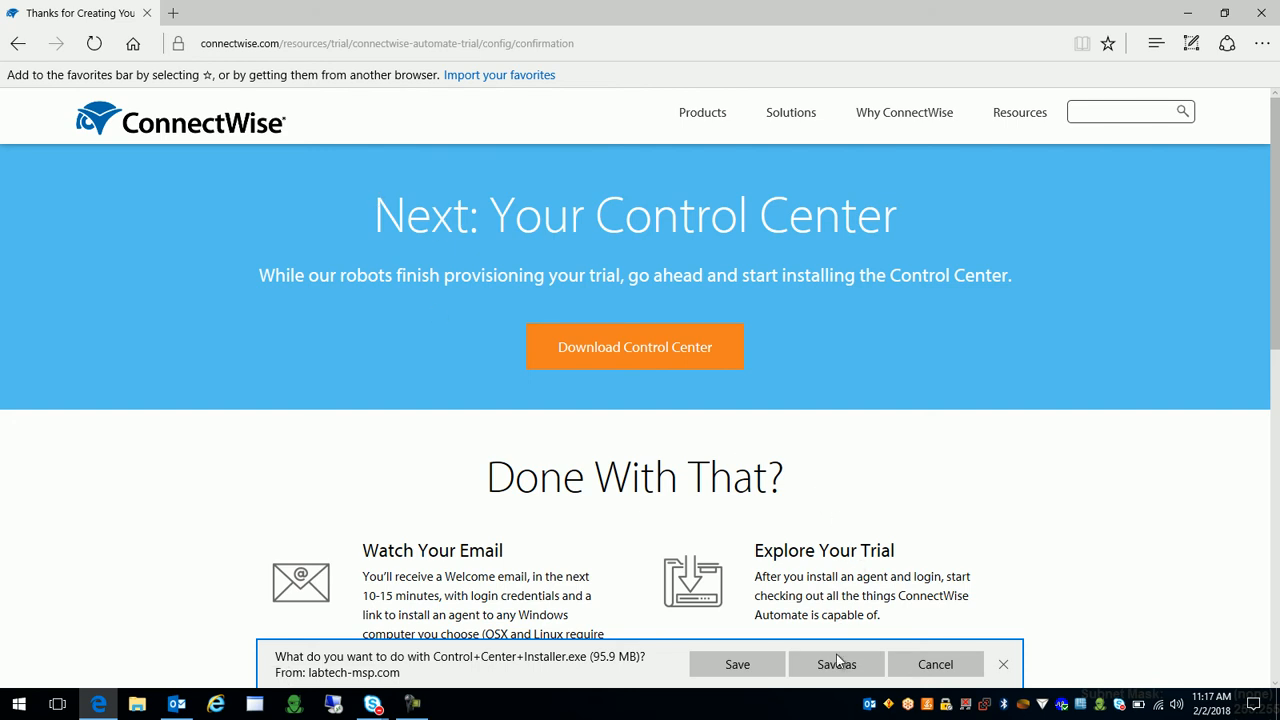
pyautogui.moveTo(836, 676)
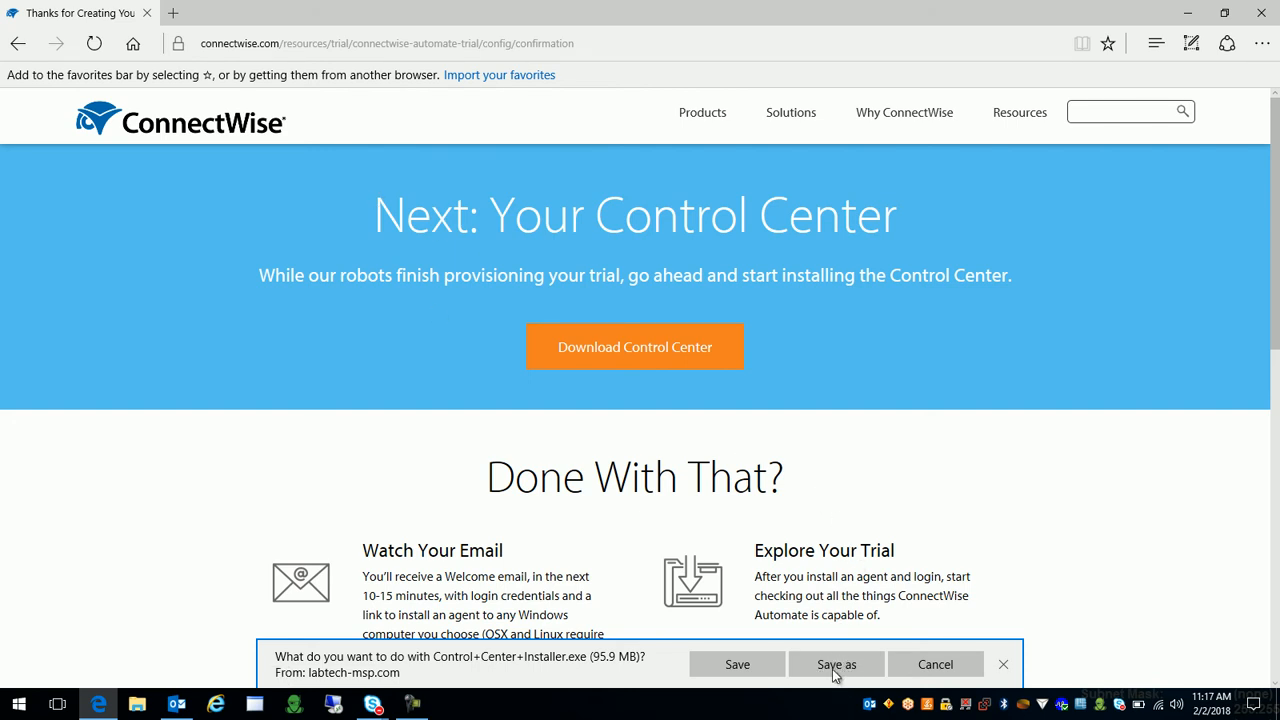
pyautogui.click(836, 664)
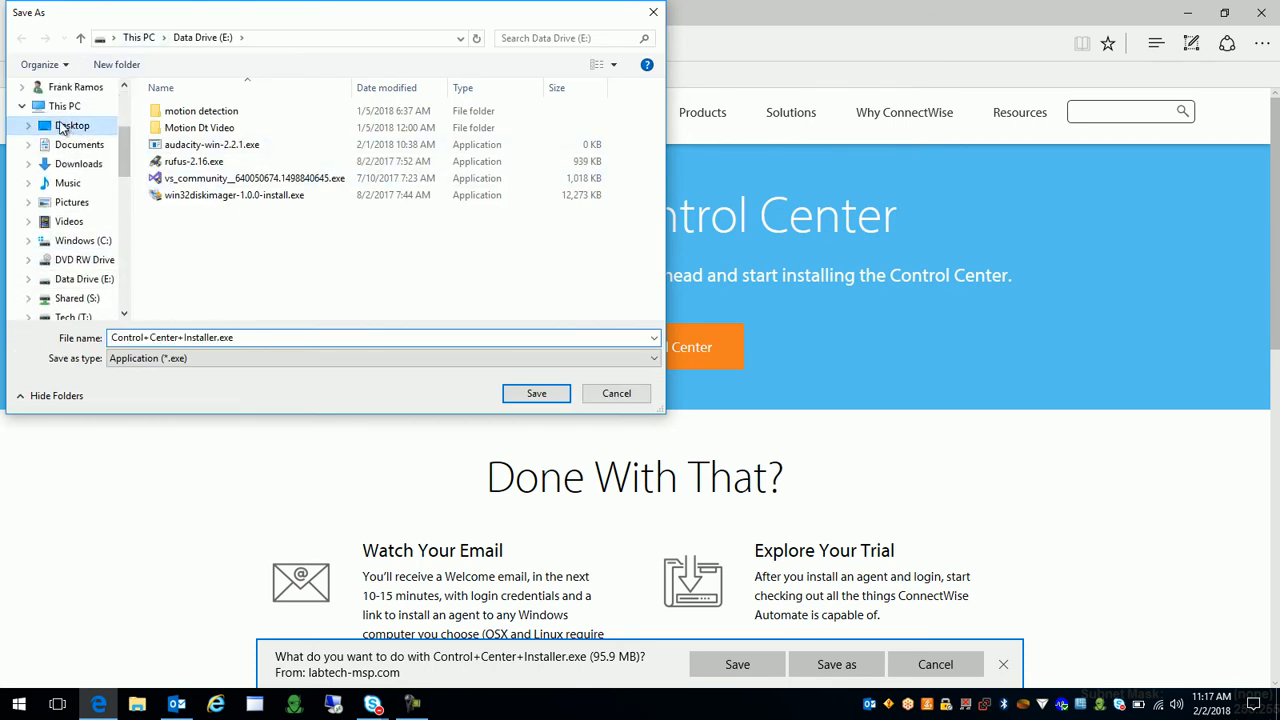
pyautogui.click(72, 124)
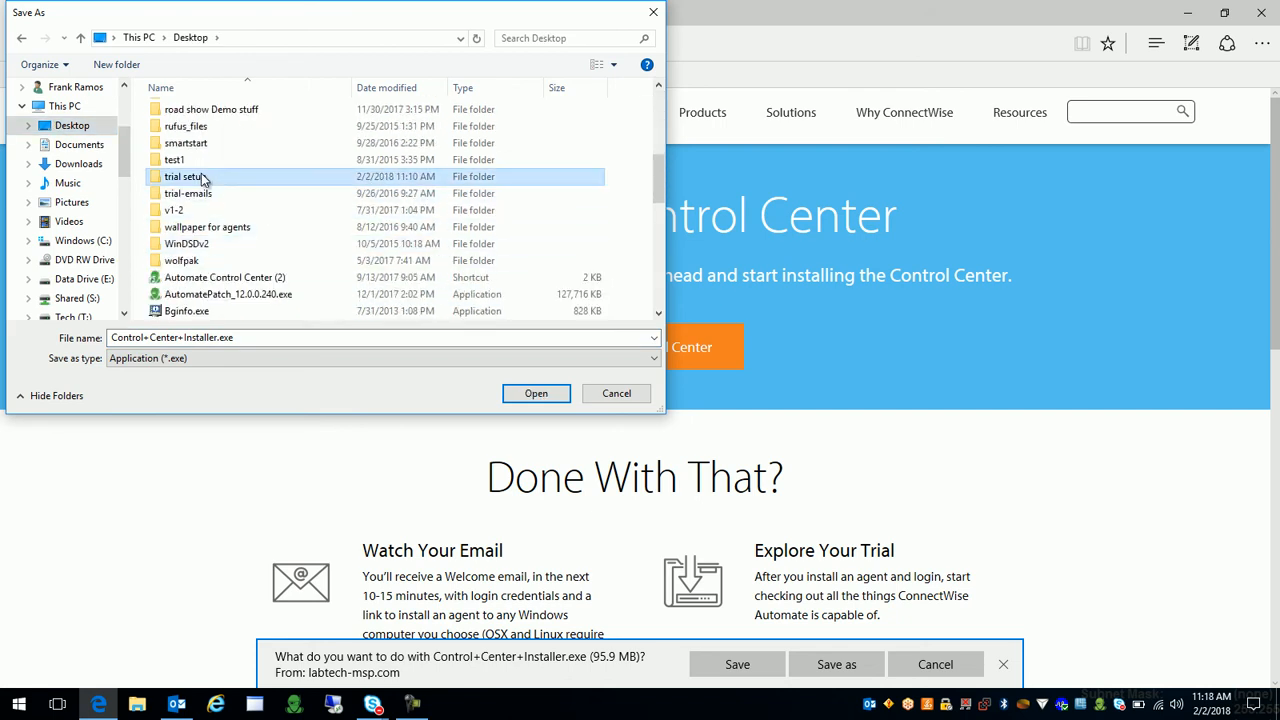
pyautogui.doubleClick(184, 176)
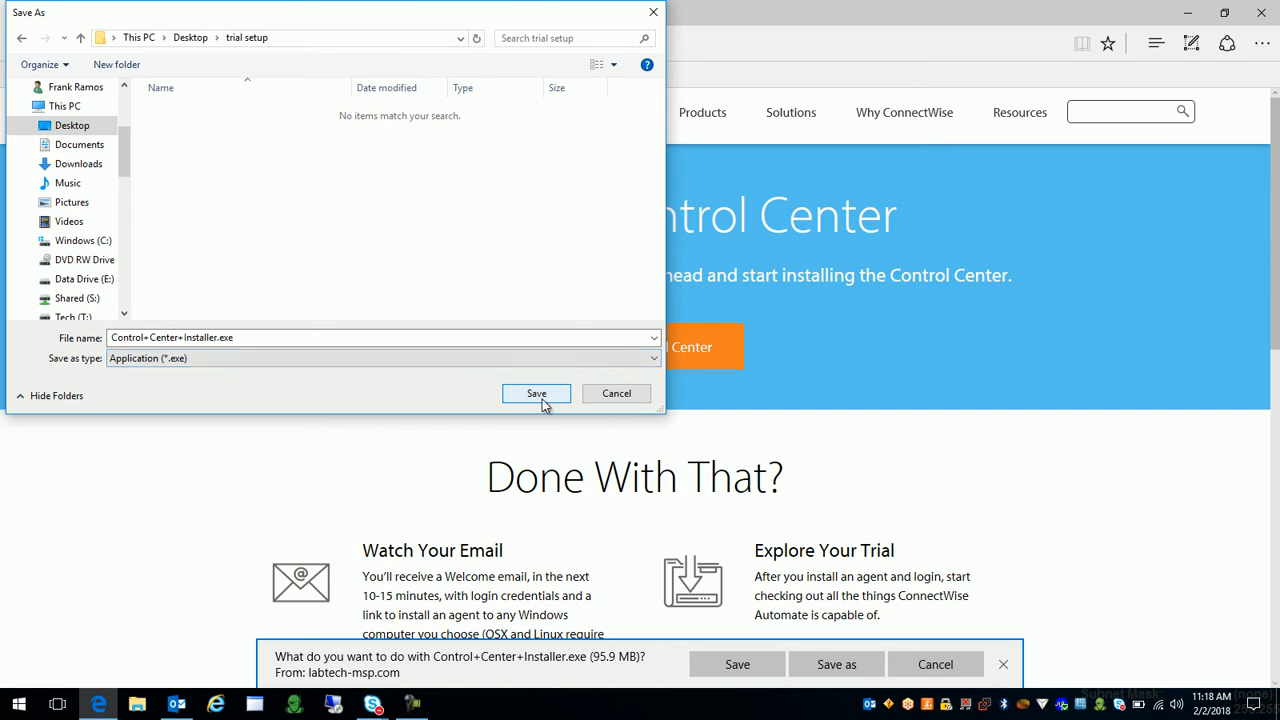
pyautogui.click(536, 392)
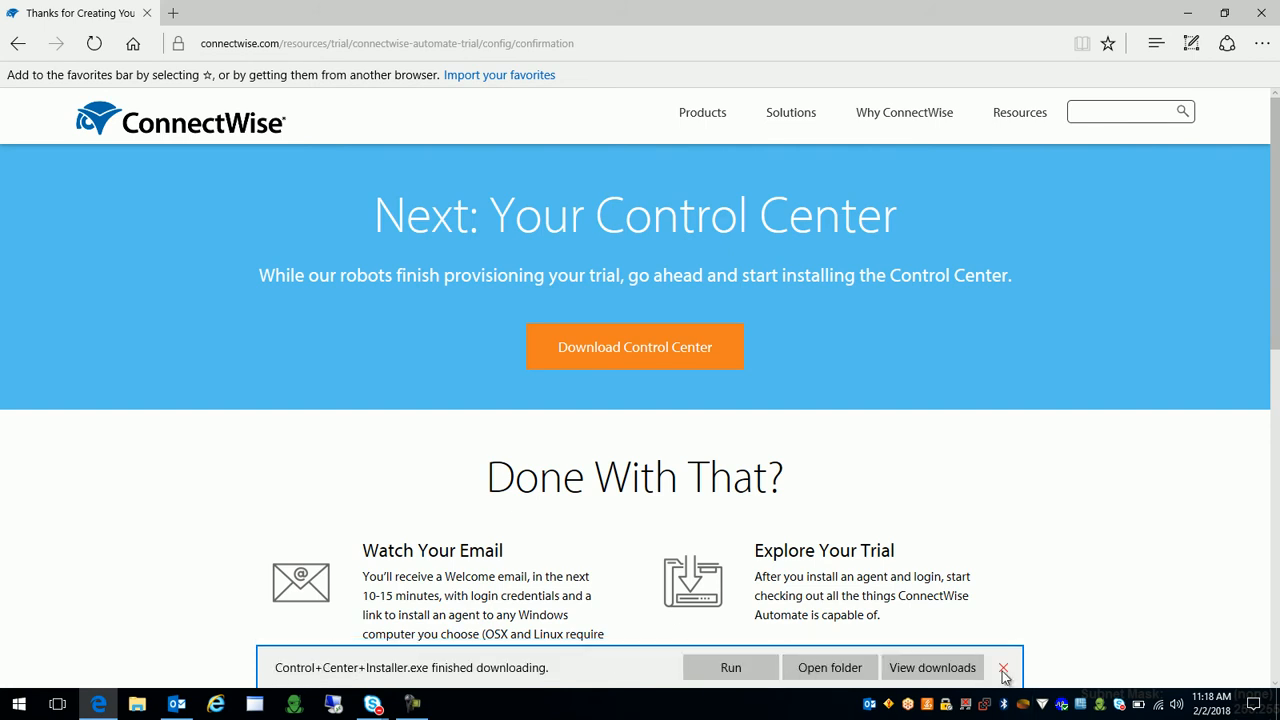
# Dismiss the download notice and scroll to the 'Done With That?' guidance.
pyautogui.click(1004, 668)
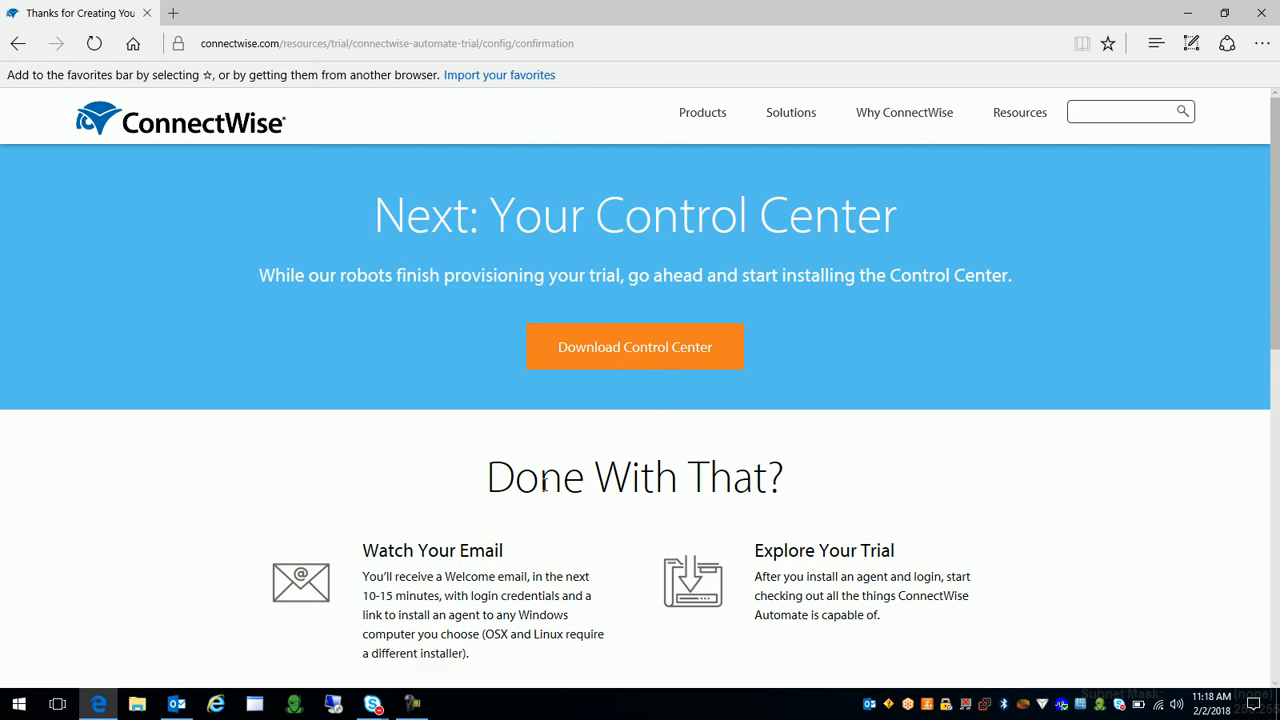
pyautogui.scroll(-3)
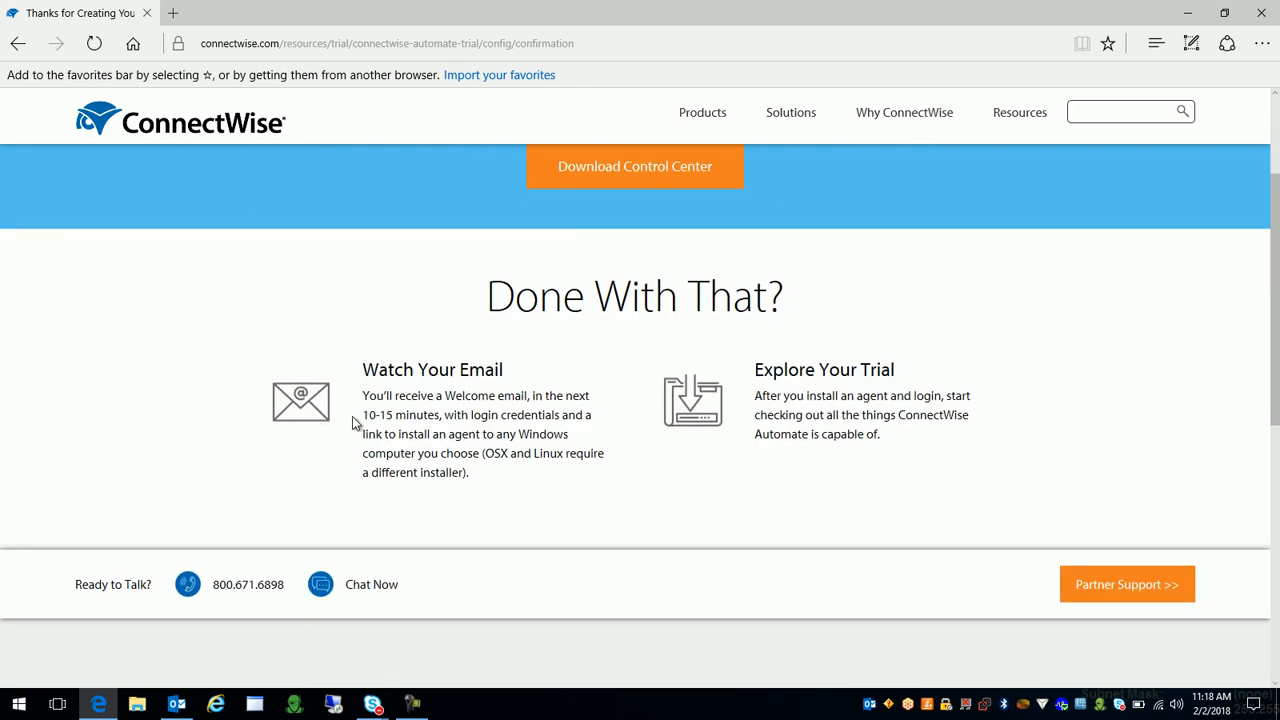
pyautogui.moveTo(512, 468)
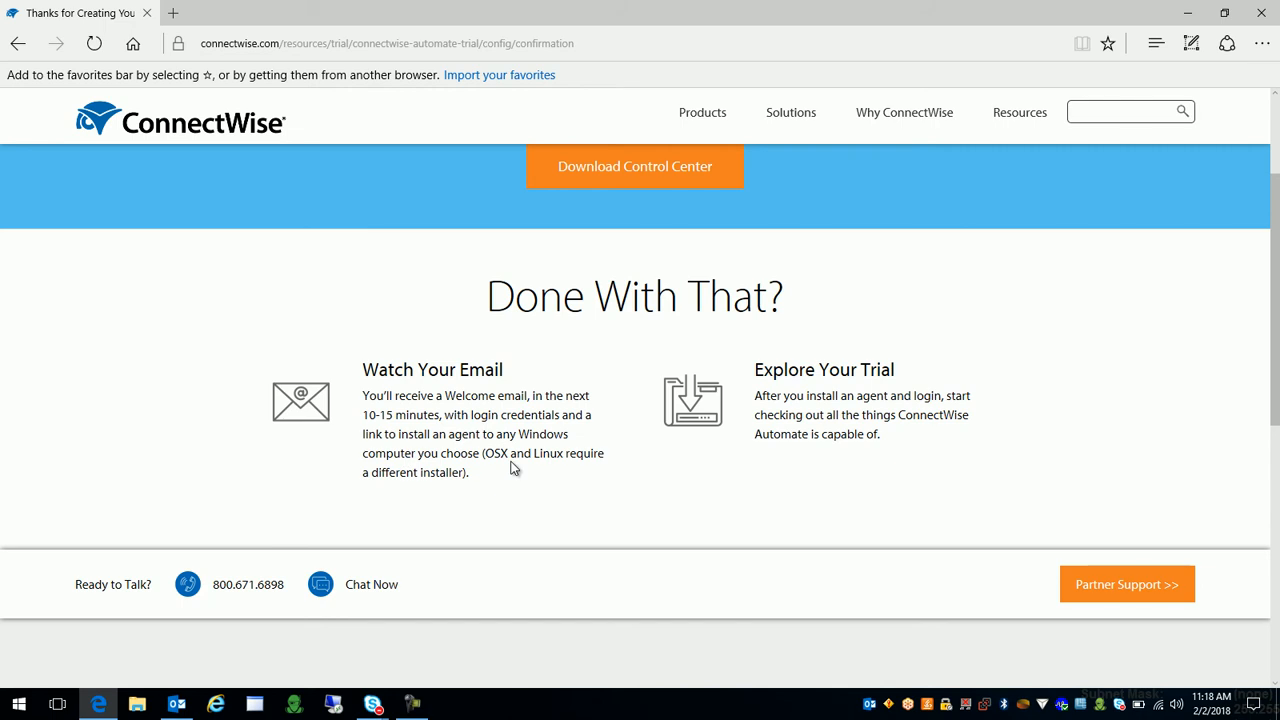
pyautogui.moveTo(530, 438)
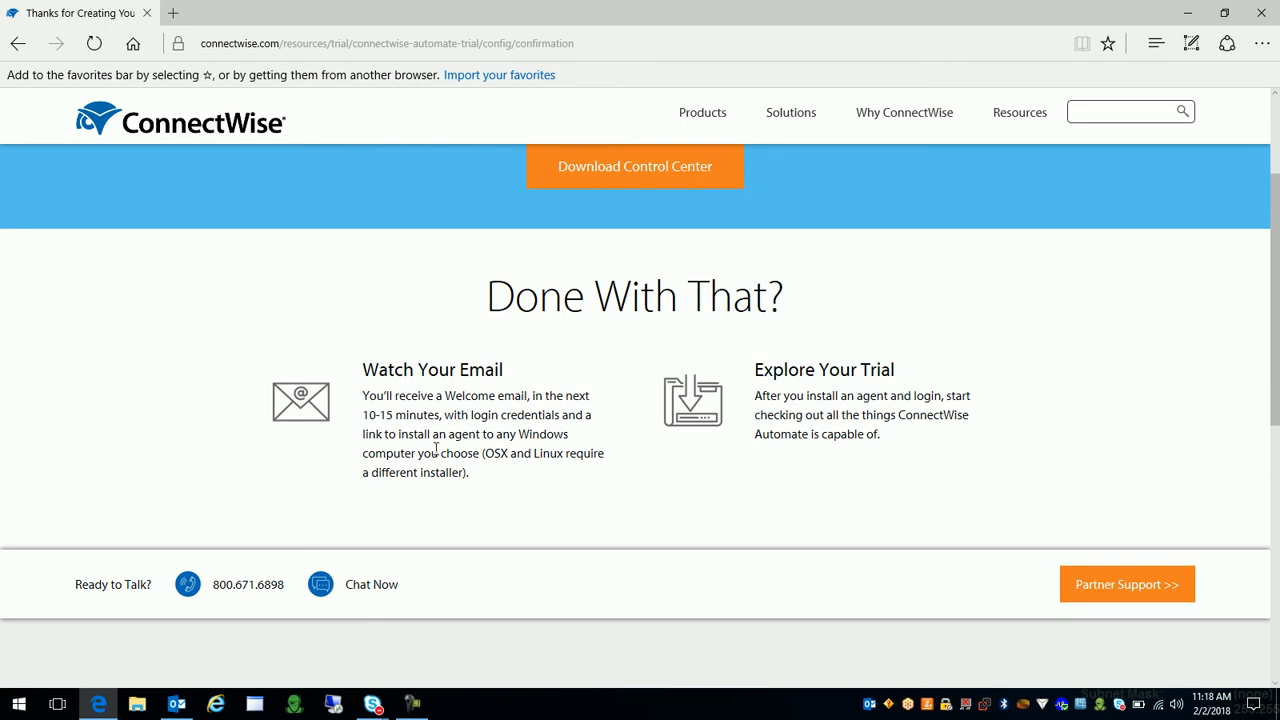
pyautogui.moveTo(472, 344)
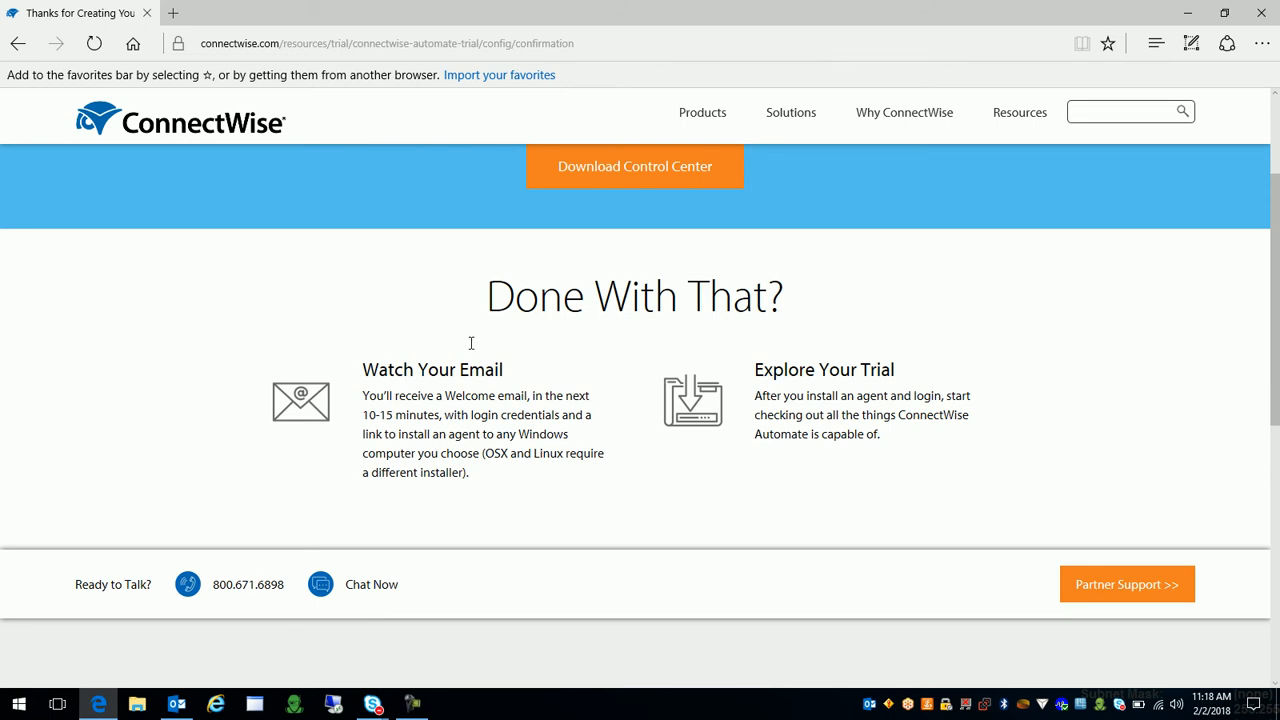
pyautogui.moveTo(548, 450)
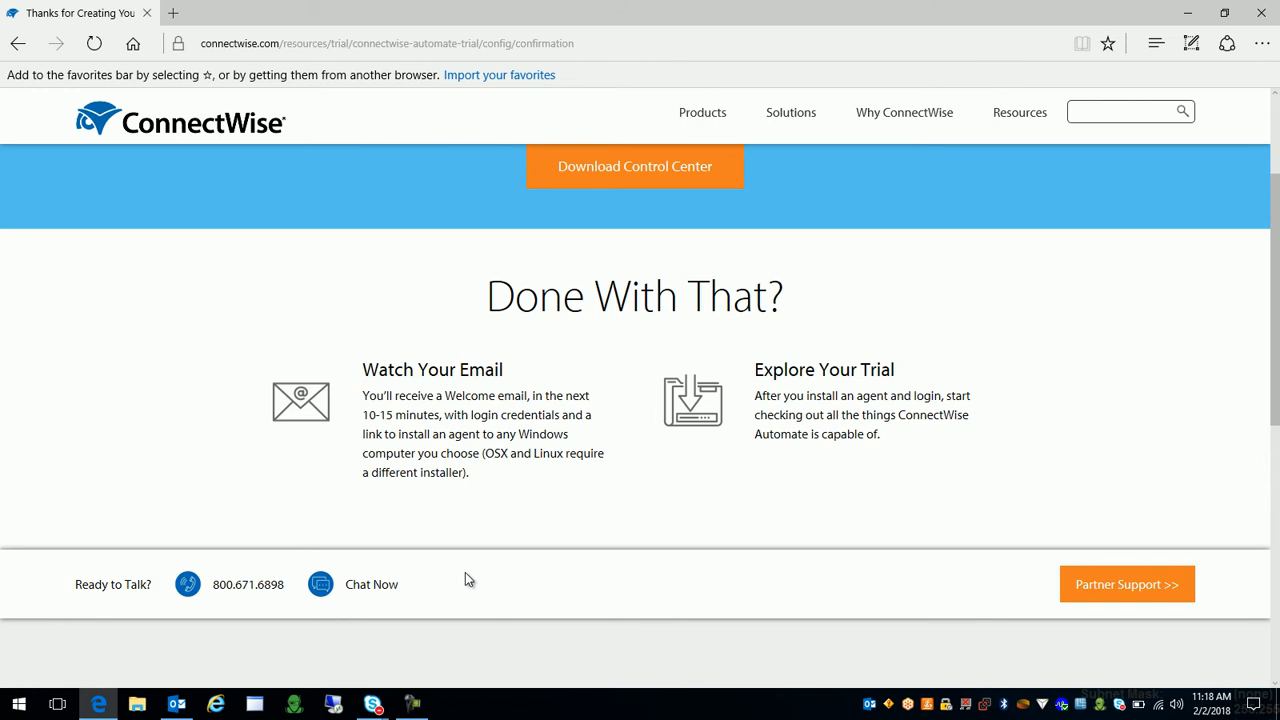
pyautogui.moveTo(816, 418)
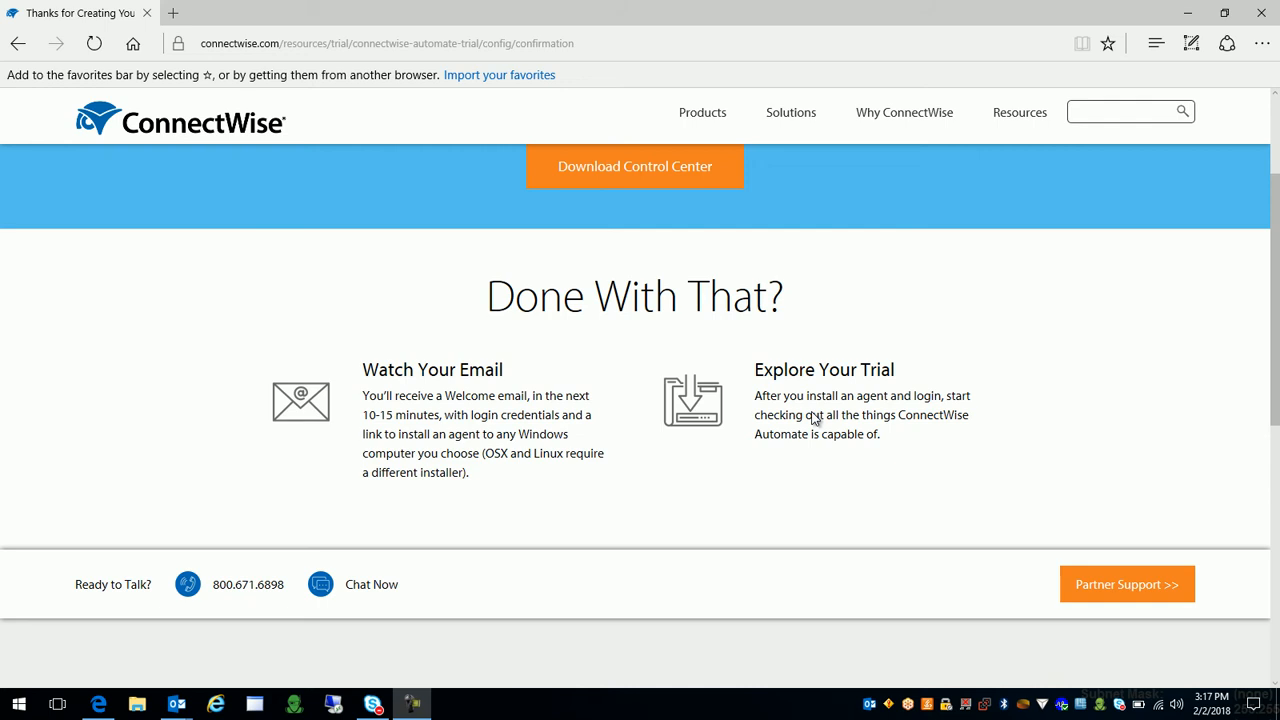
pyautogui.moveTo(344, 360)
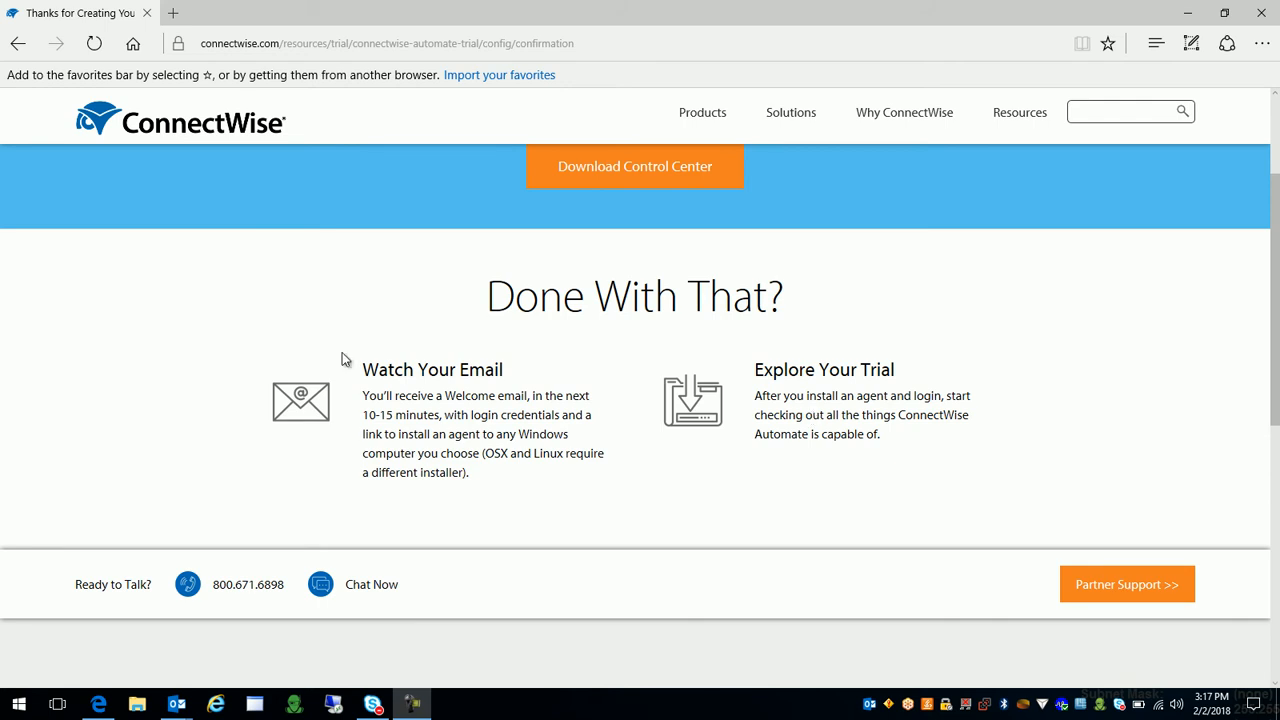
pyautogui.moveTo(432, 404)
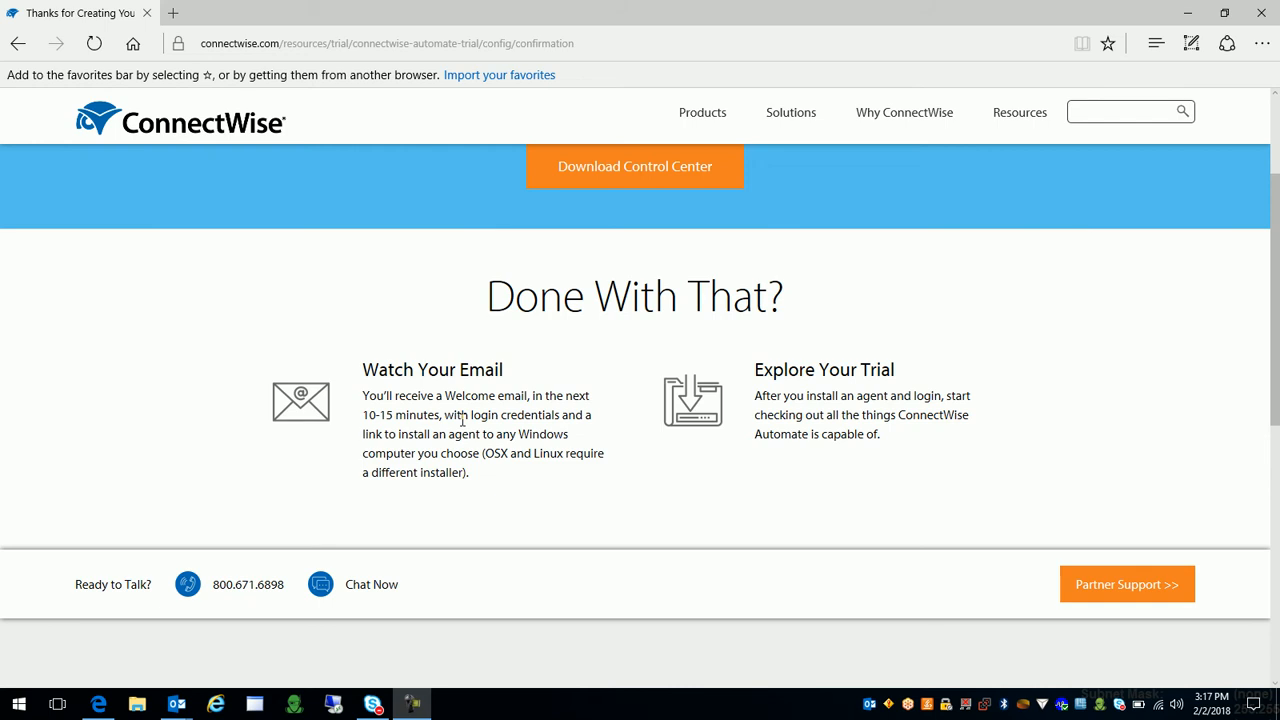
pyautogui.moveTo(408, 560)
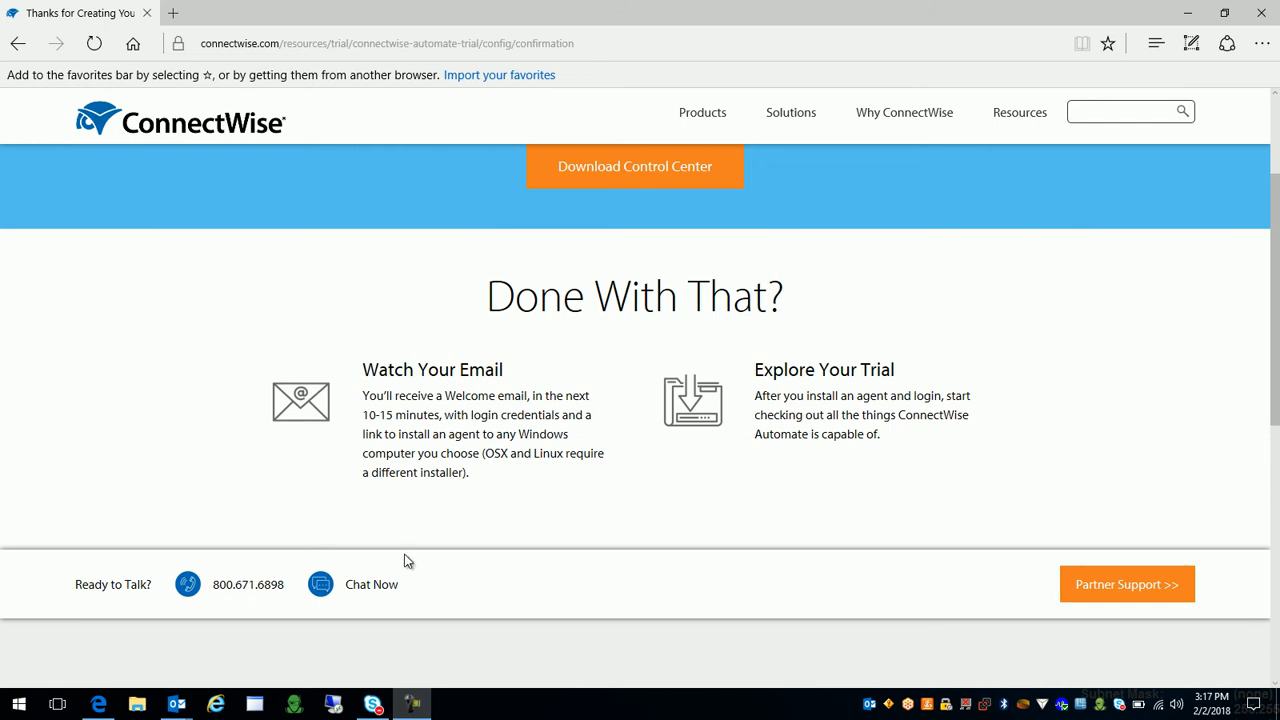
pyautogui.click(176, 704)
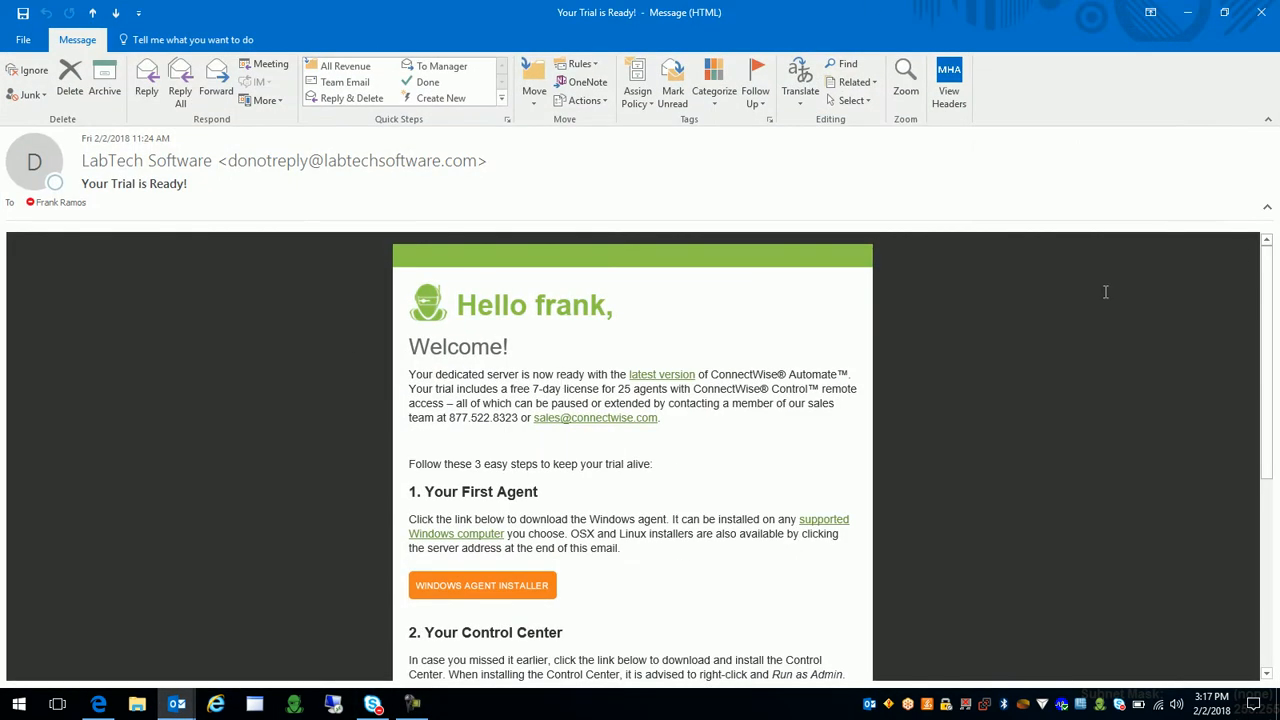
pyautogui.moveTo(772, 310)
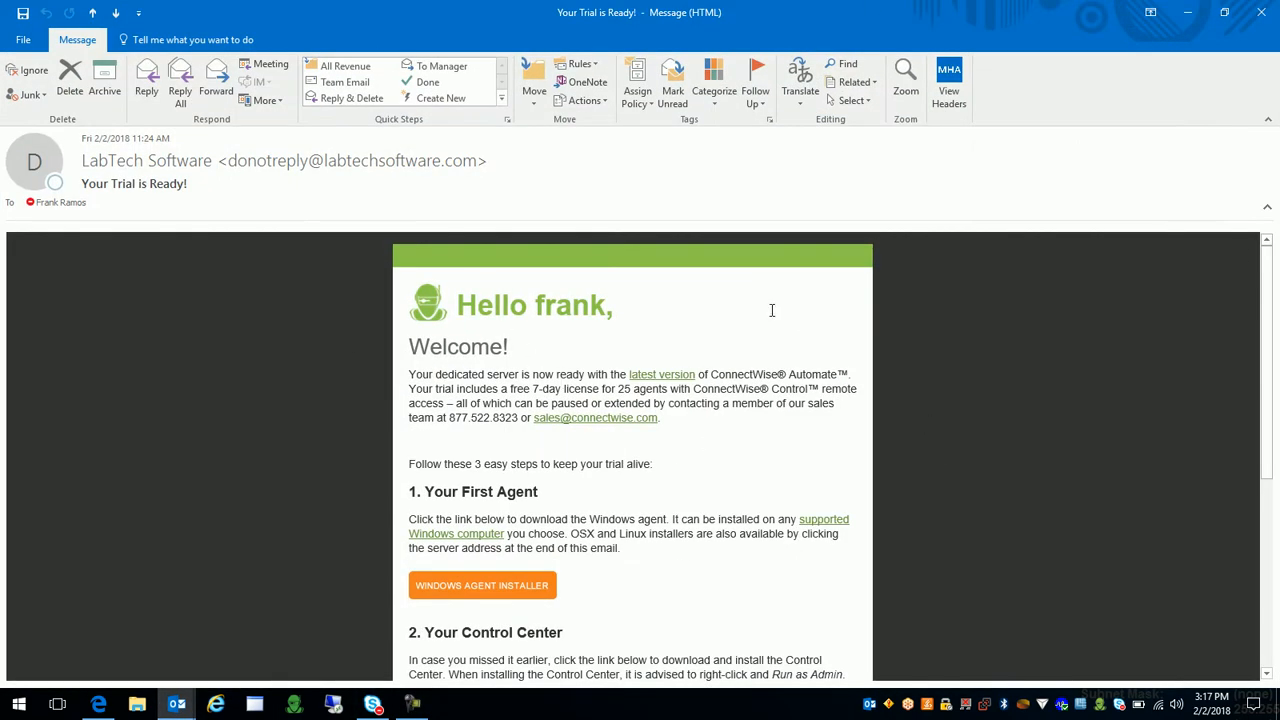
pyautogui.moveTo(828, 282)
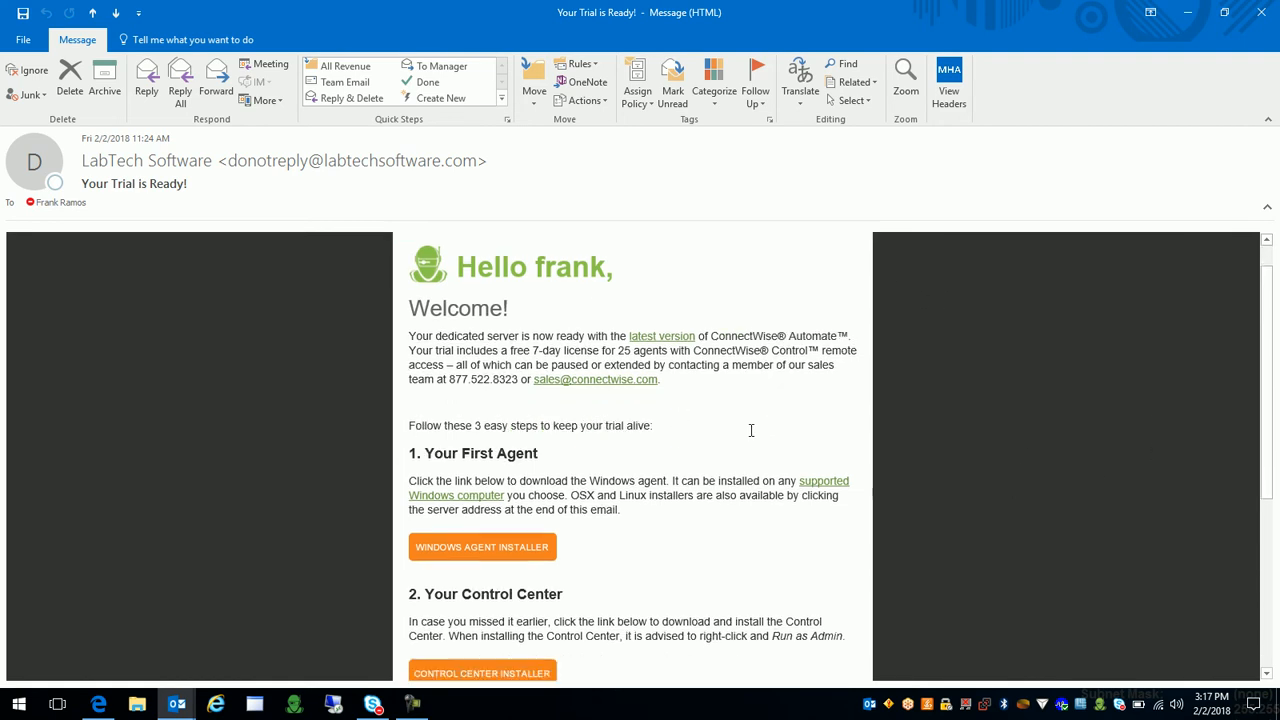
pyautogui.scroll(-3)
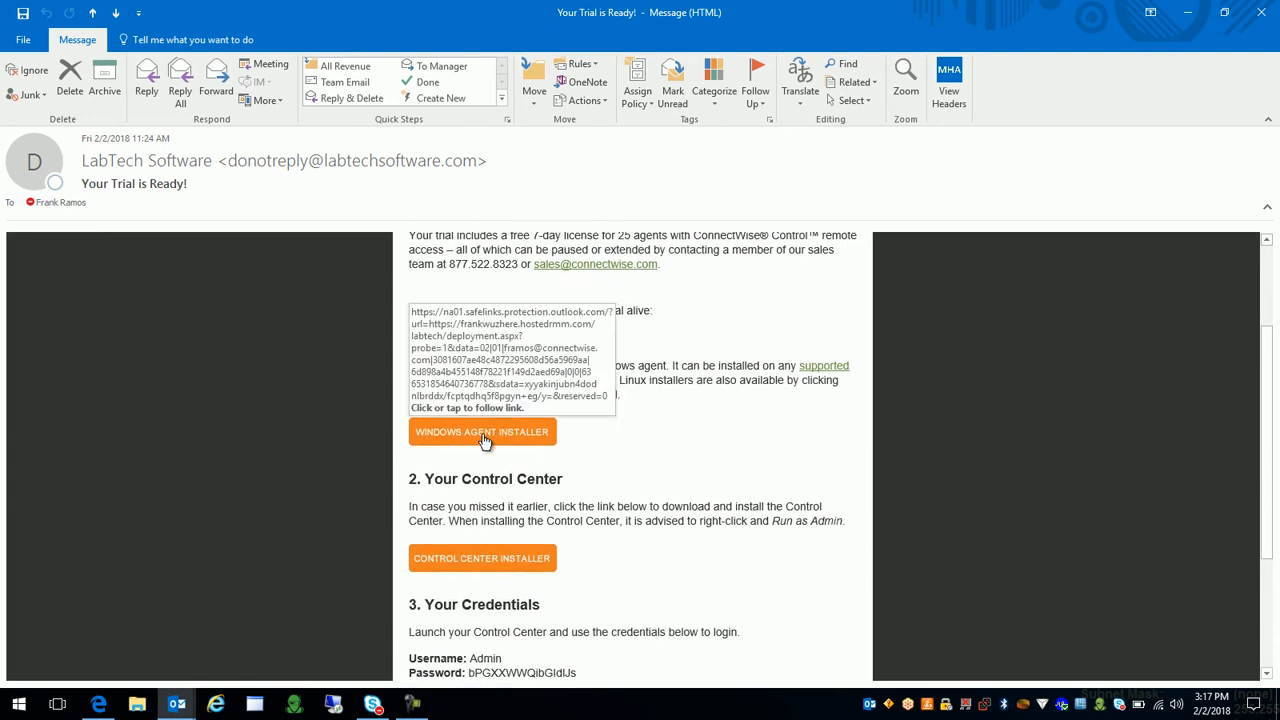
pyautogui.moveTo(518, 442)
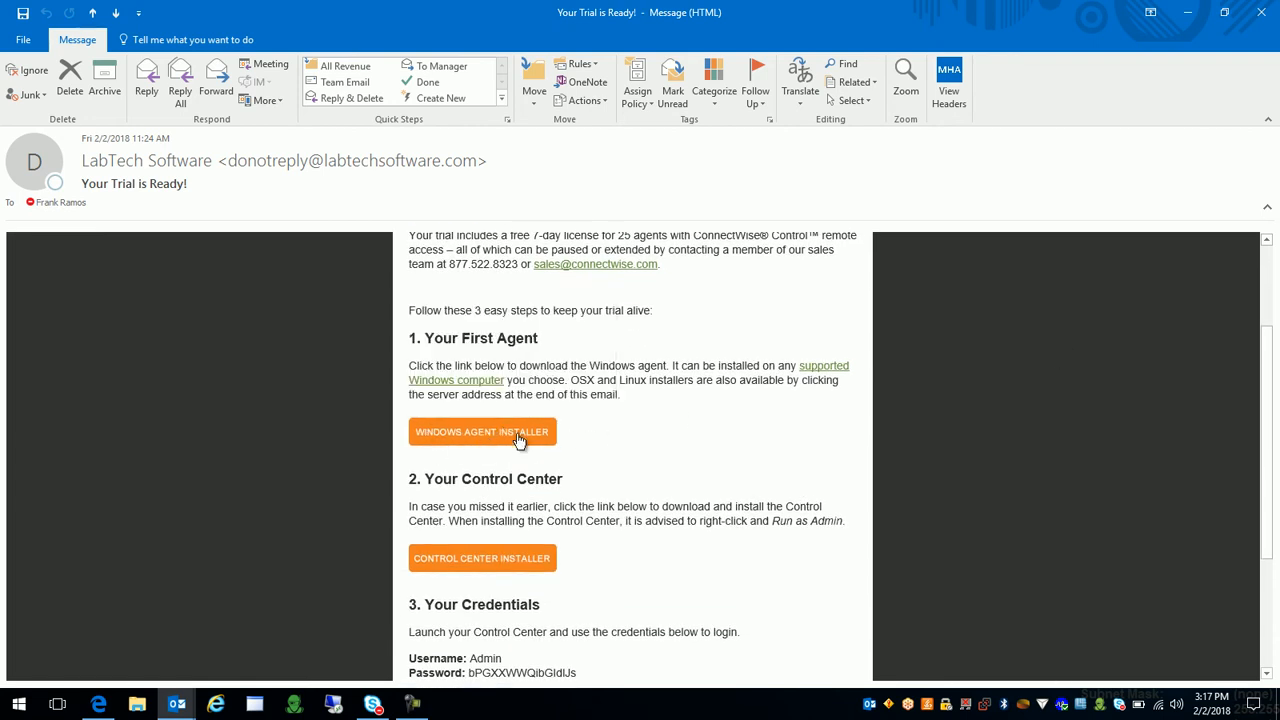
pyautogui.moveTo(564, 332)
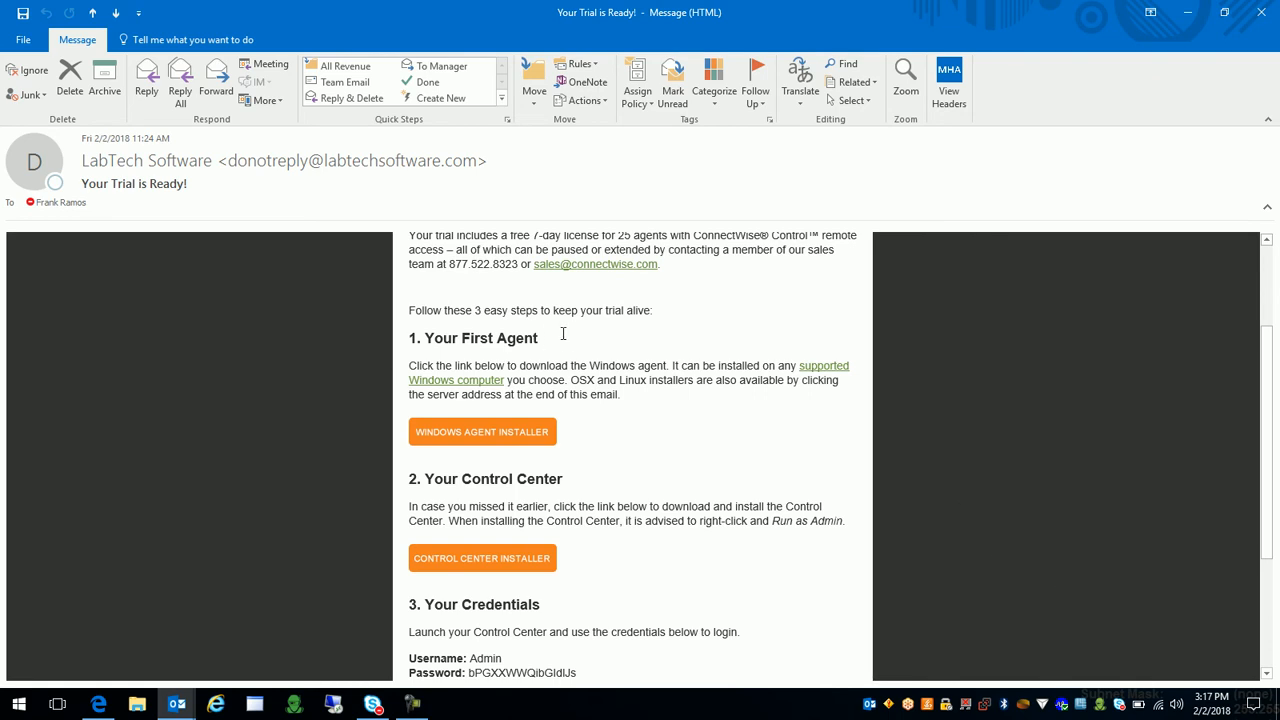
pyautogui.moveTo(584, 336)
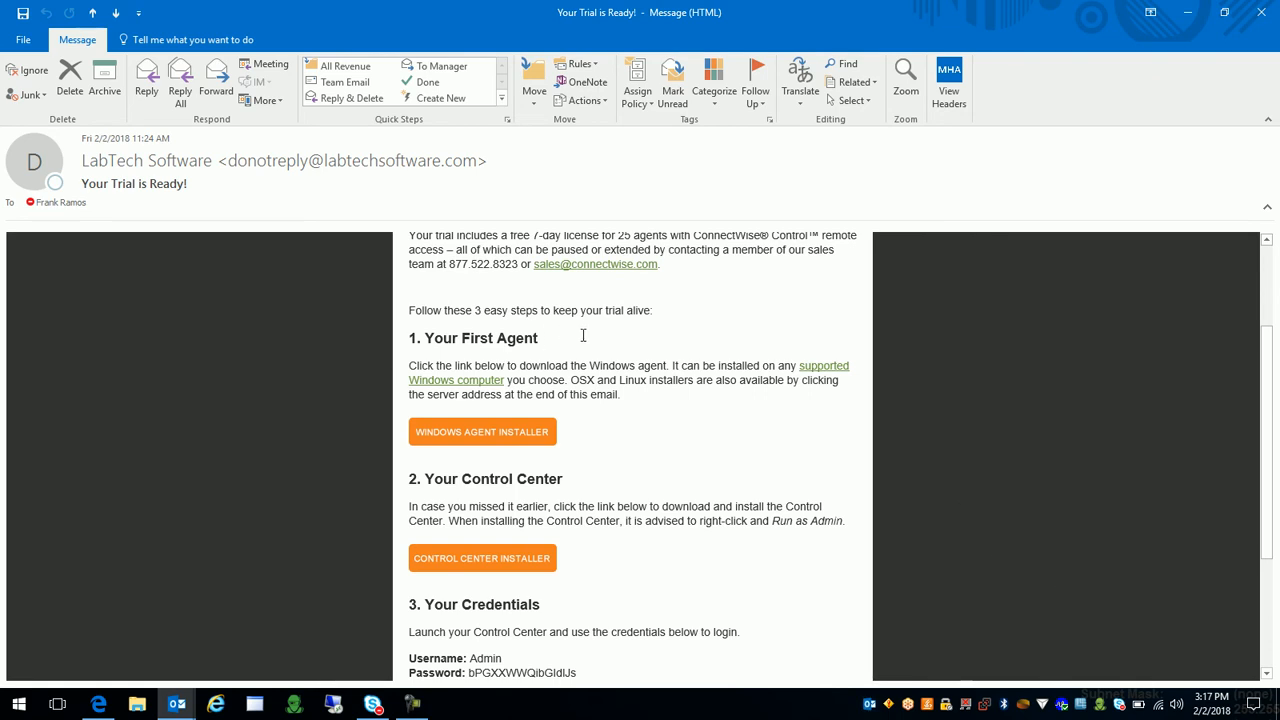
pyautogui.moveTo(642, 406)
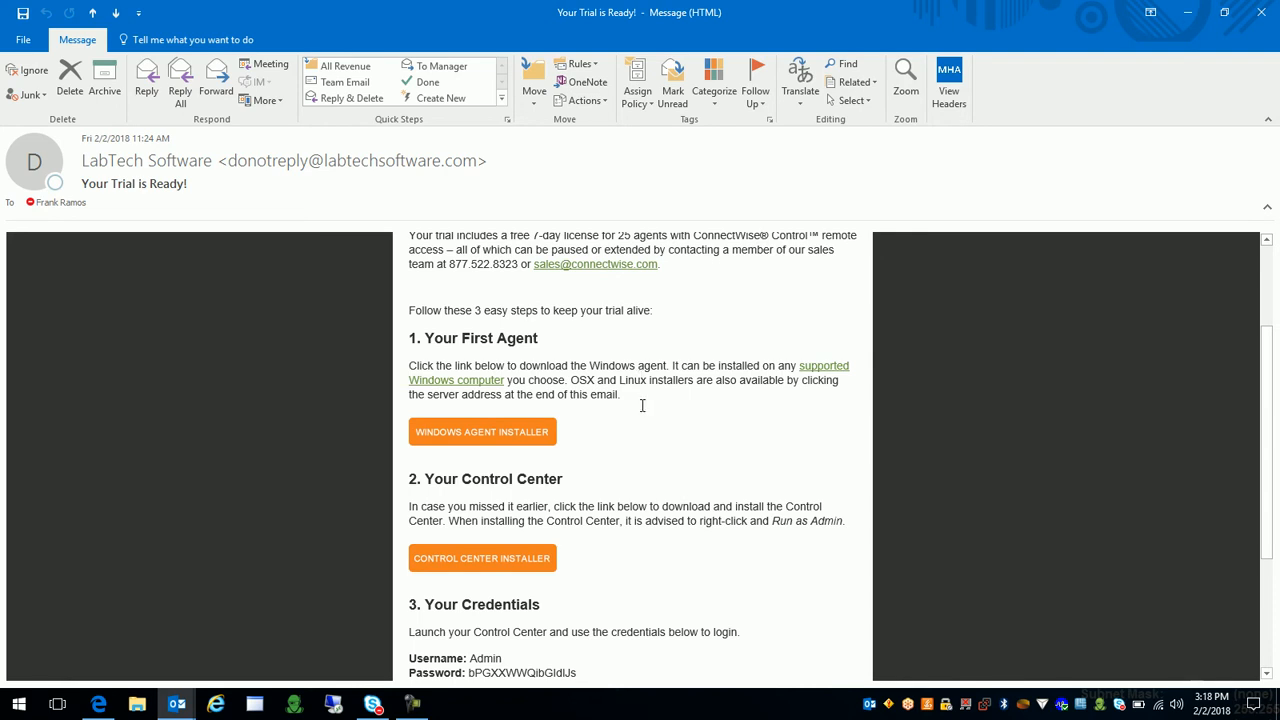
pyautogui.moveTo(910, 400)
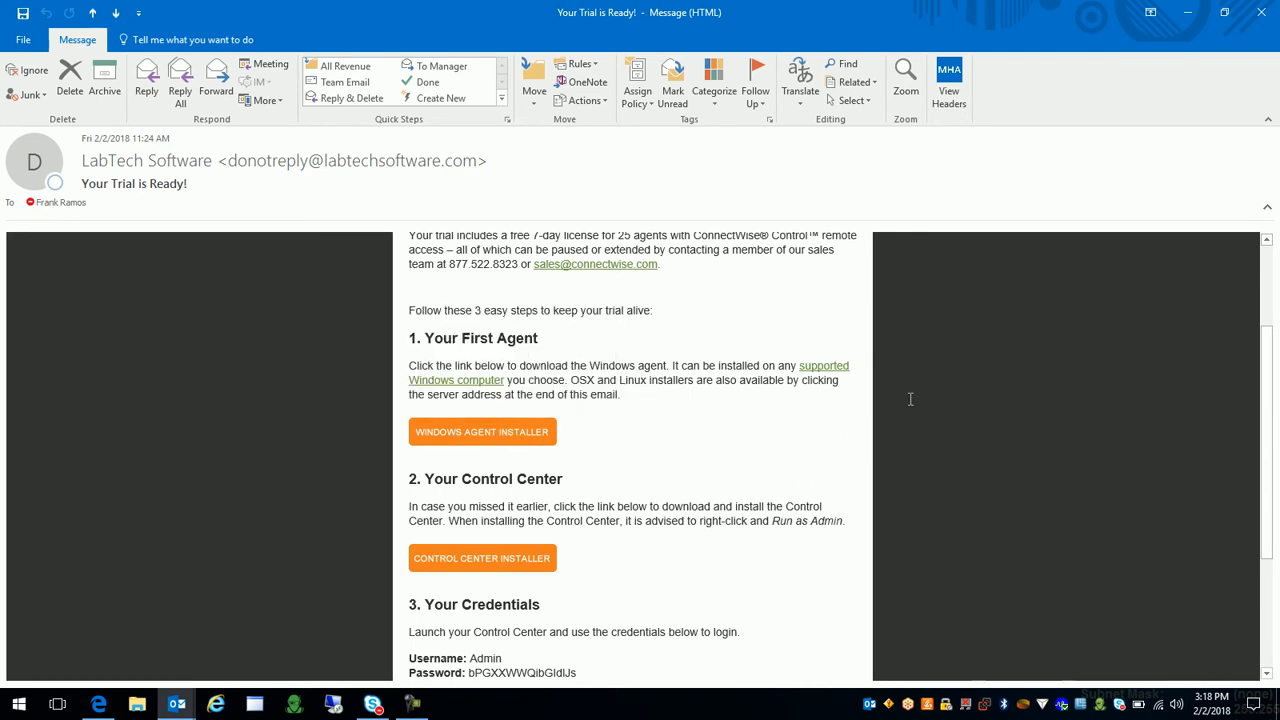
pyautogui.moveTo(652, 432)
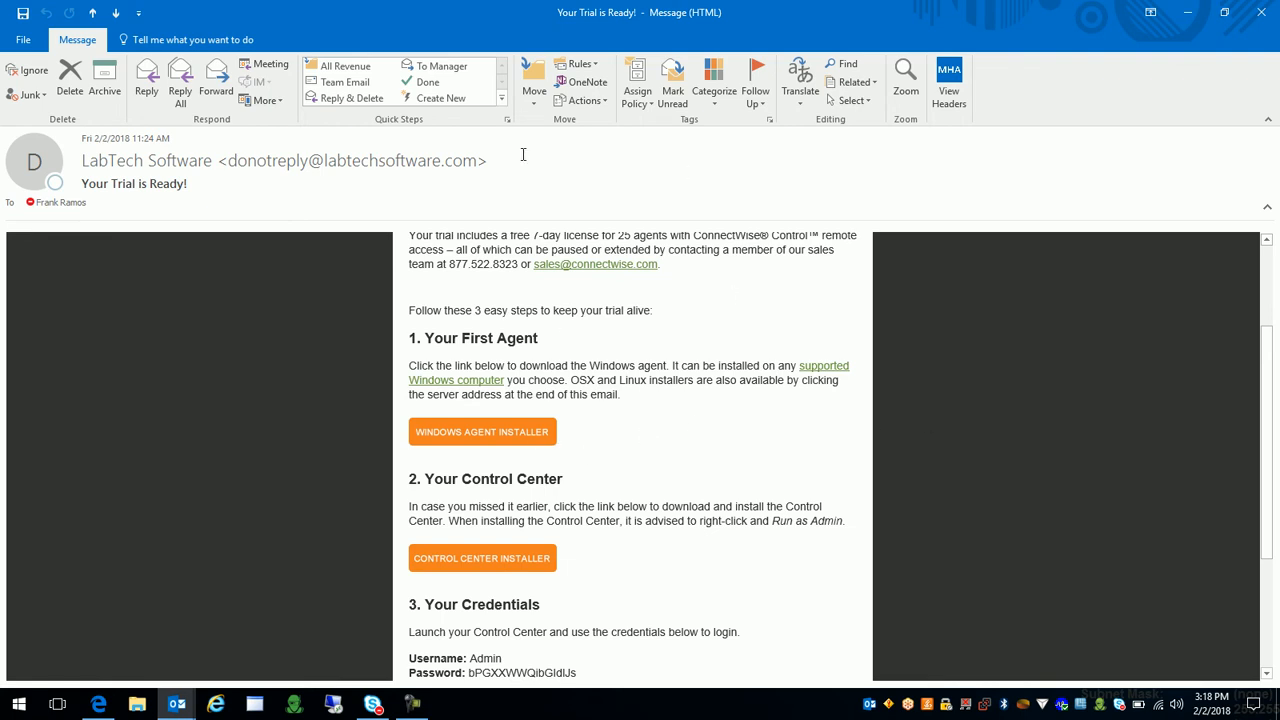
pyautogui.moveTo(710, 442)
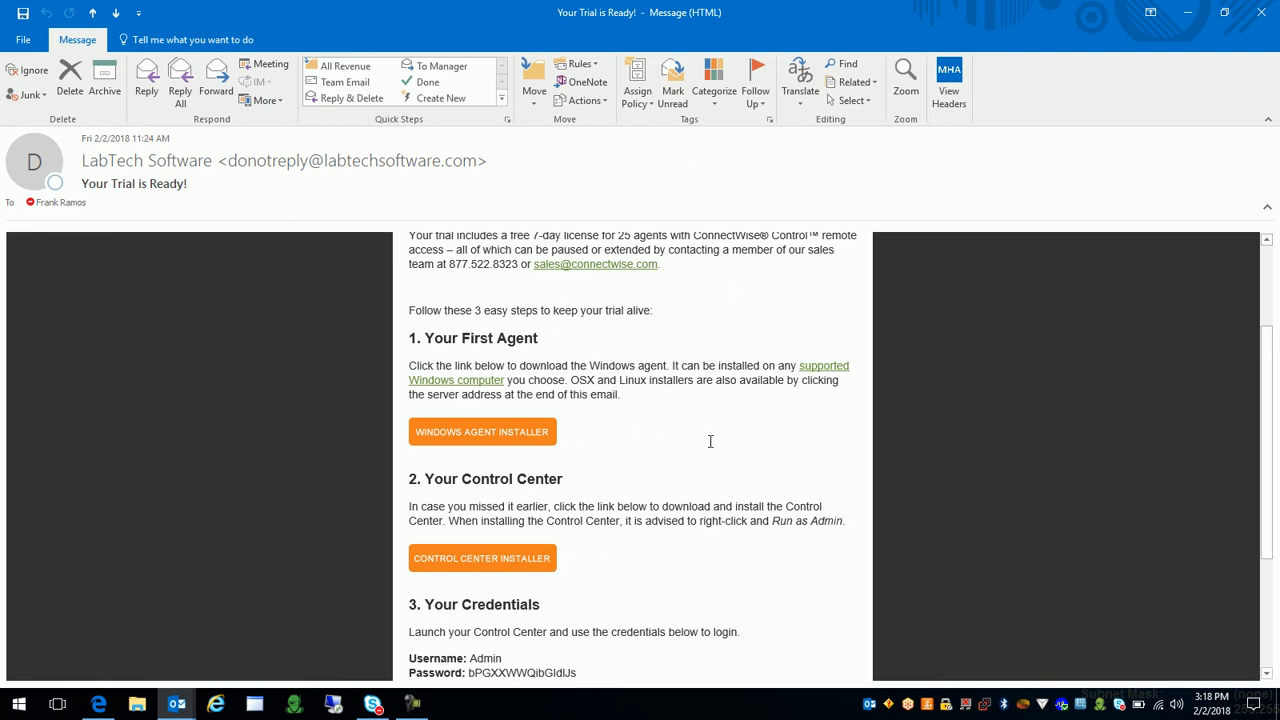
pyautogui.scroll(-3)
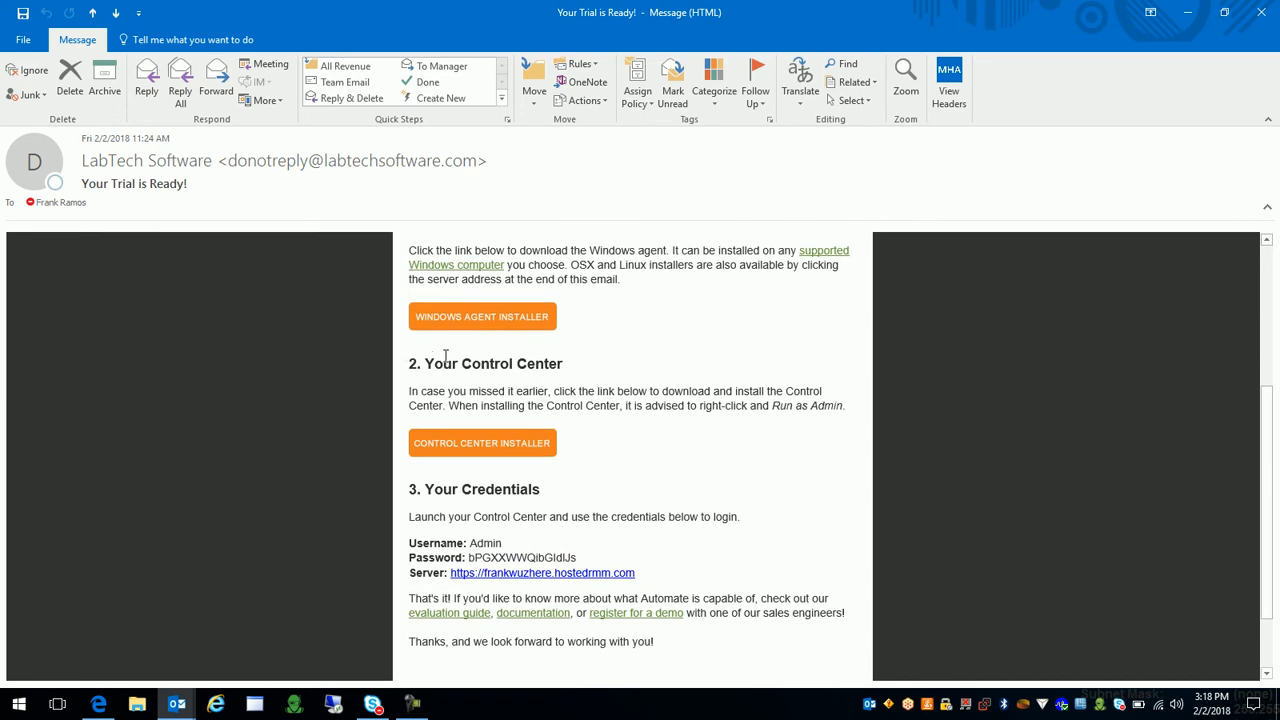
pyautogui.moveTo(512, 356)
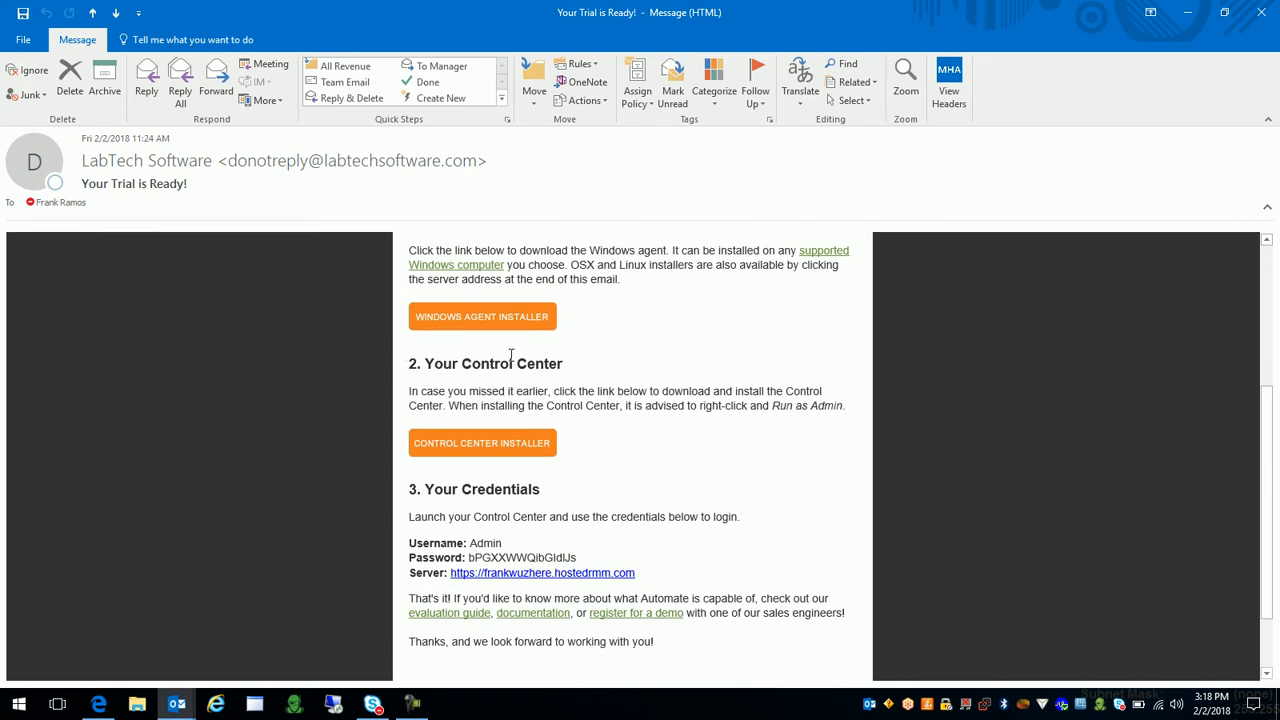
pyautogui.moveTo(656, 388)
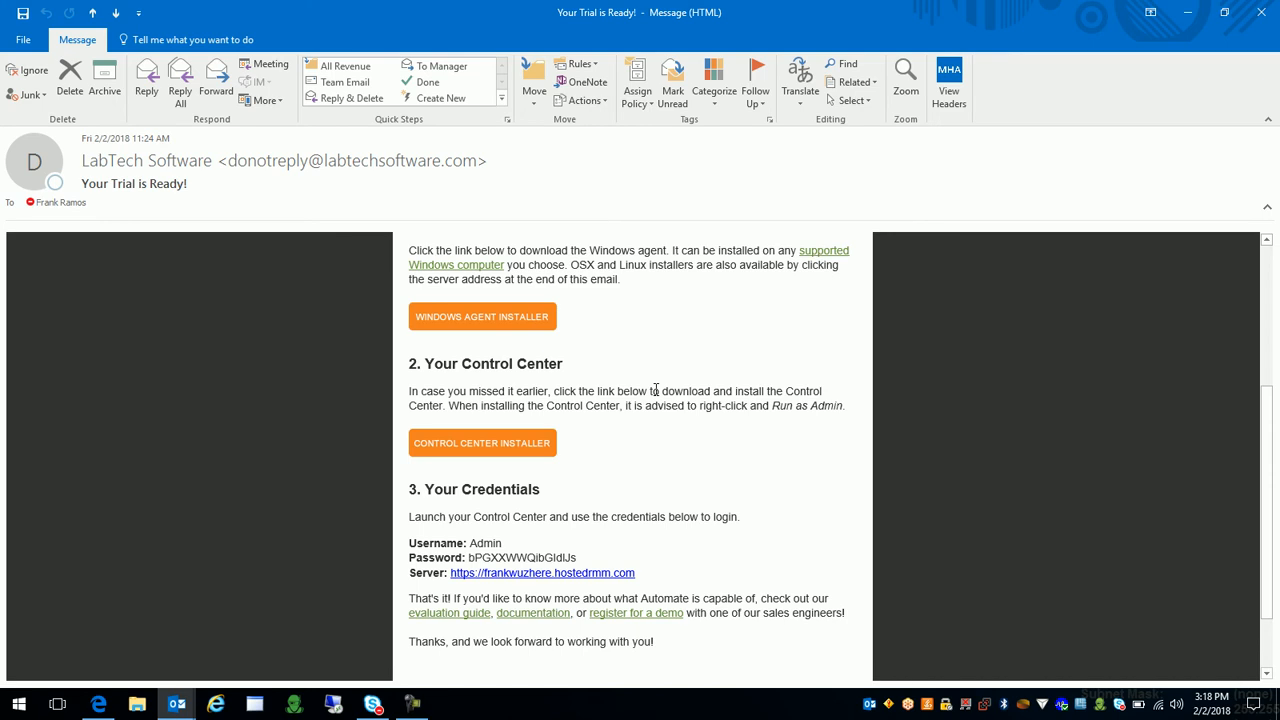
pyautogui.moveTo(510, 414)
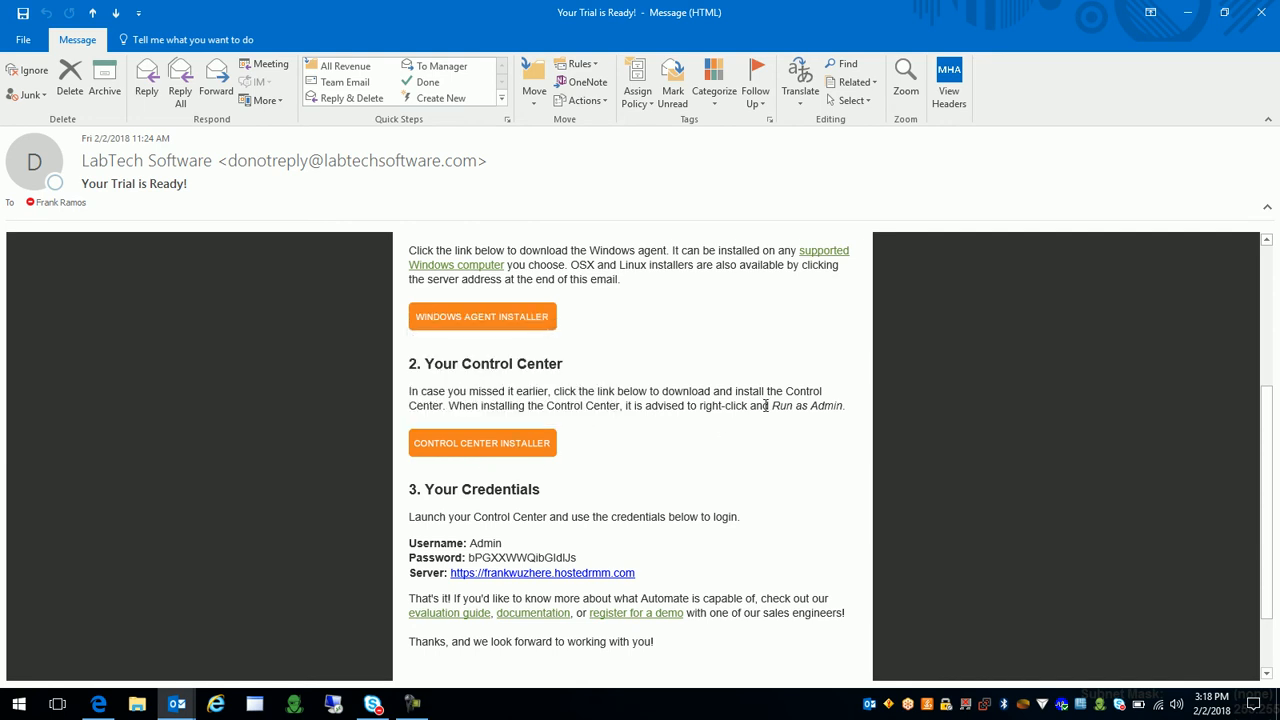
pyautogui.moveTo(580, 432)
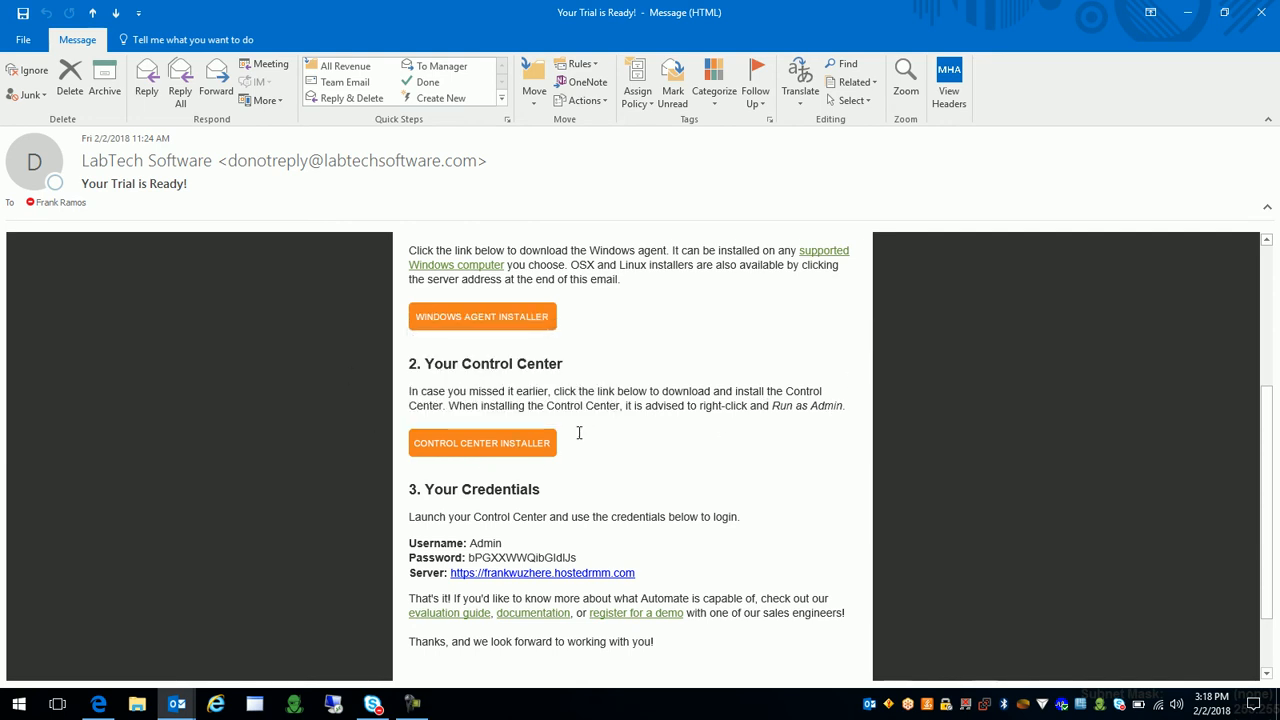
pyautogui.moveTo(468, 448)
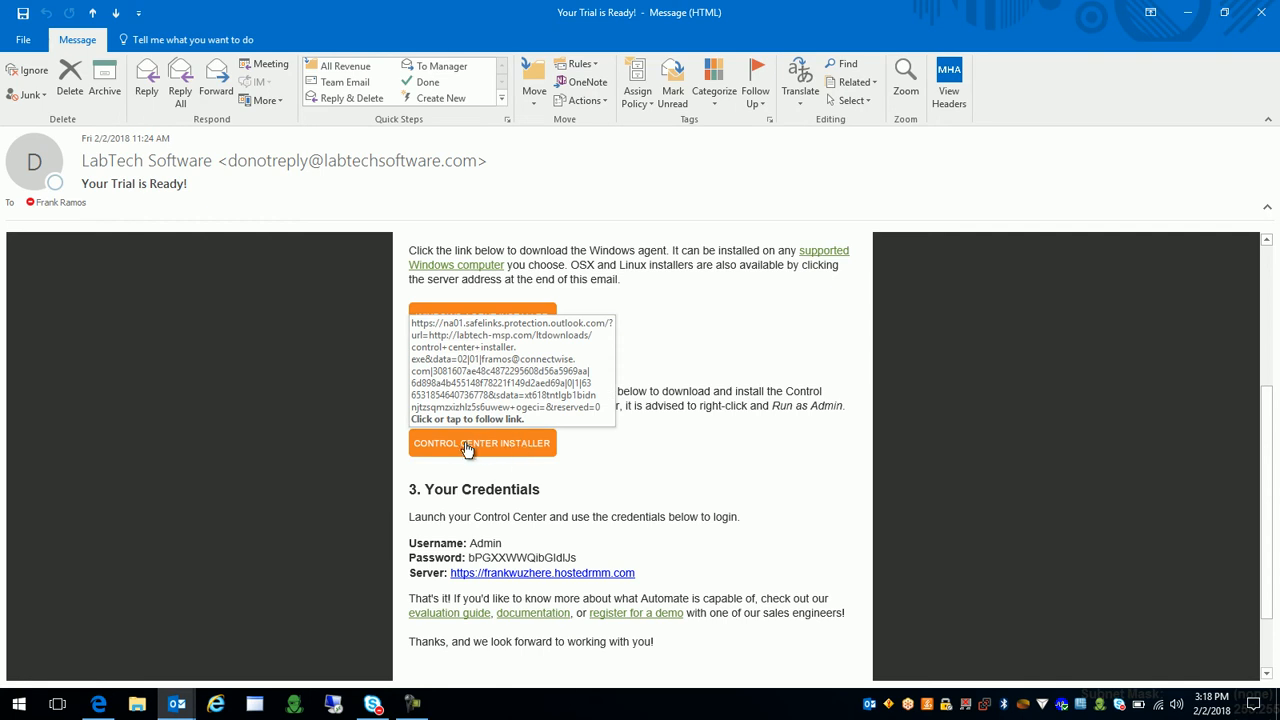
# Download the Control Center installer from the email link into the trial setup folder.
pyautogui.click(482, 444)
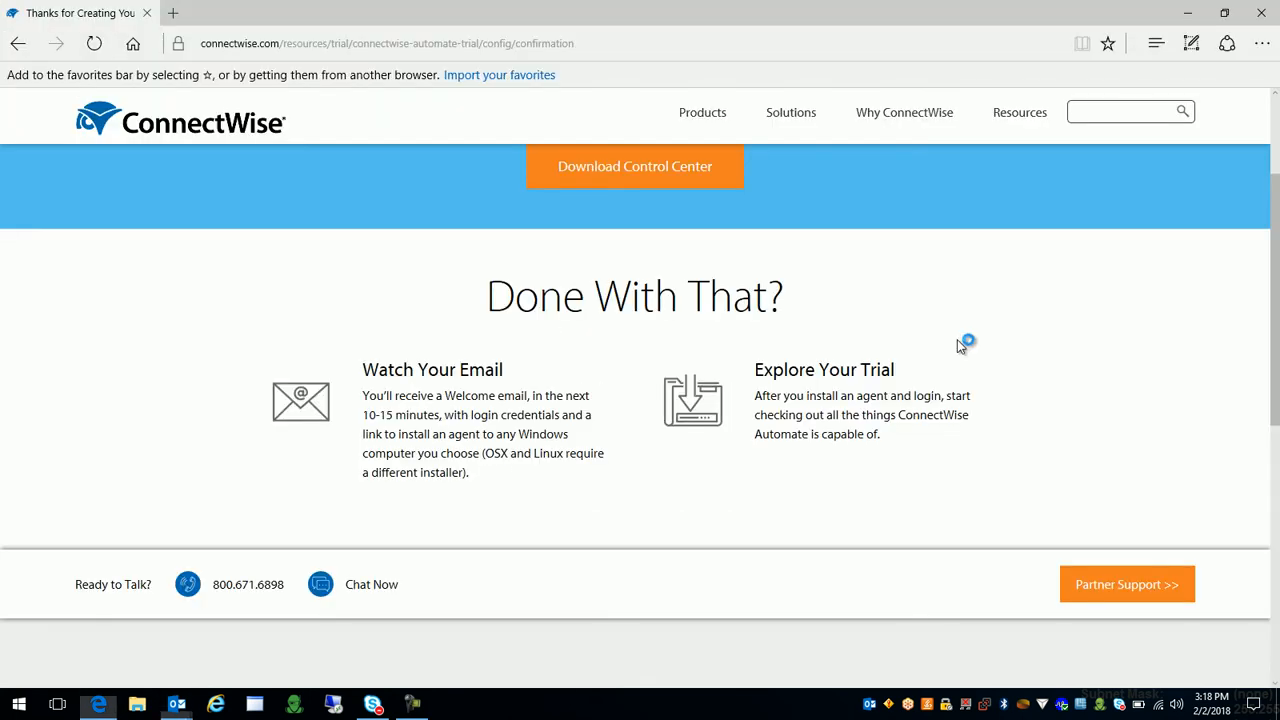
pyautogui.click(636, 166)
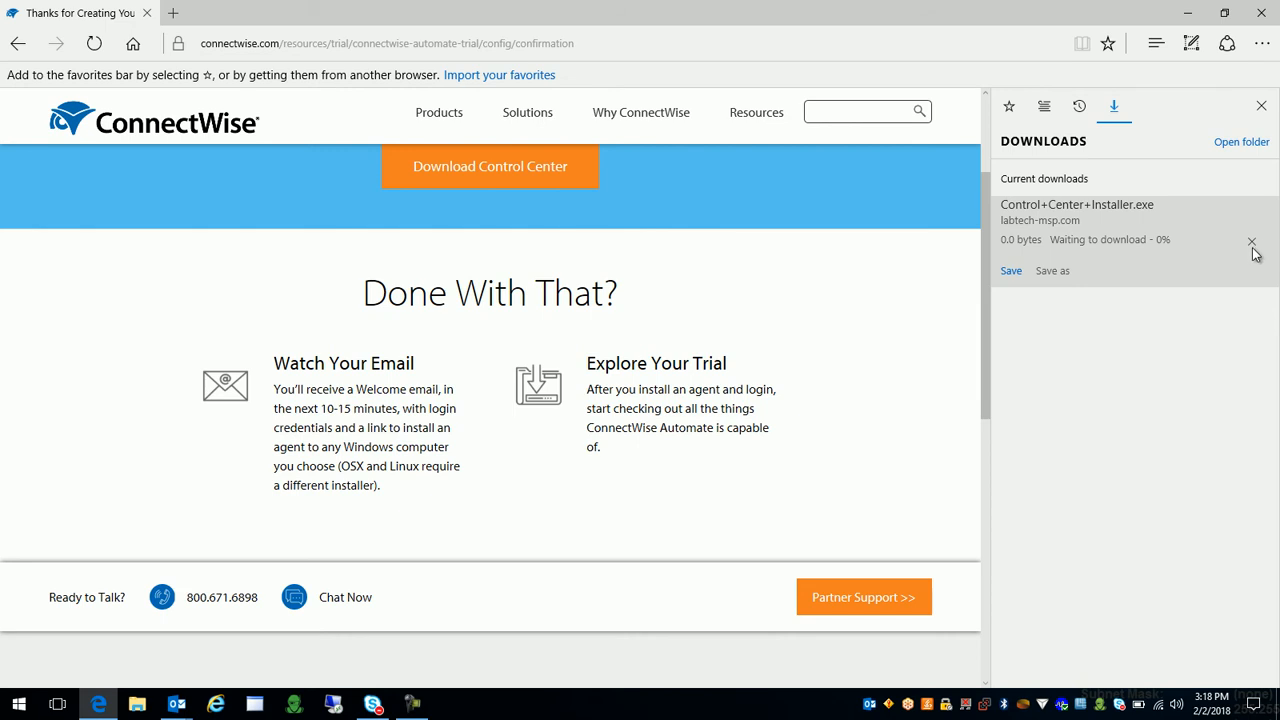
pyautogui.click(1052, 270)
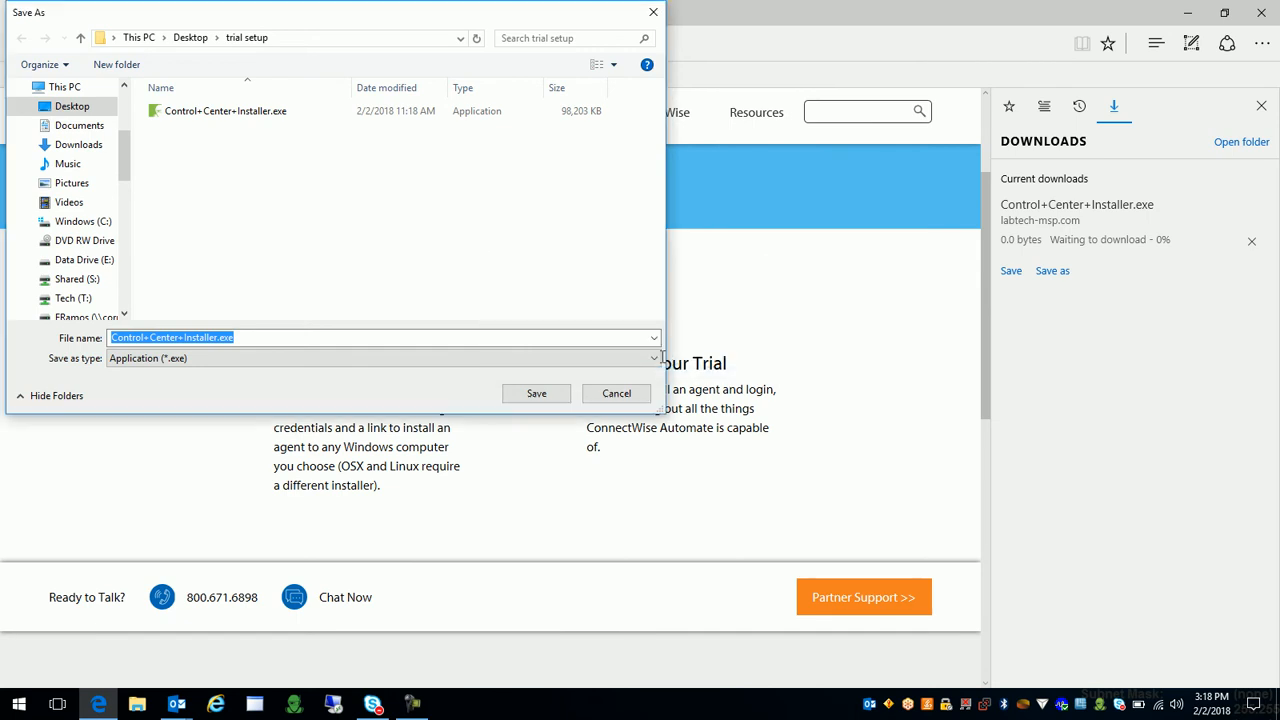
pyautogui.click(536, 392)
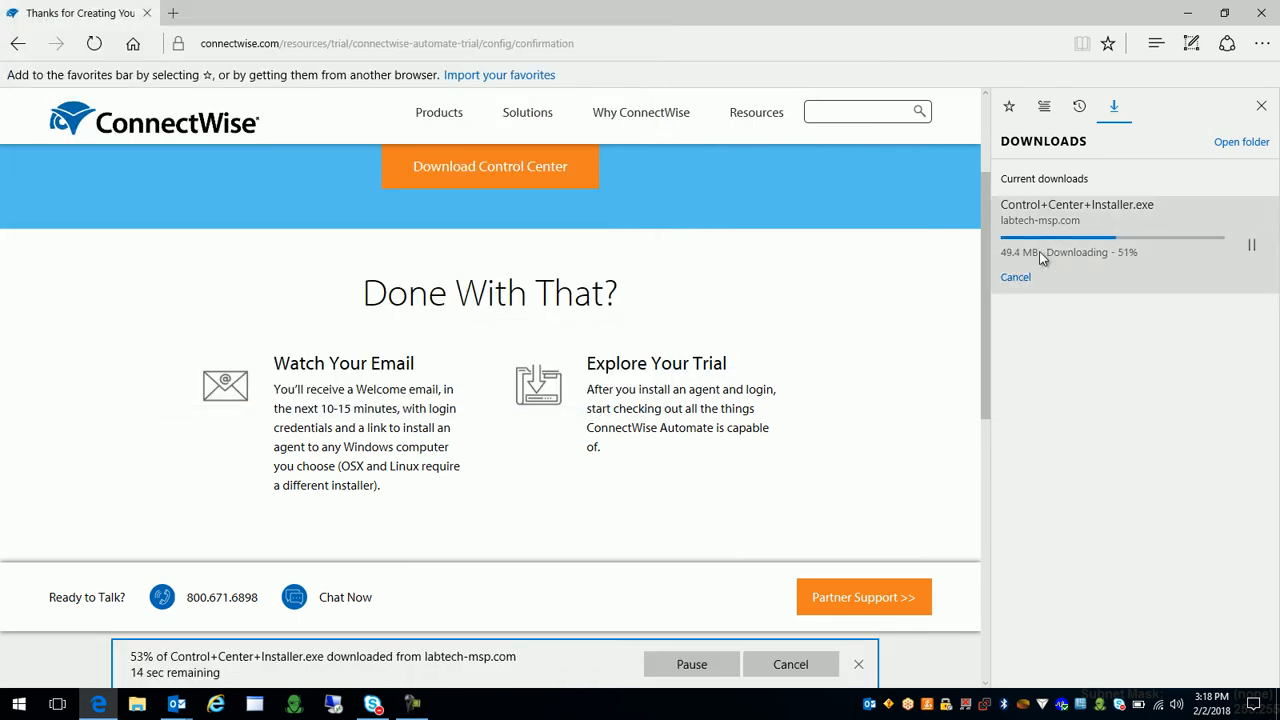
pyautogui.moveTo(1240, 196)
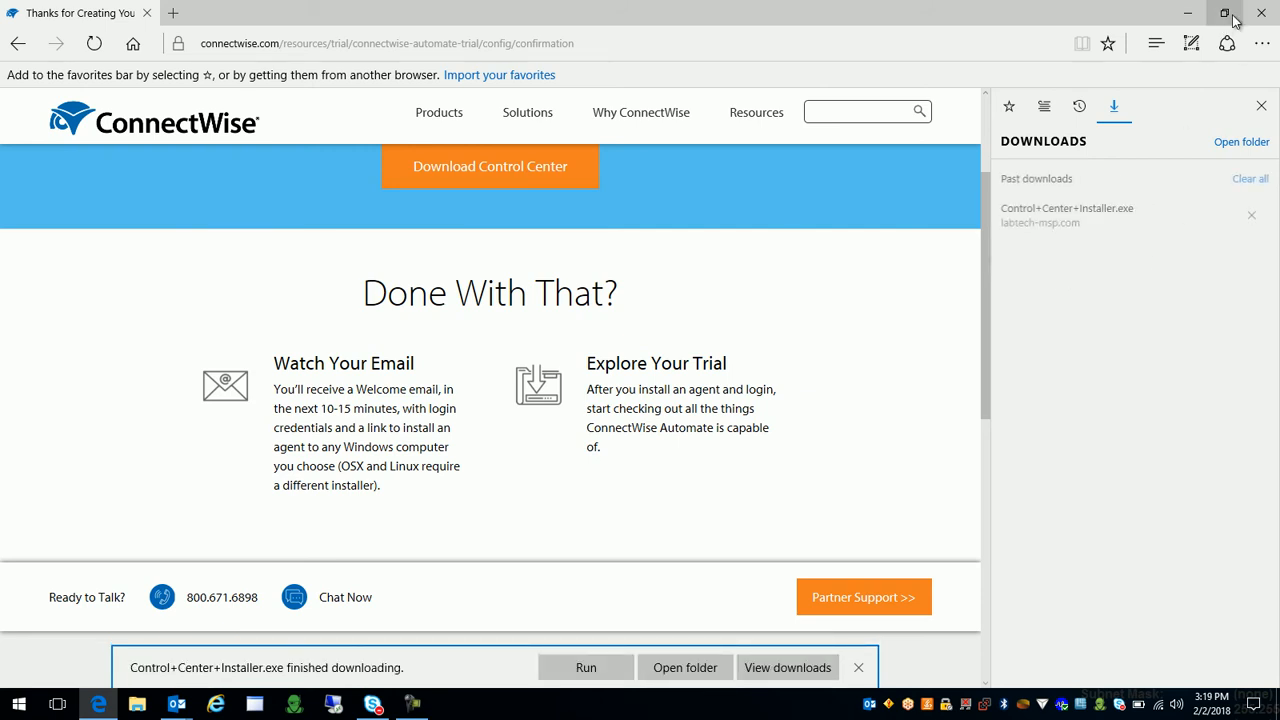
# Return to the Outlook welcome email and follow its Server link to the trialhelp portal.
pyautogui.click(1250, 178)
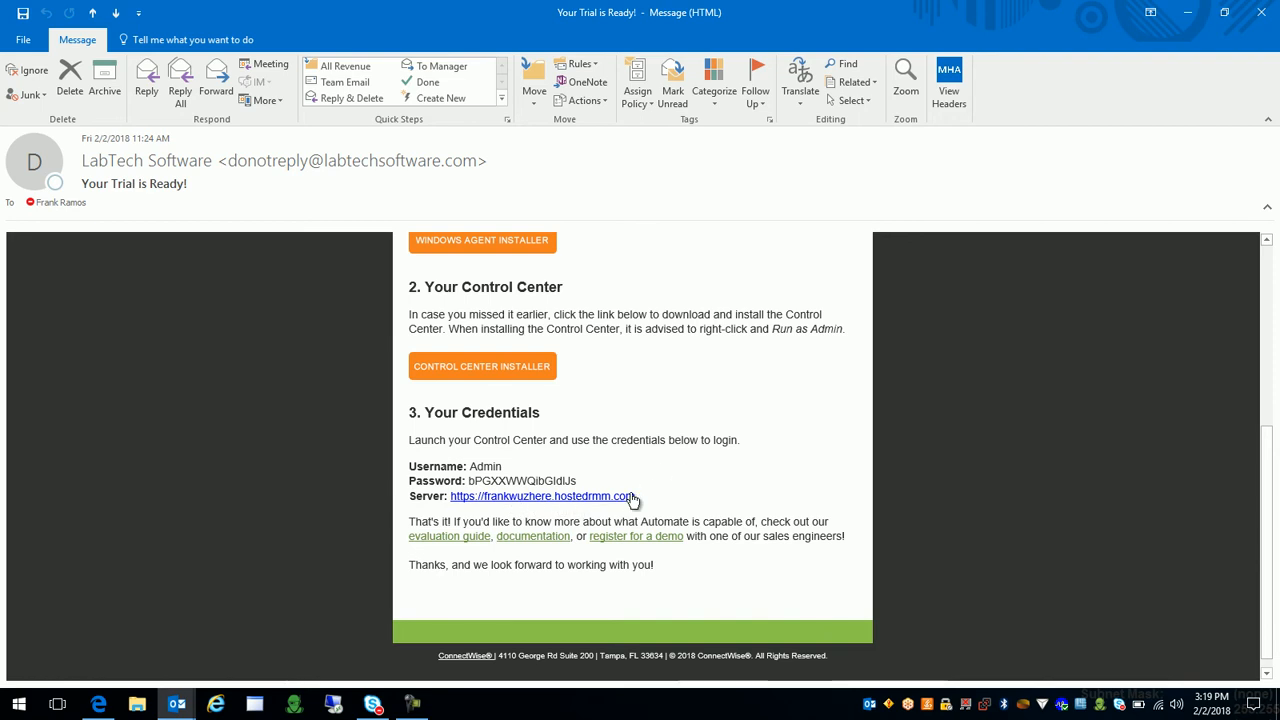
pyautogui.moveTo(576, 516)
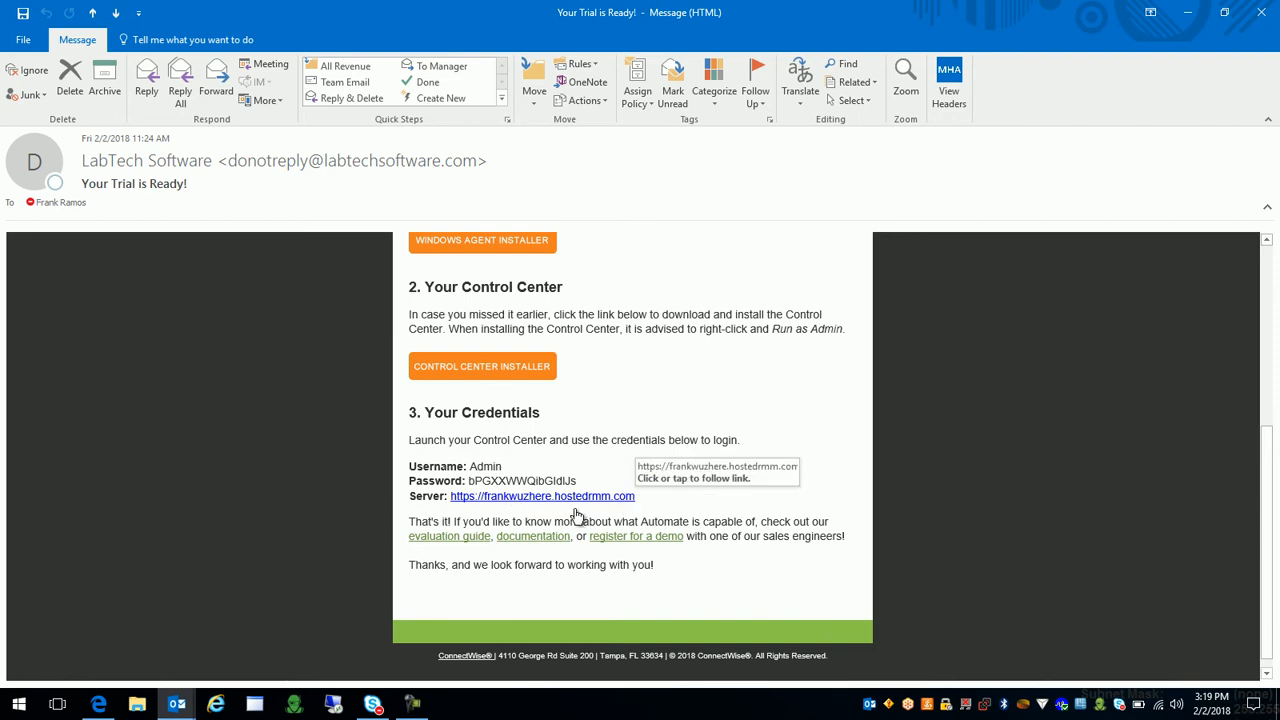
pyautogui.moveTo(460, 448)
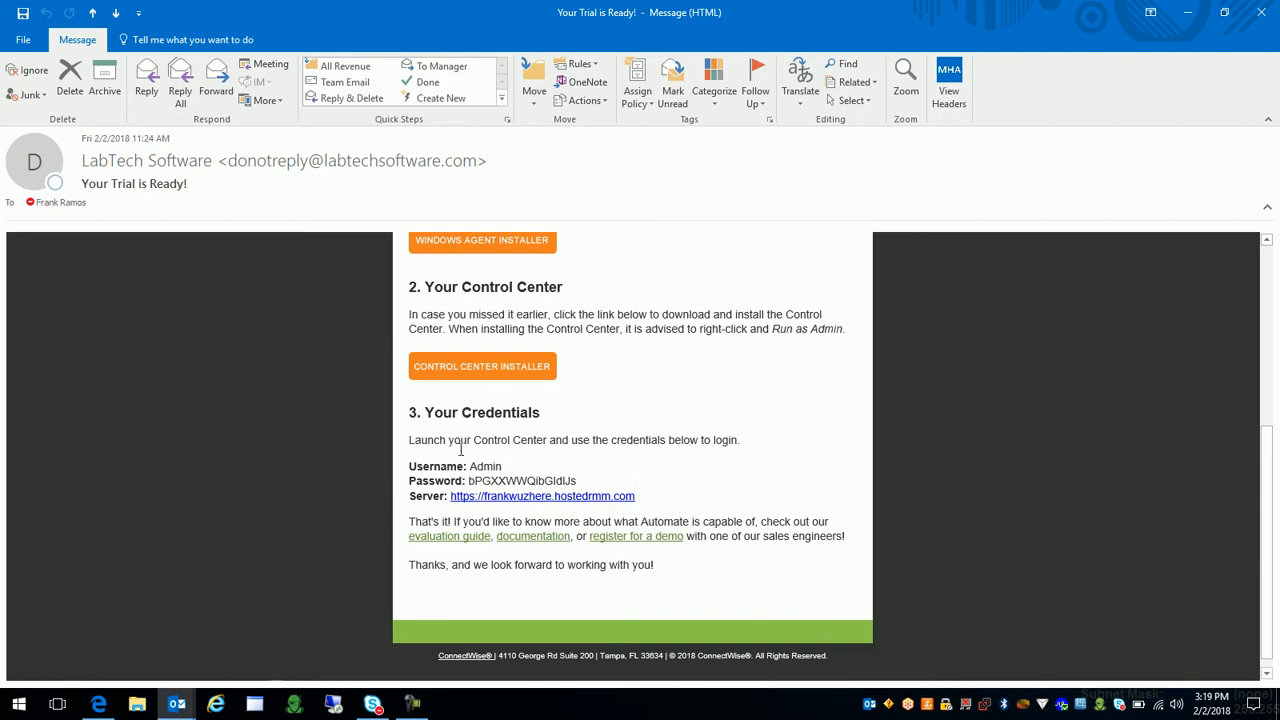
pyautogui.moveTo(488, 476)
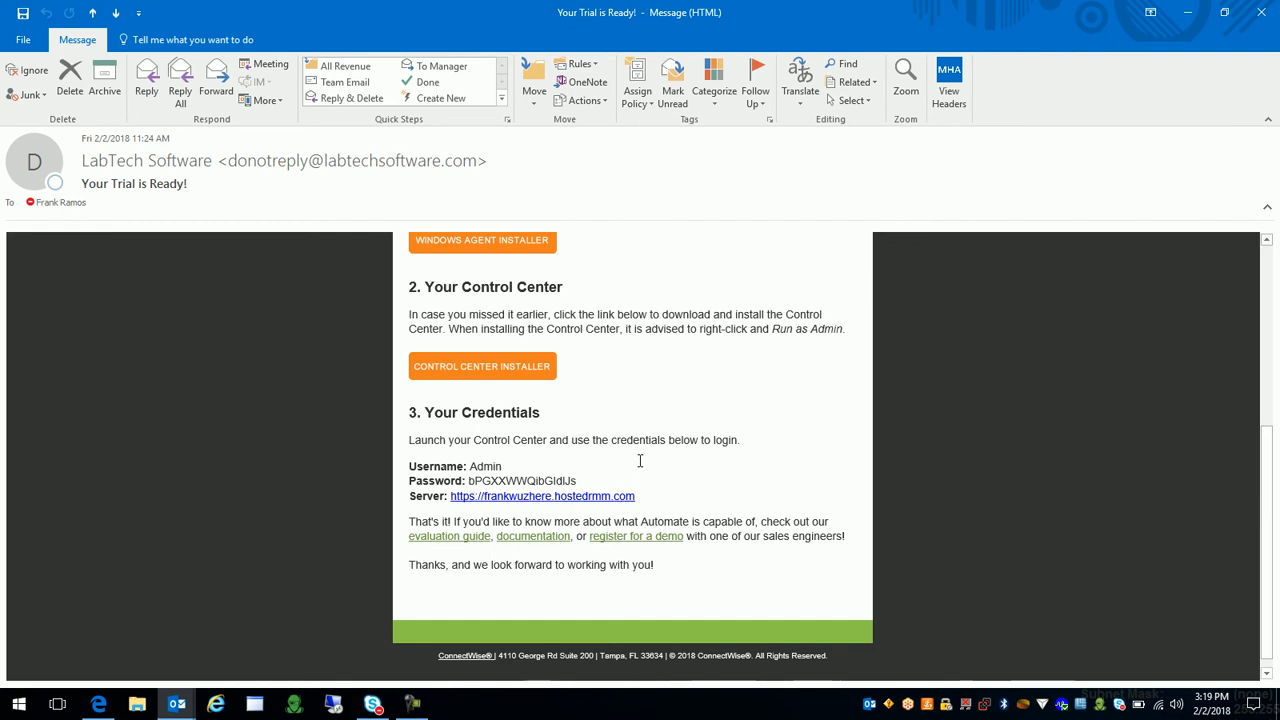
pyautogui.click(480, 366)
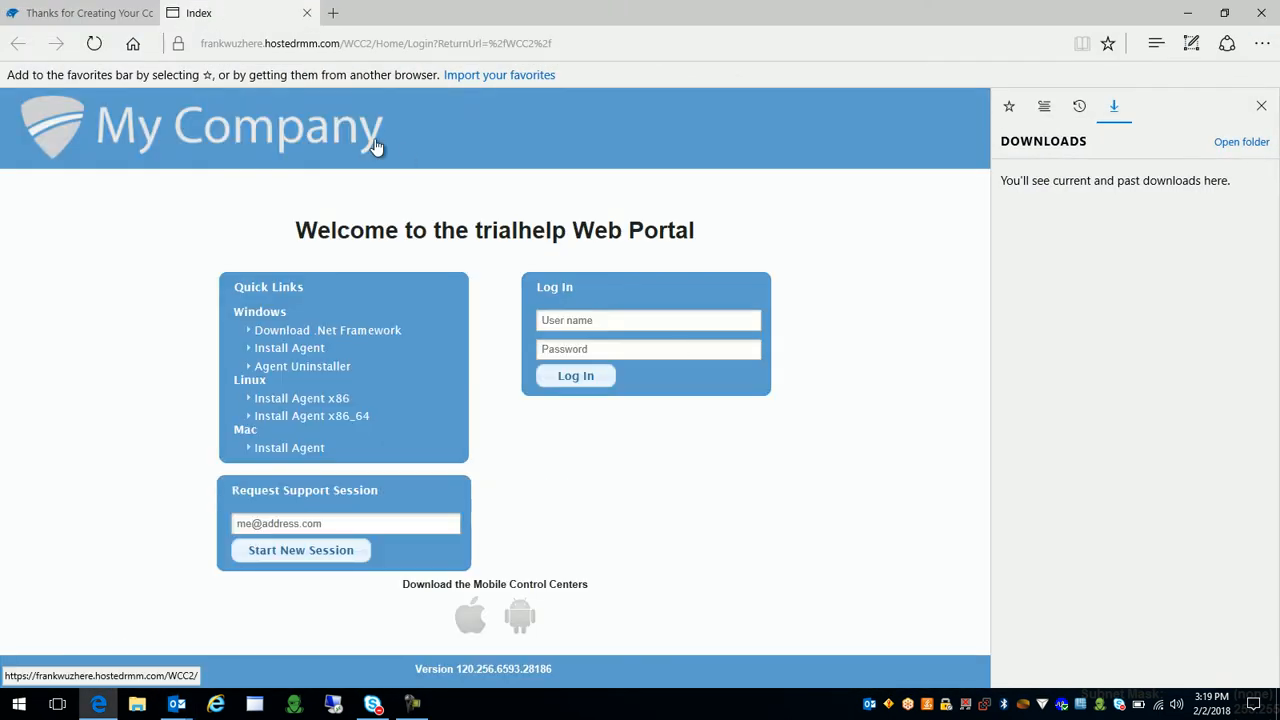
# Glance at the trialhelp Web Portal login page, then minimize Edge to show the desktop.
pyautogui.click(1260, 106)
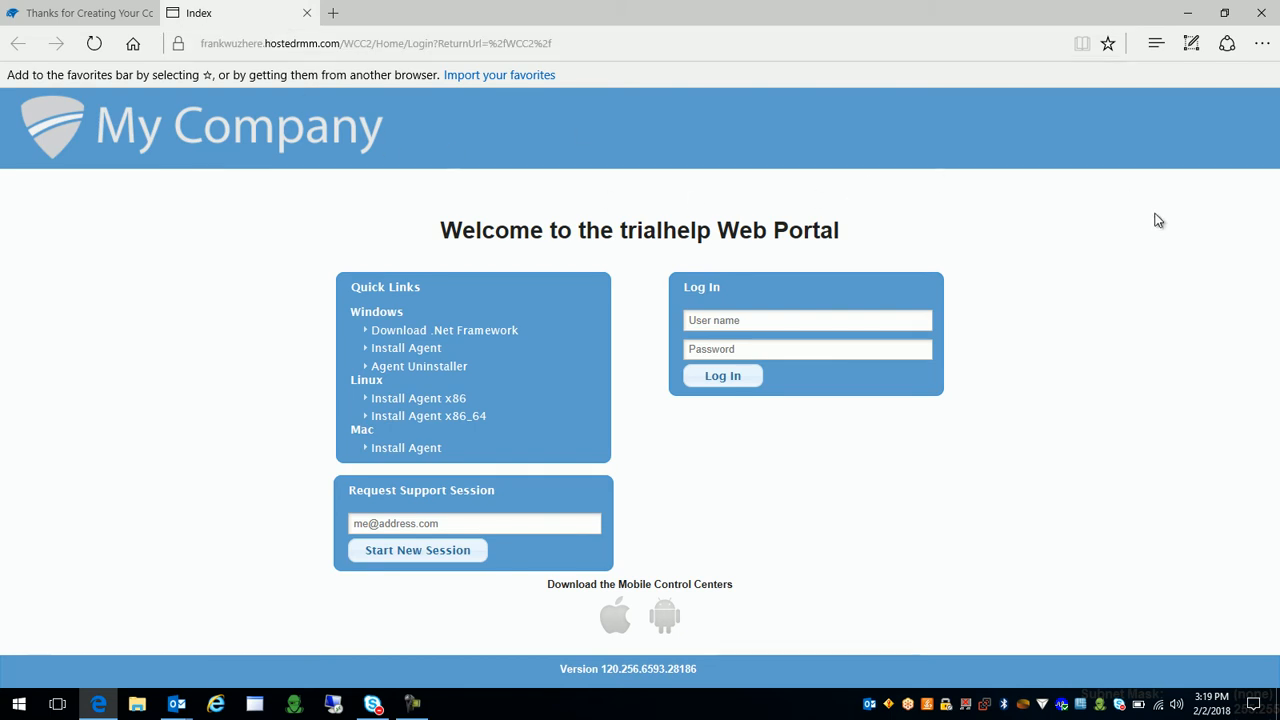
pyautogui.moveTo(936, 320)
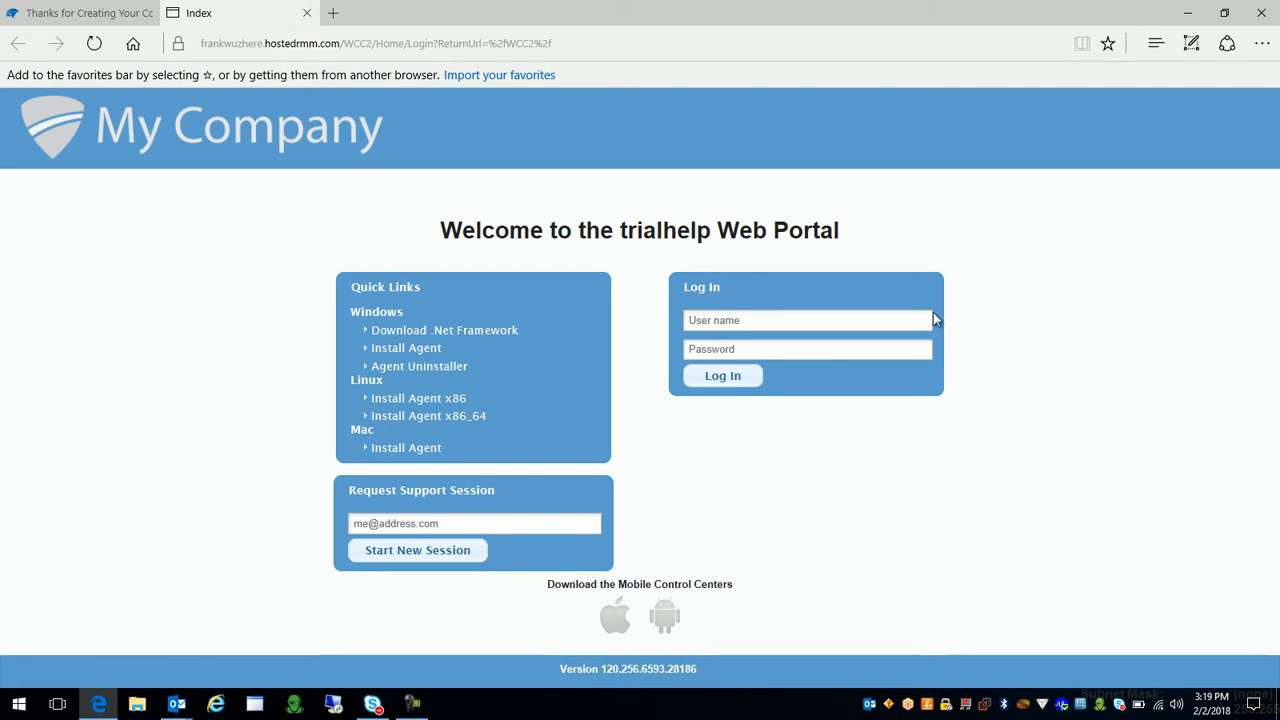
pyautogui.moveTo(622, 90)
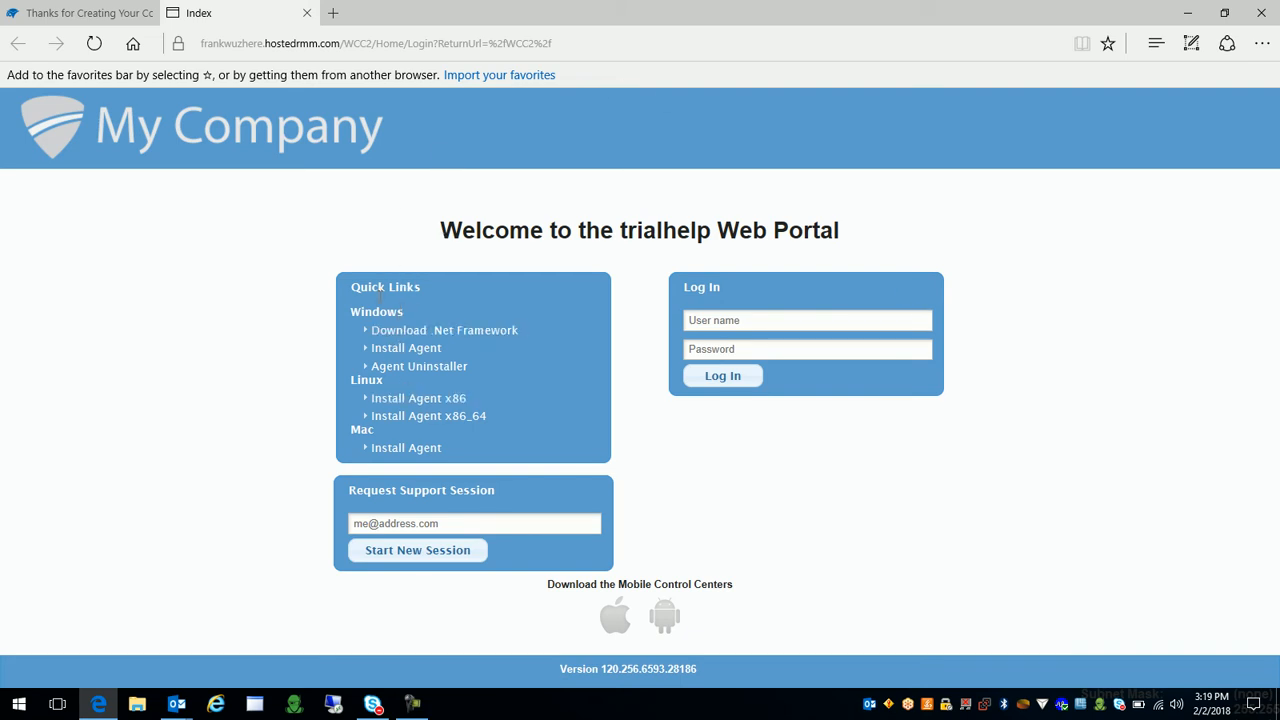
pyautogui.moveTo(248, 68)
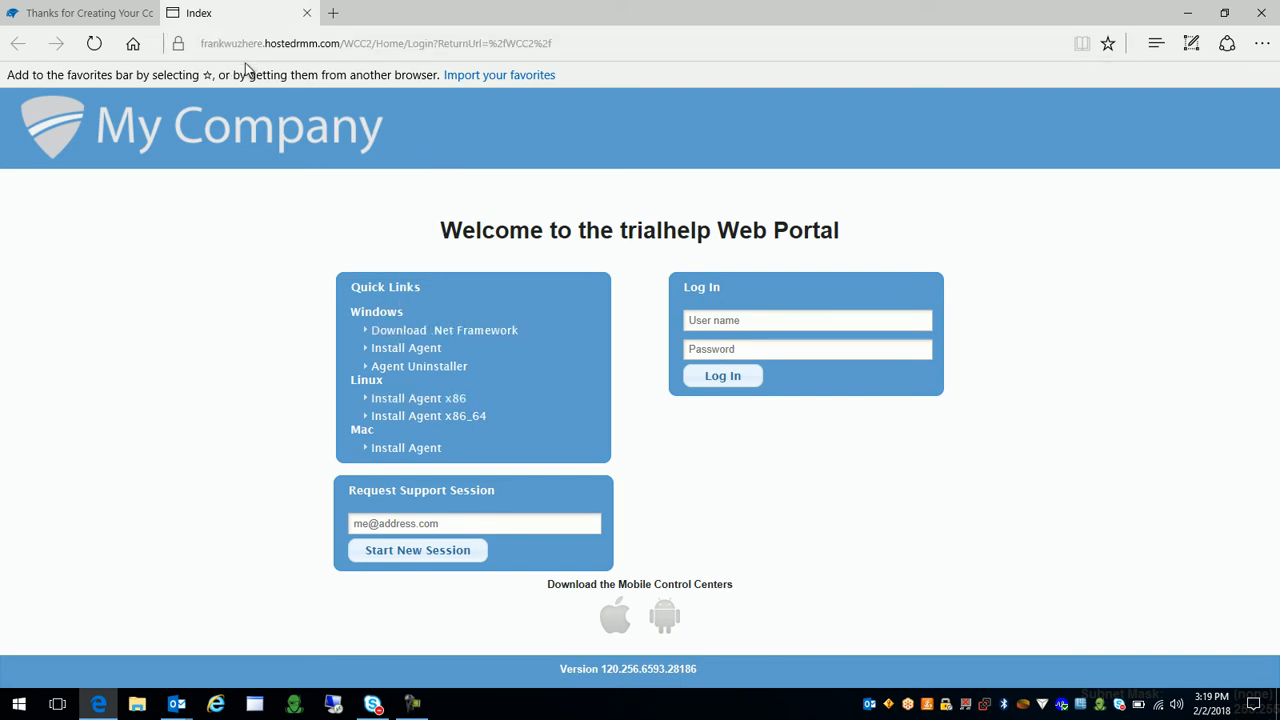
pyautogui.moveTo(272, 66)
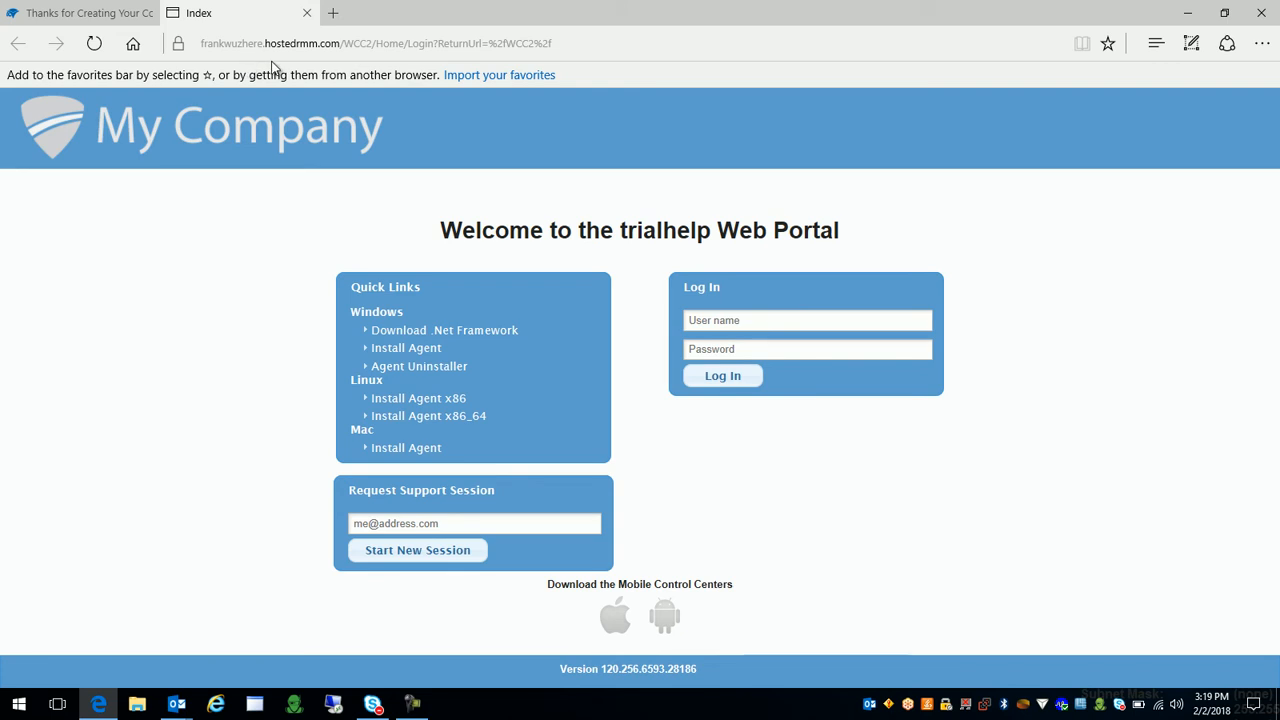
pyautogui.moveTo(744, 338)
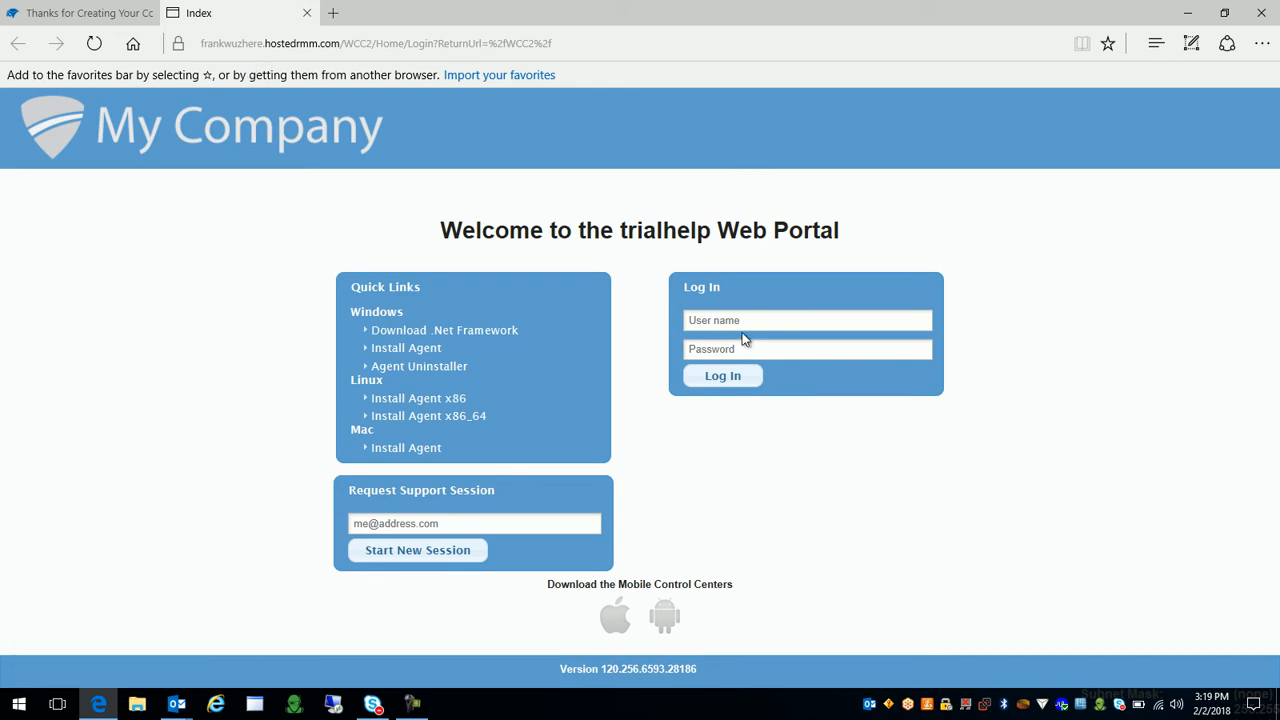
pyautogui.click(808, 320)
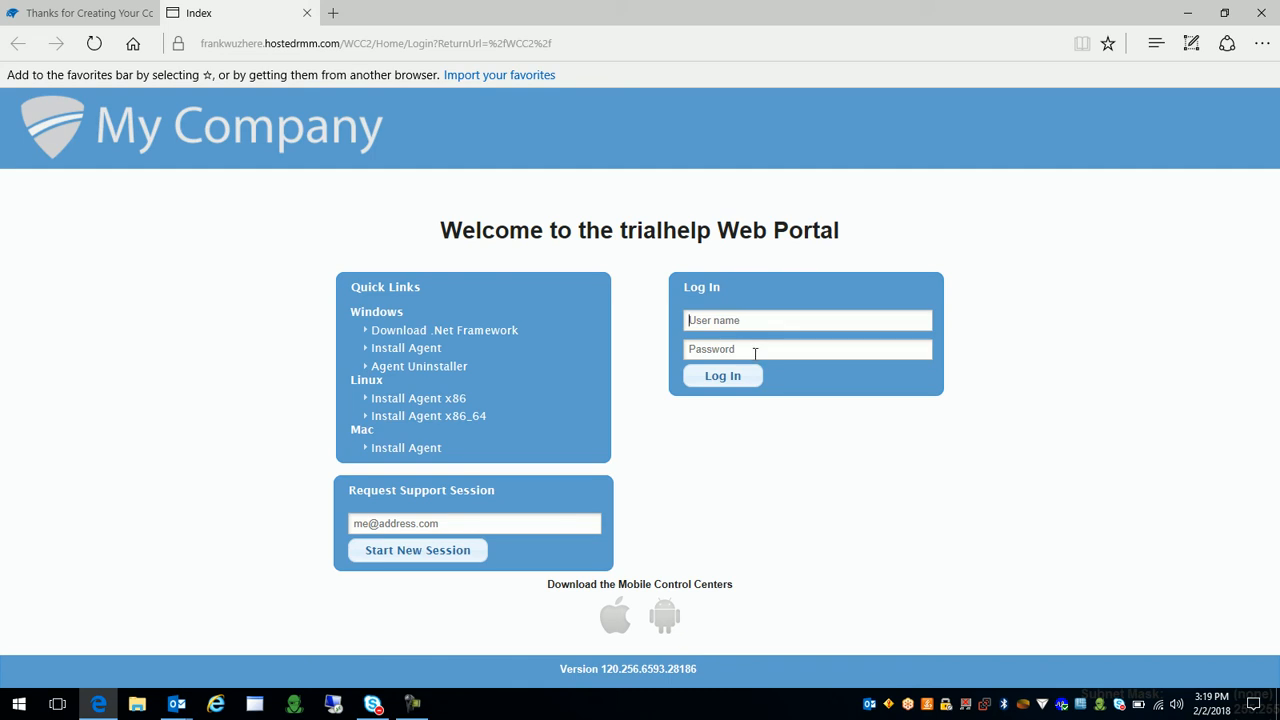
pyautogui.moveTo(556, 370)
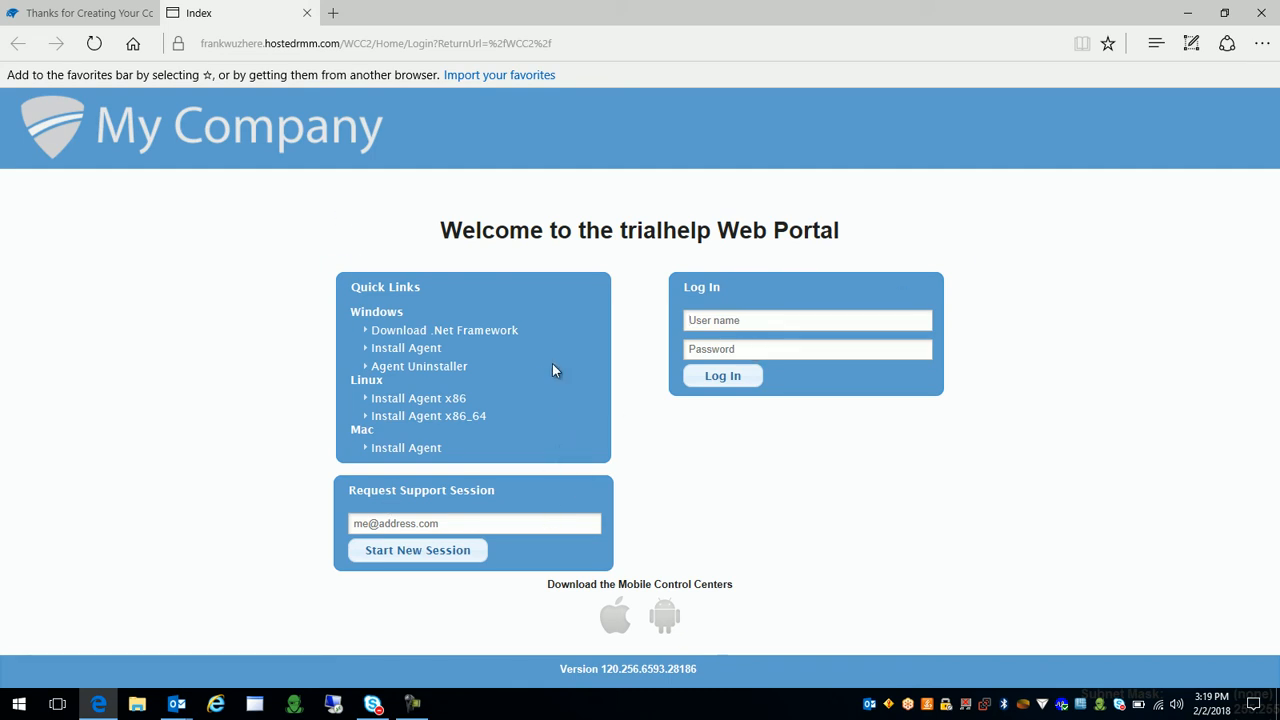
pyautogui.moveTo(1156, 44)
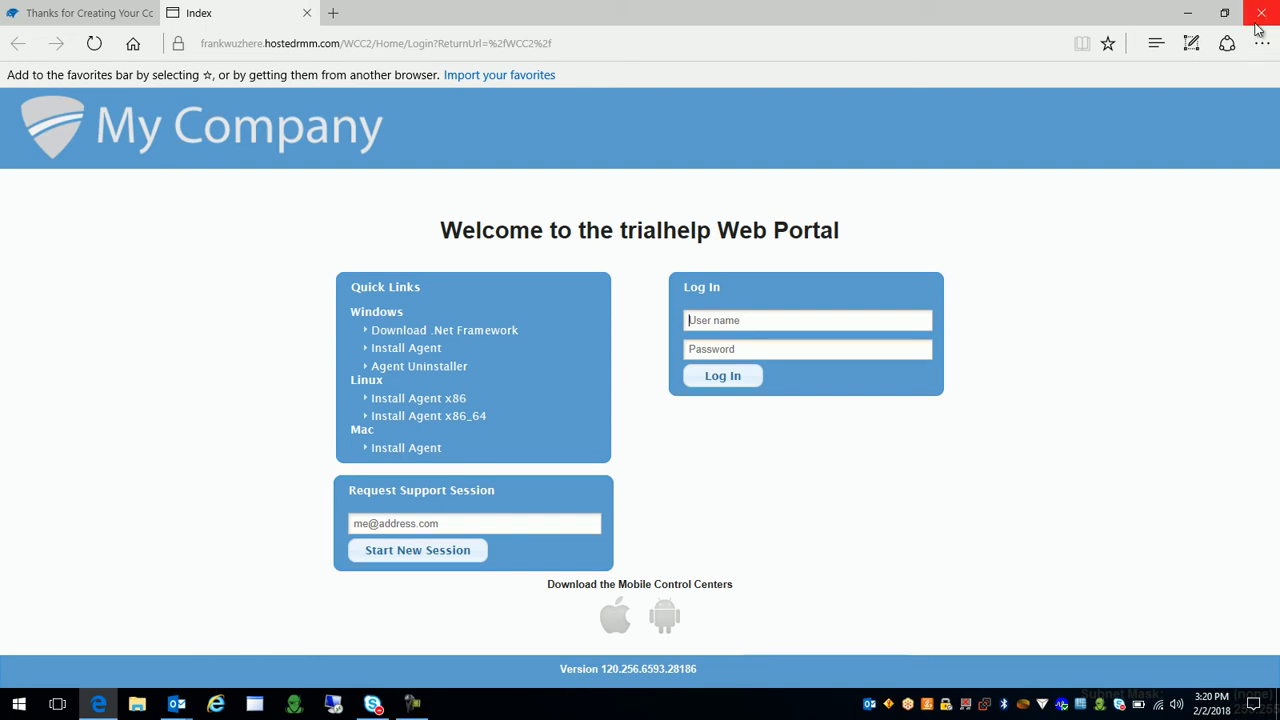
pyautogui.click(1260, 12)
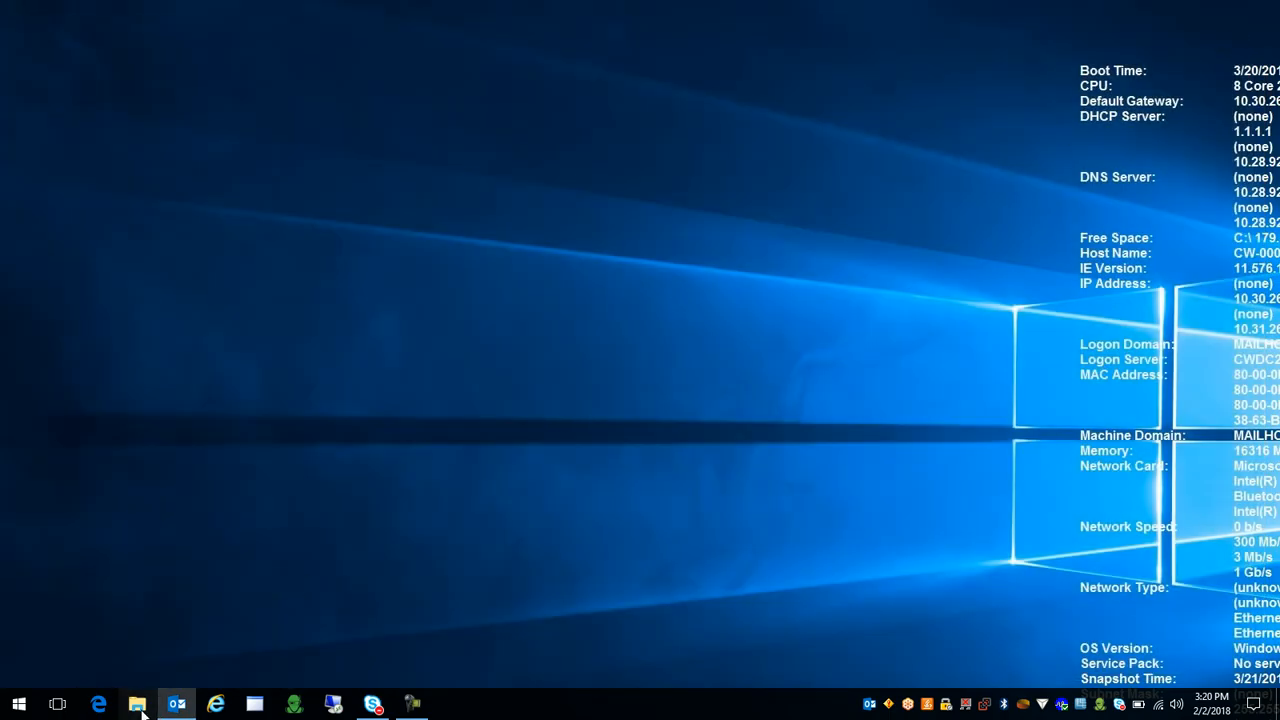
pyautogui.moveTo(332, 204)
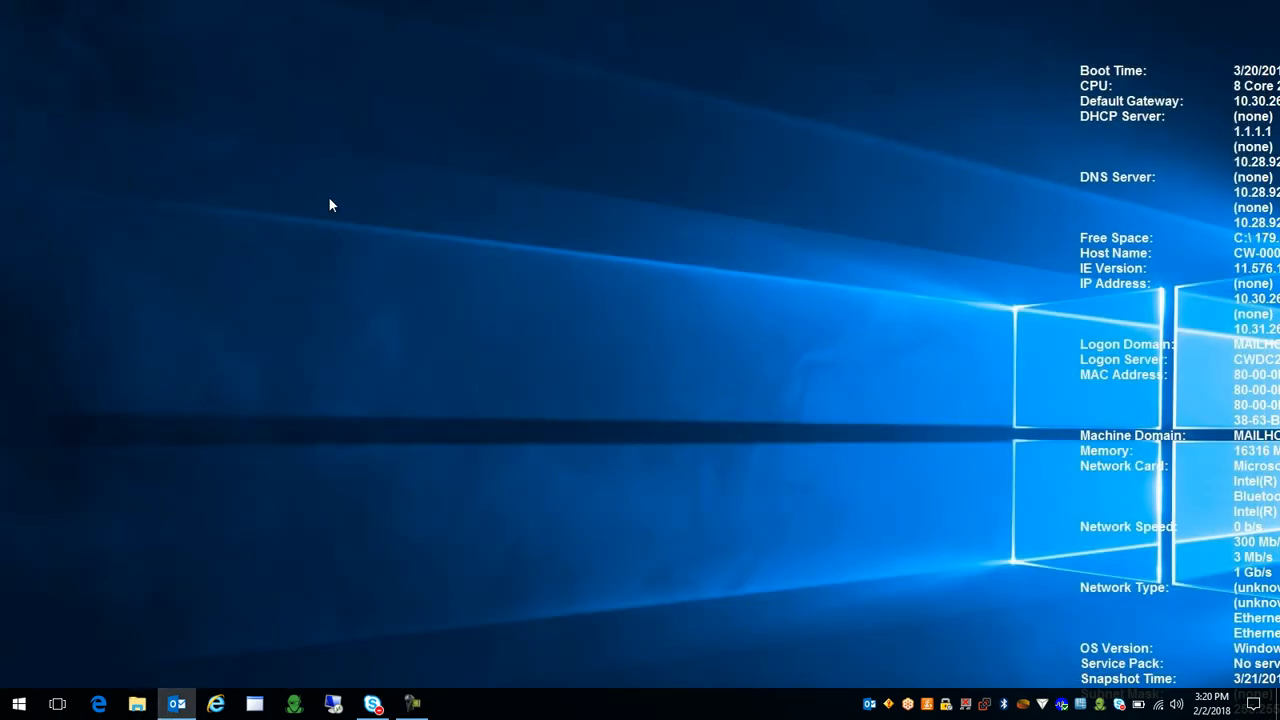
# Browse File Explorer to Desktop > trial setup and select Control+Center+Installer.exe.
pyautogui.click(136, 704)
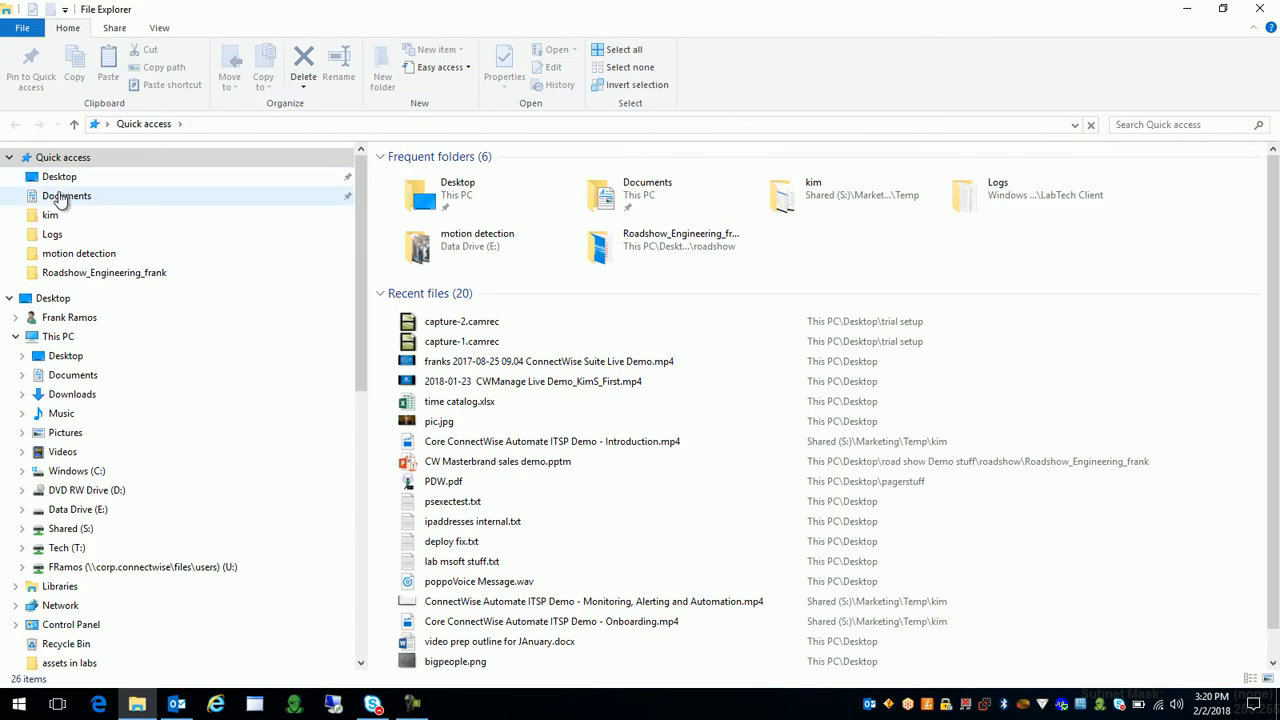
pyautogui.click(60, 176)
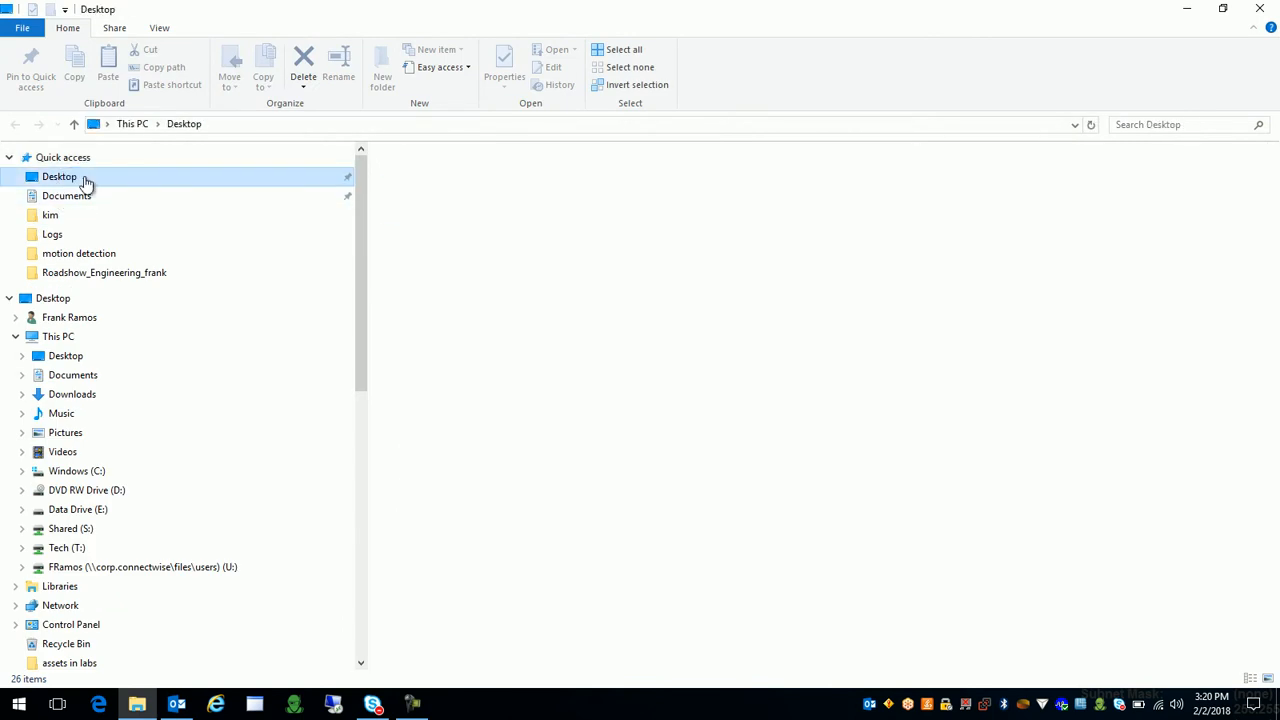
pyautogui.click(60, 176)
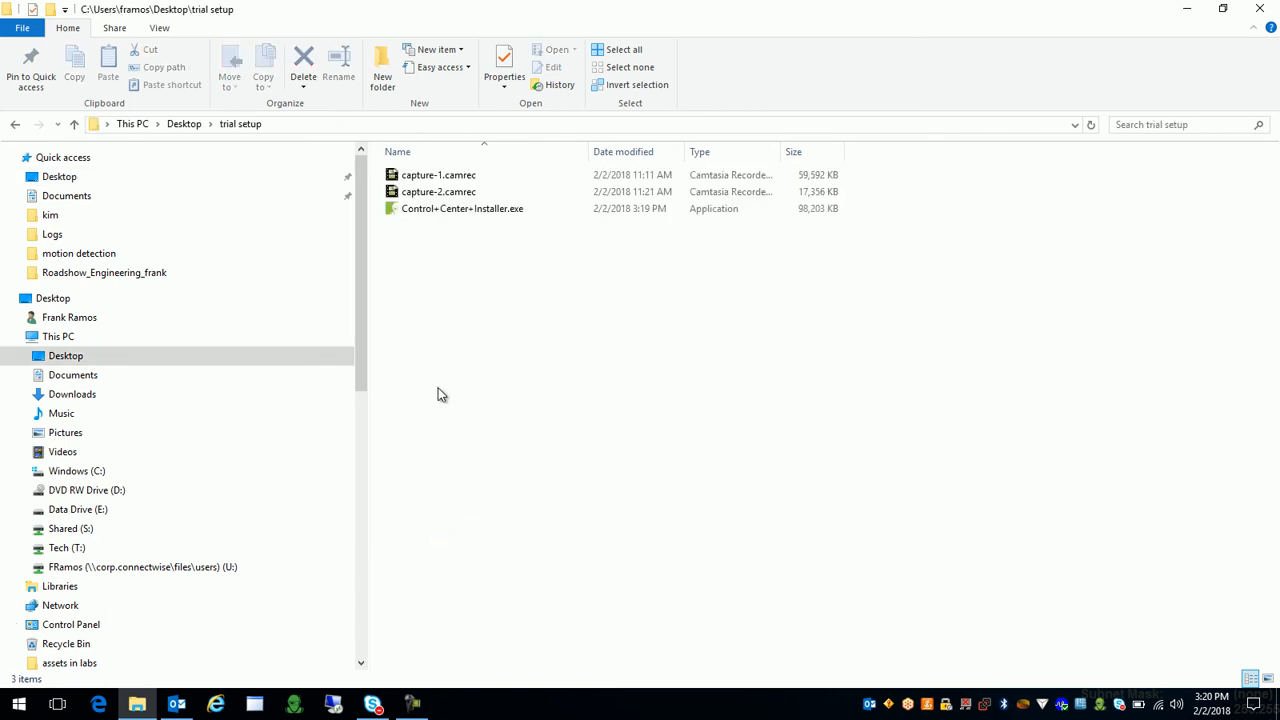
pyautogui.click(462, 208)
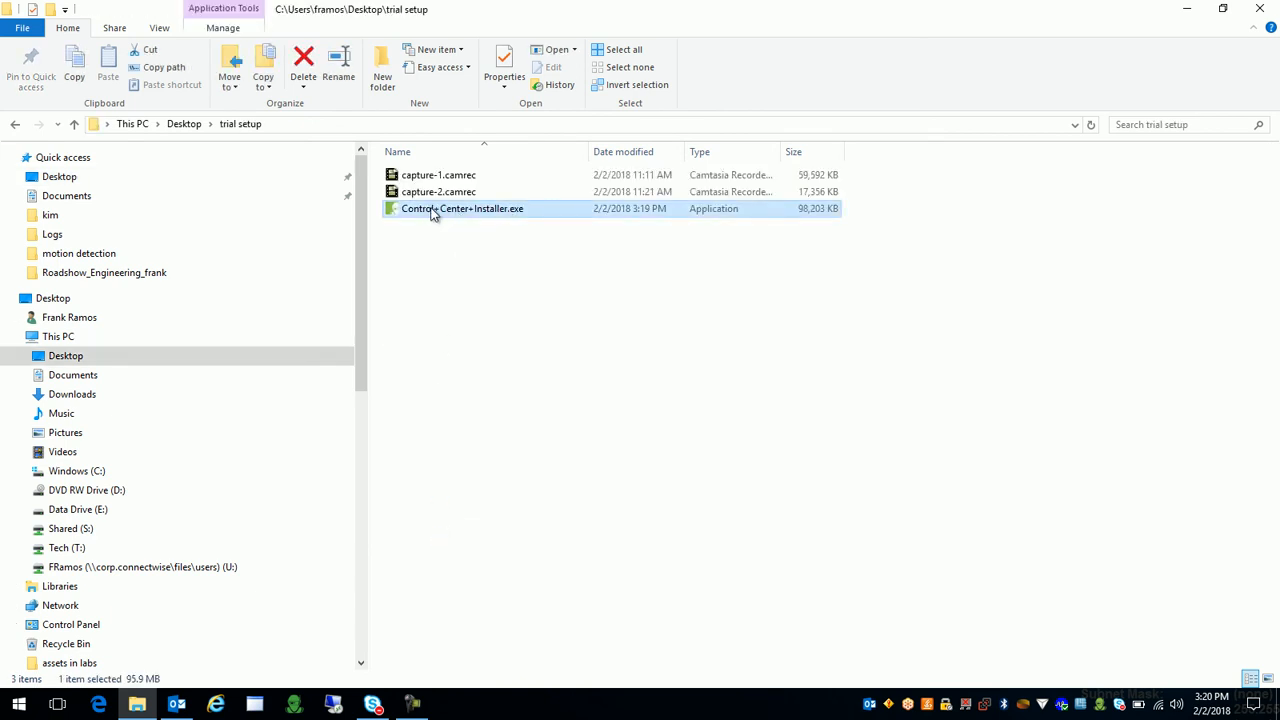
# Run Control+Center+Installer.exe as administrator from its context menu.
pyautogui.rightClick(432, 208)
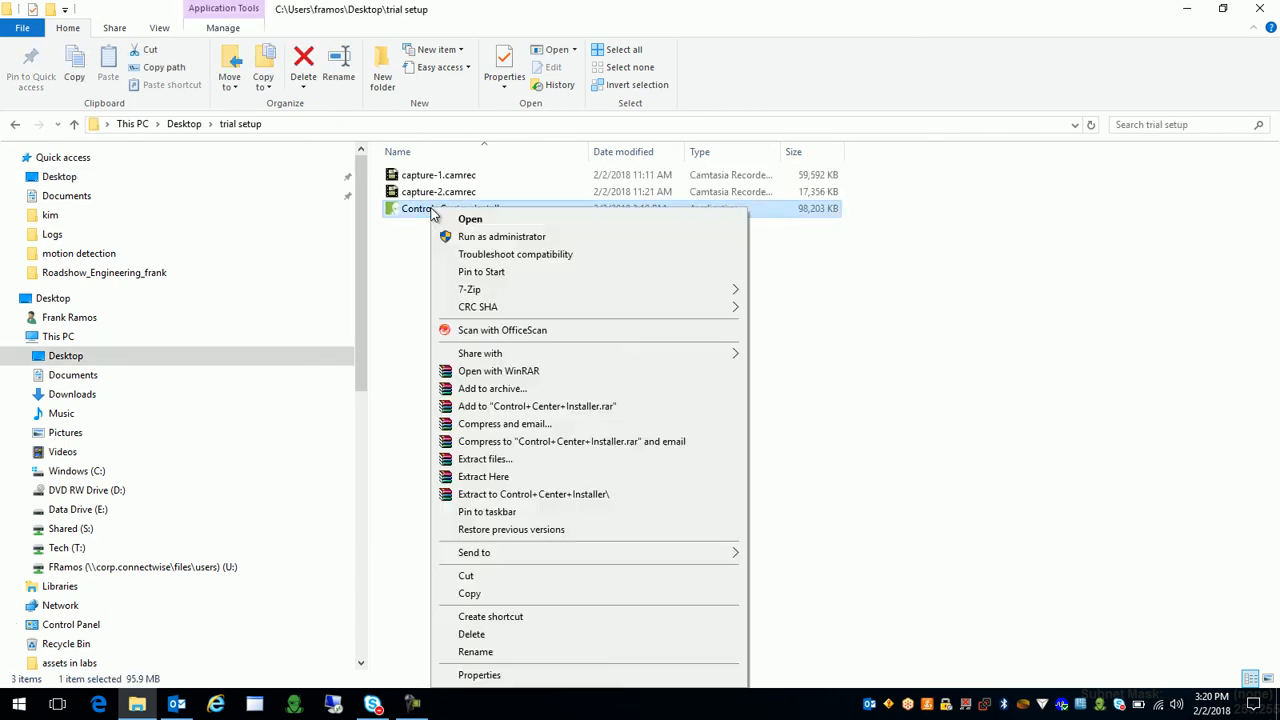
pyautogui.moveTo(540, 240)
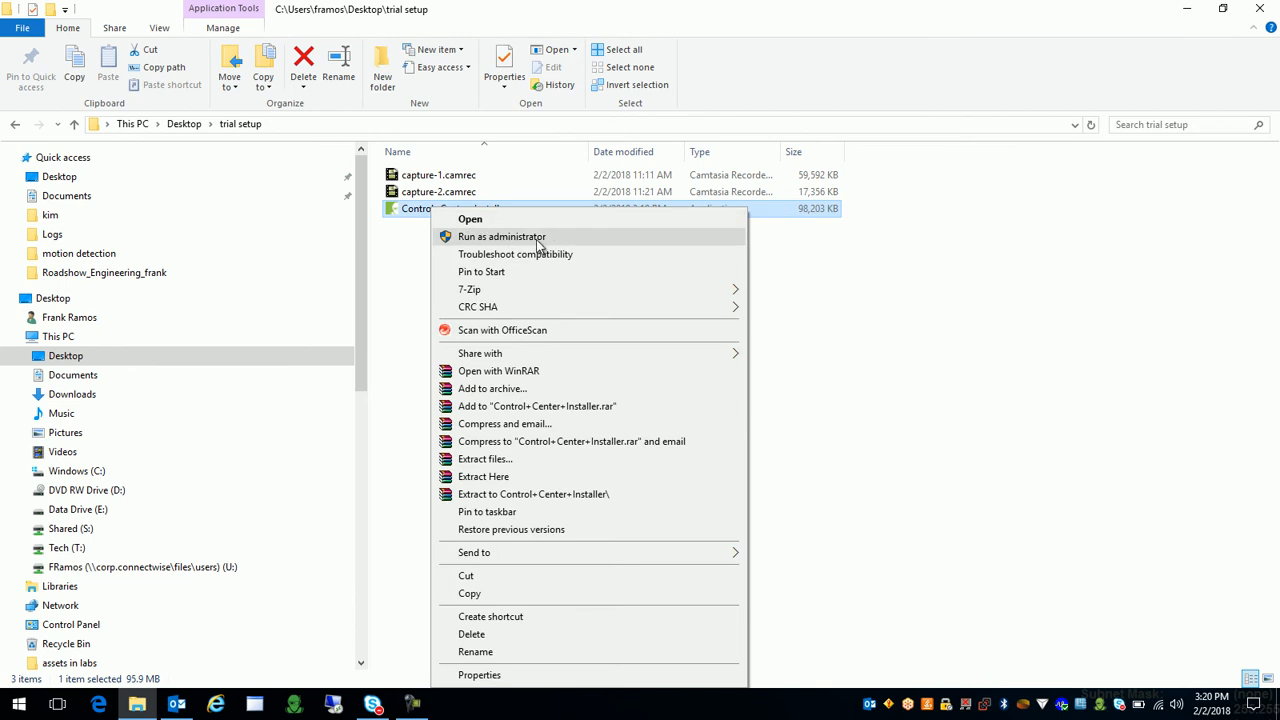
pyautogui.moveTo(528, 240)
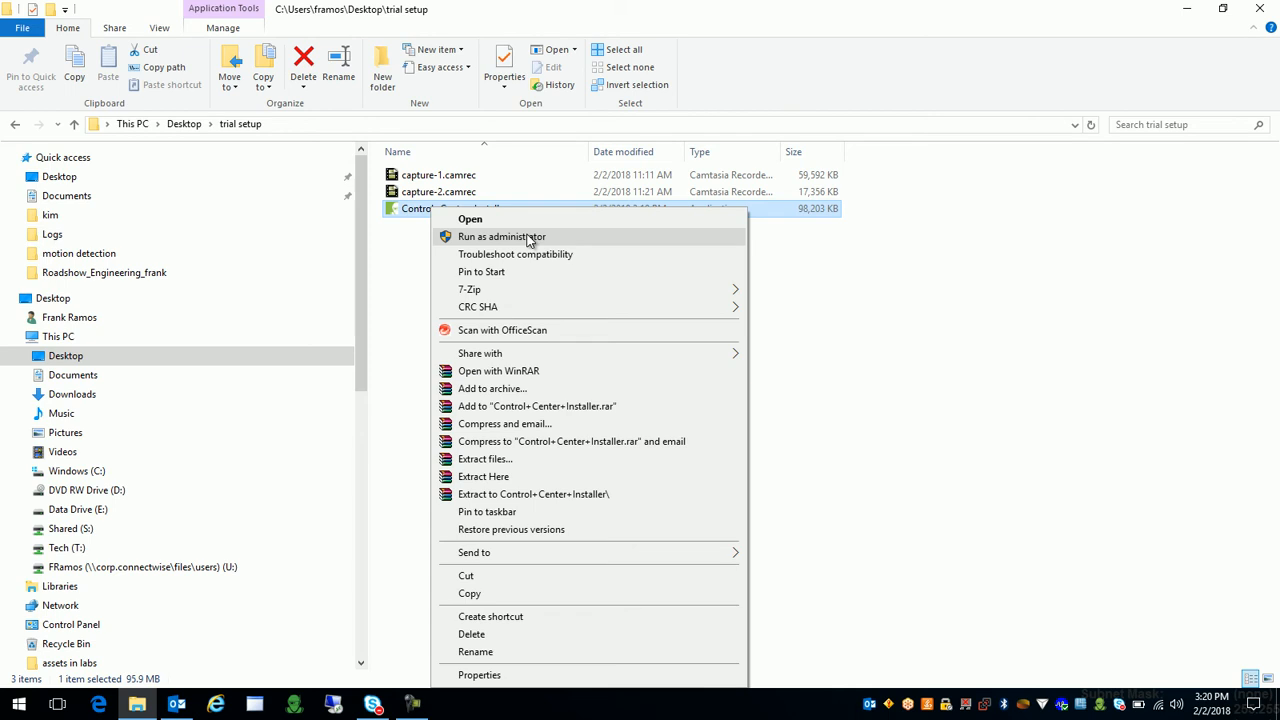
pyautogui.moveTo(544, 242)
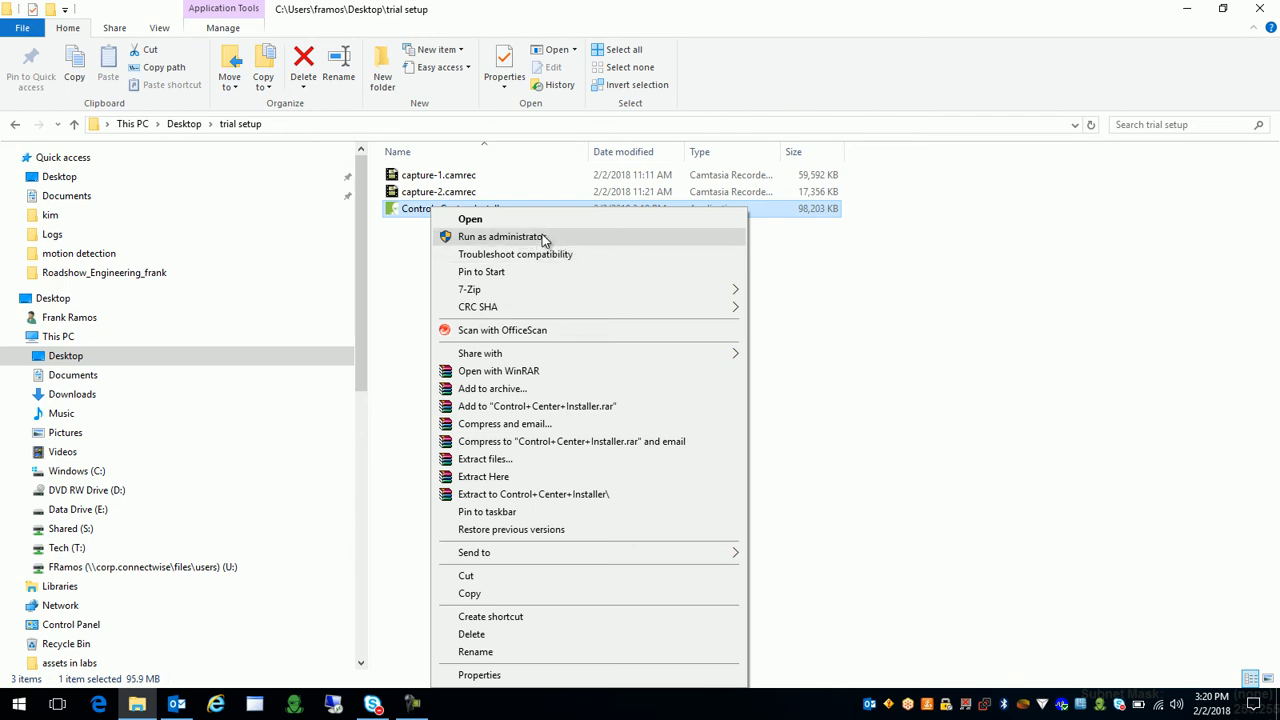
pyautogui.moveTo(600, 244)
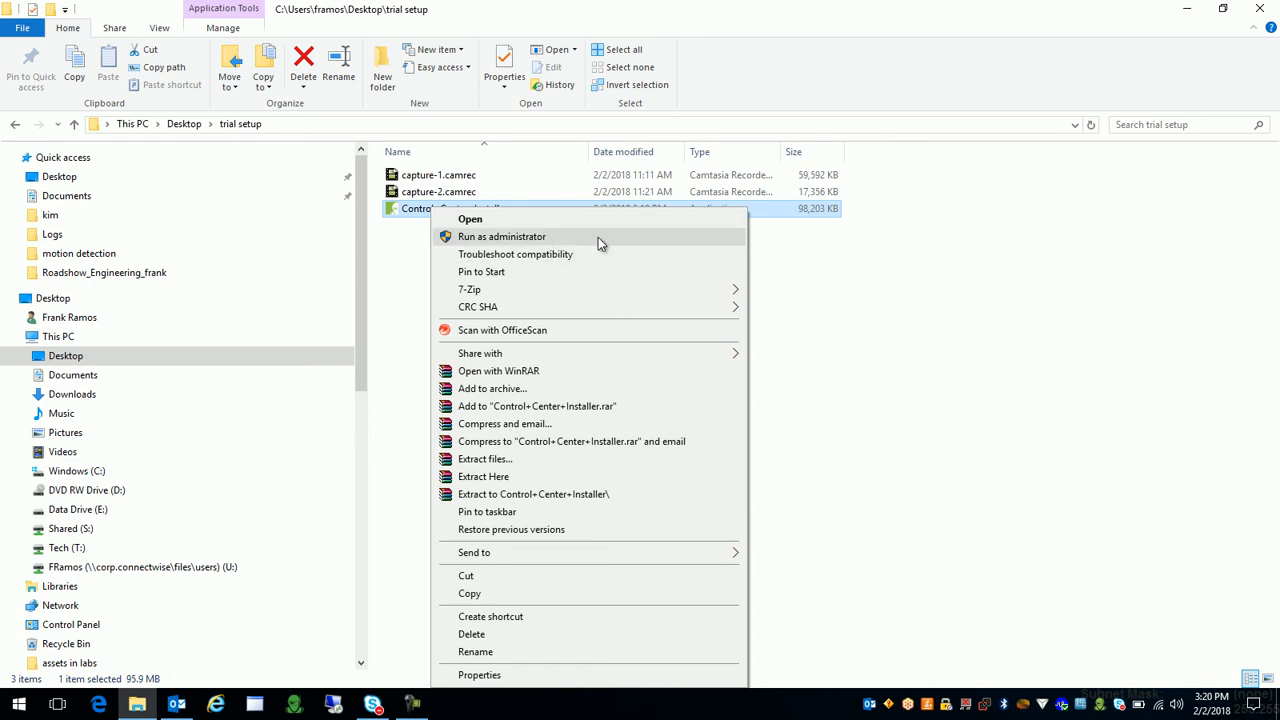
pyautogui.moveTo(564, 244)
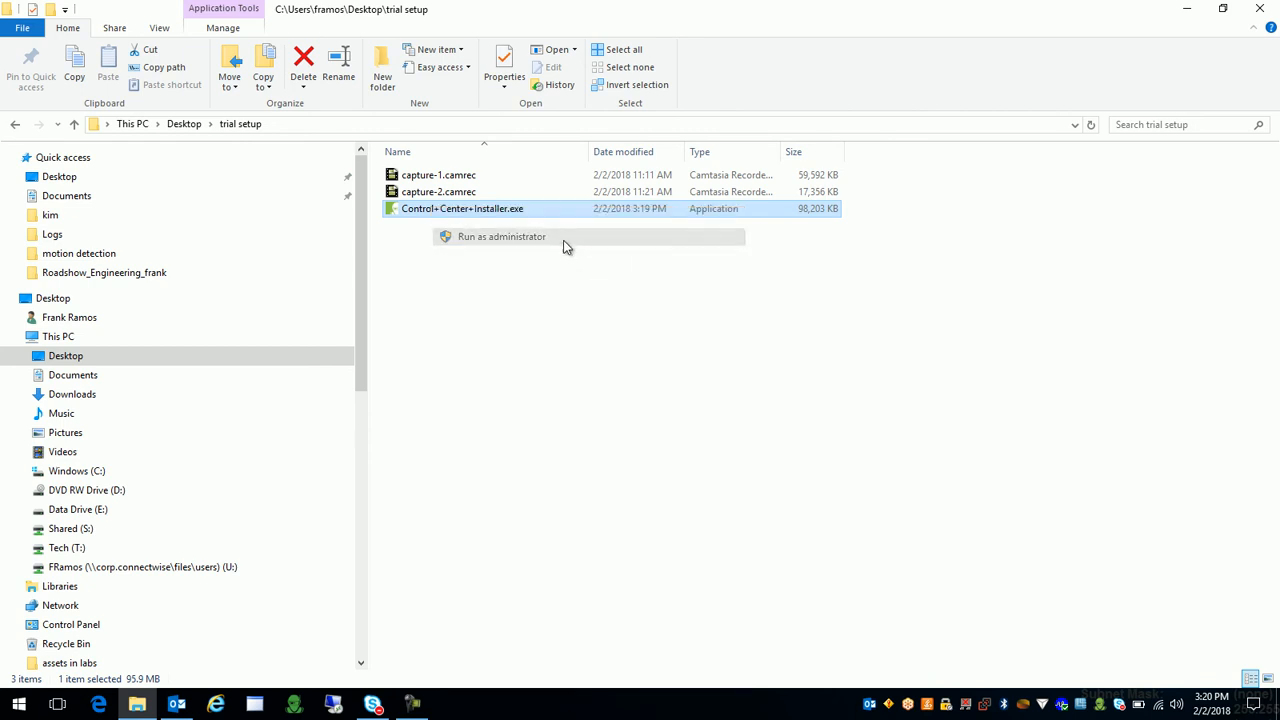
pyautogui.click(512, 256)
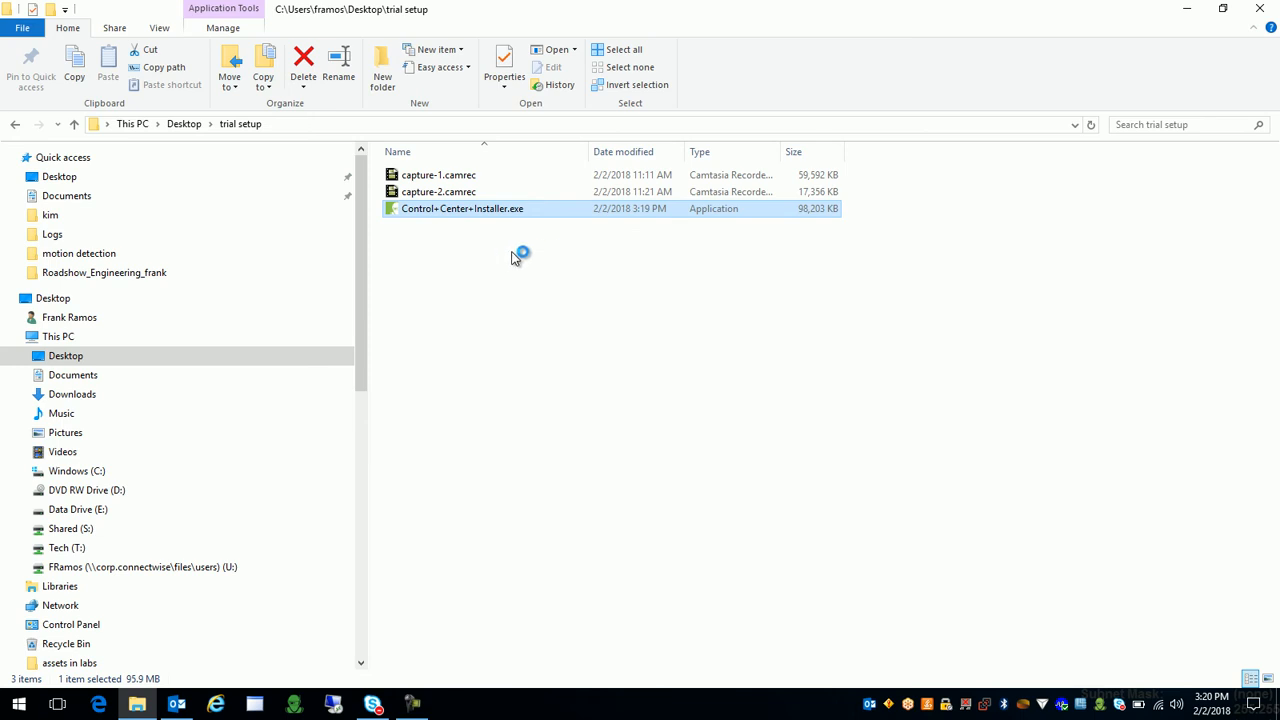
pyautogui.moveTo(668, 480)
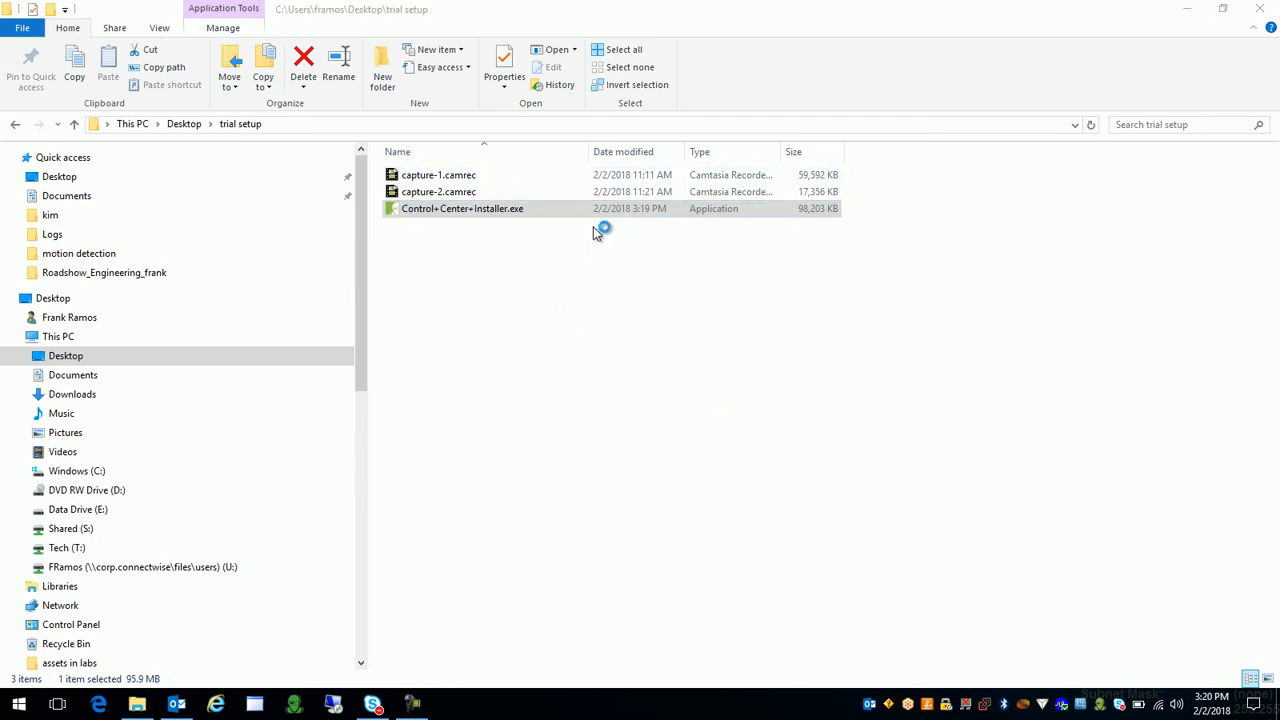
pyautogui.doubleClick(462, 208)
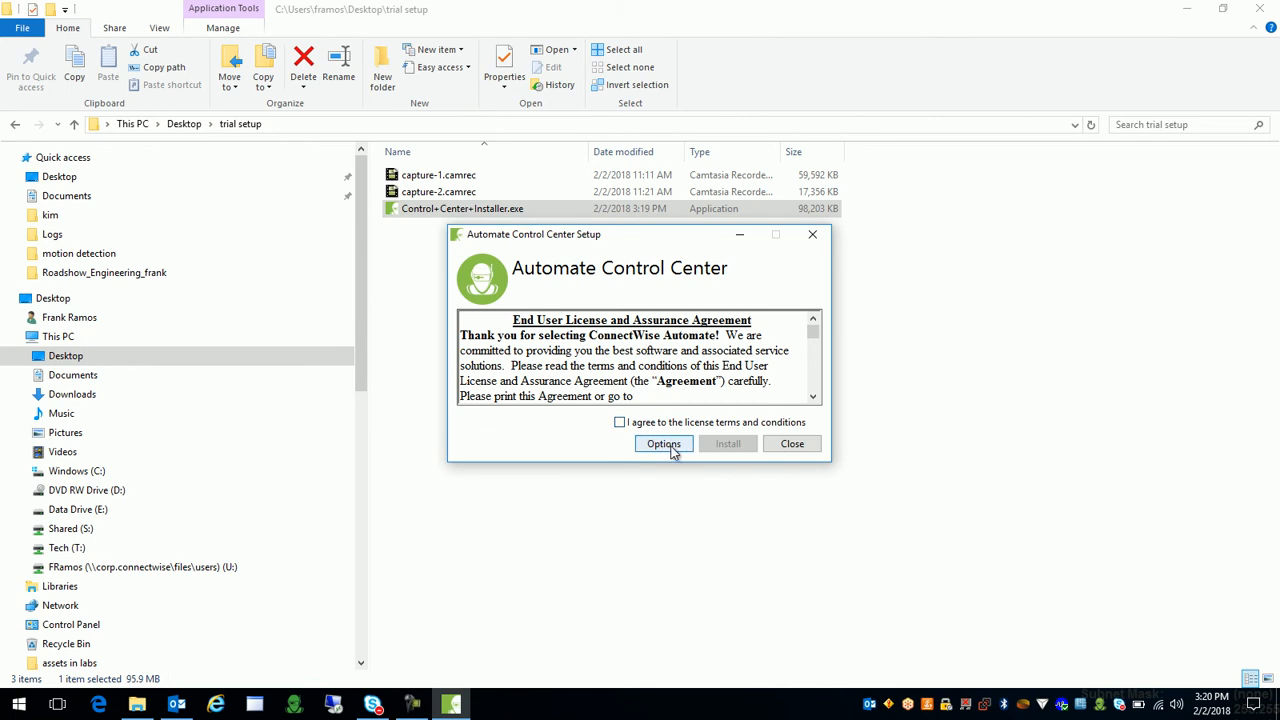
pyautogui.click(620, 422)
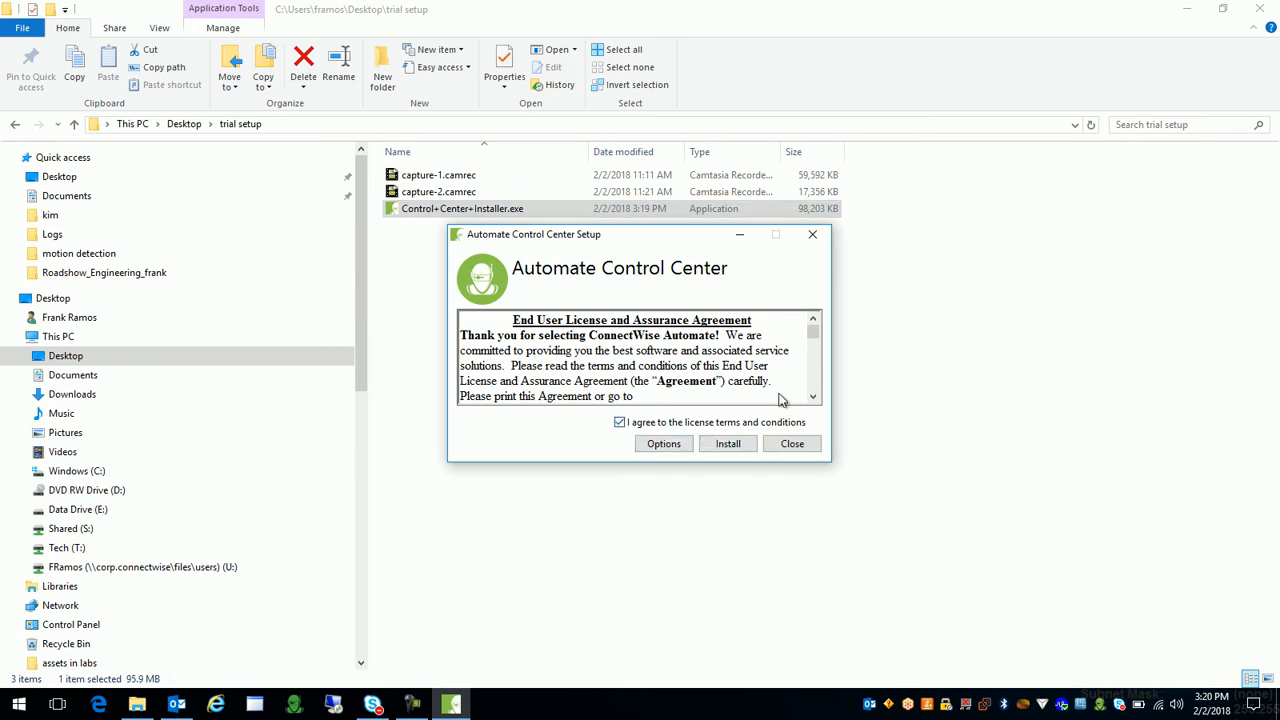
pyautogui.moveTo(756, 212)
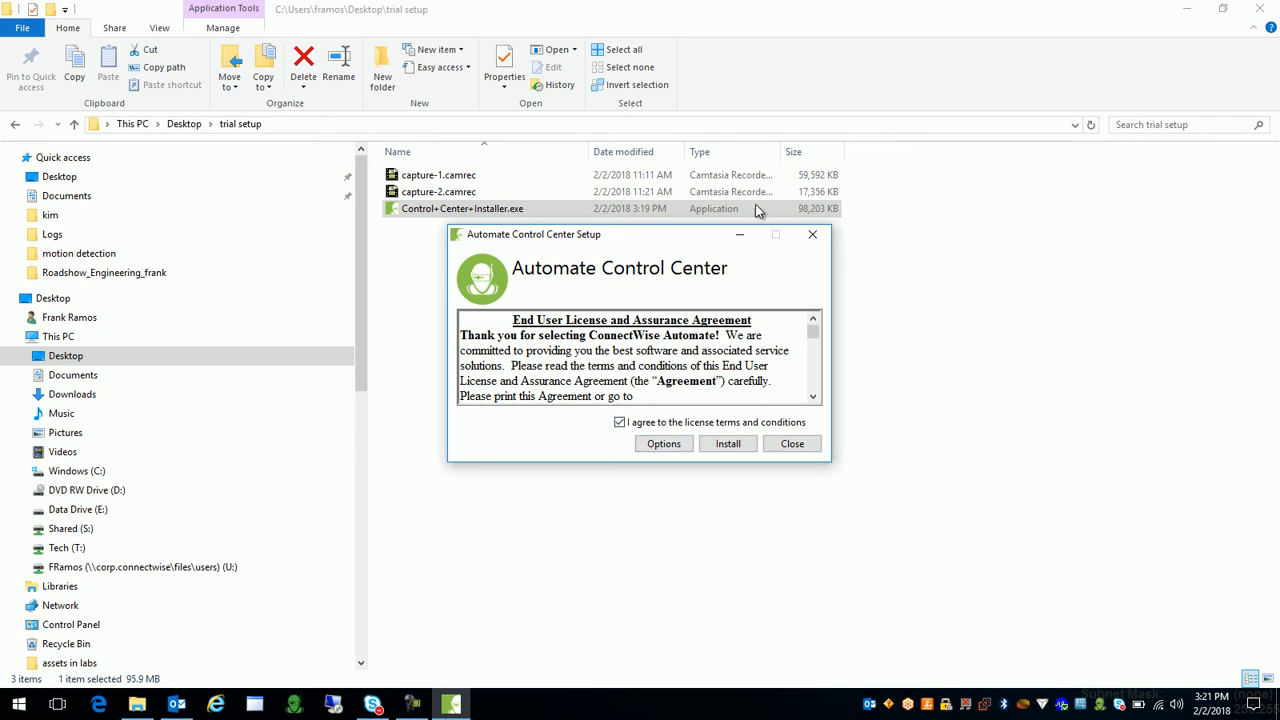
pyautogui.moveTo(676, 316)
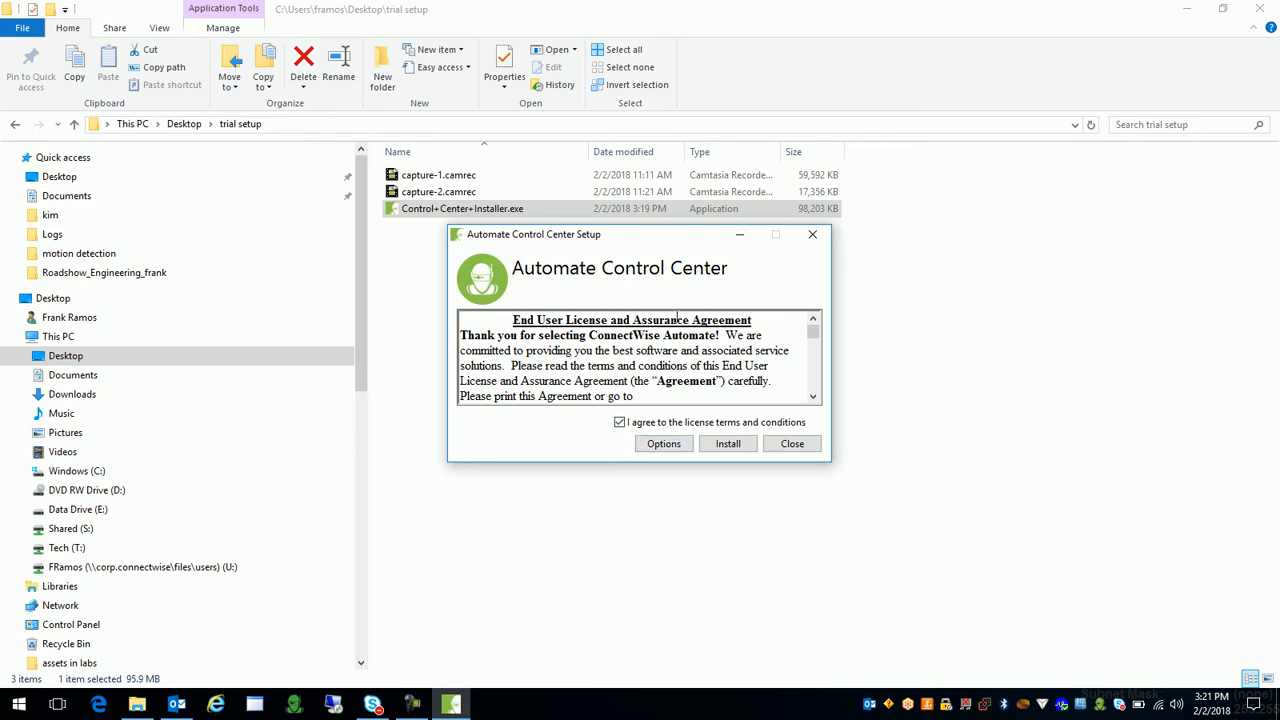
pyautogui.click(792, 444)
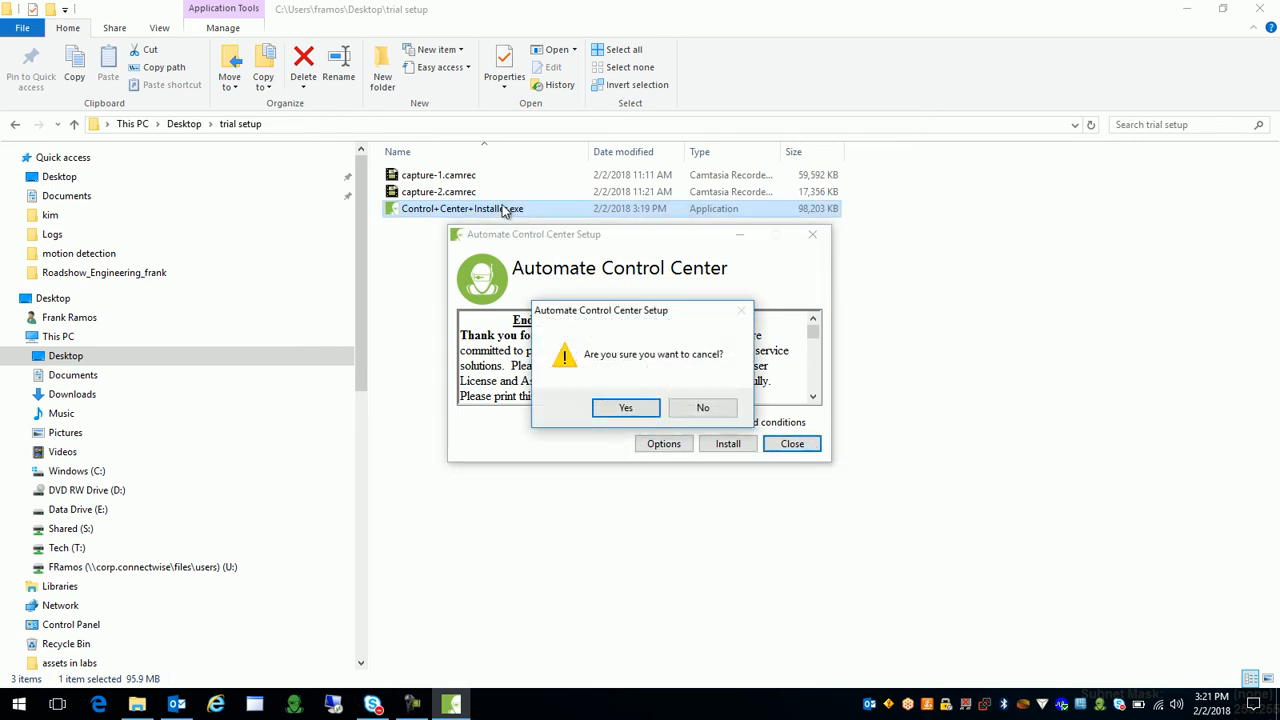
pyautogui.click(624, 408)
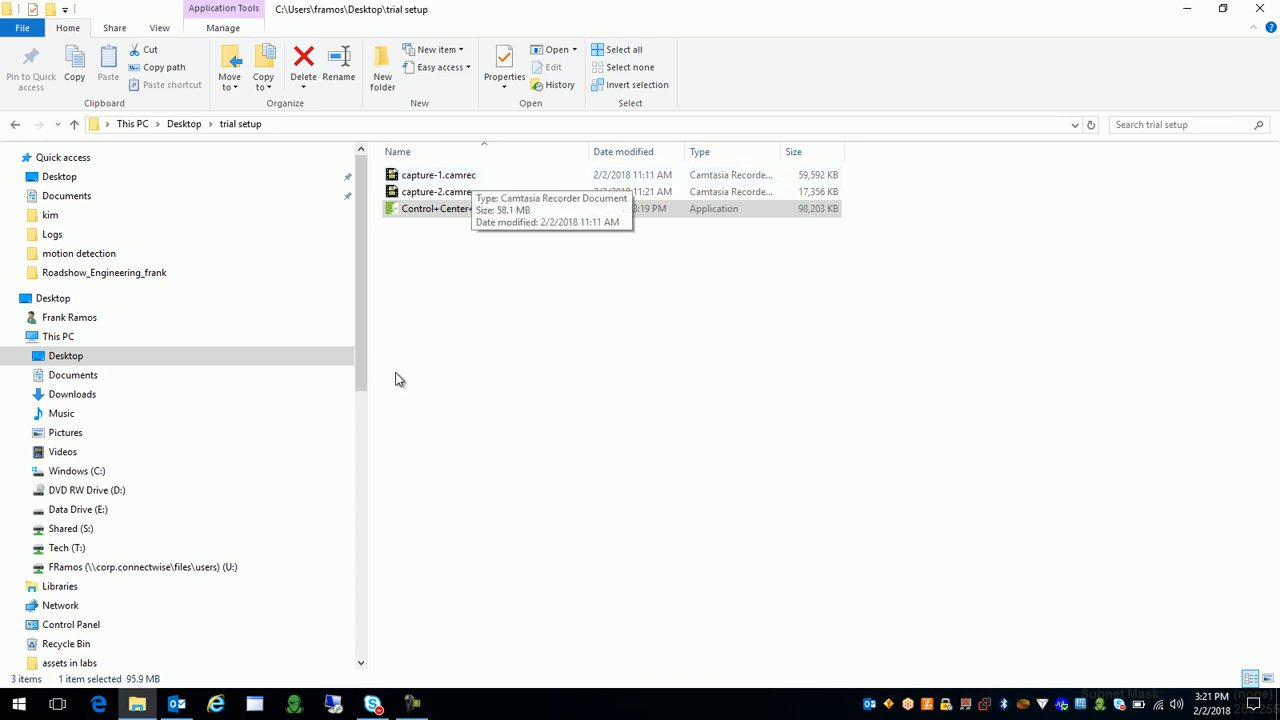
pyautogui.moveTo(424, 612)
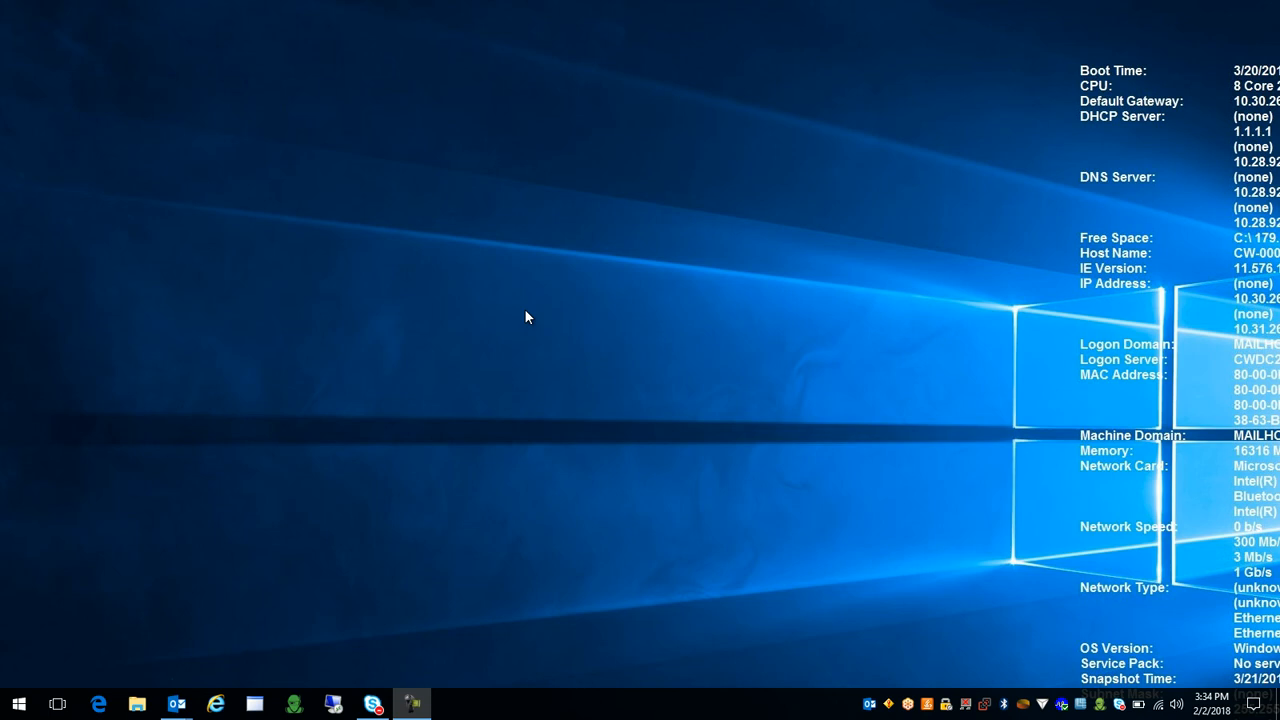
pyautogui.moveTo(176, 704)
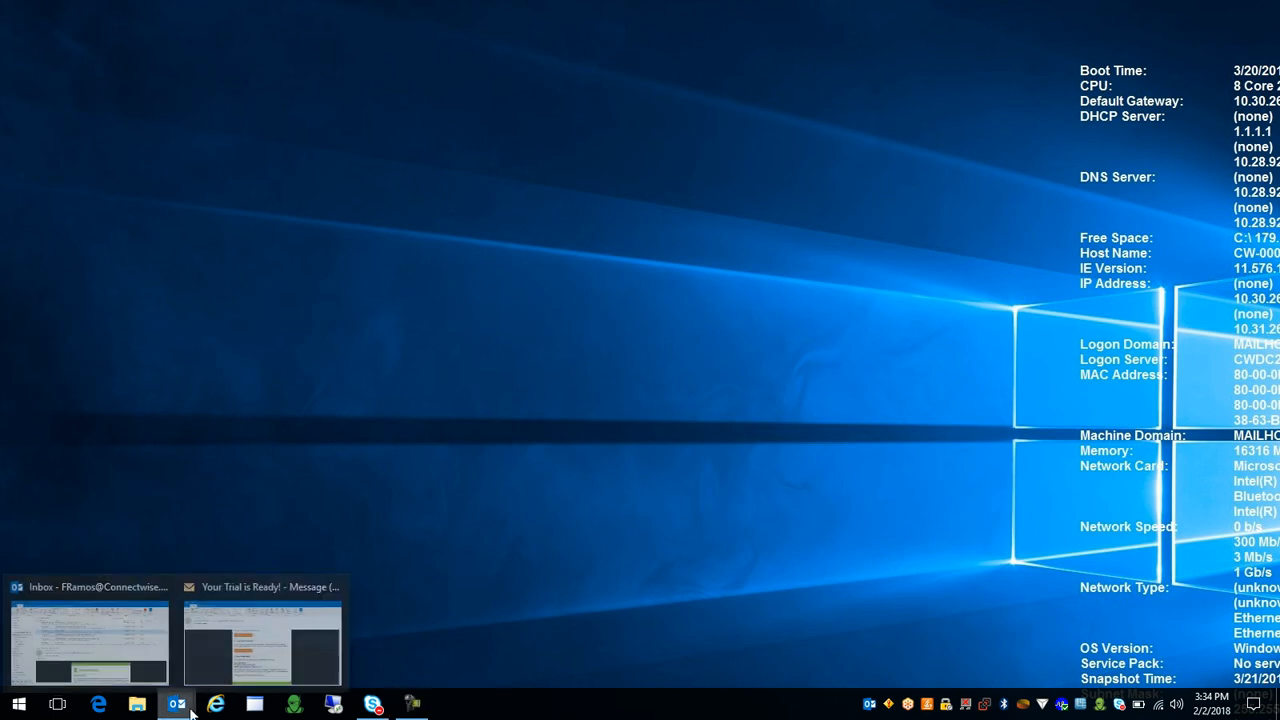
# Show the 'Your Trial is Ready!' email and scroll to its Your Credentials section.
pyautogui.click(262, 640)
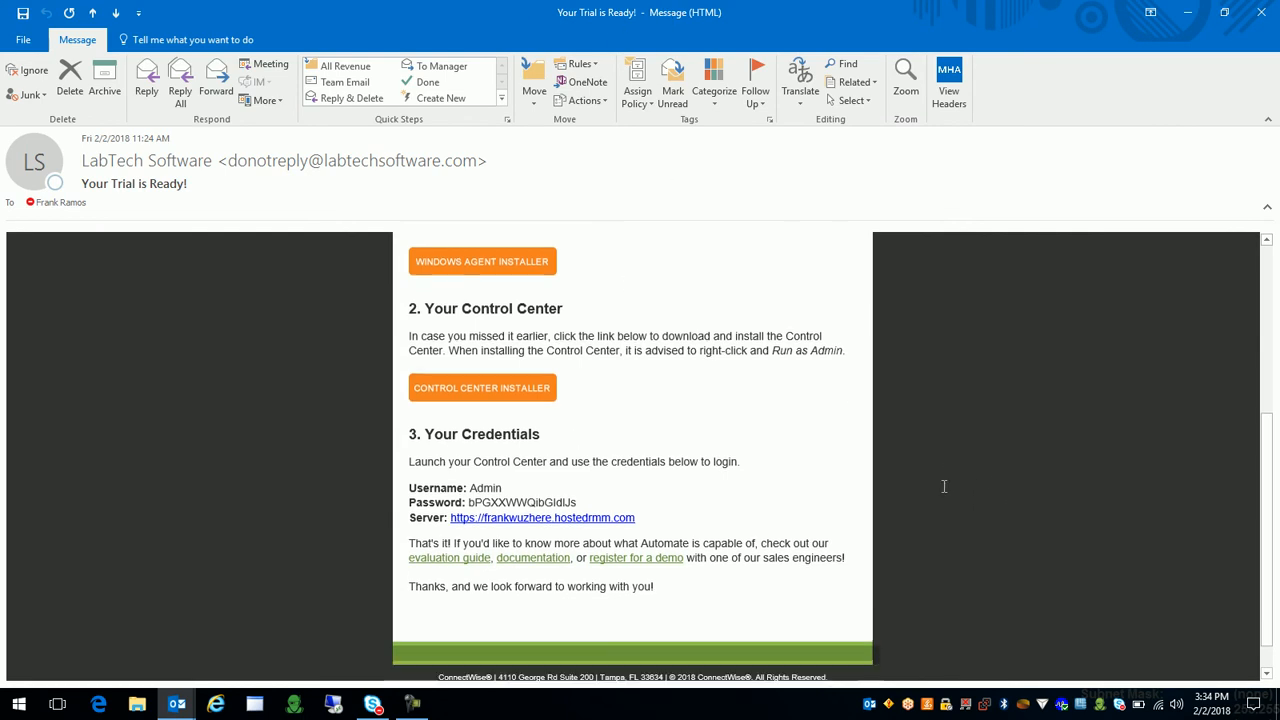
pyautogui.scroll(-3)
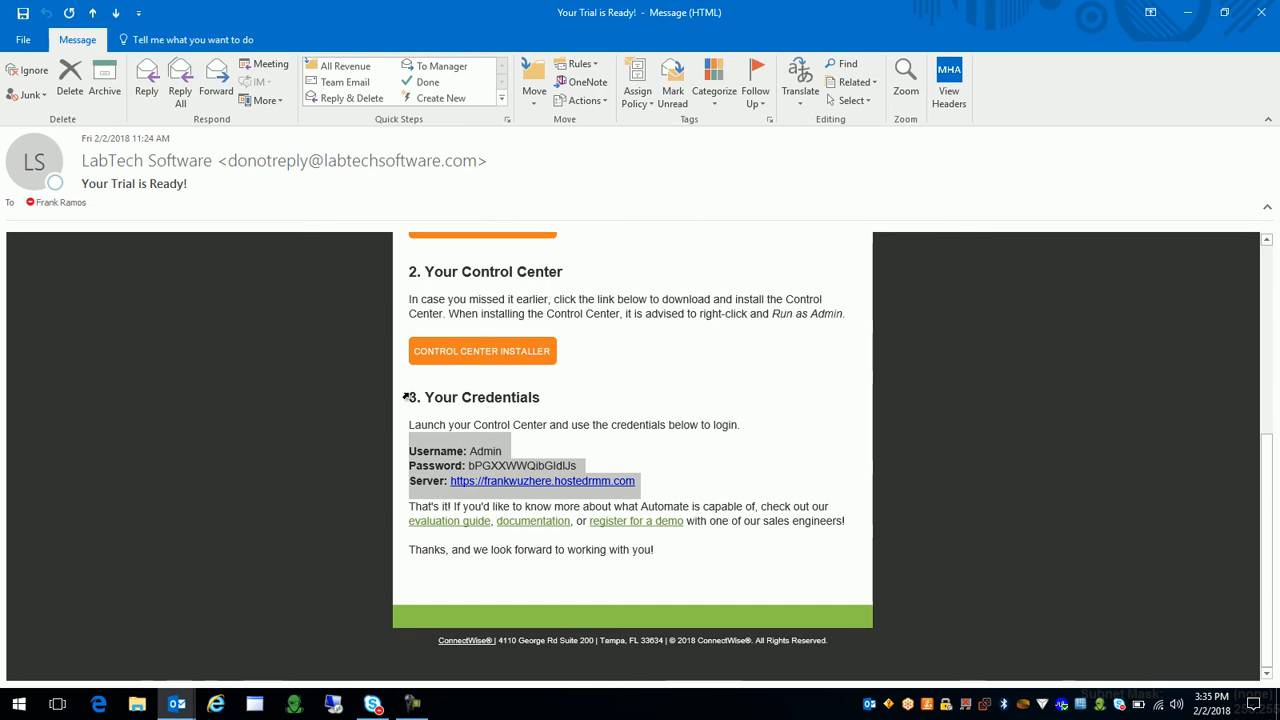
pyautogui.moveTo(688, 428)
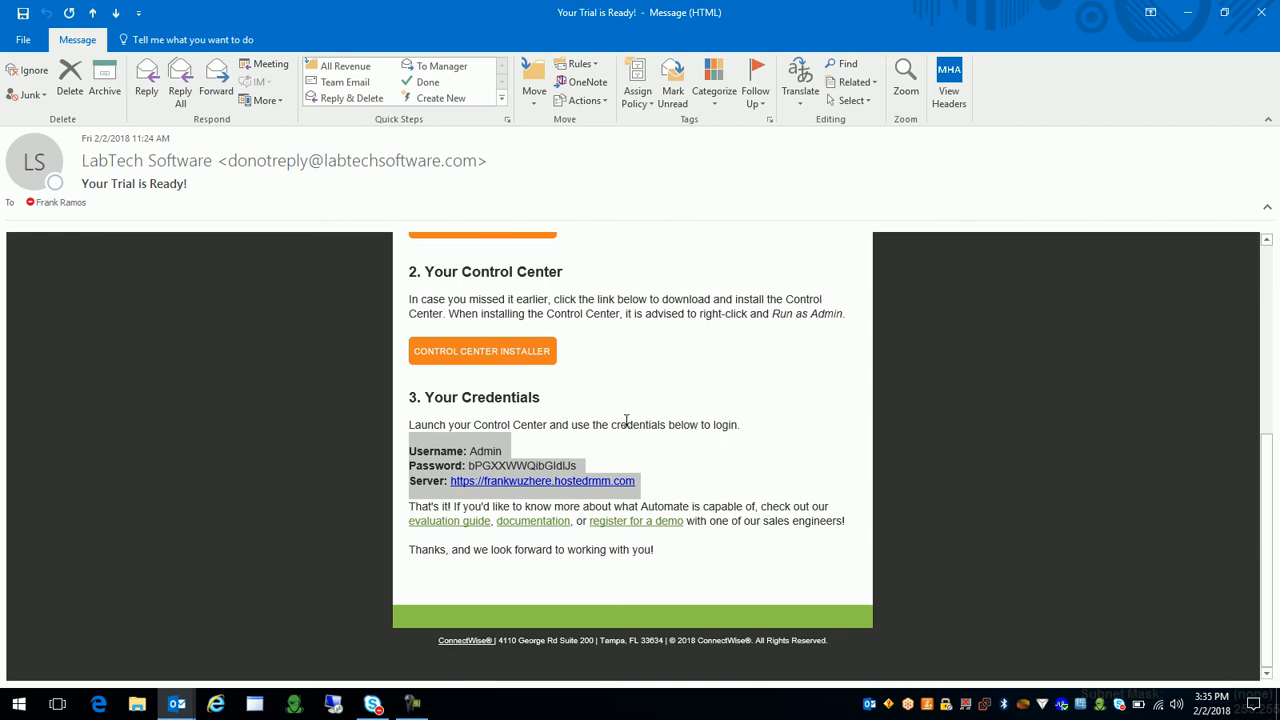
pyautogui.moveTo(678, 524)
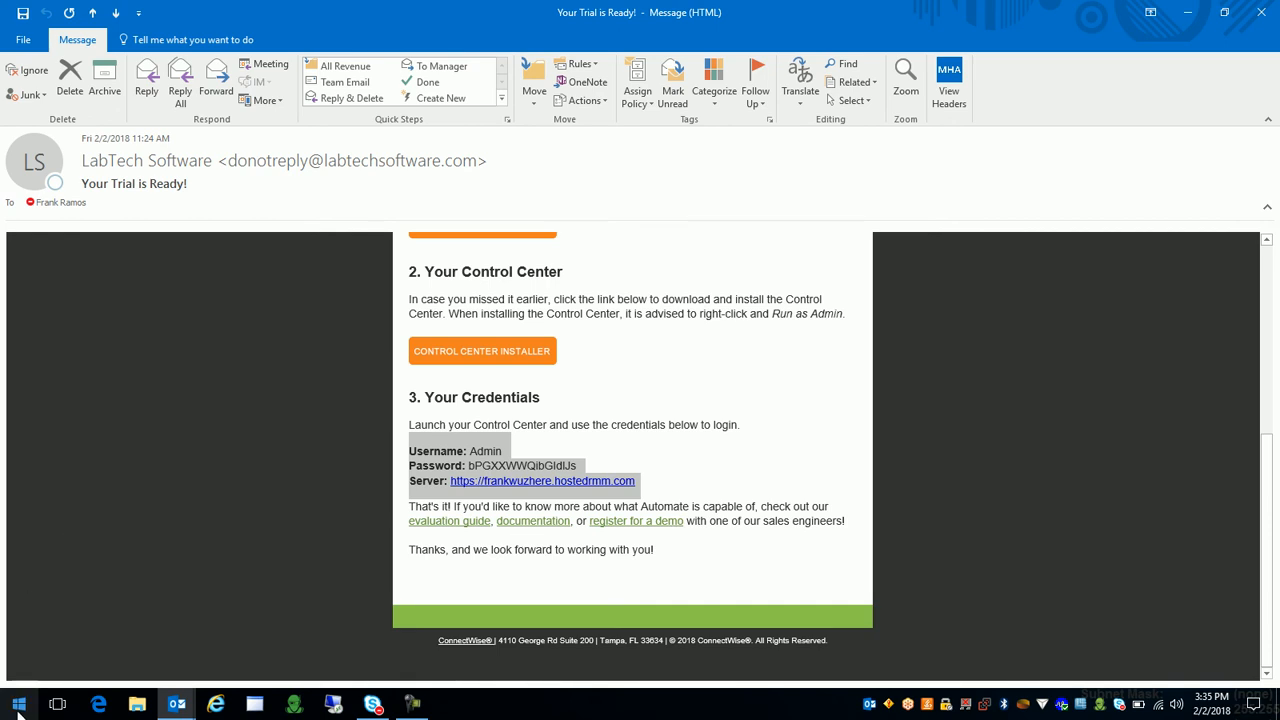
# Search Start for 'cont' and bring up launch options for Automate Control Center.
pyautogui.click(16, 704)
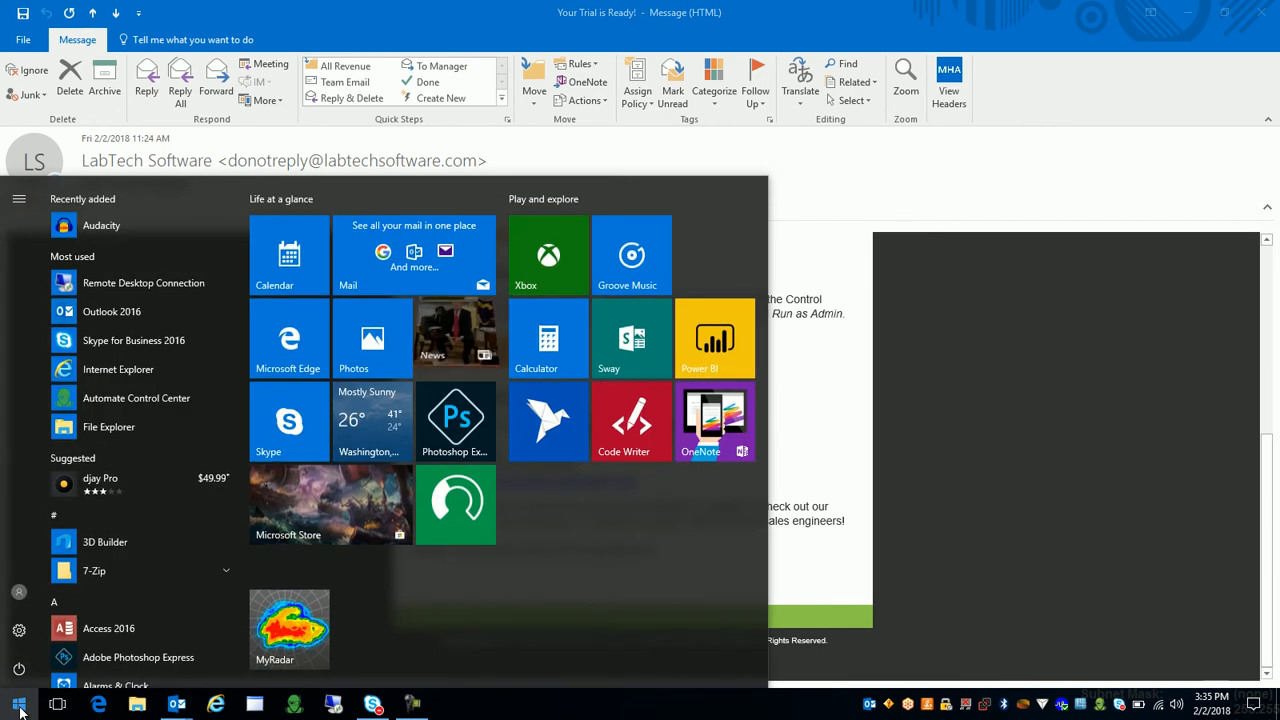
pyautogui.write('cont')
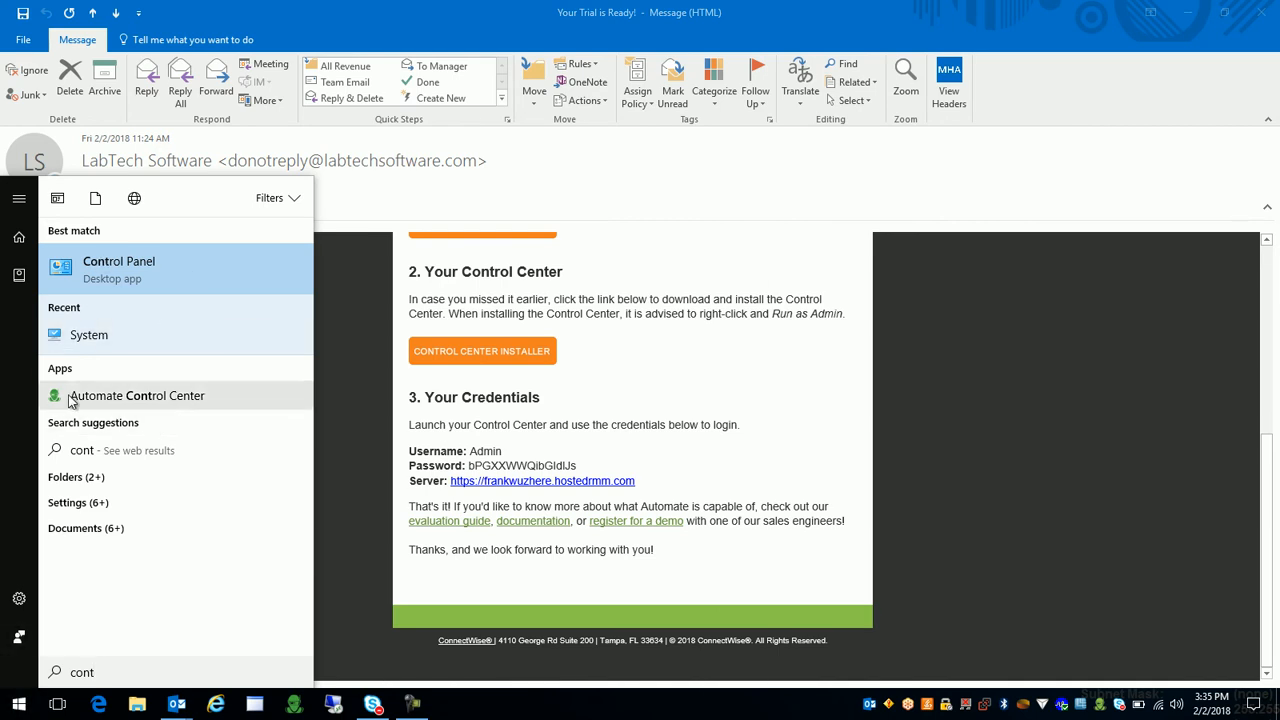
pyautogui.moveTo(208, 398)
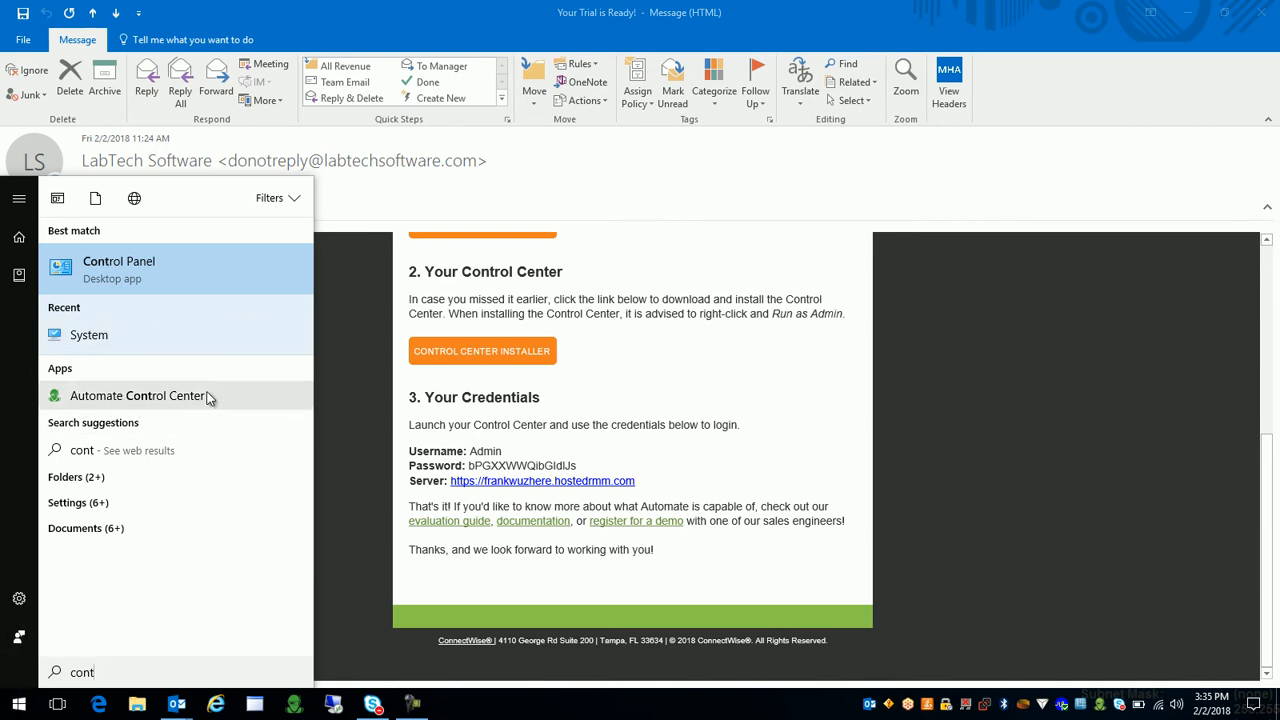
pyautogui.moveTo(108, 404)
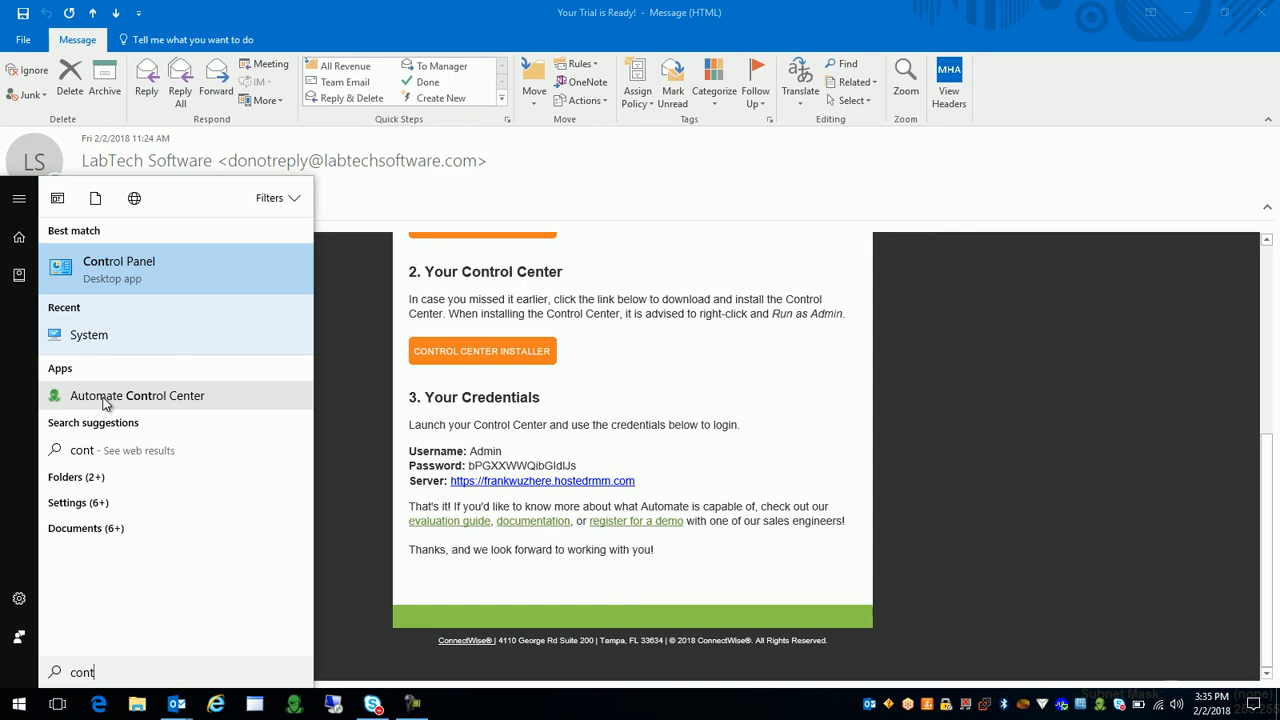
pyautogui.moveTo(140, 404)
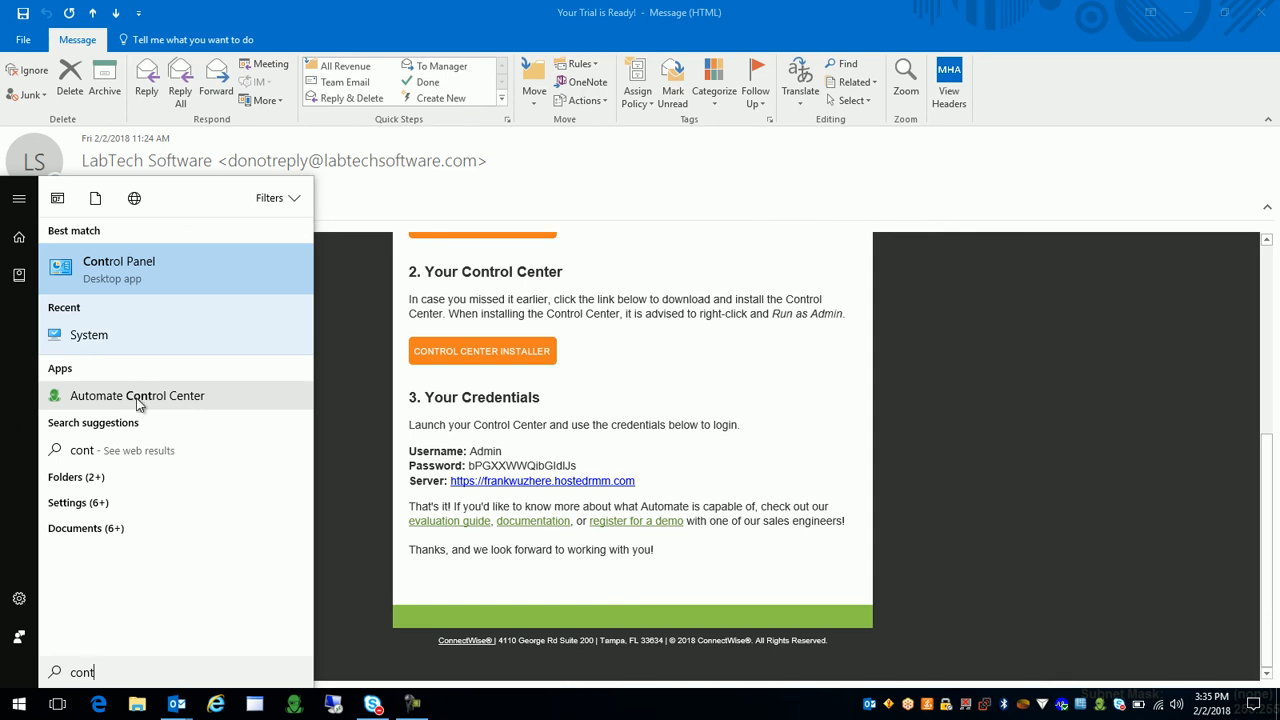
pyautogui.rightClick(136, 396)
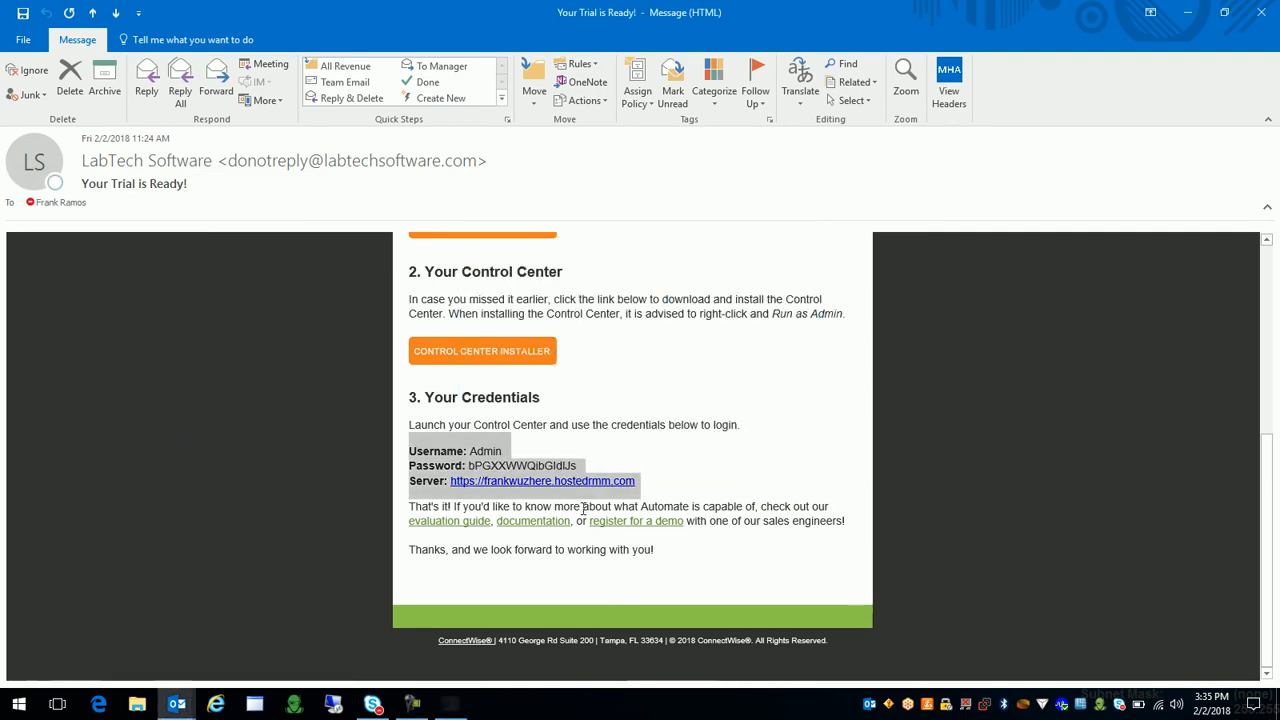
pyautogui.moveTo(1030, 100)
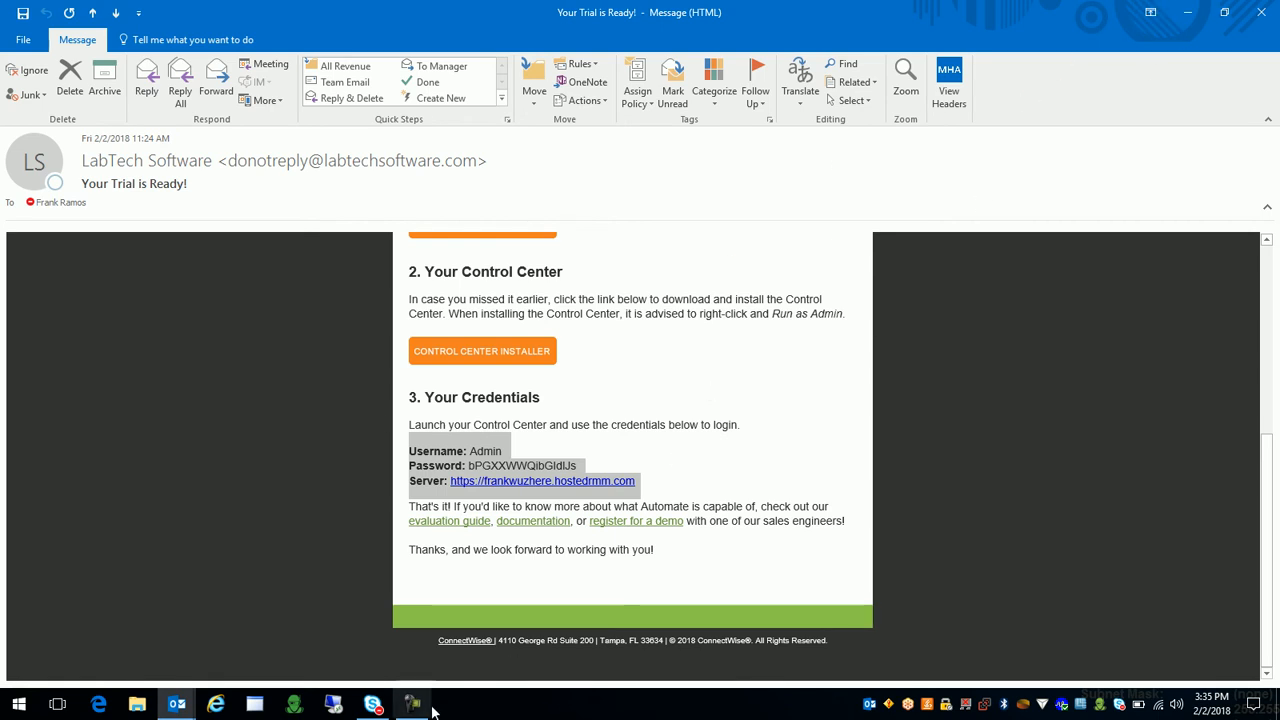
pyautogui.moveTo(248, 530)
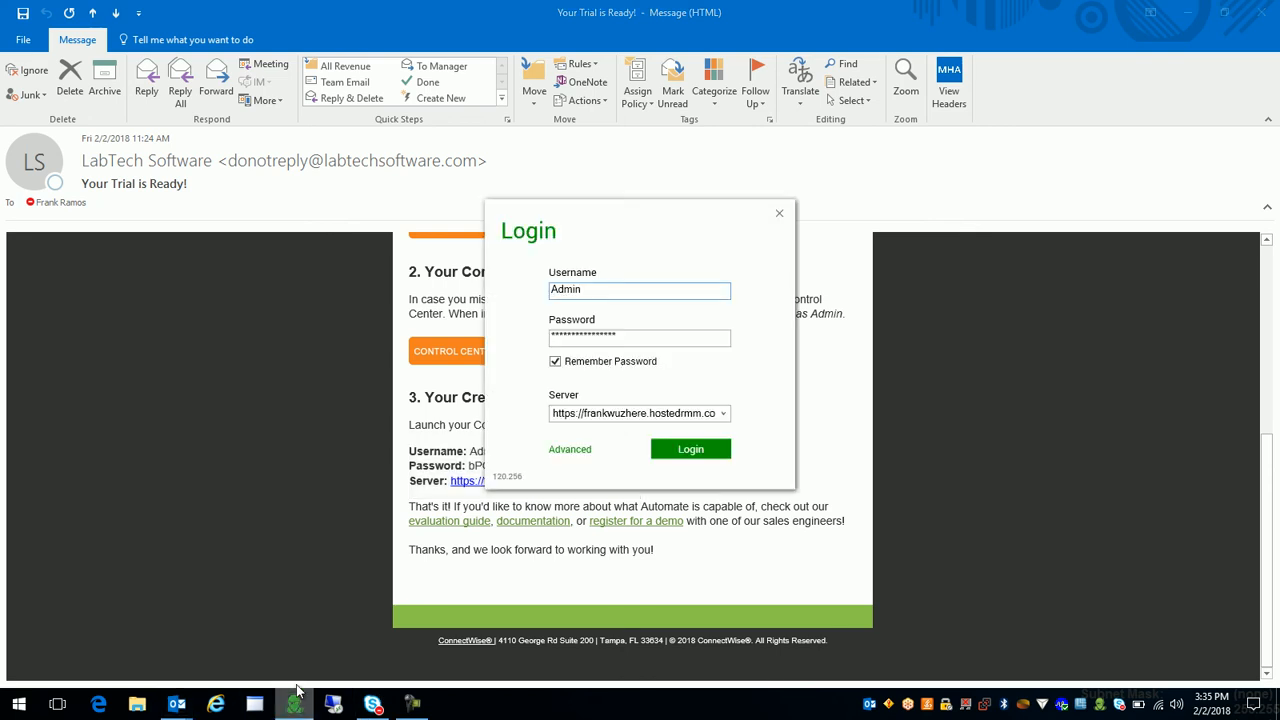
# Clear the prefilled username, uncheck Remember Password and copy the server address from the email.
pyautogui.tripleClick(640, 290)
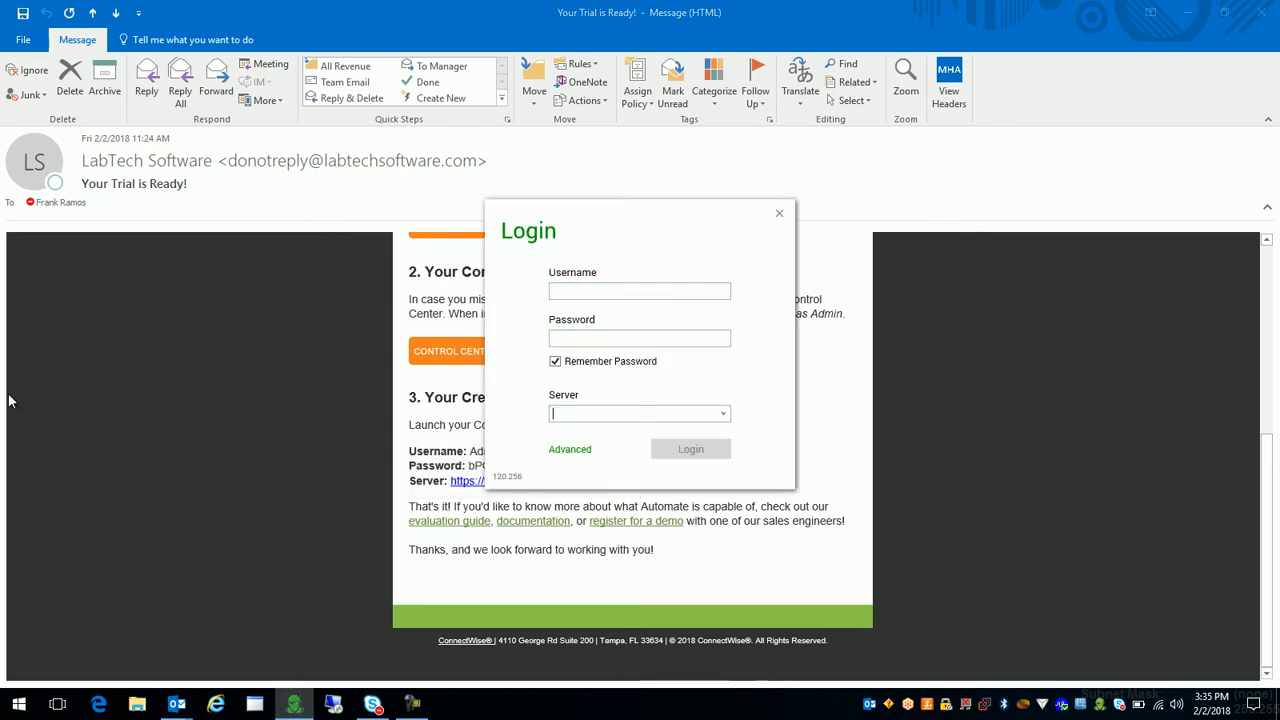
pyautogui.click(556, 360)
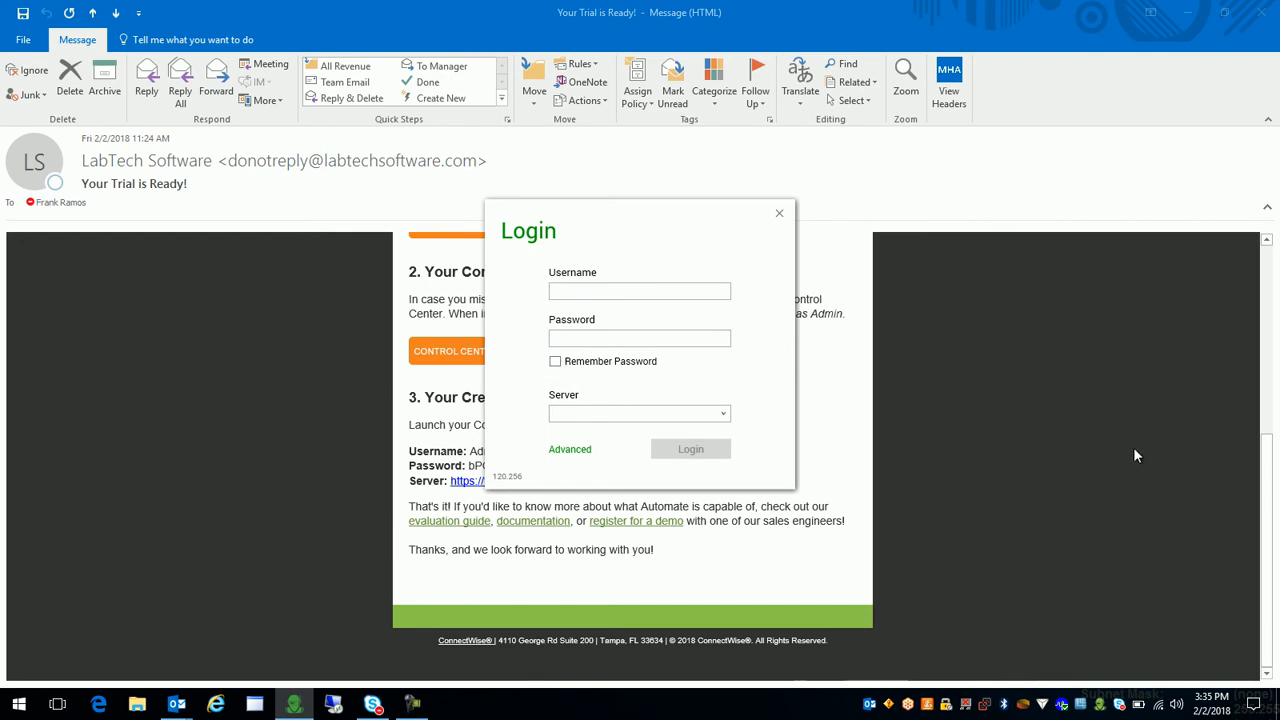
pyautogui.moveTo(656, 318)
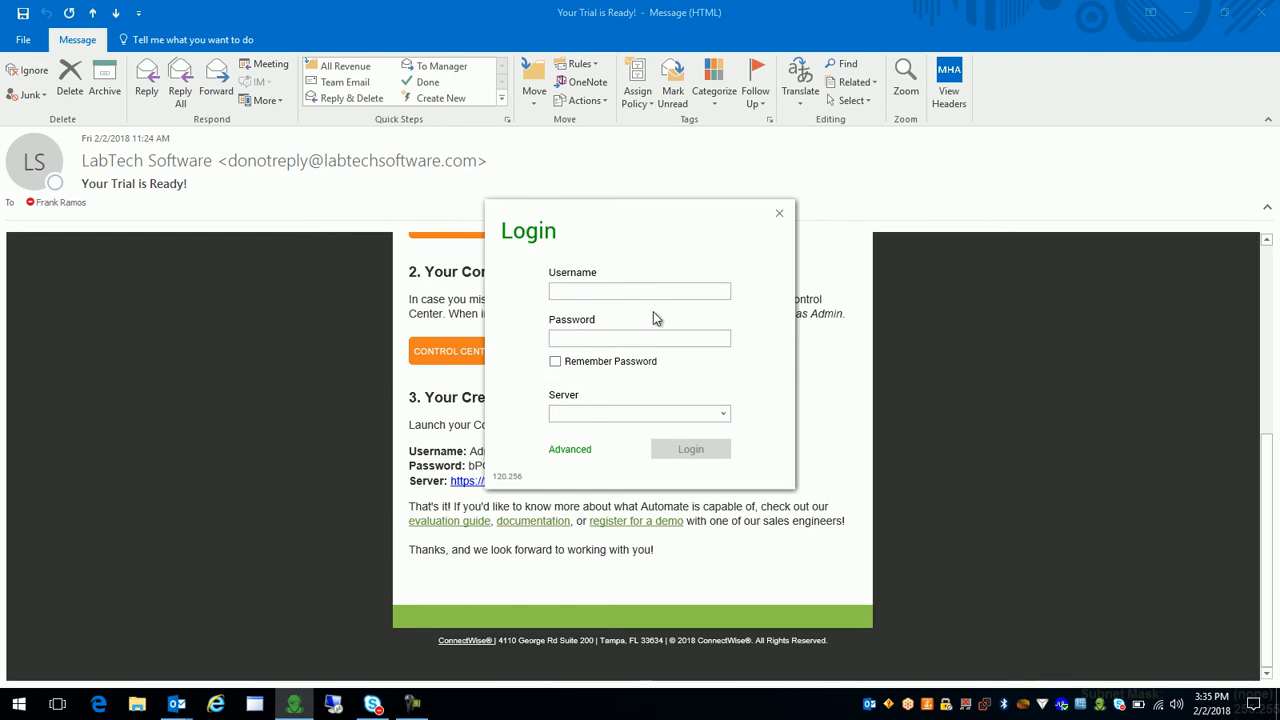
pyautogui.click(780, 212)
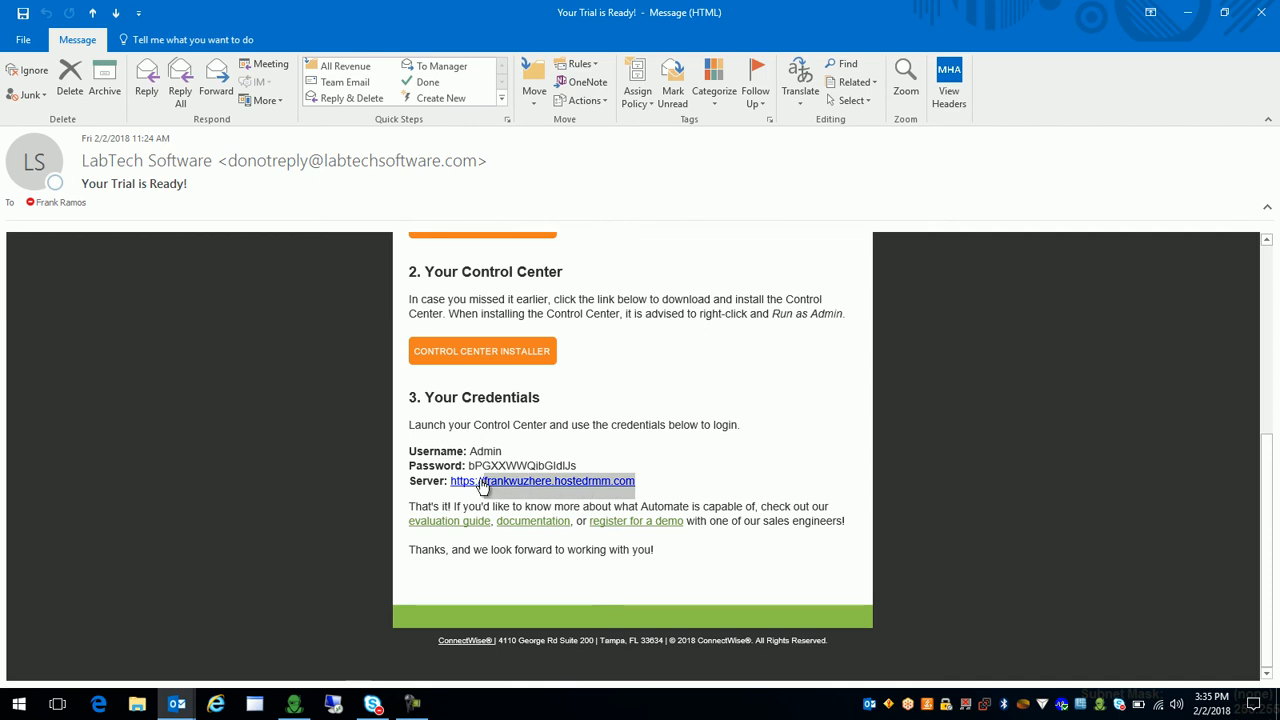
pyautogui.rightClick(540, 480)
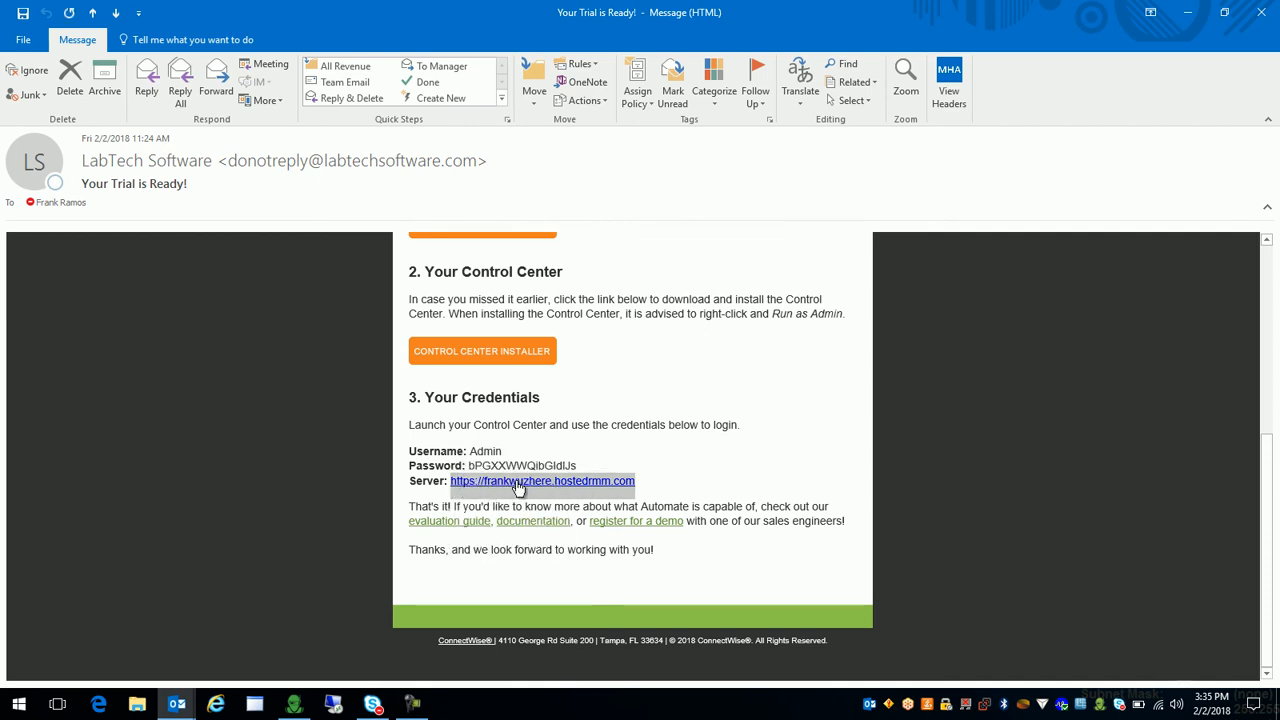
pyautogui.moveTo(500, 488)
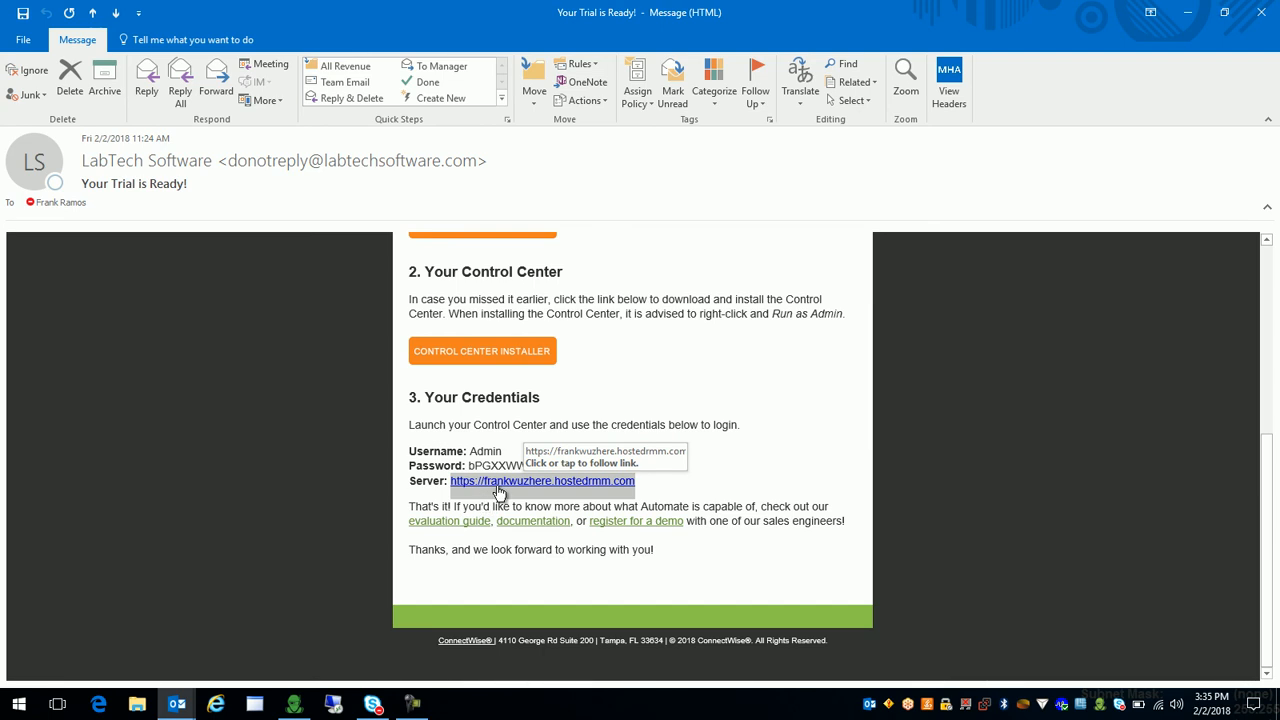
pyautogui.click(540, 480)
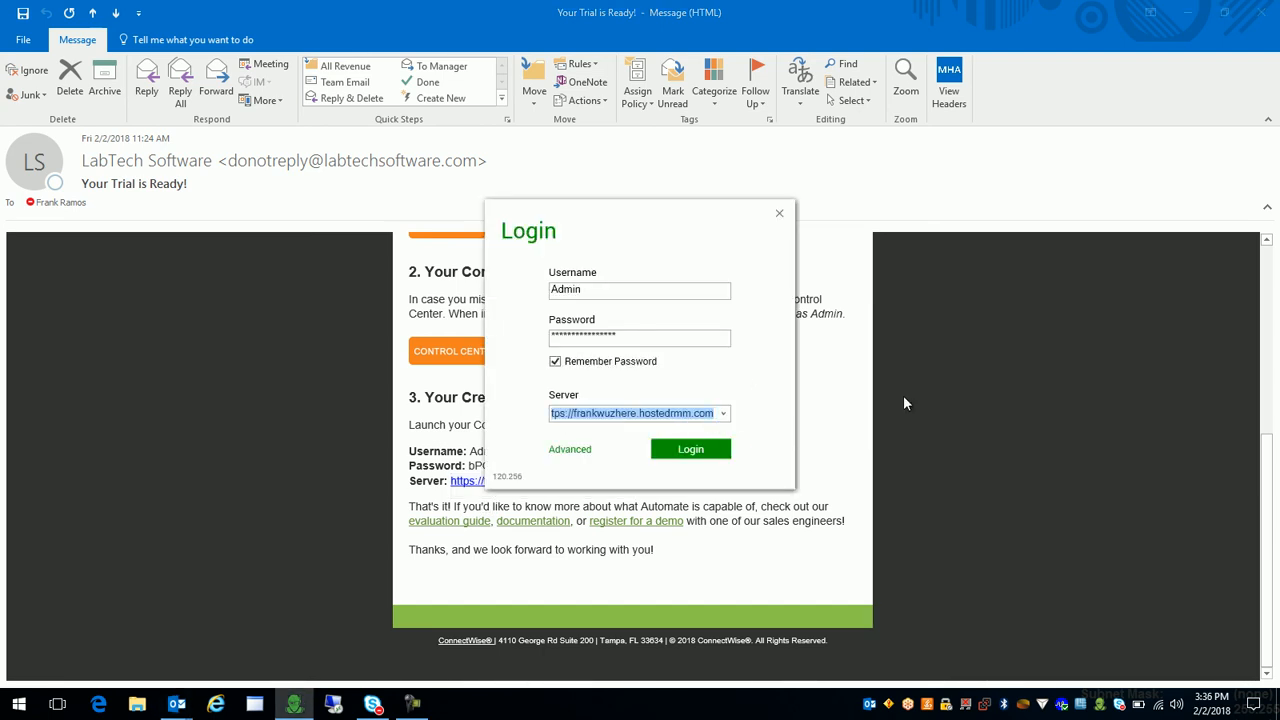
# Copy the password from the trial email into the login form without remembering it.
pyautogui.click(780, 212)
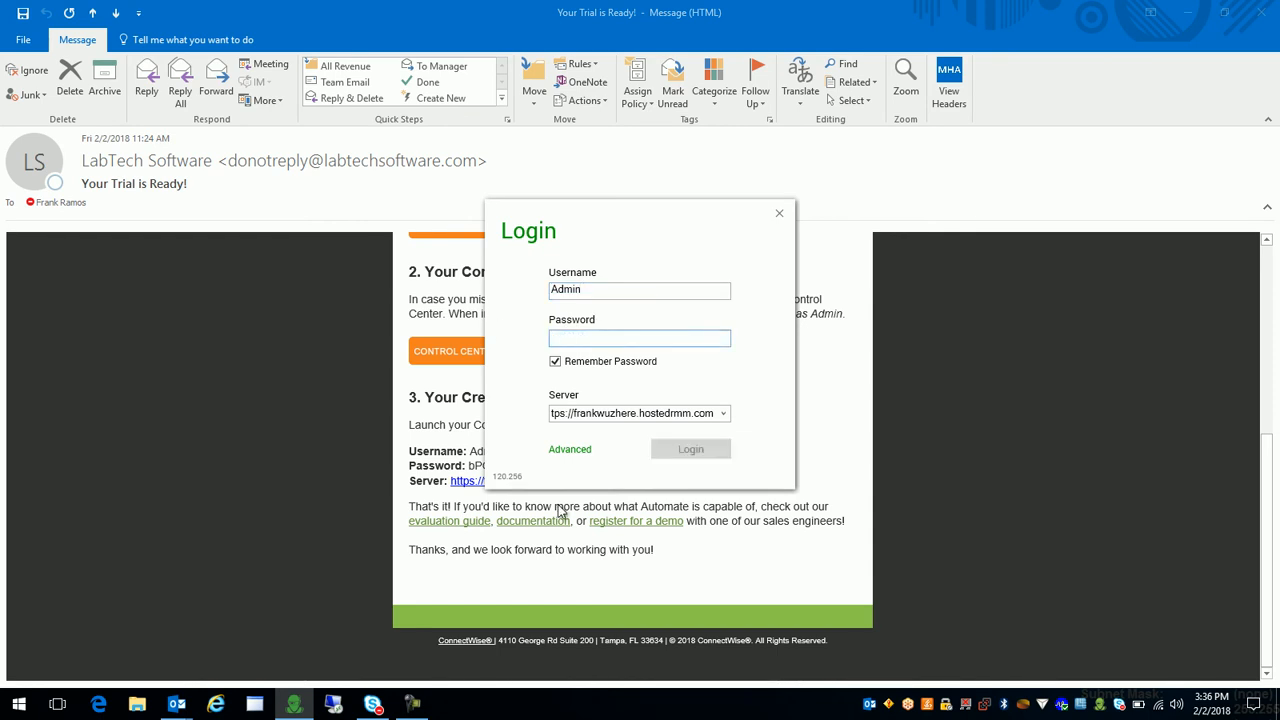
pyautogui.click(780, 212)
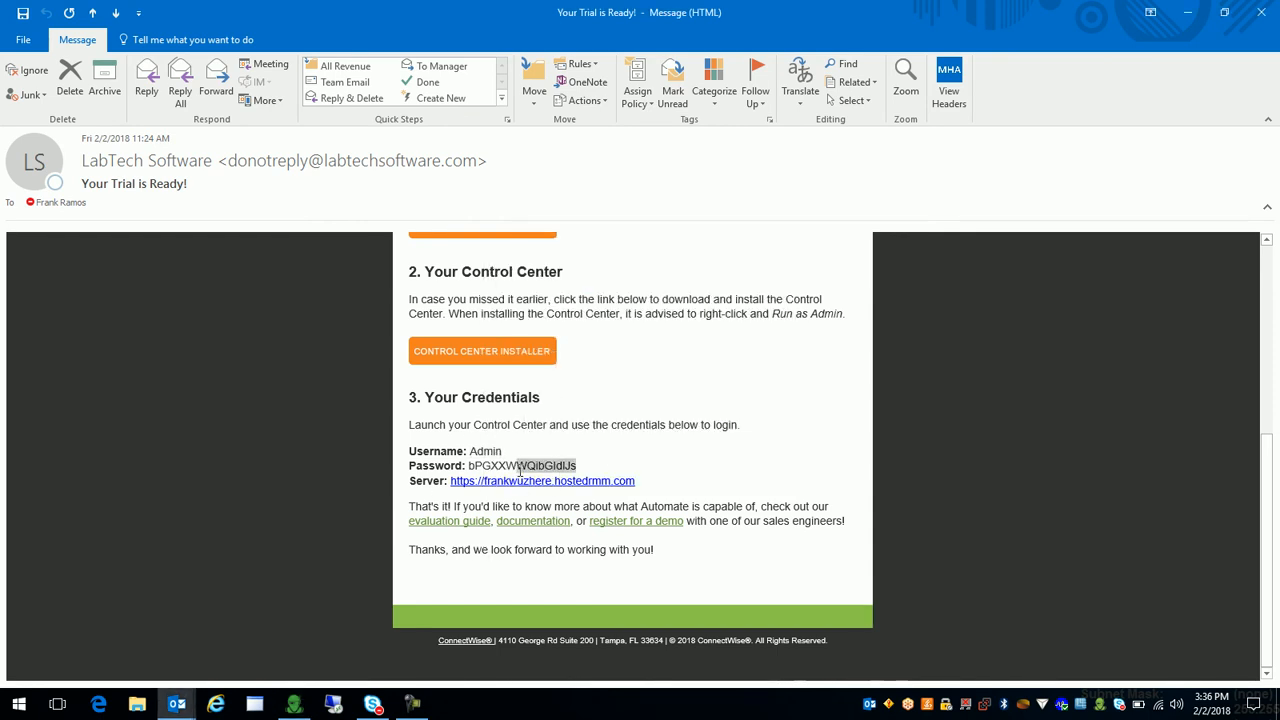
pyautogui.rightClick(520, 466)
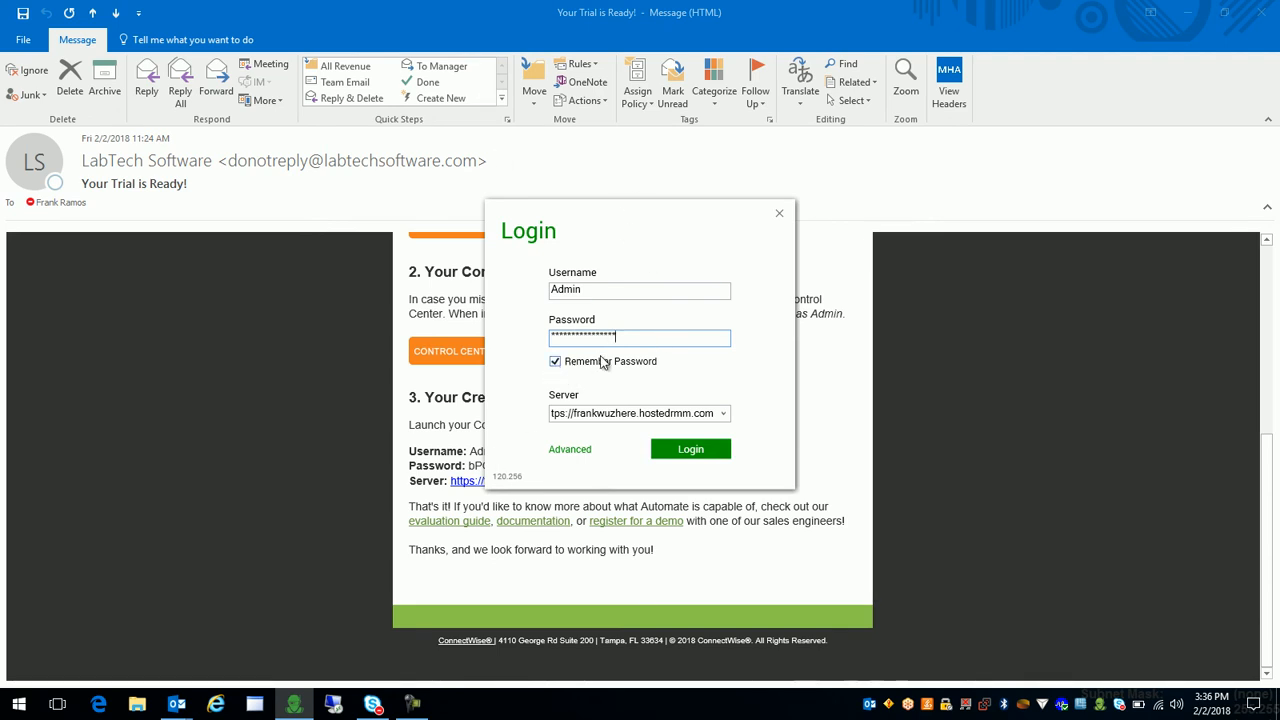
pyautogui.click(556, 360)
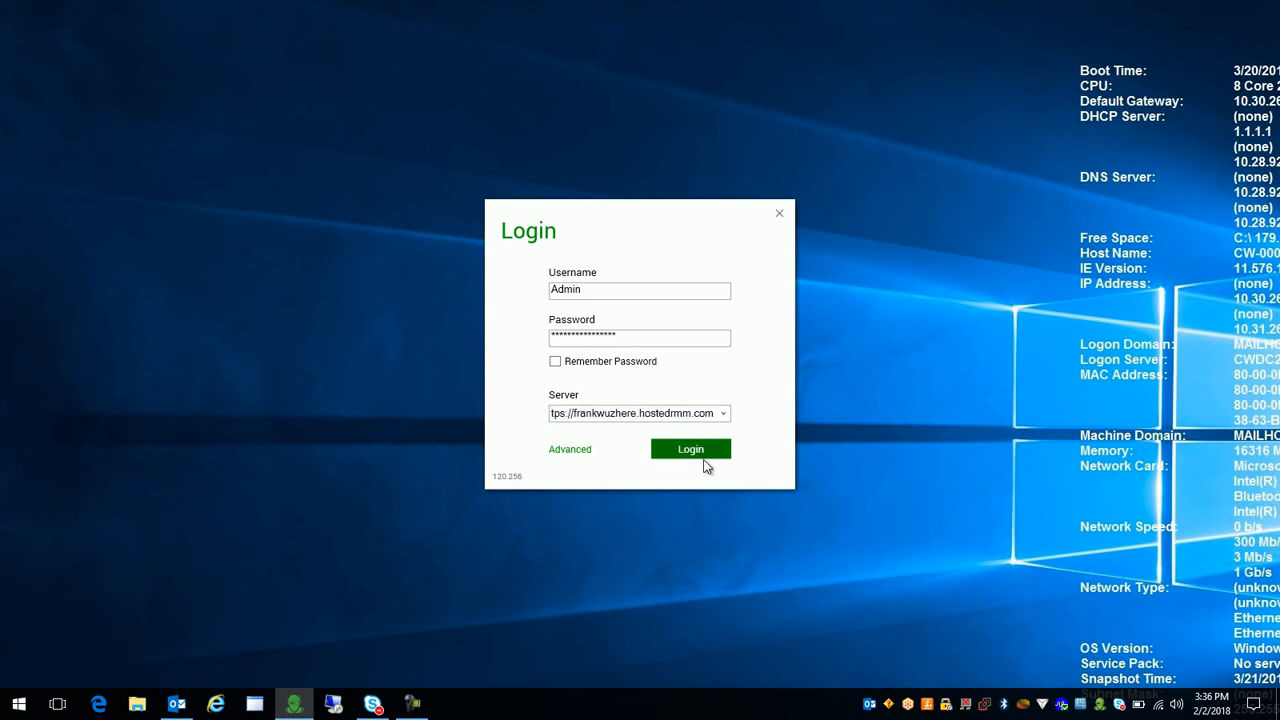
# Sign in to the hosted Automate server and let the splash screen load.
pyautogui.click(690, 448)
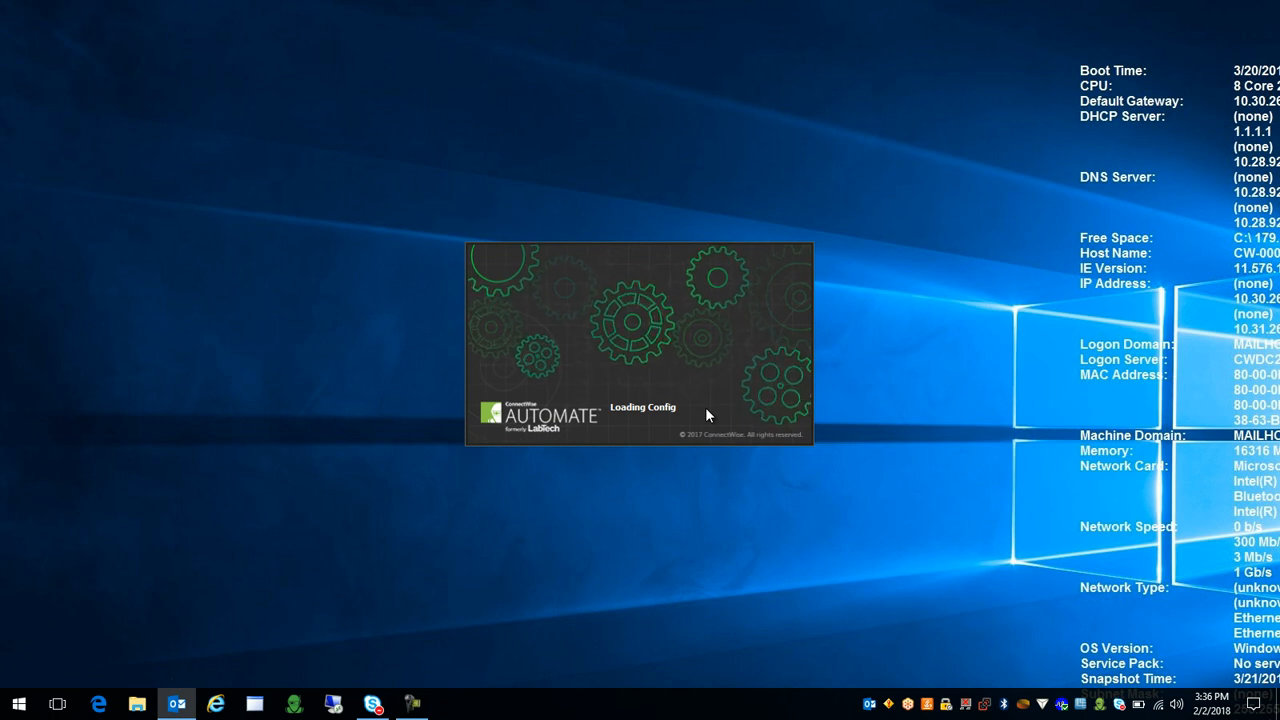
pyautogui.moveTo(602, 404)
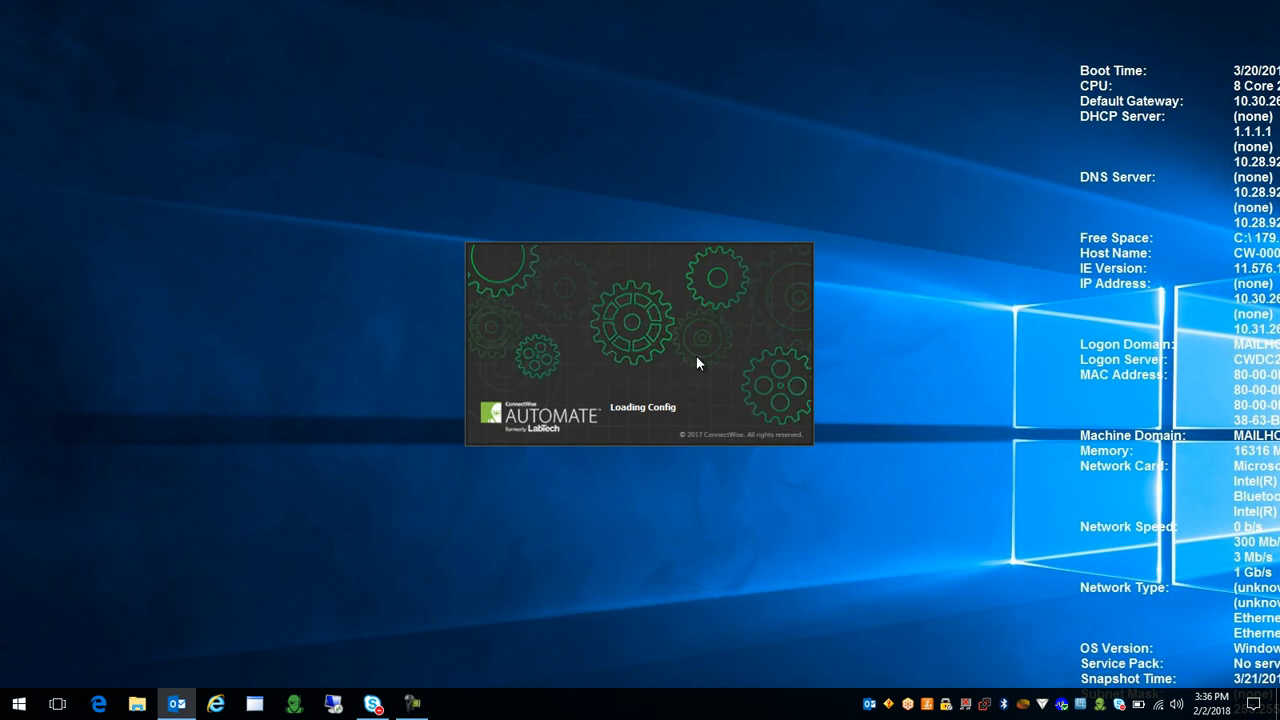
pyautogui.moveTo(638, 476)
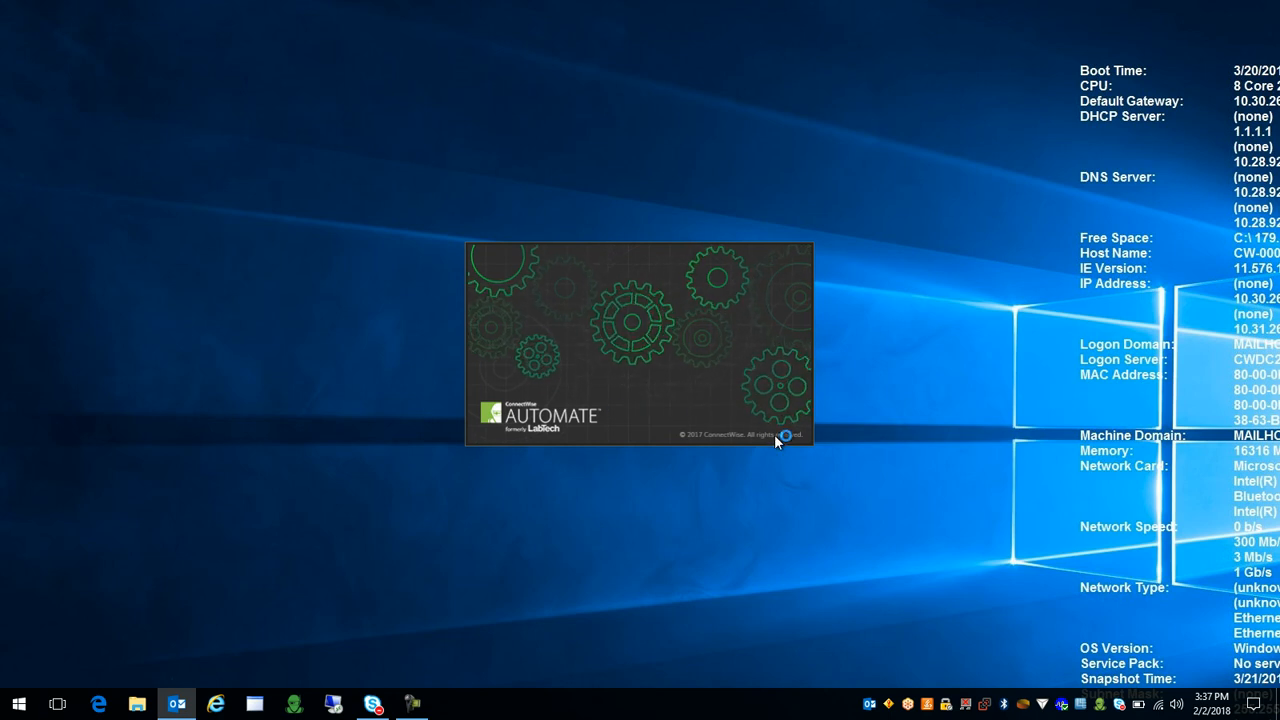
pyautogui.moveTo(728, 436)
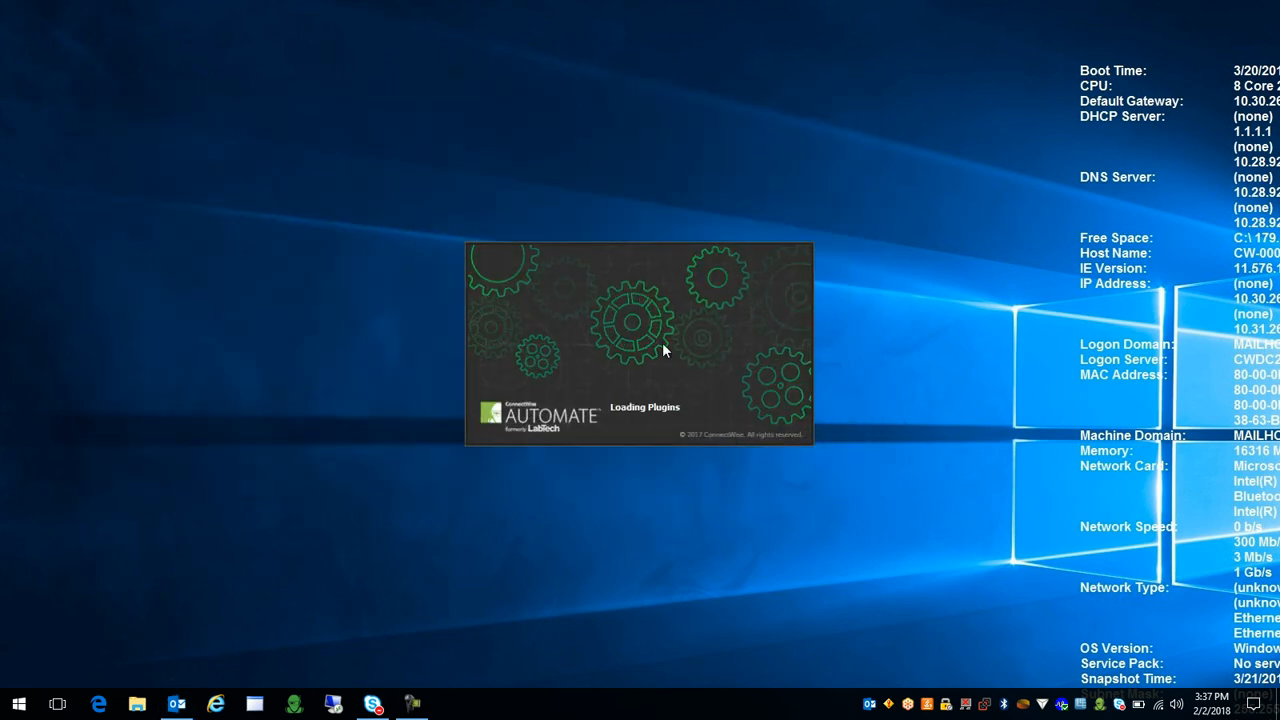
pyautogui.moveTo(688, 384)
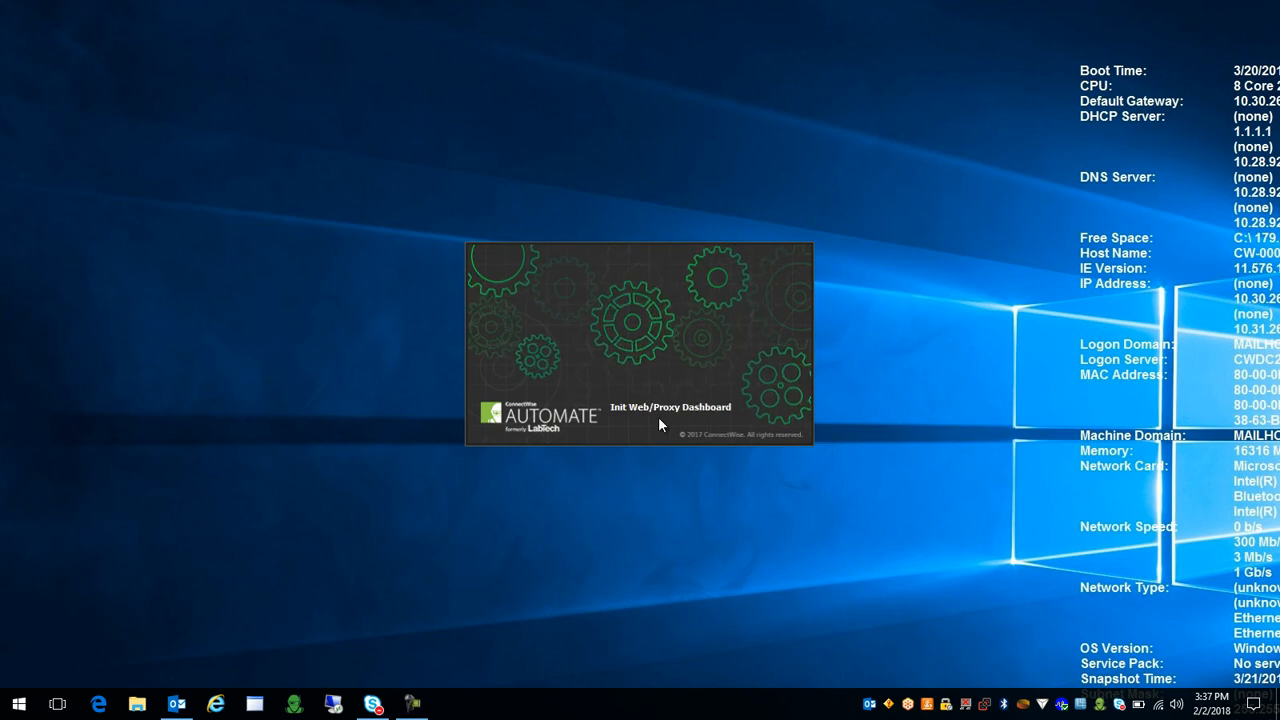
pyautogui.moveTo(672, 420)
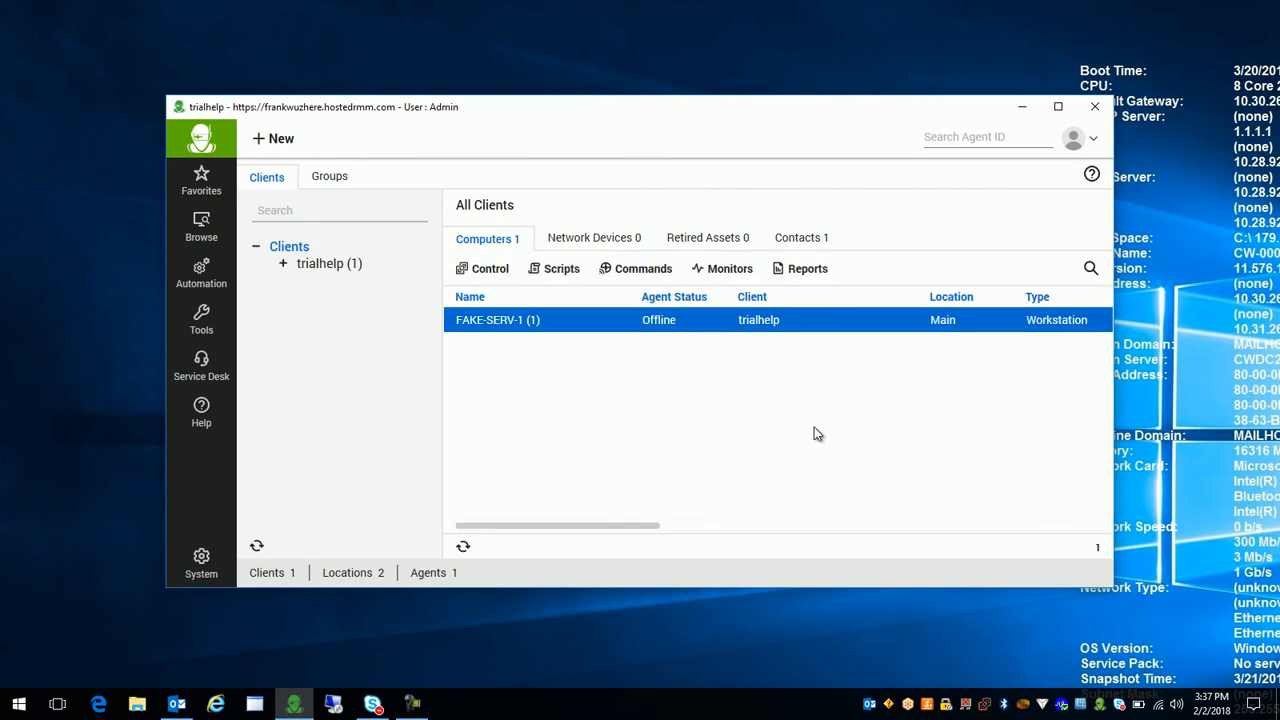
pyautogui.moveTo(1200, 184)
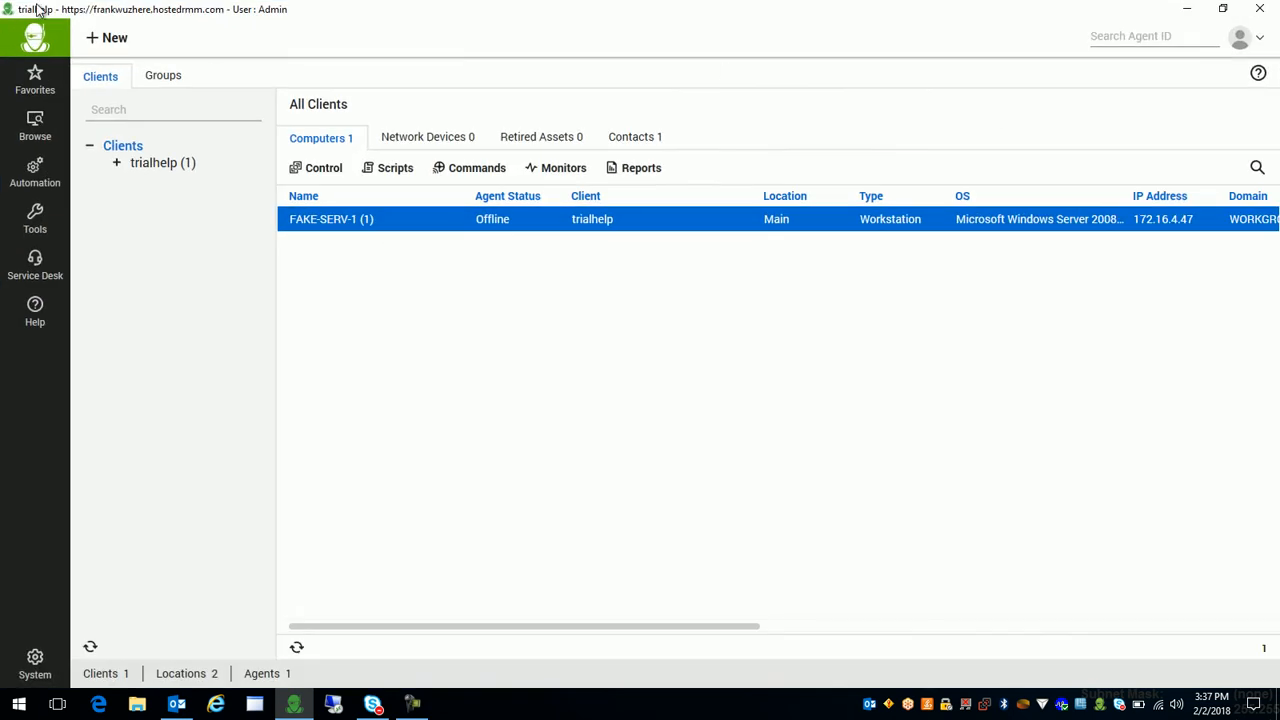
pyautogui.moveTo(1030, 304)
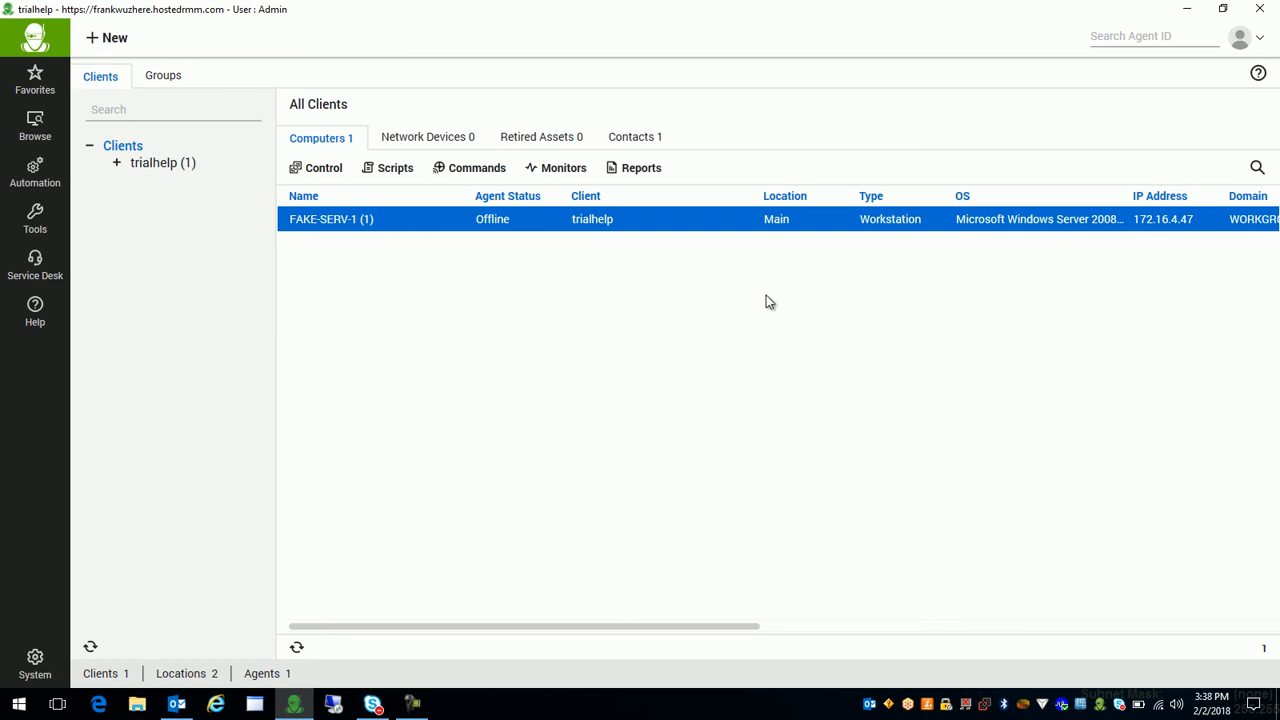
pyautogui.moveTo(562, 210)
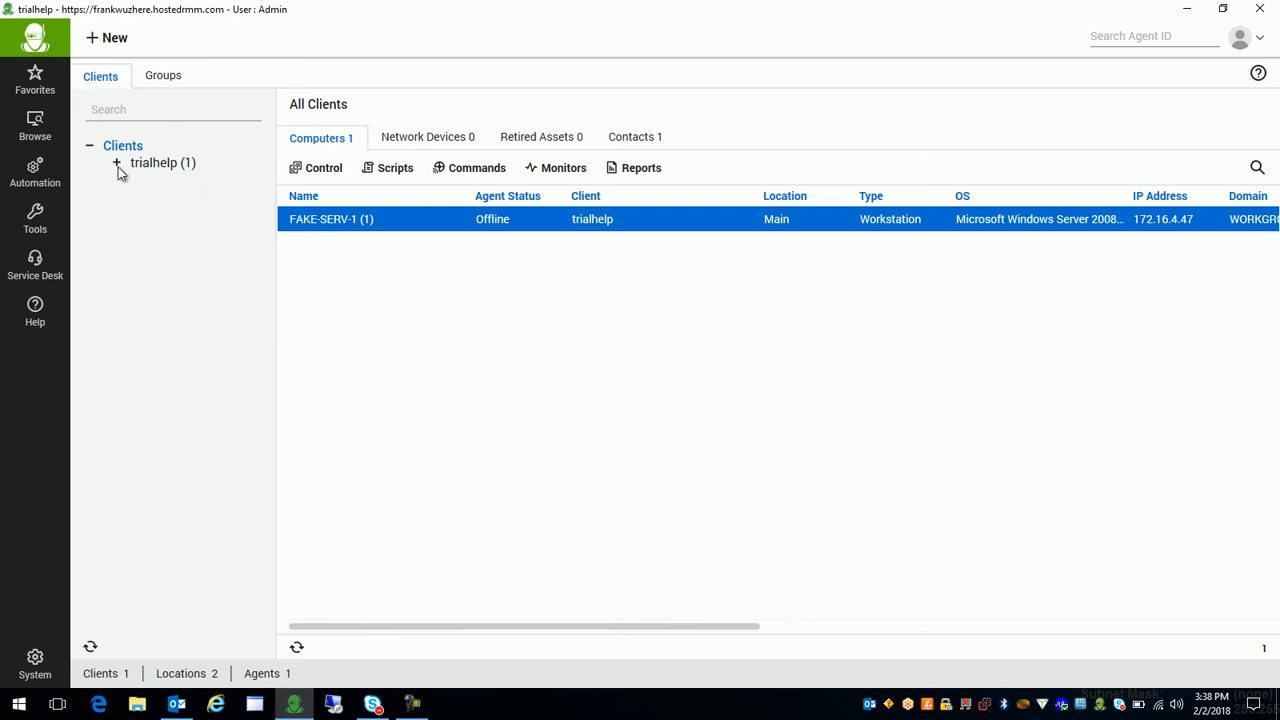
# Expand the trialhelp client to show its Main and New Computers locations.
pyautogui.click(116, 162)
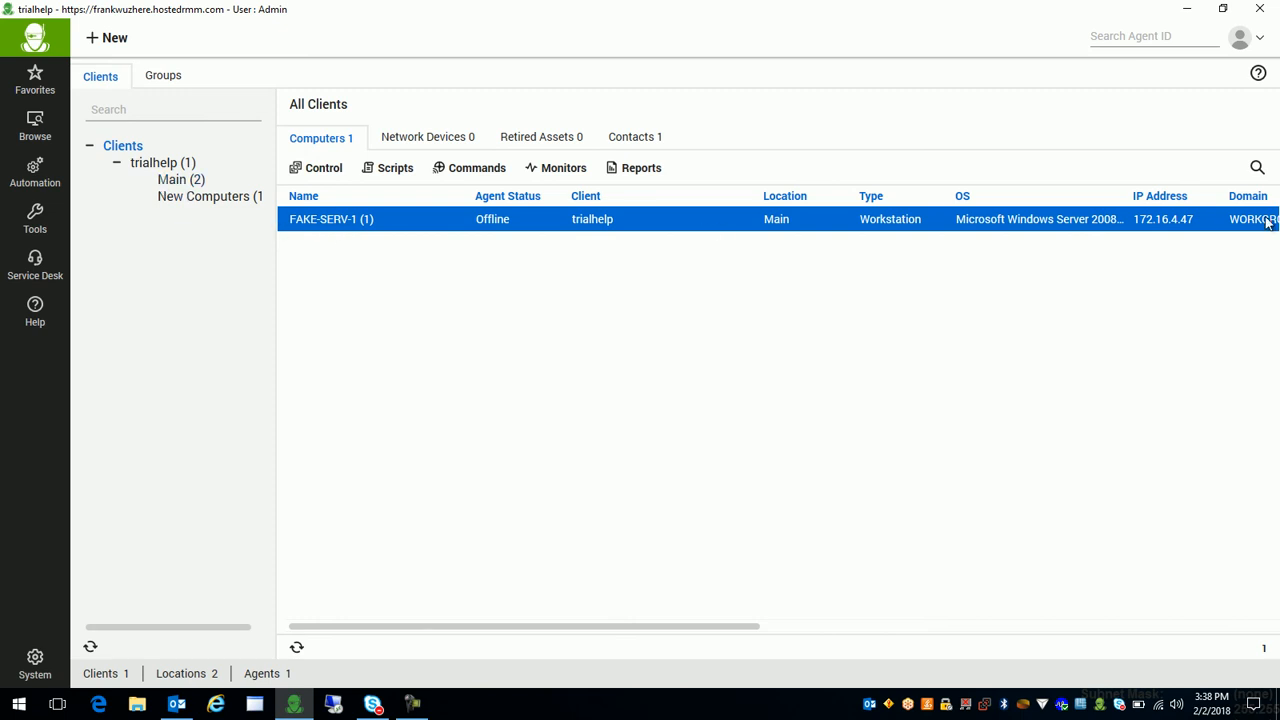
pyautogui.moveTo(272, 260)
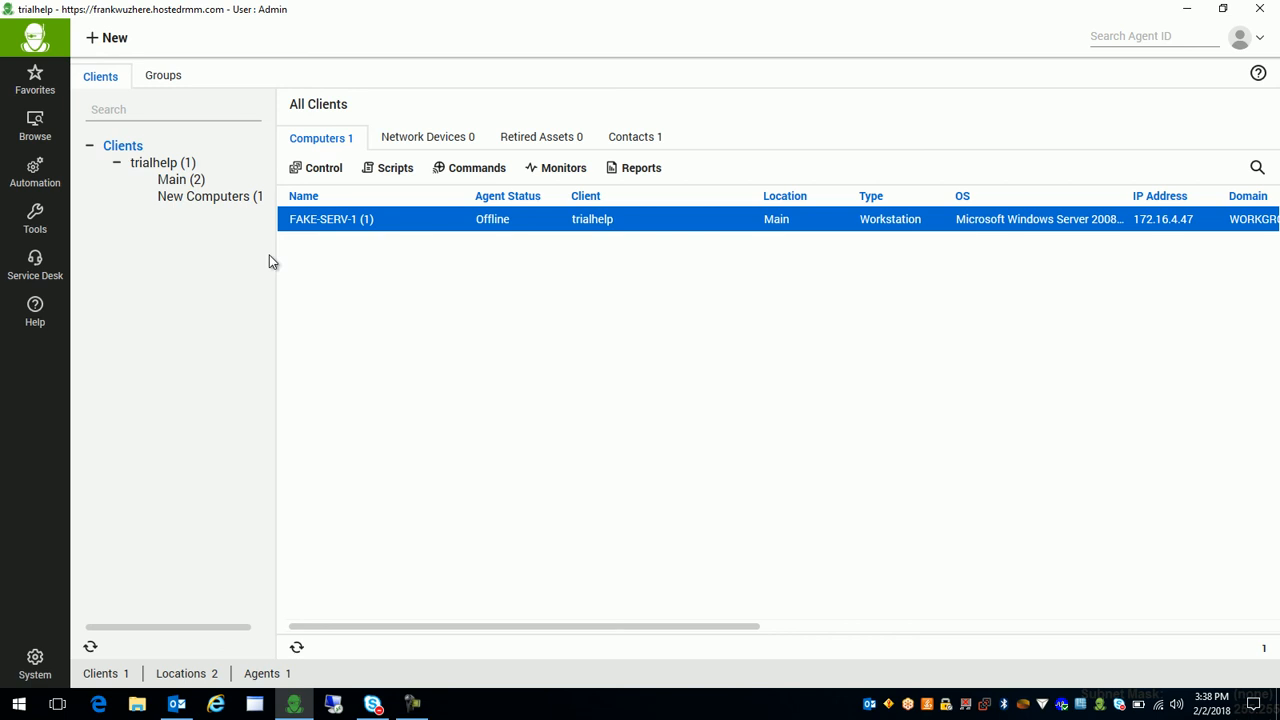
pyautogui.moveTo(364, 236)
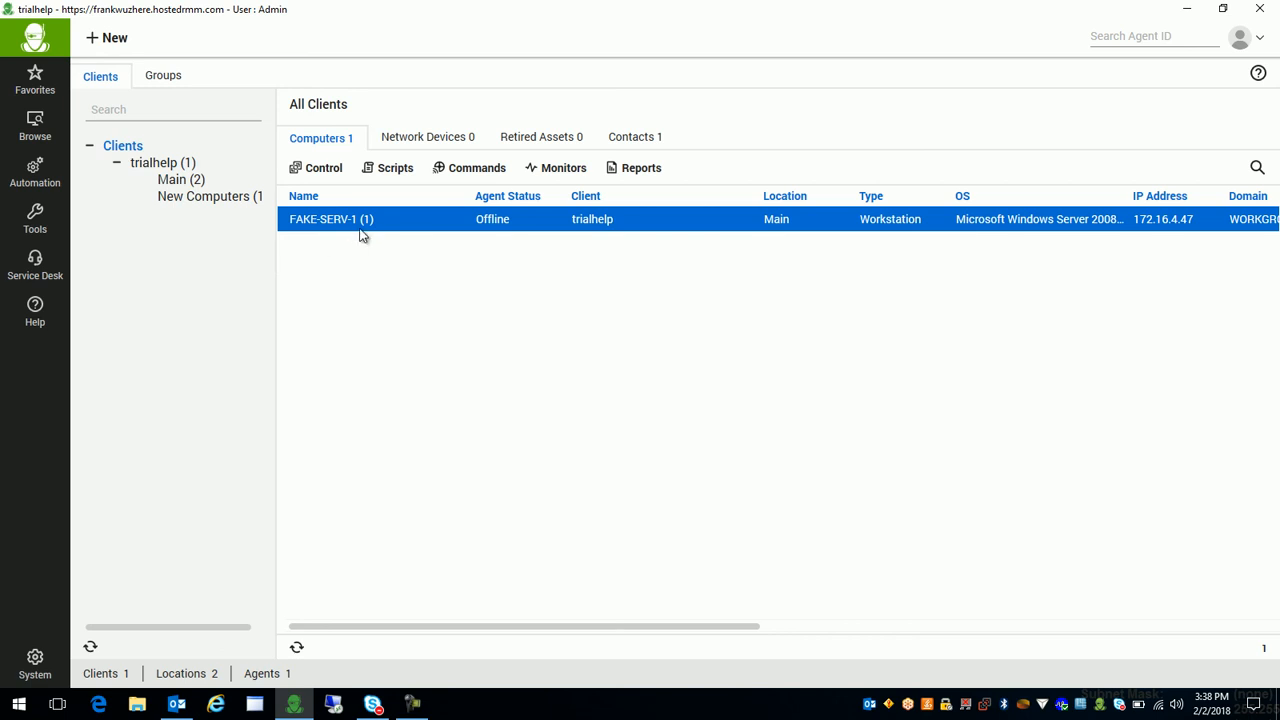
pyautogui.moveTo(364, 272)
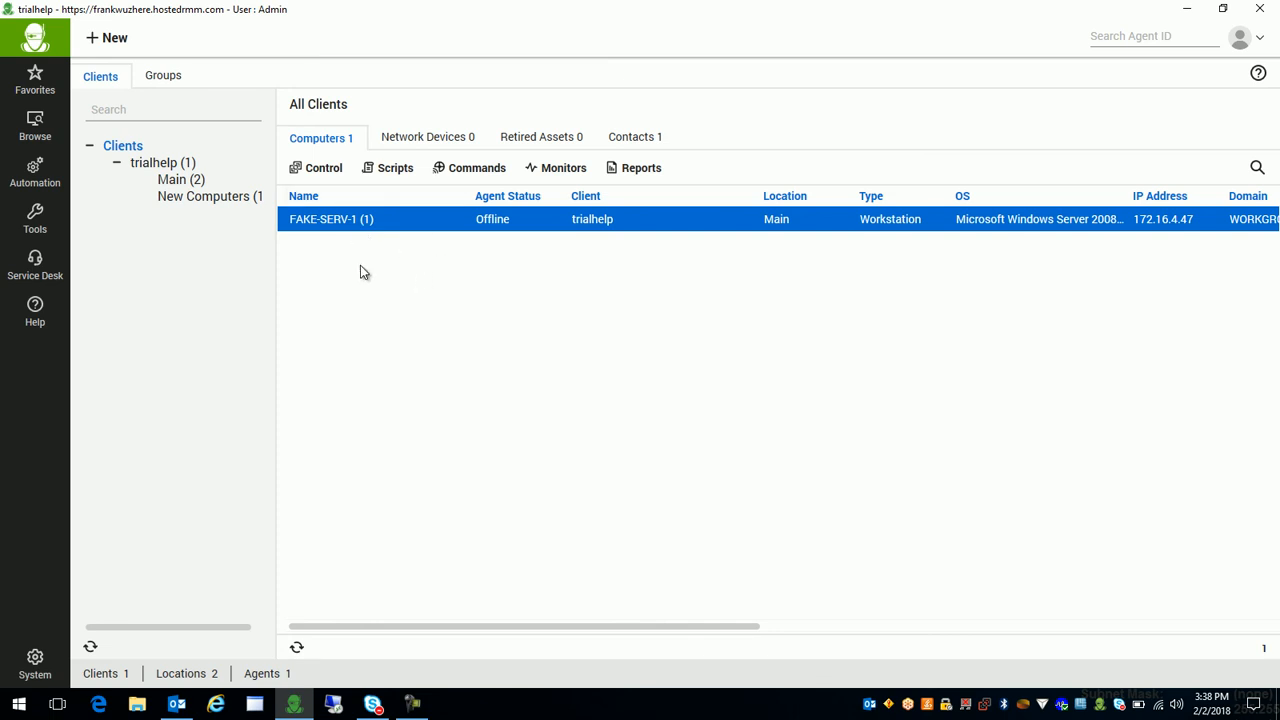
pyautogui.moveTo(322, 260)
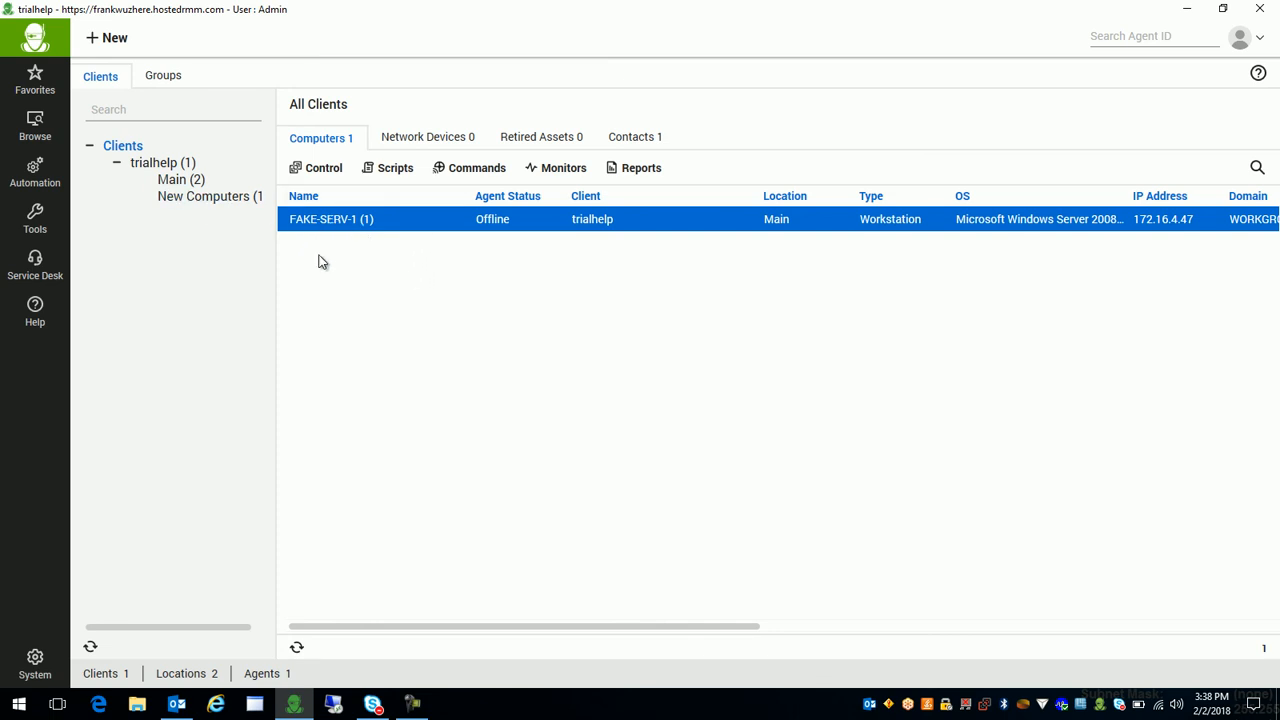
pyautogui.moveTo(360, 232)
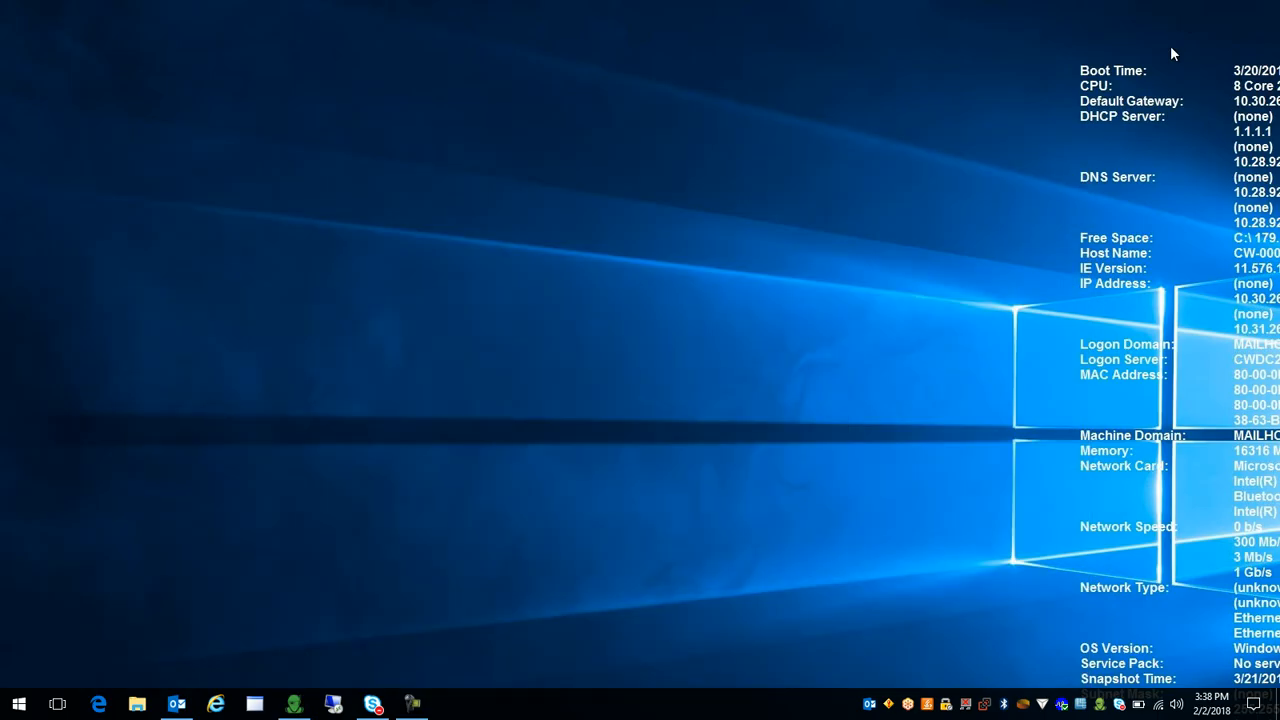
pyautogui.moveTo(788, 458)
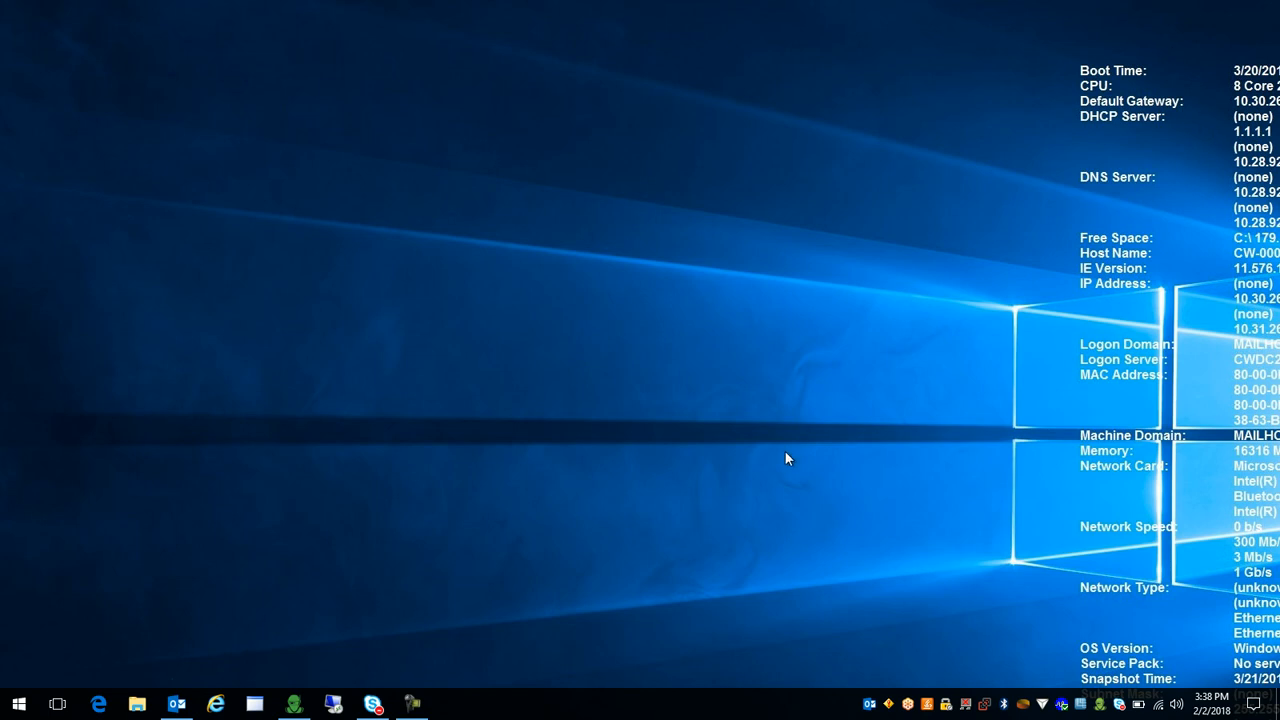
pyautogui.moveTo(678, 424)
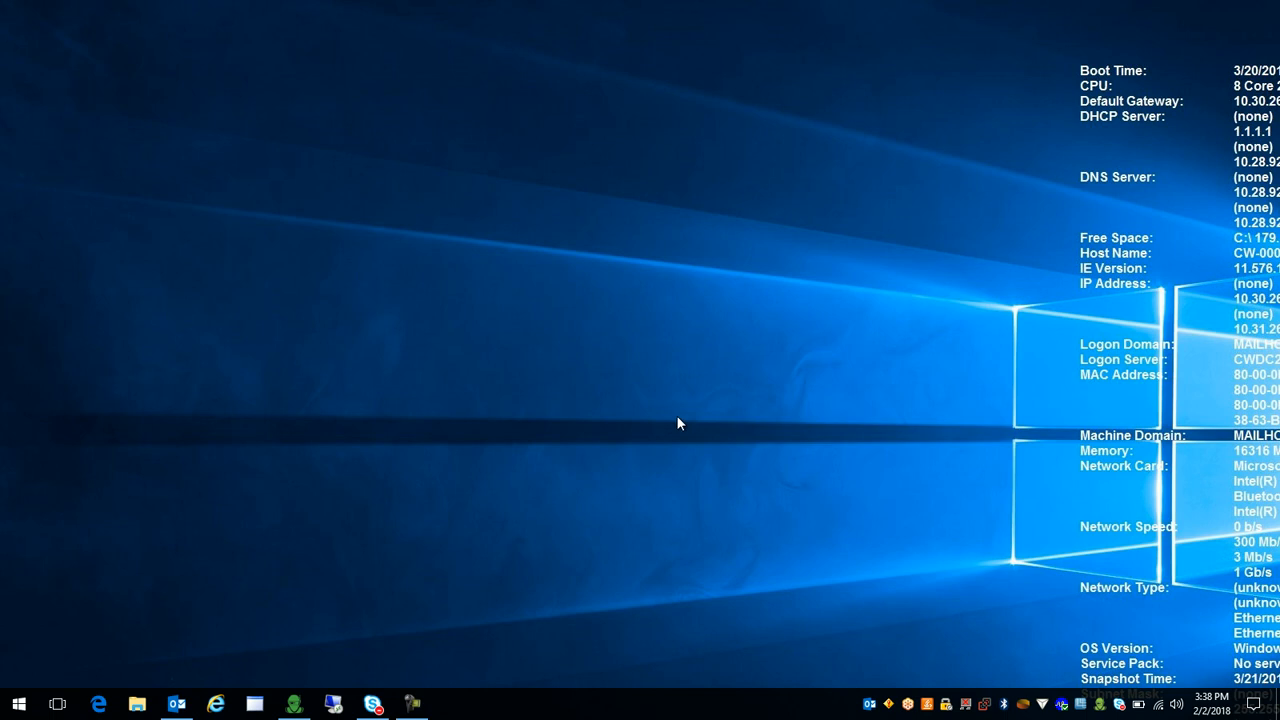
pyautogui.moveTo(978, 362)
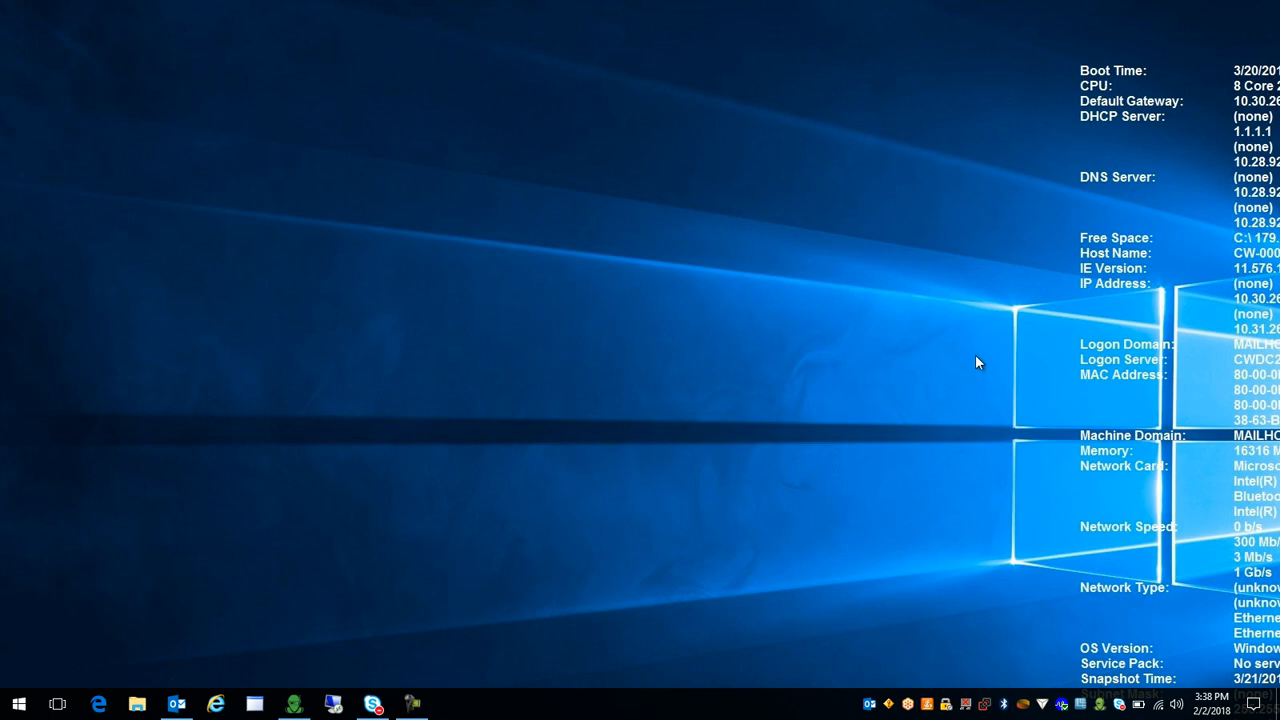
pyautogui.moveTo(968, 362)
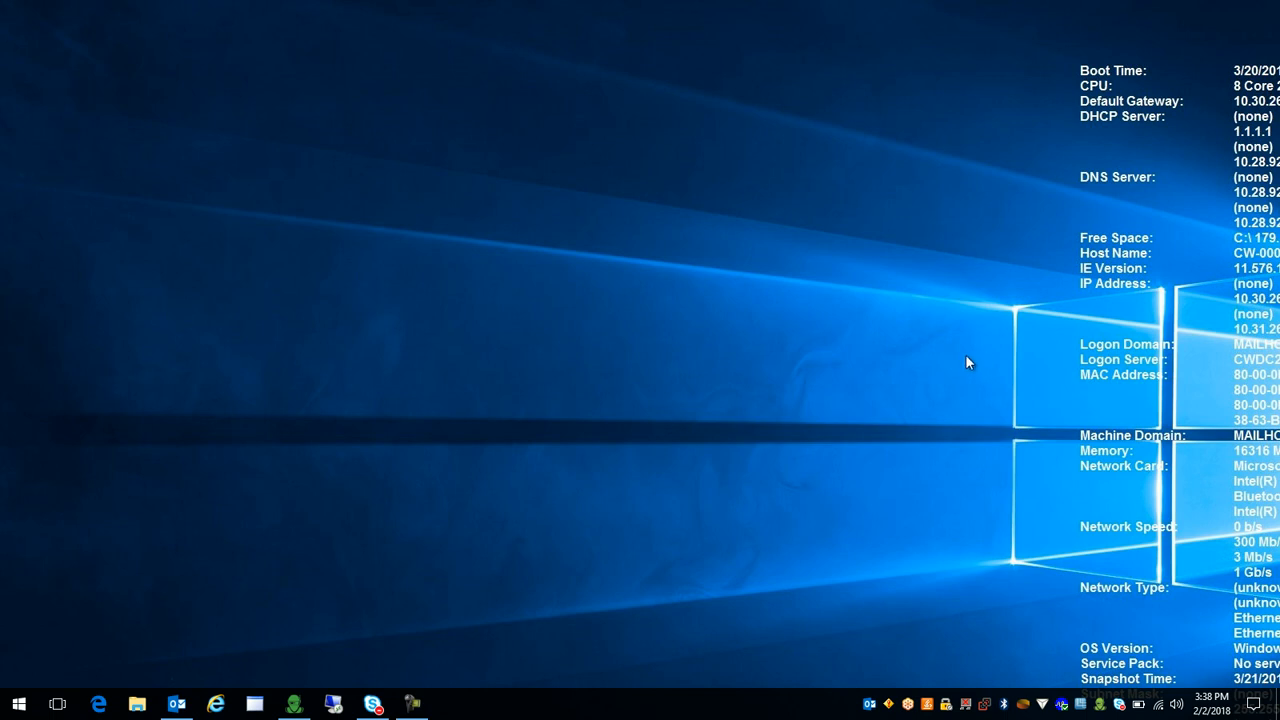
pyautogui.moveTo(940, 432)
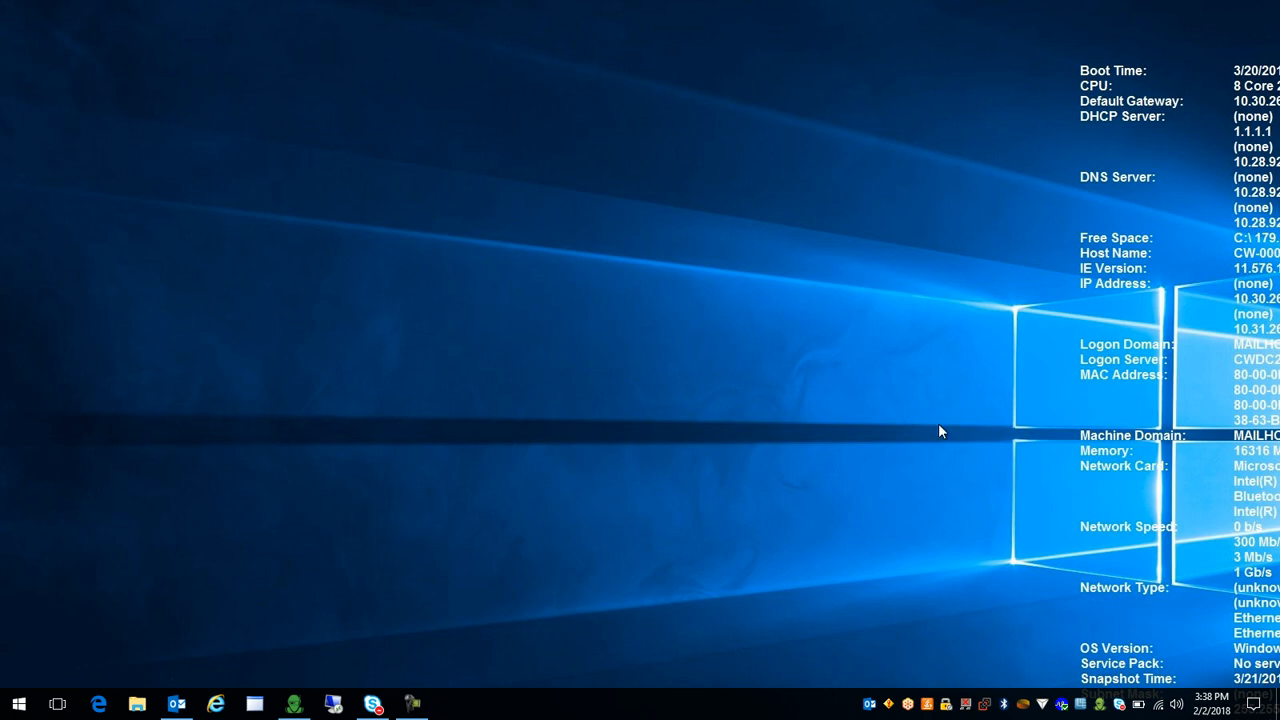
pyautogui.moveTo(410, 704)
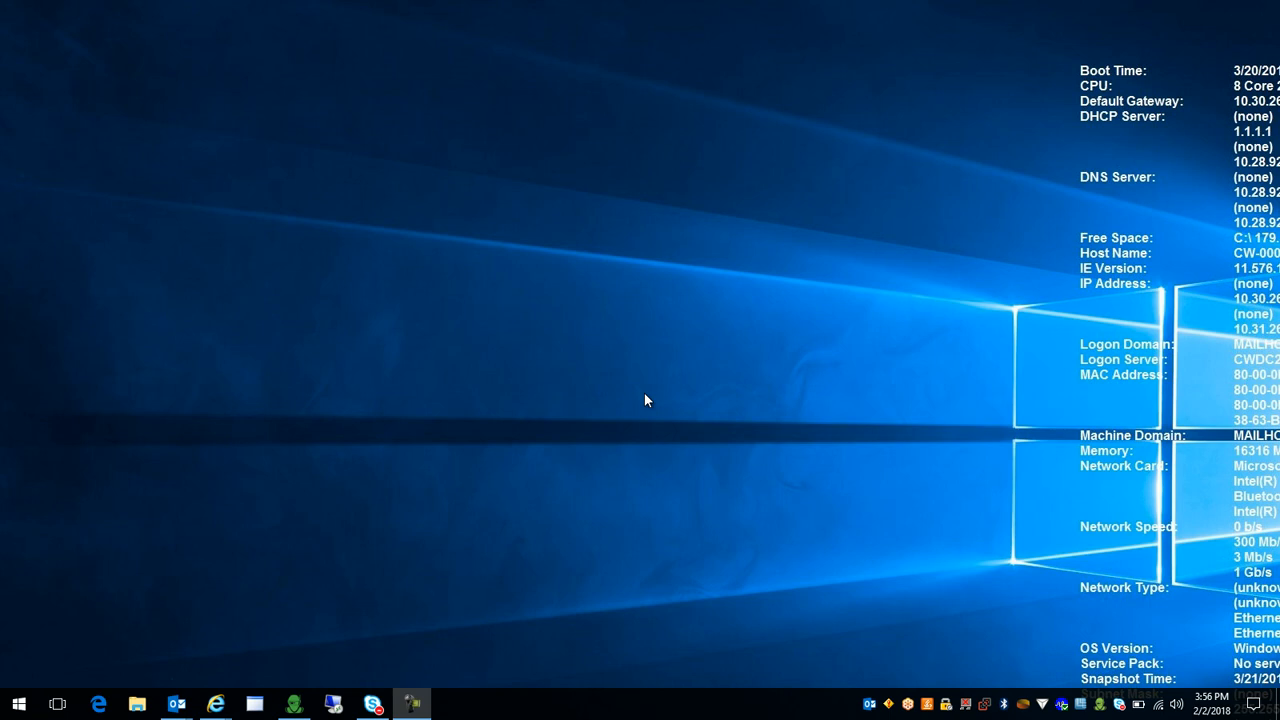
pyautogui.moveTo(656, 326)
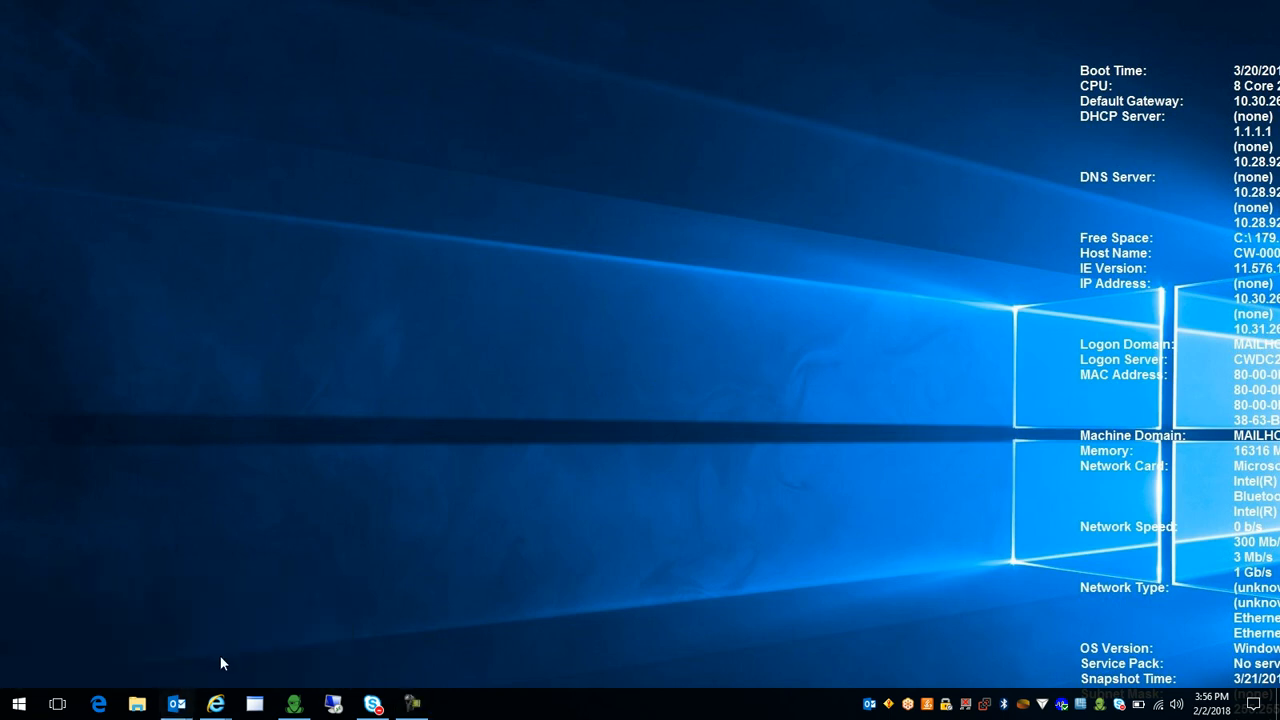
# Show the trial welcome email scrolled to its credentials and server address.
pyautogui.click(176, 704)
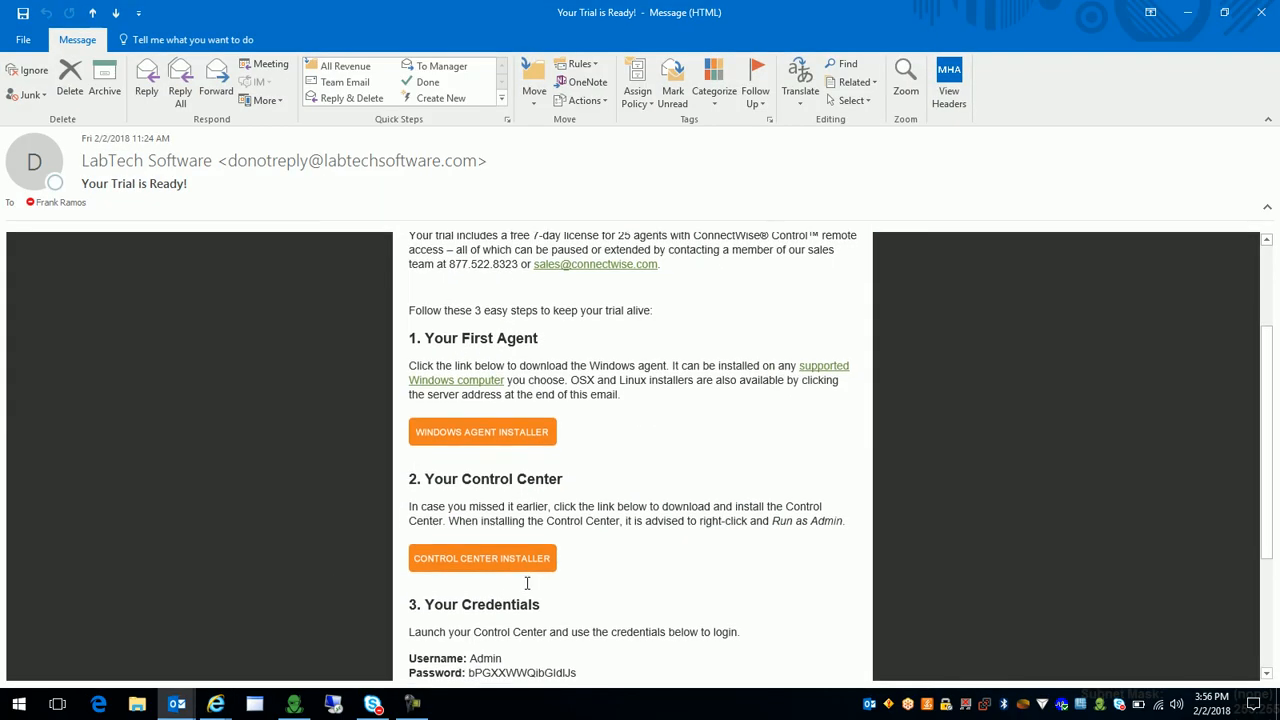
pyautogui.scroll(-3)
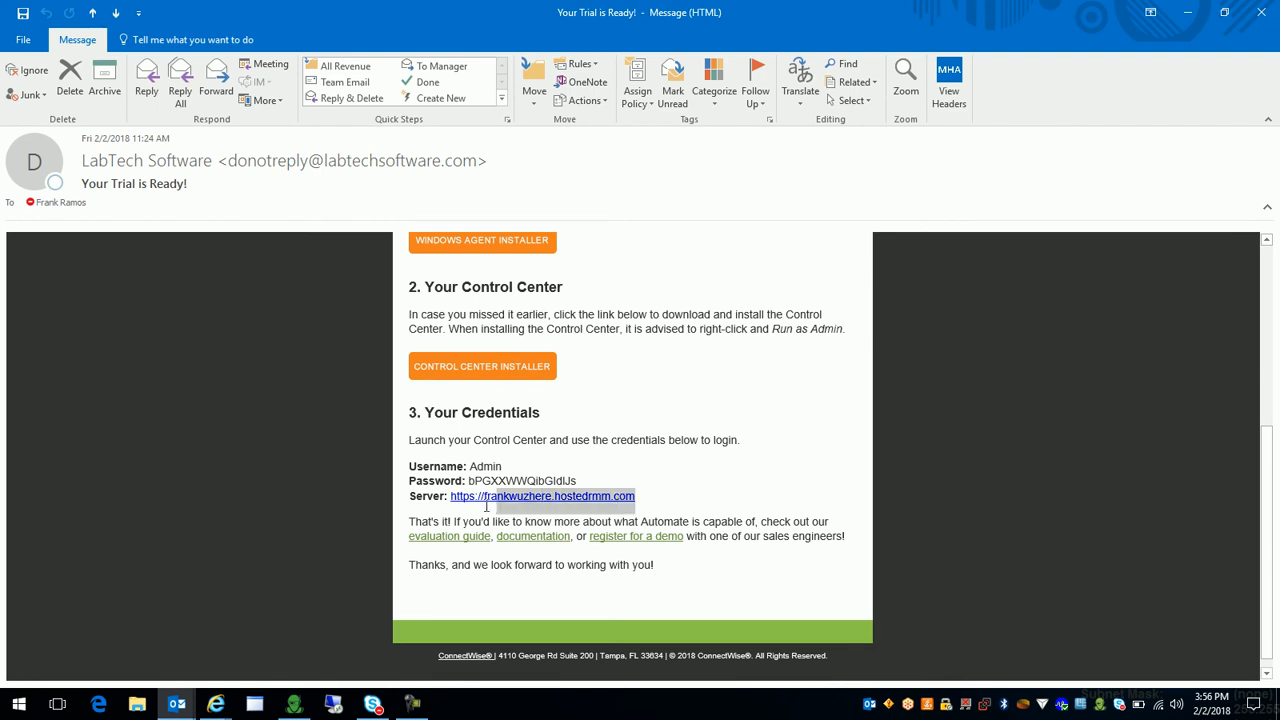
pyautogui.moveTo(540, 496)
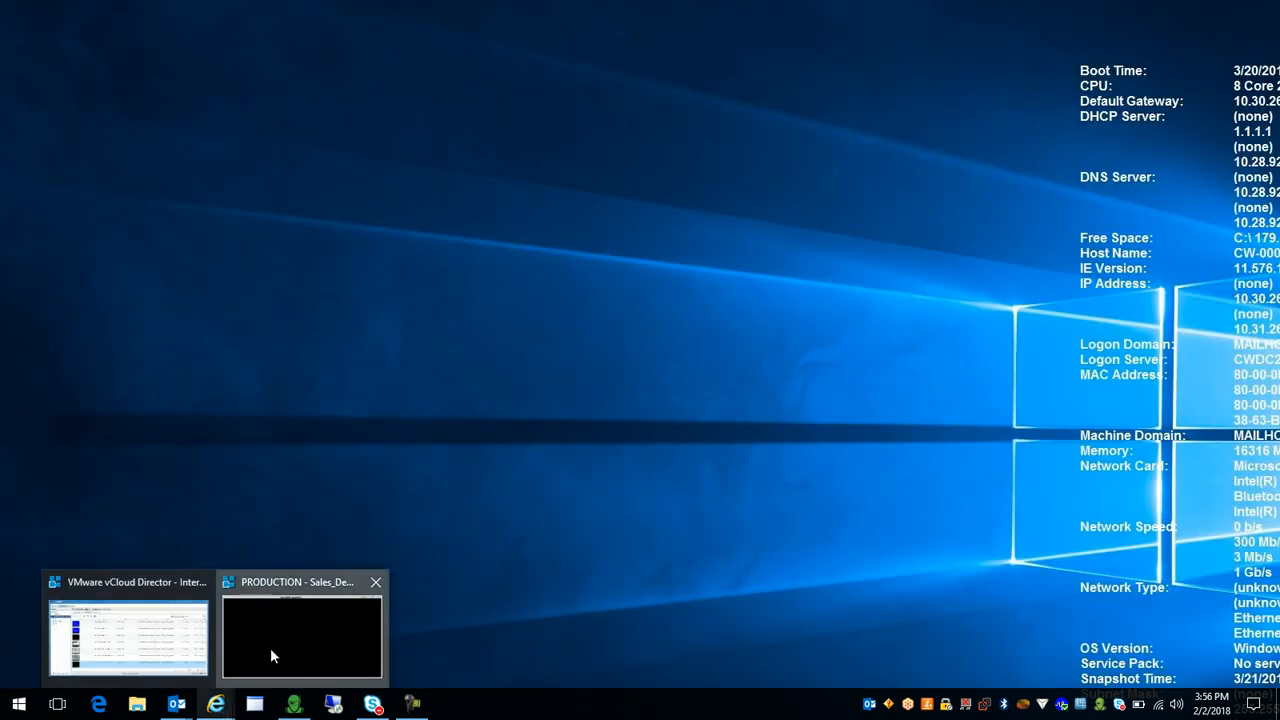
# Switch to the vCloud VM console and start the browser inside the virtual machine.
pyautogui.click(300, 636)
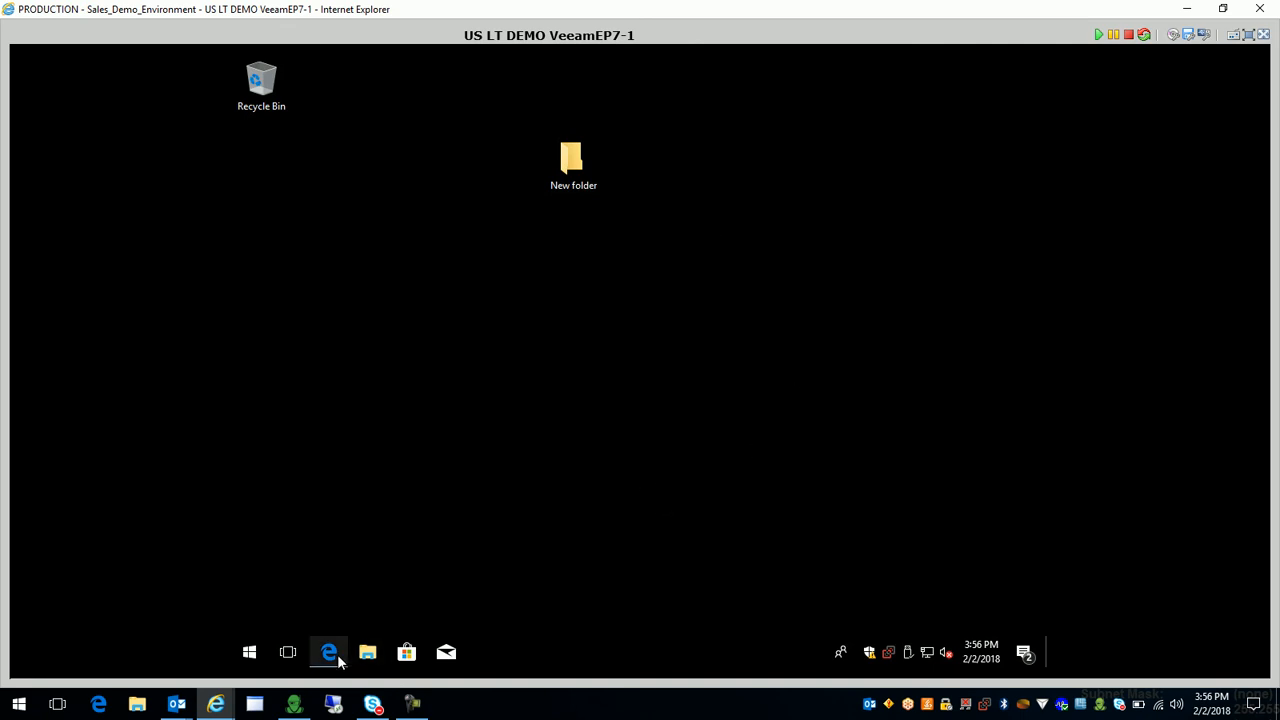
pyautogui.click(328, 652)
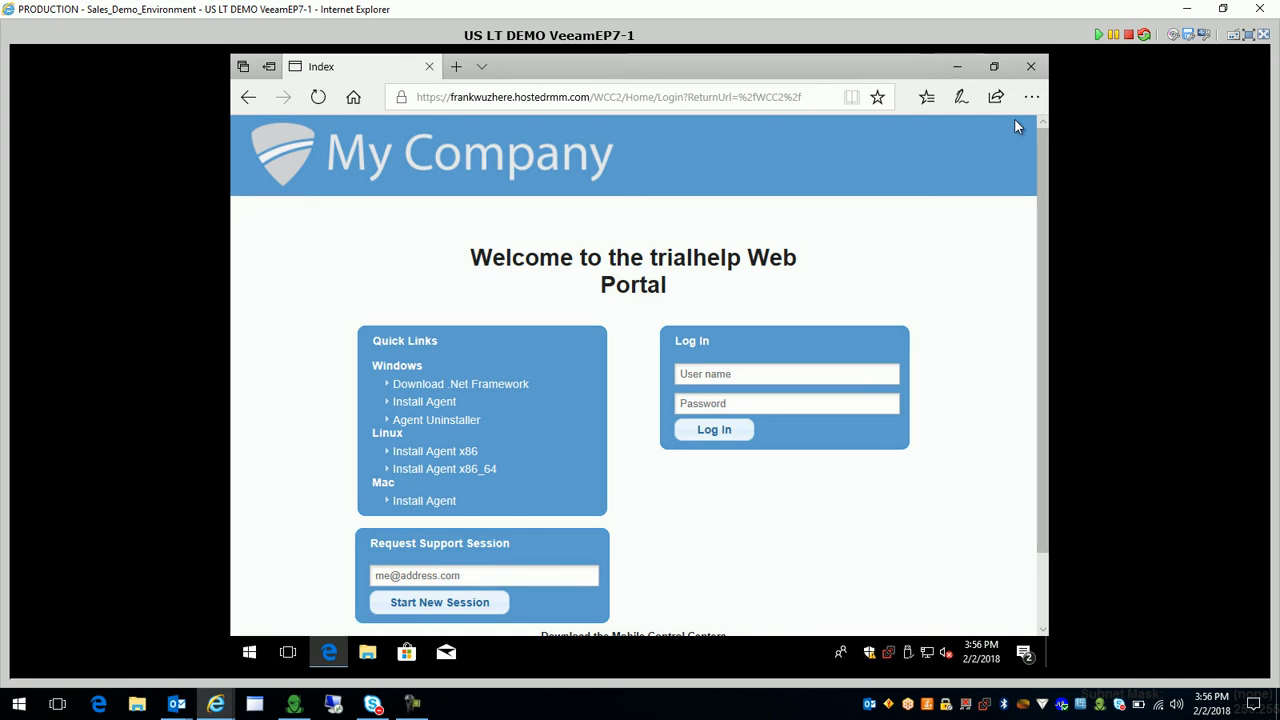
pyautogui.moveTo(676, 248)
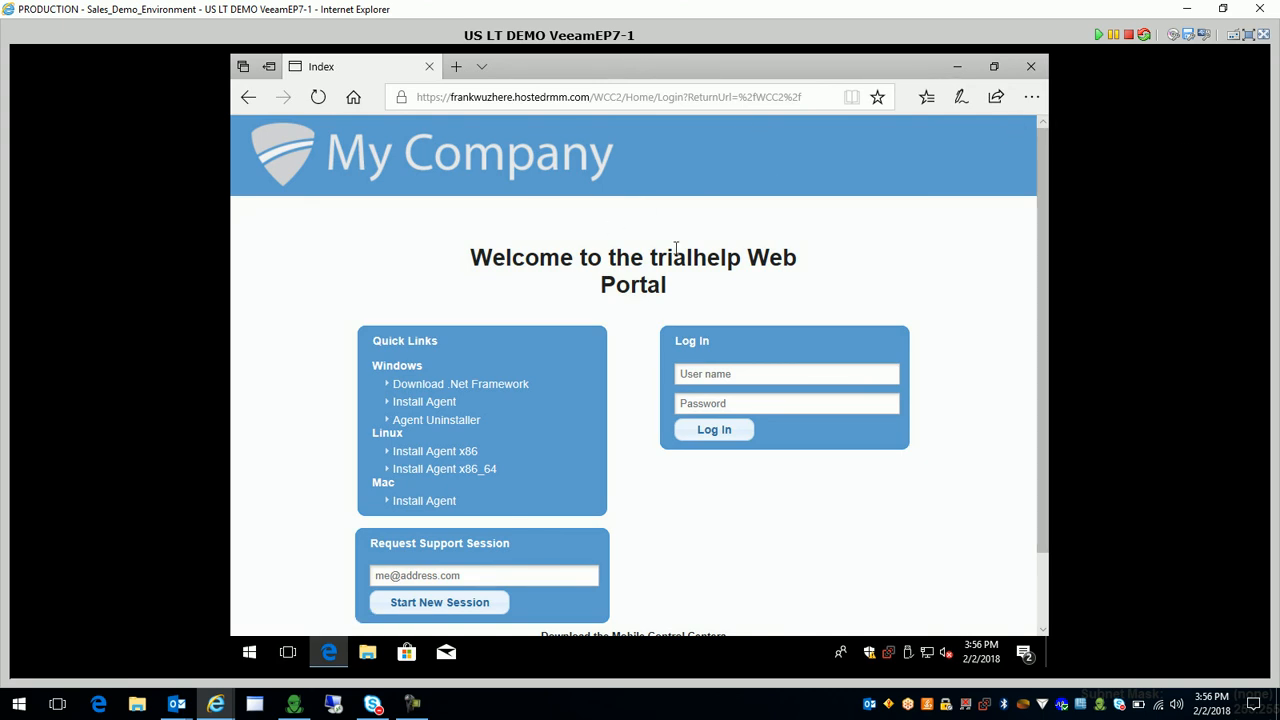
pyautogui.moveTo(806, 232)
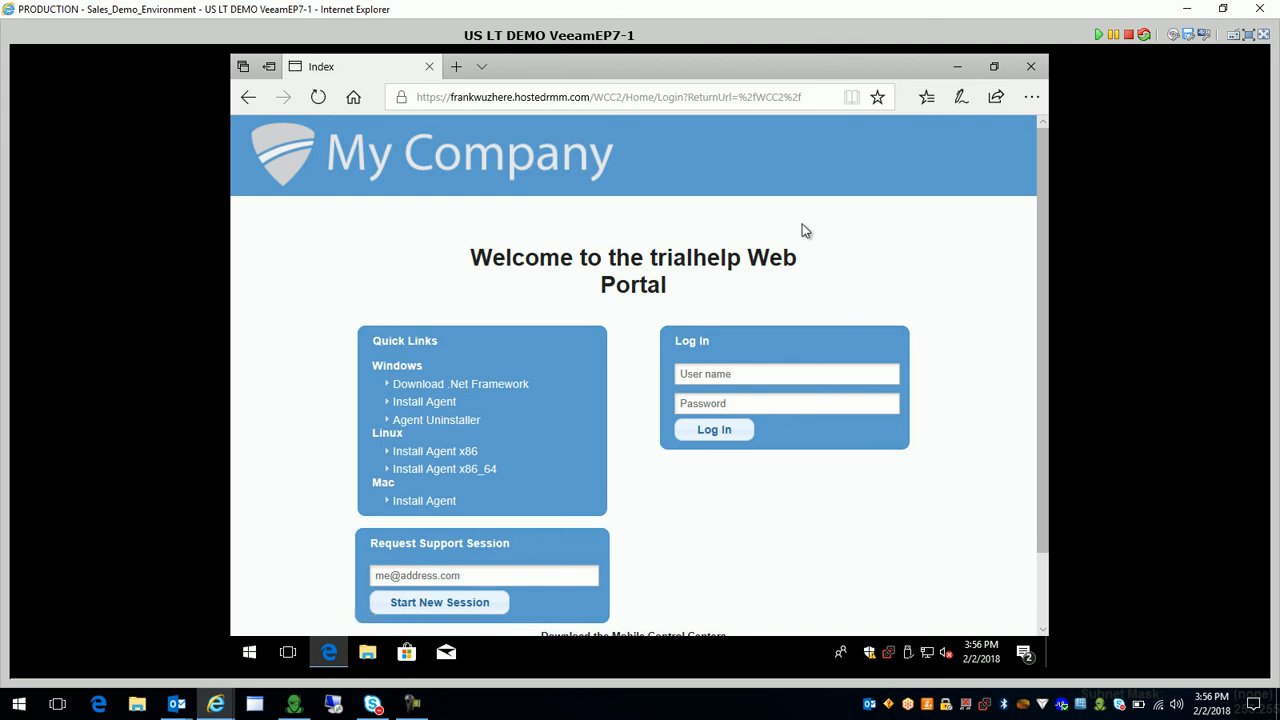
pyautogui.moveTo(820, 330)
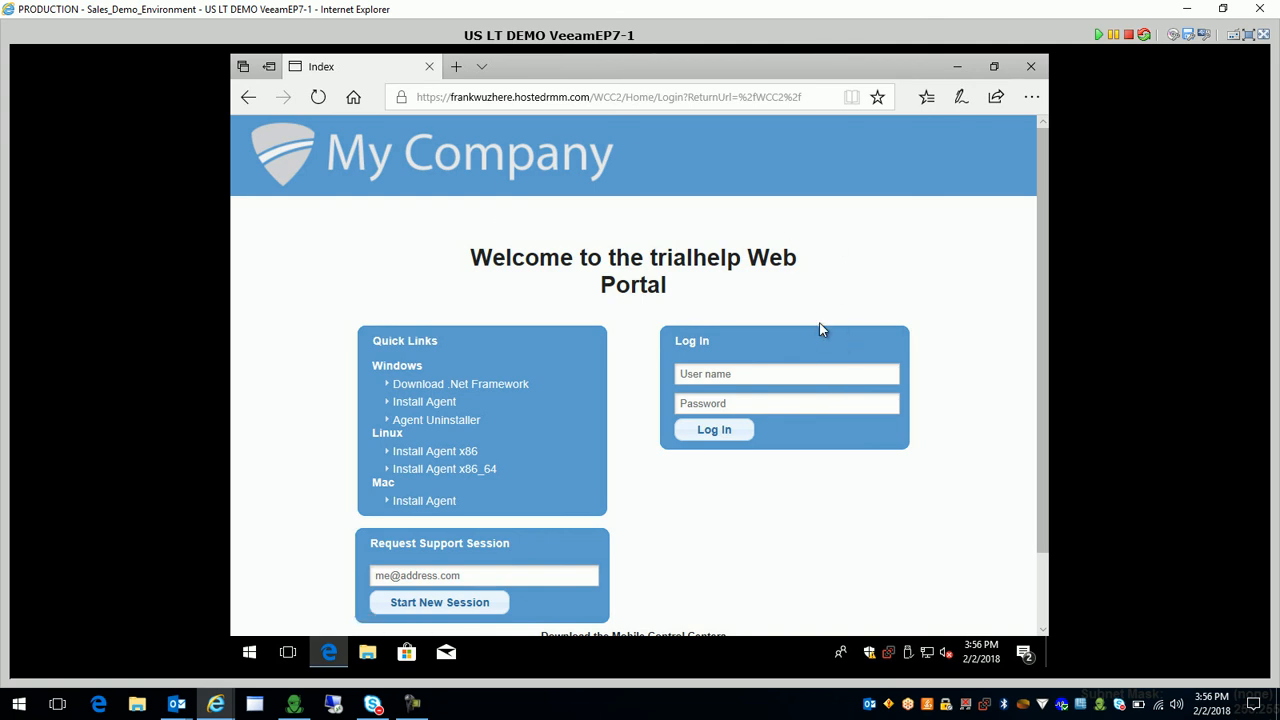
pyautogui.scroll(-3)
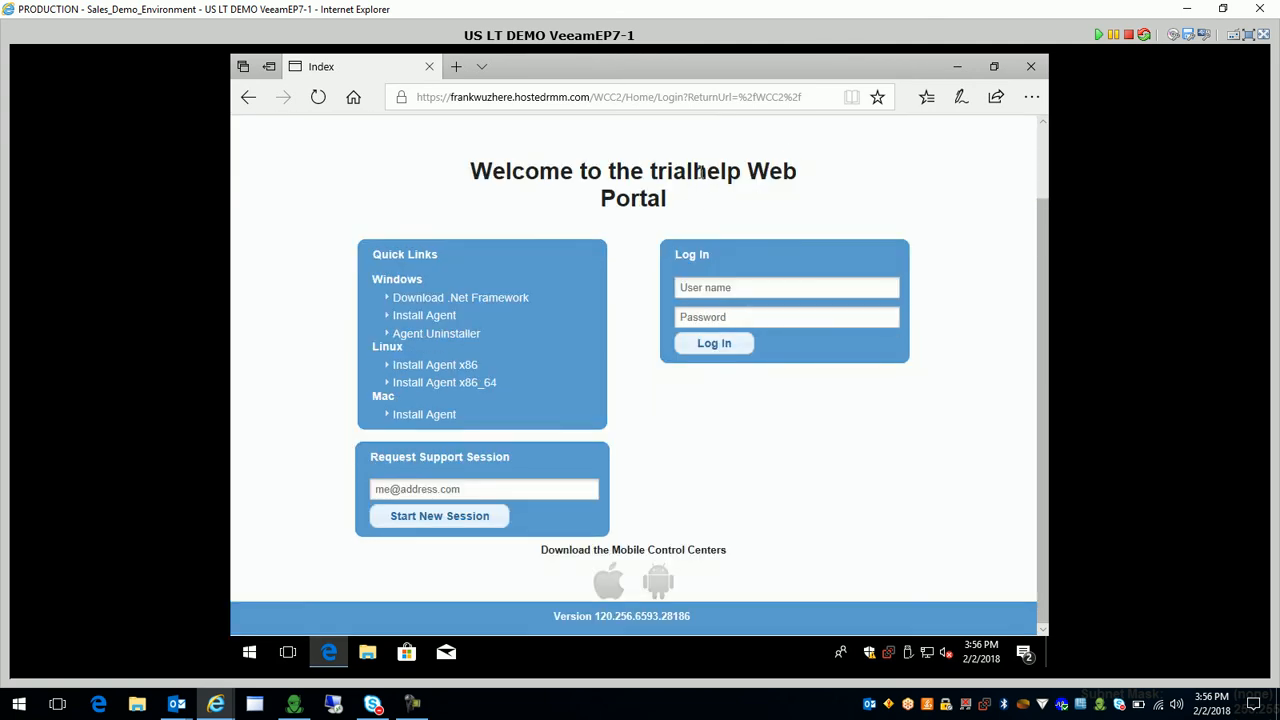
pyautogui.moveTo(748, 178)
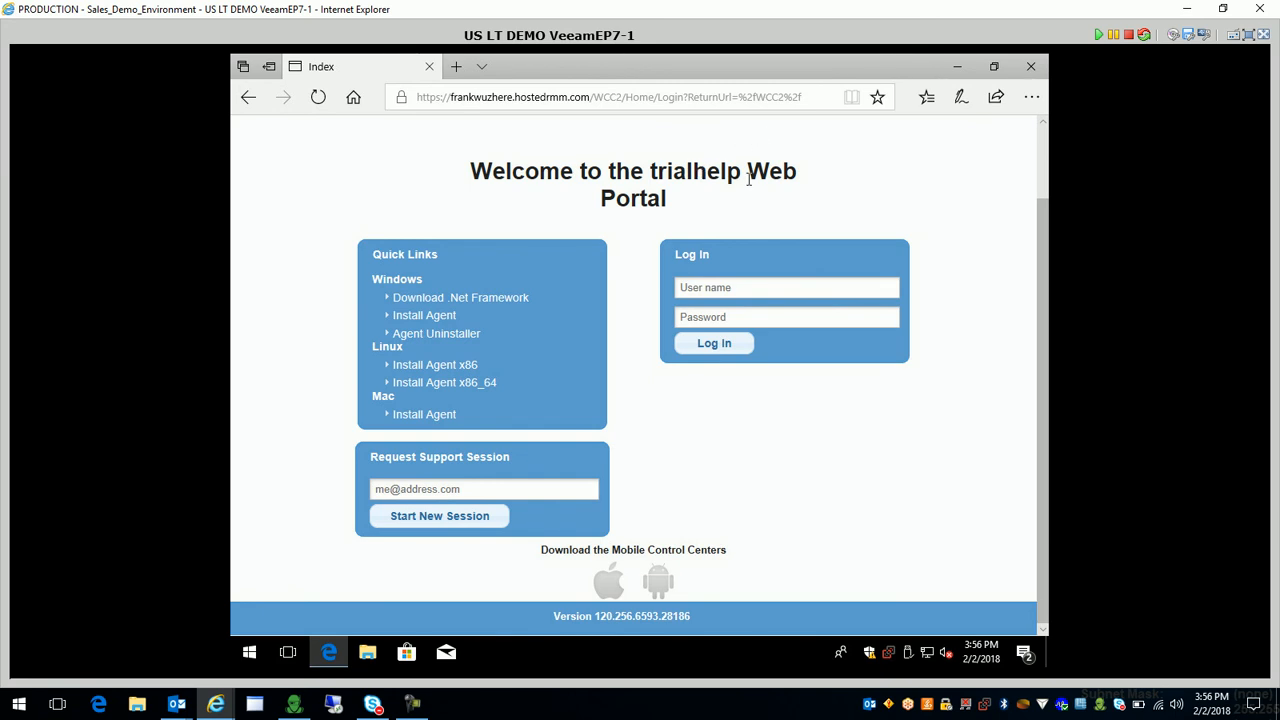
pyautogui.moveTo(432, 280)
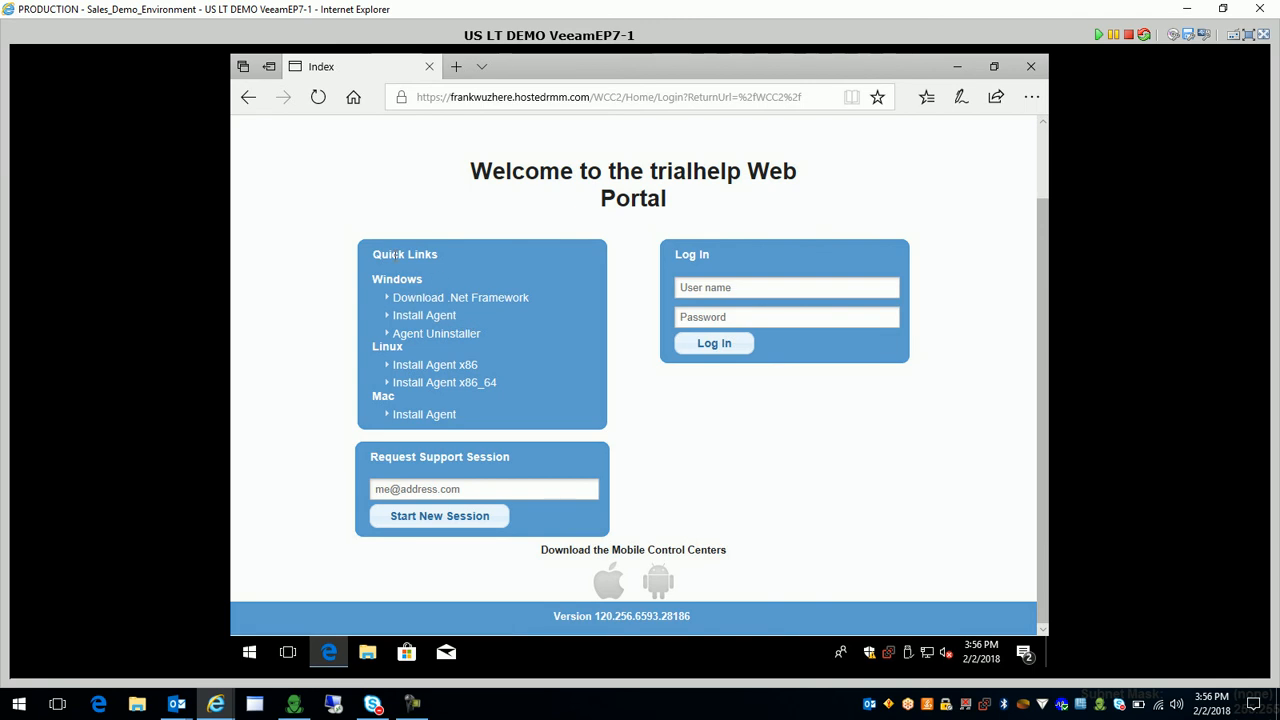
pyautogui.moveTo(460, 296)
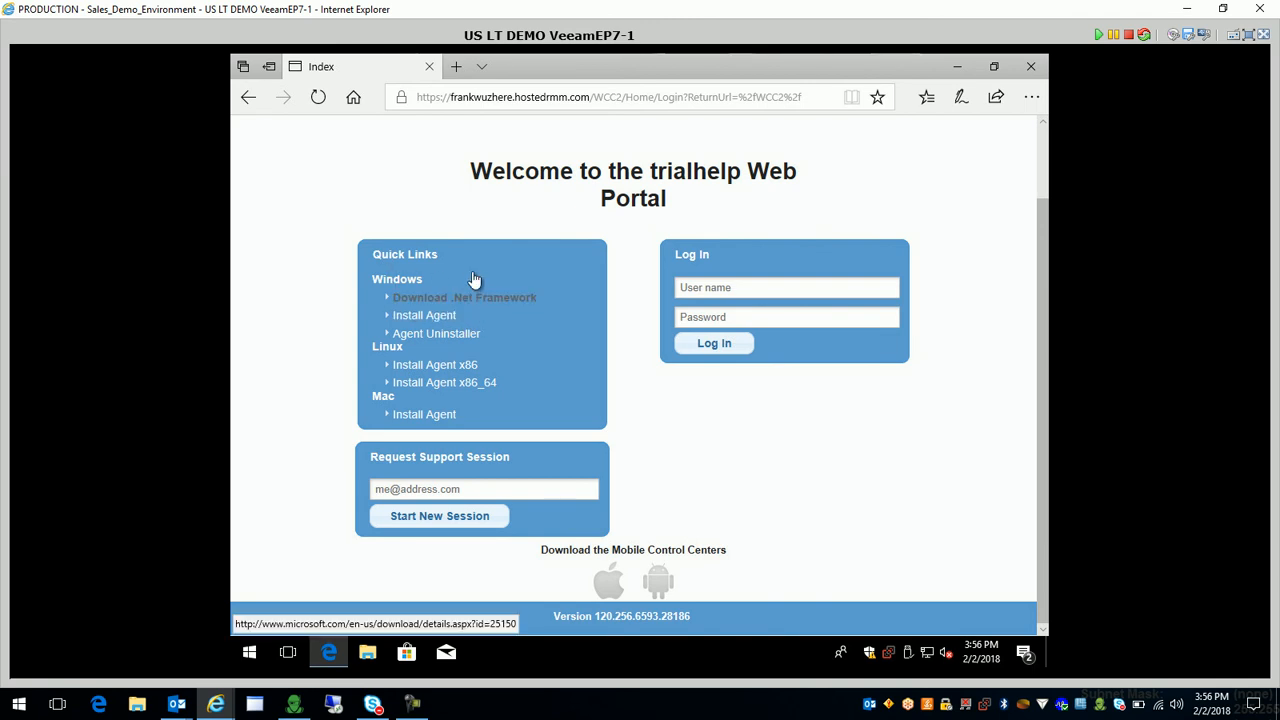
pyautogui.moveTo(376, 400)
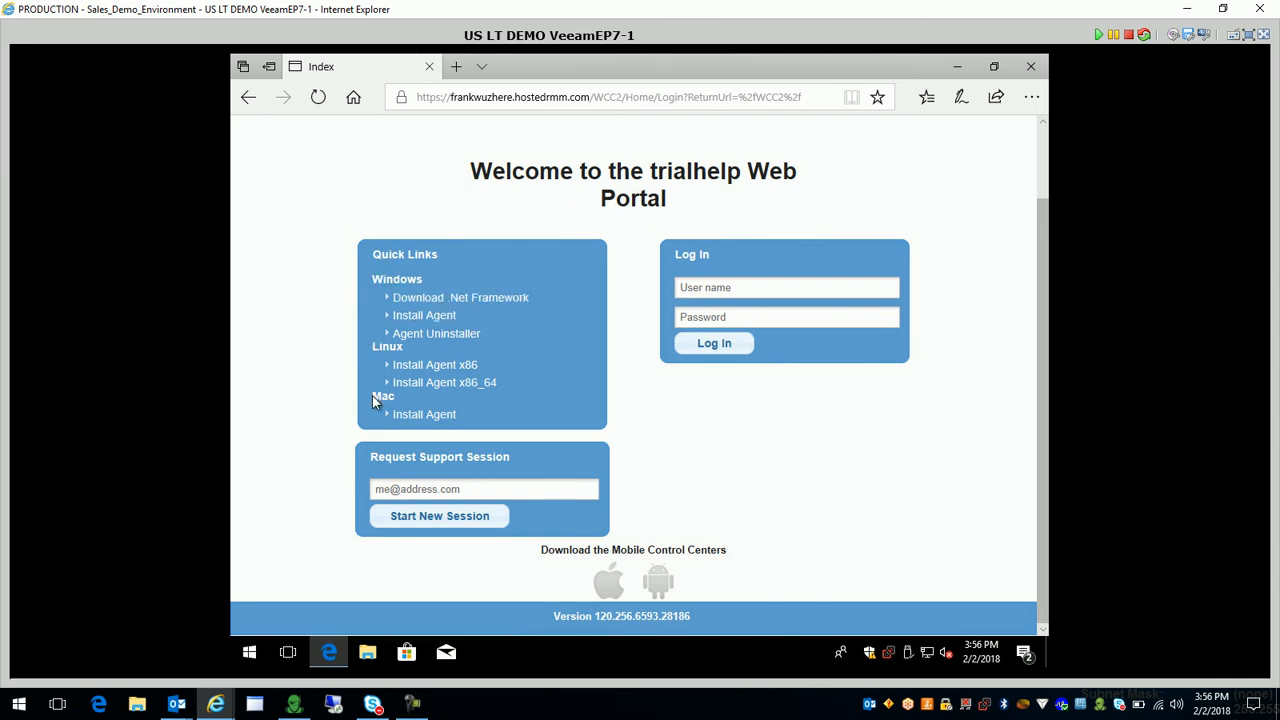
pyautogui.moveTo(218, 296)
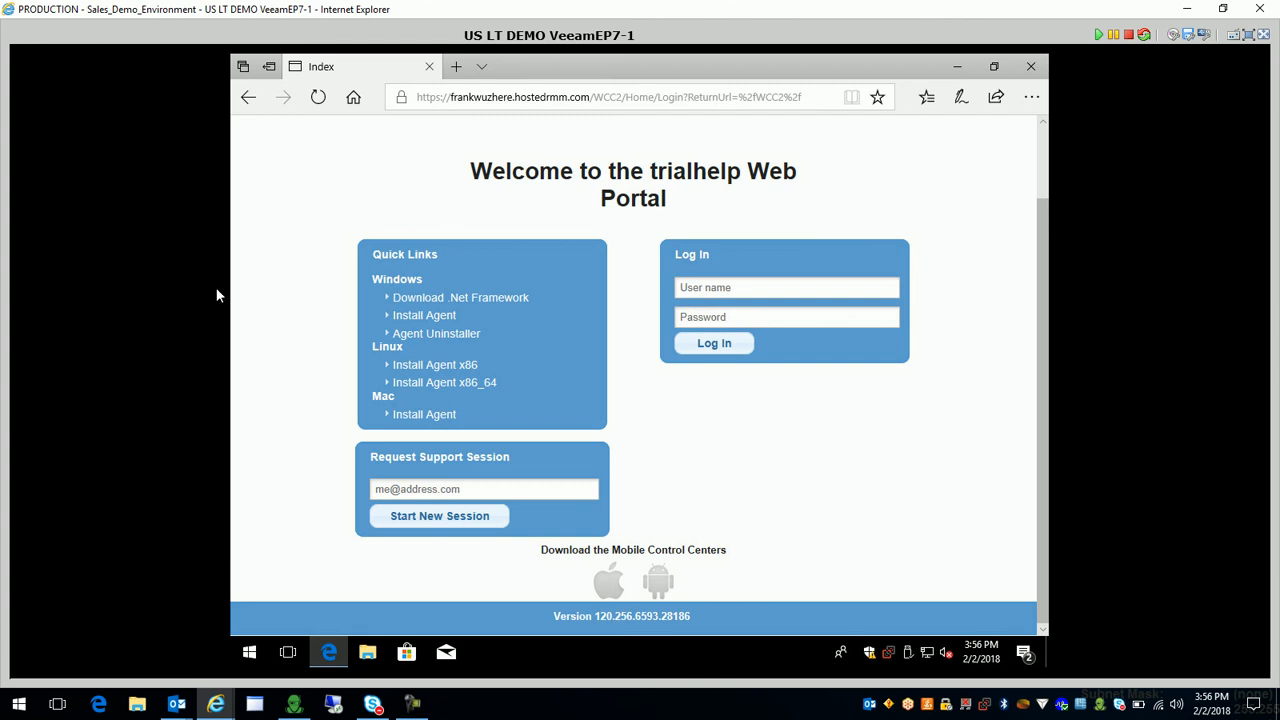
pyautogui.moveTo(620, 324)
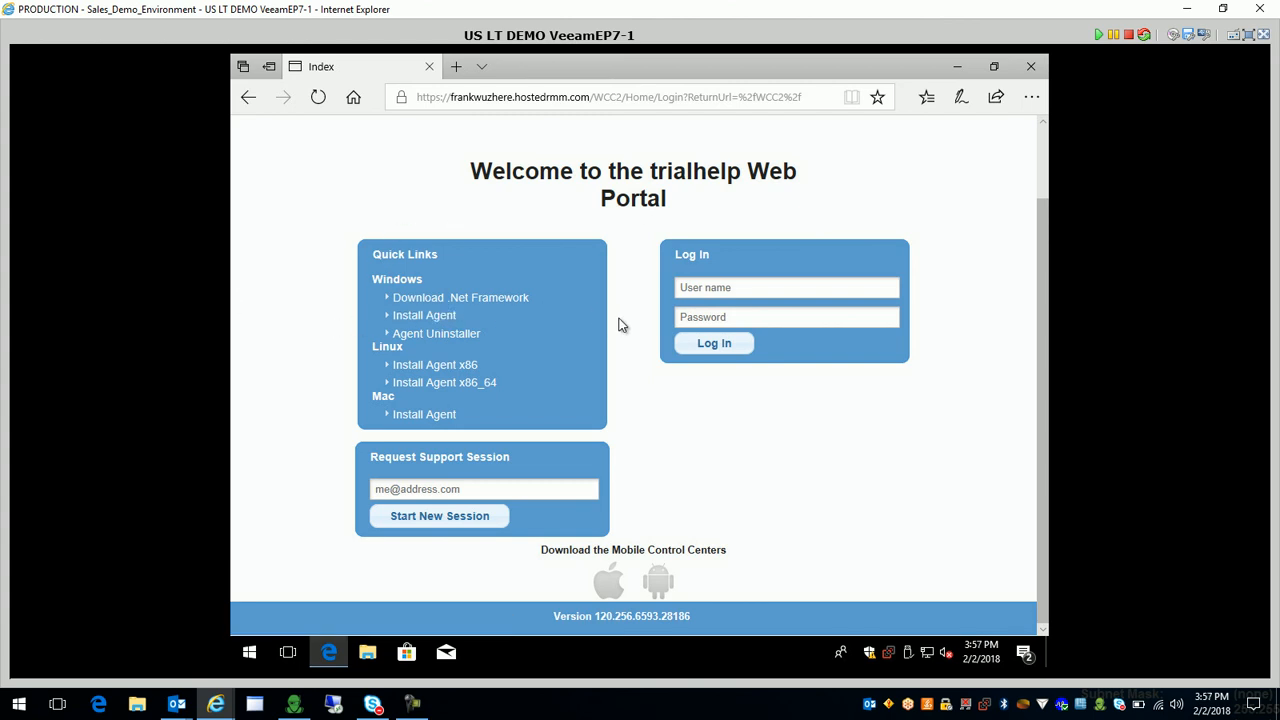
pyautogui.moveTo(464, 304)
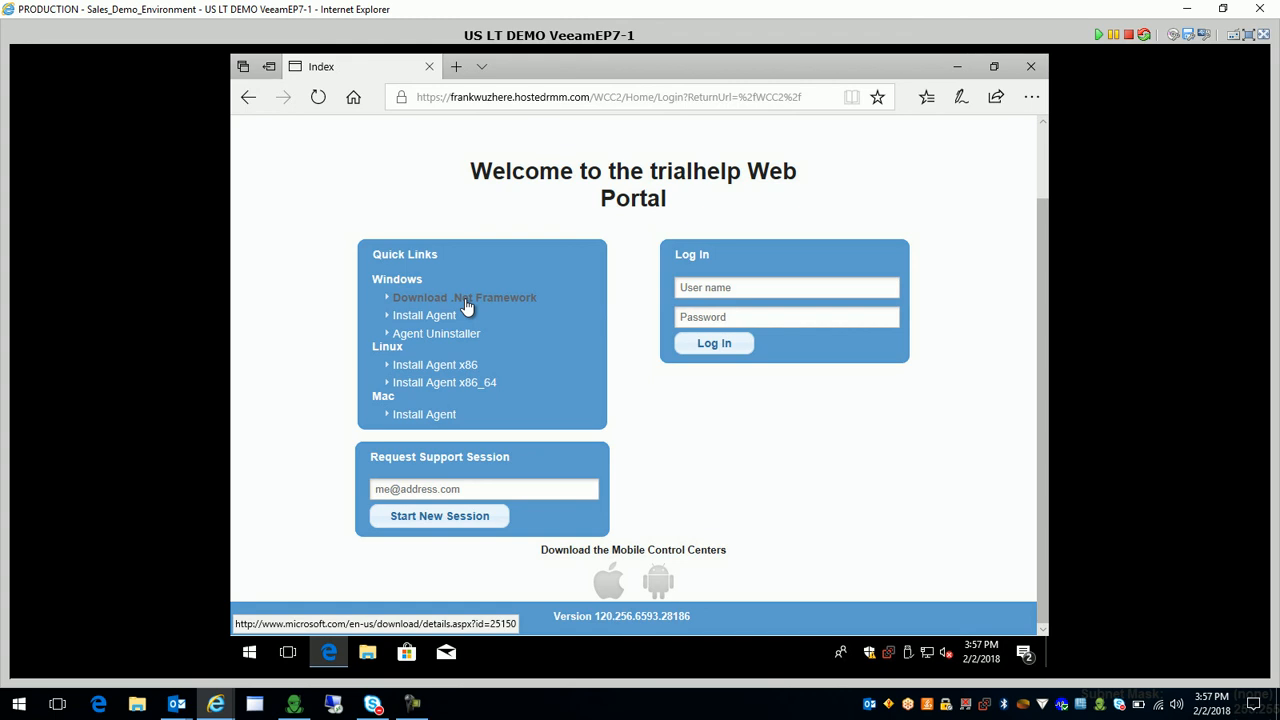
pyautogui.moveTo(654, 260)
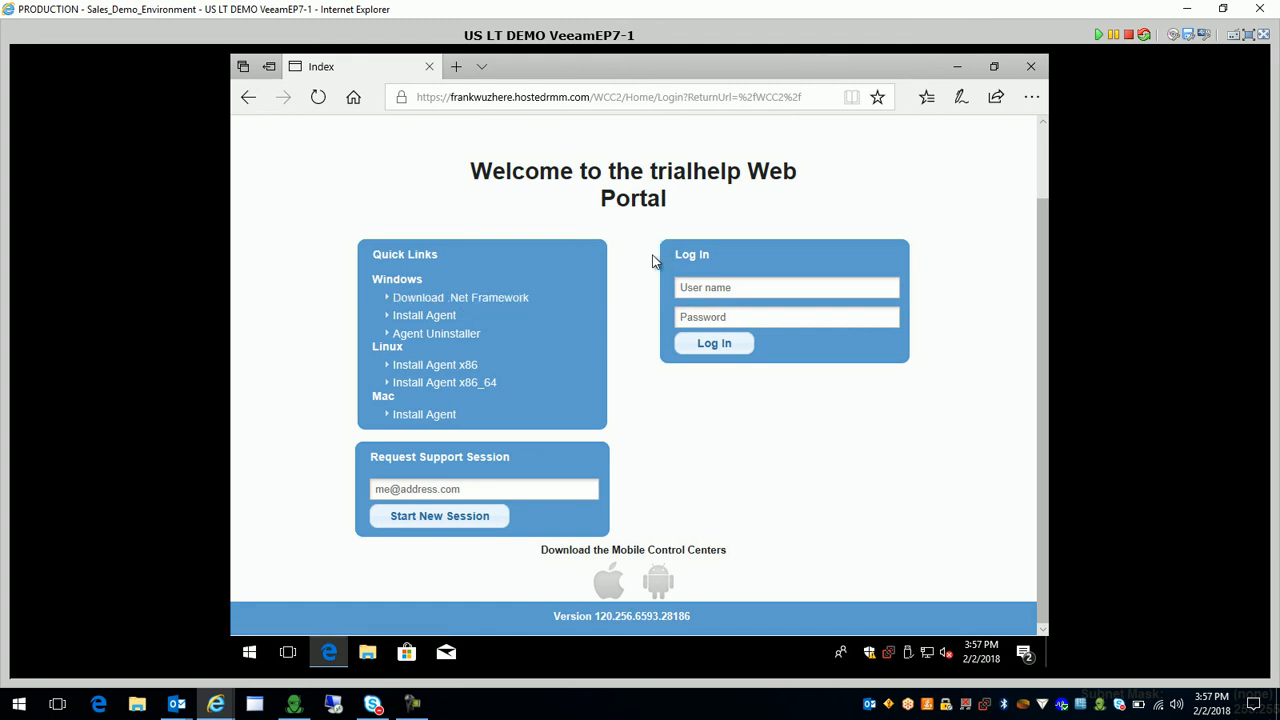
pyautogui.moveTo(630, 324)
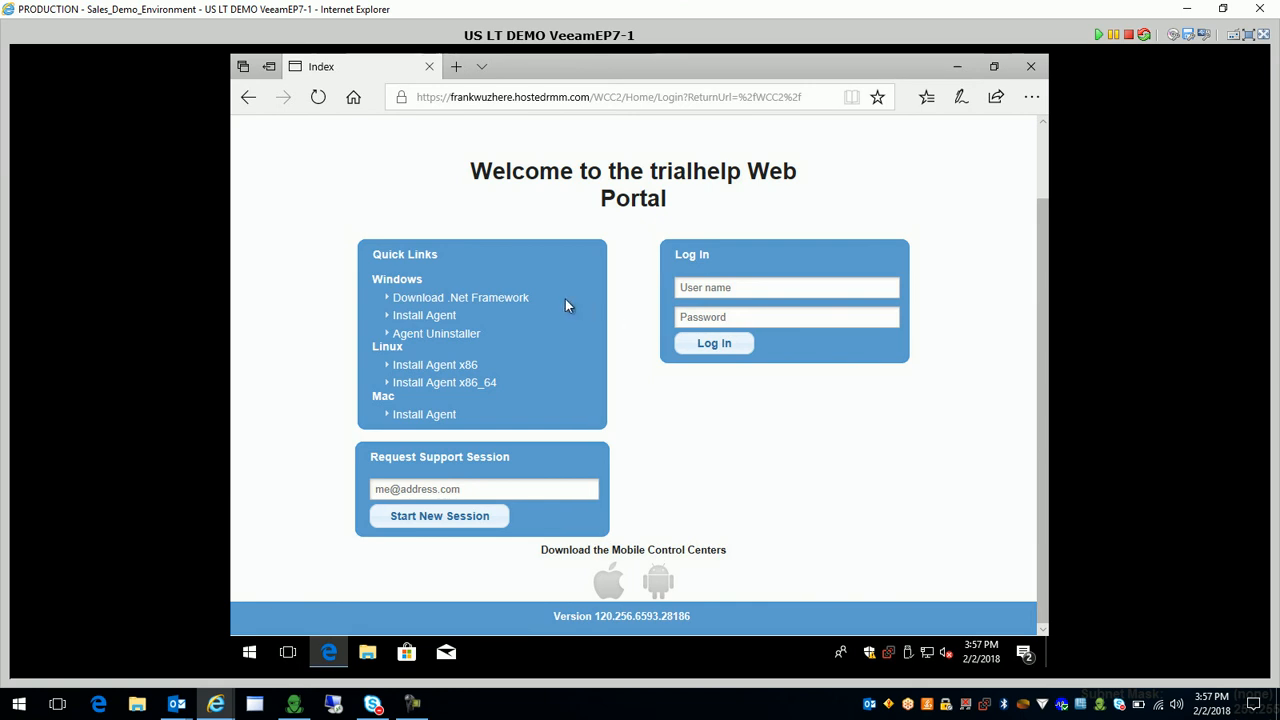
pyautogui.moveTo(424, 316)
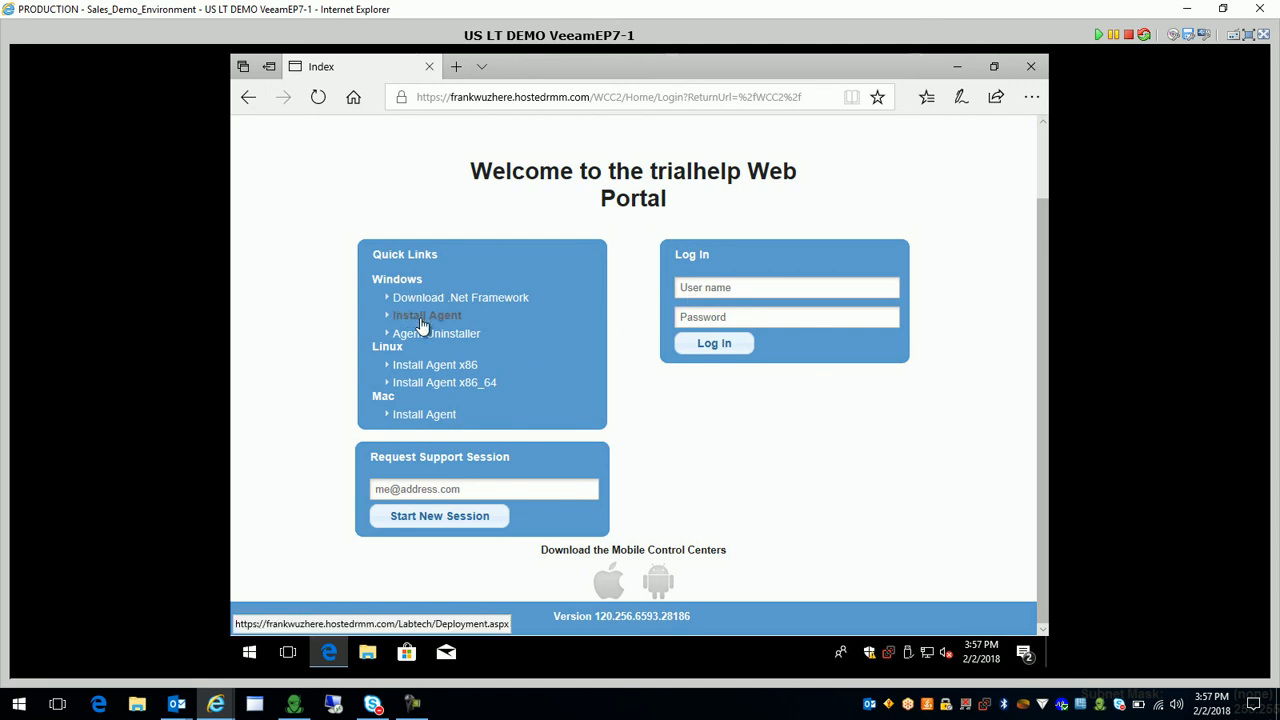
# Download the Windows agent installer and run it past the Security Warning to completion.
pyautogui.click(426, 316)
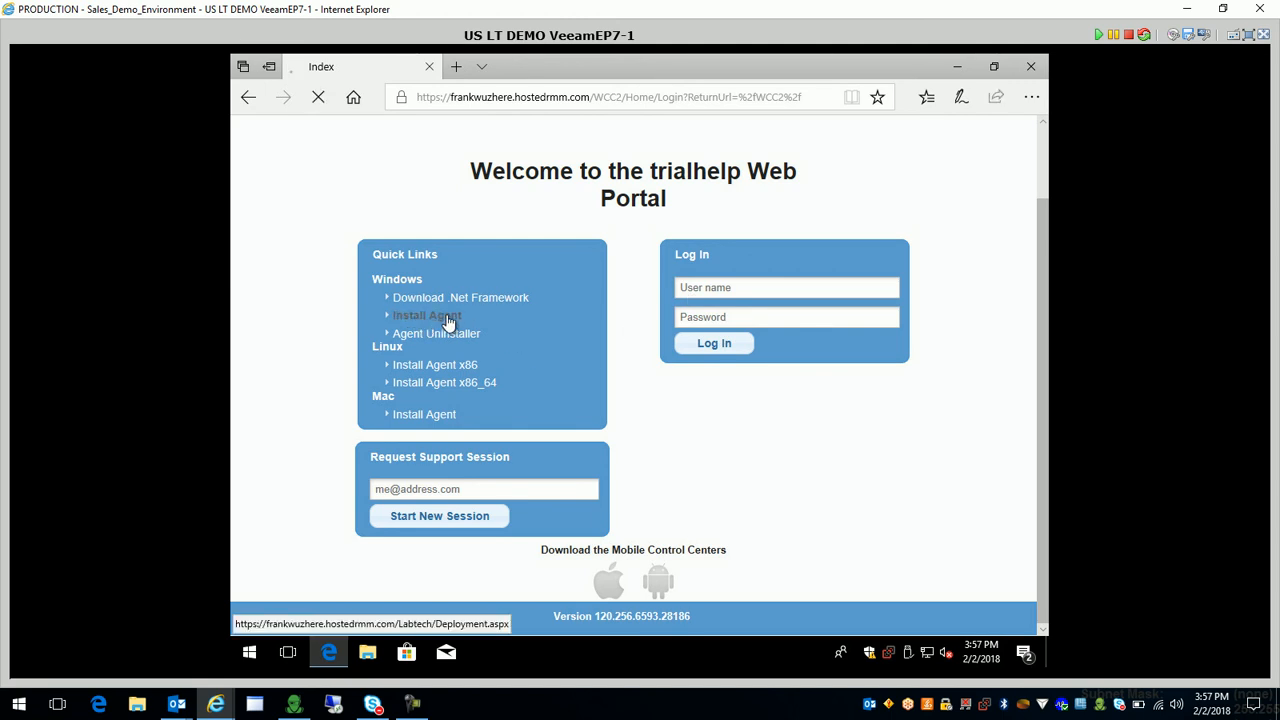
pyautogui.click(424, 316)
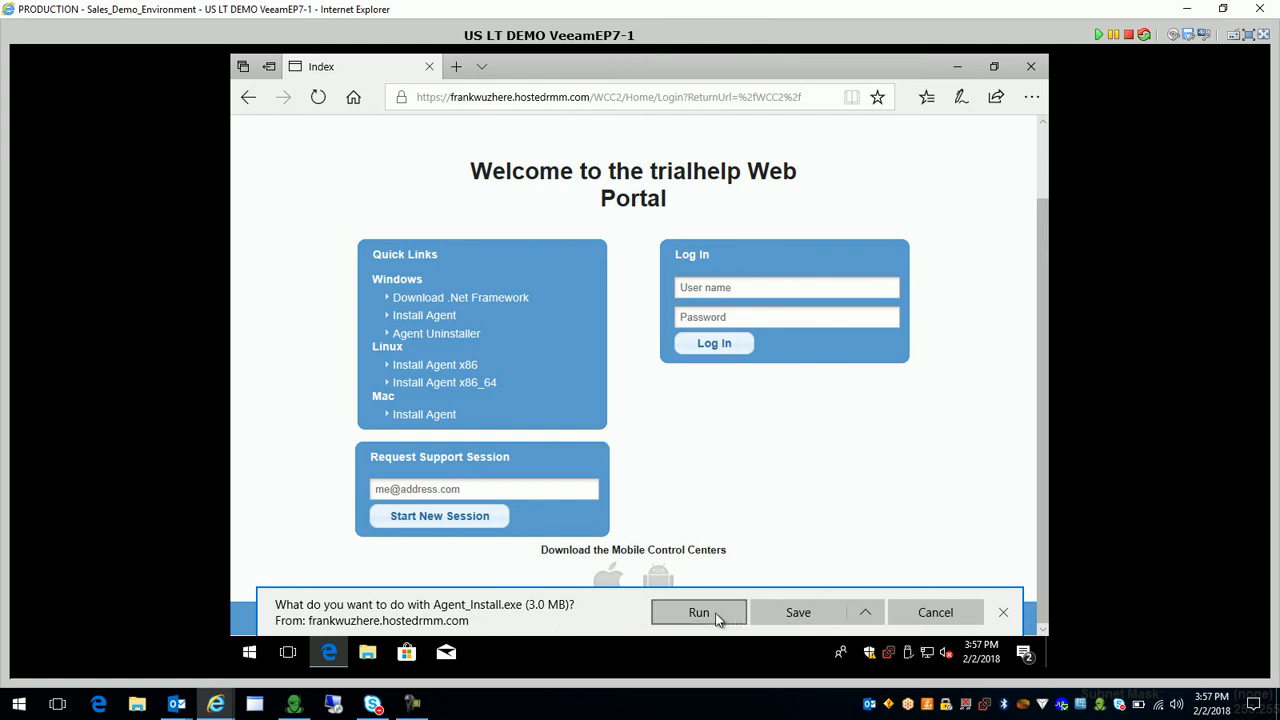
pyautogui.click(698, 612)
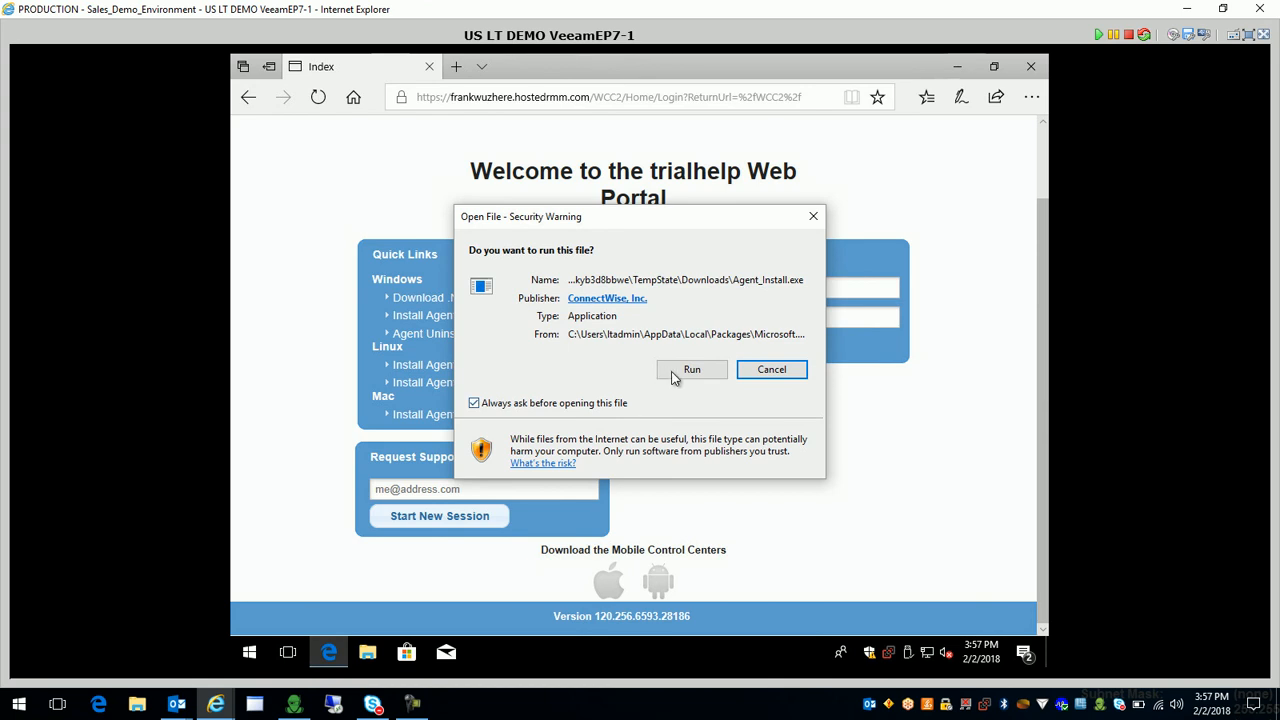
pyautogui.click(772, 368)
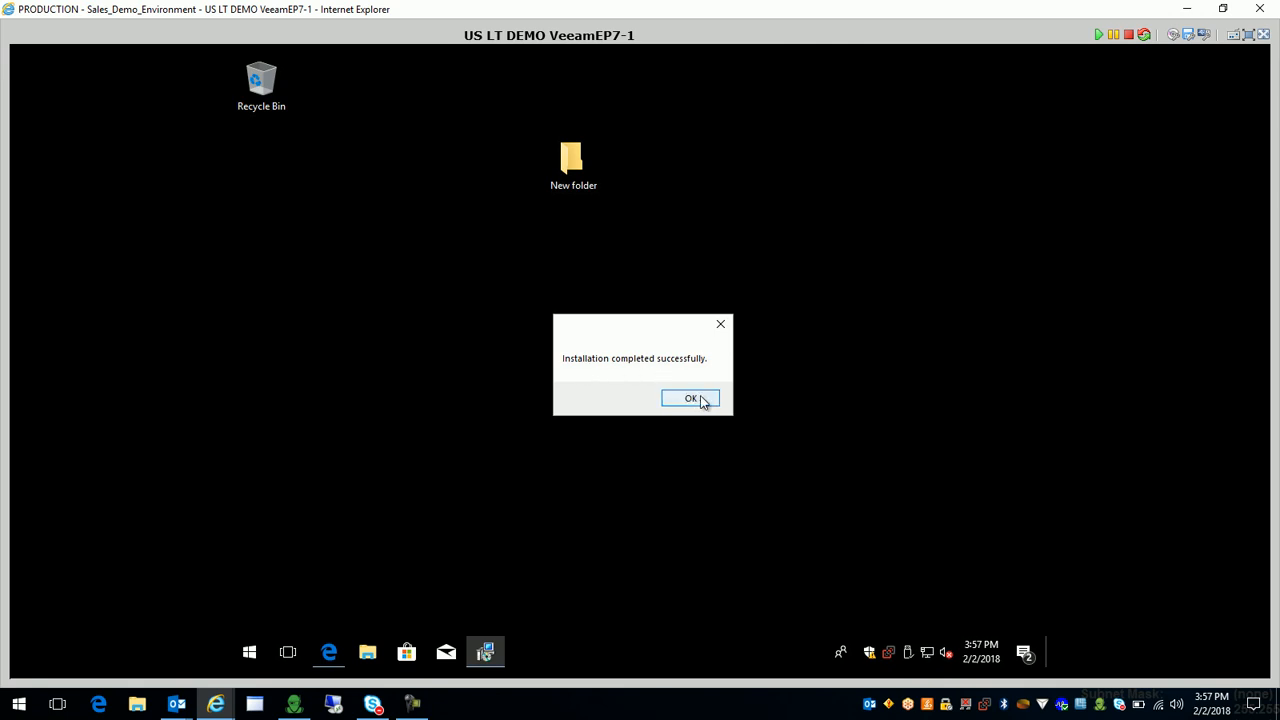
pyautogui.click(690, 398)
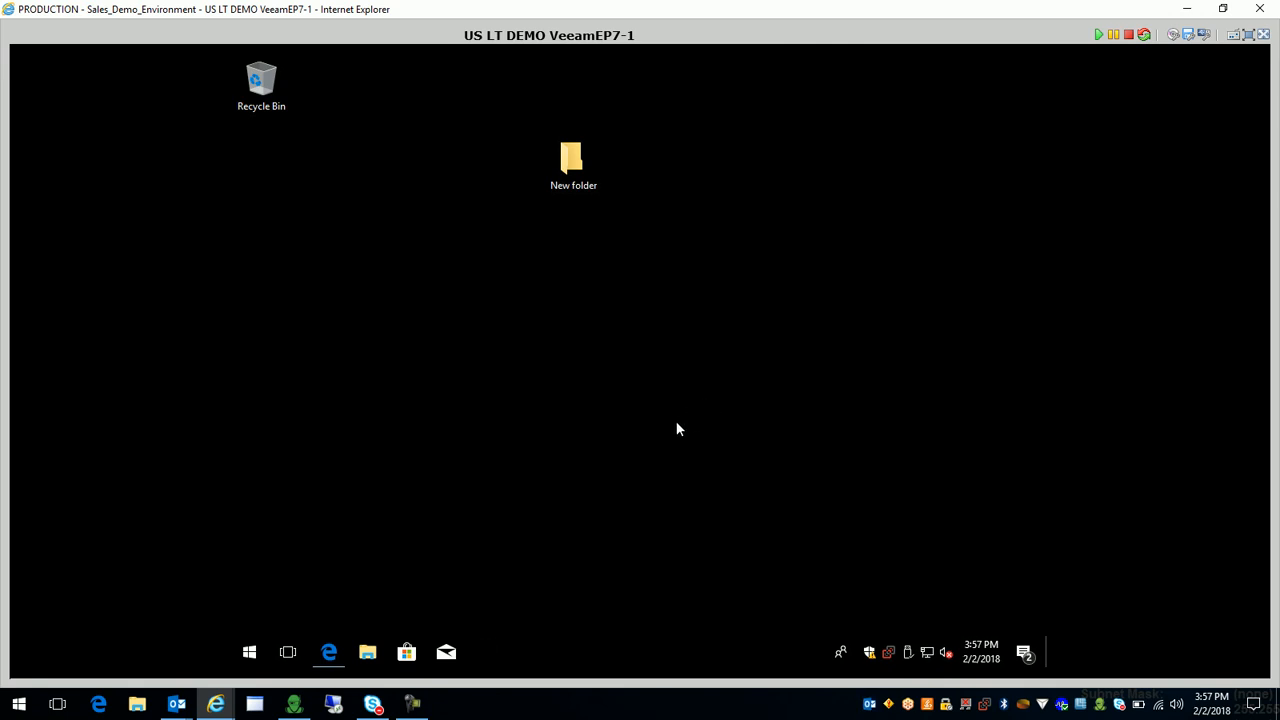
pyautogui.moveTo(692, 312)
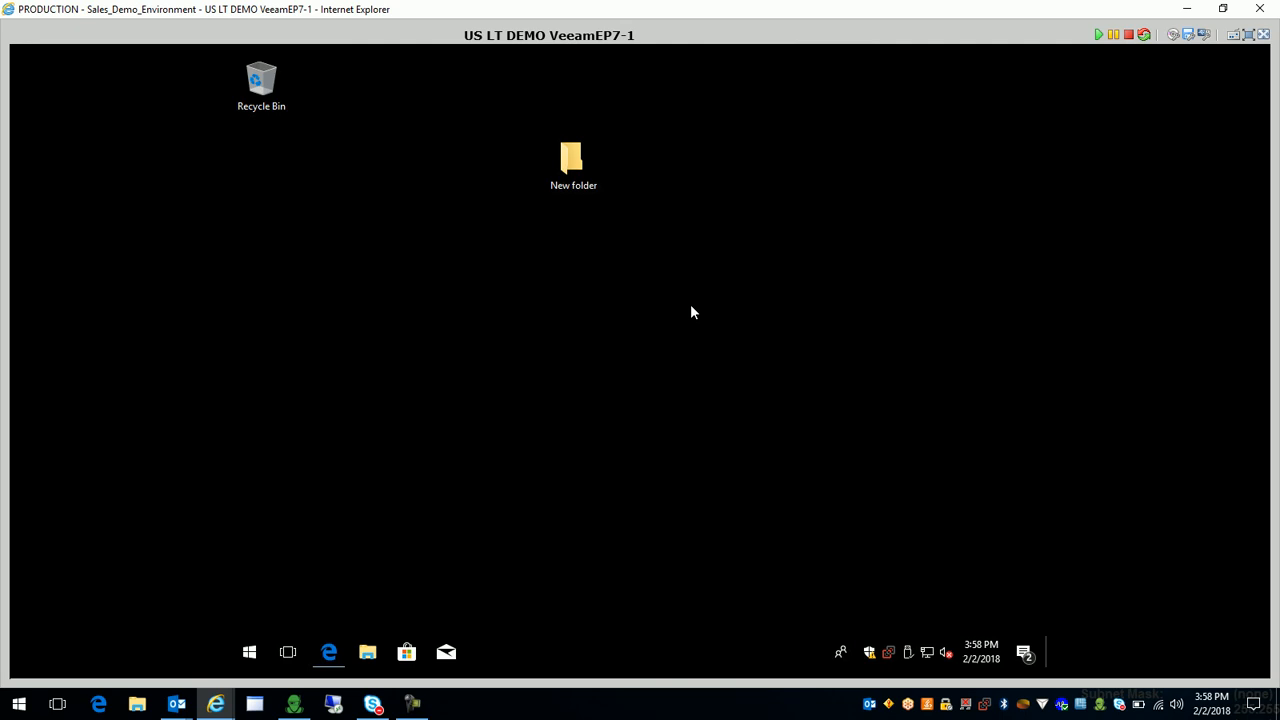
pyautogui.moveTo(804, 244)
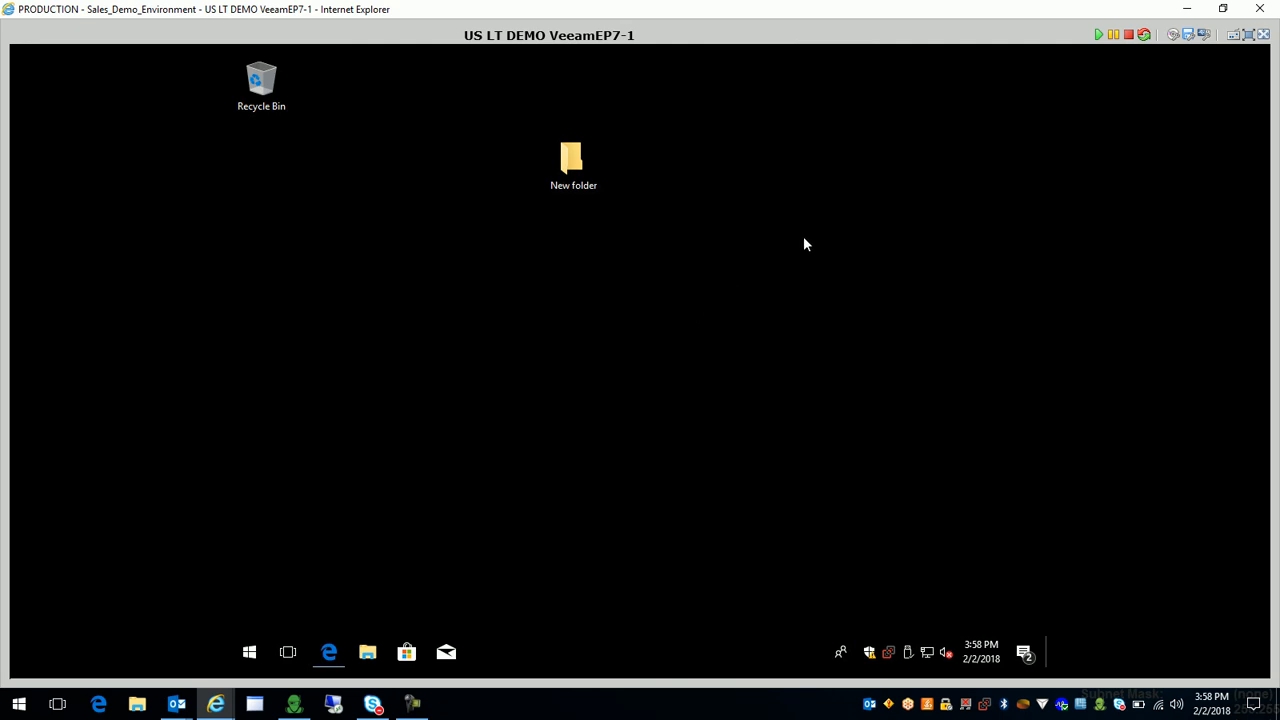
pyautogui.moveTo(816, 370)
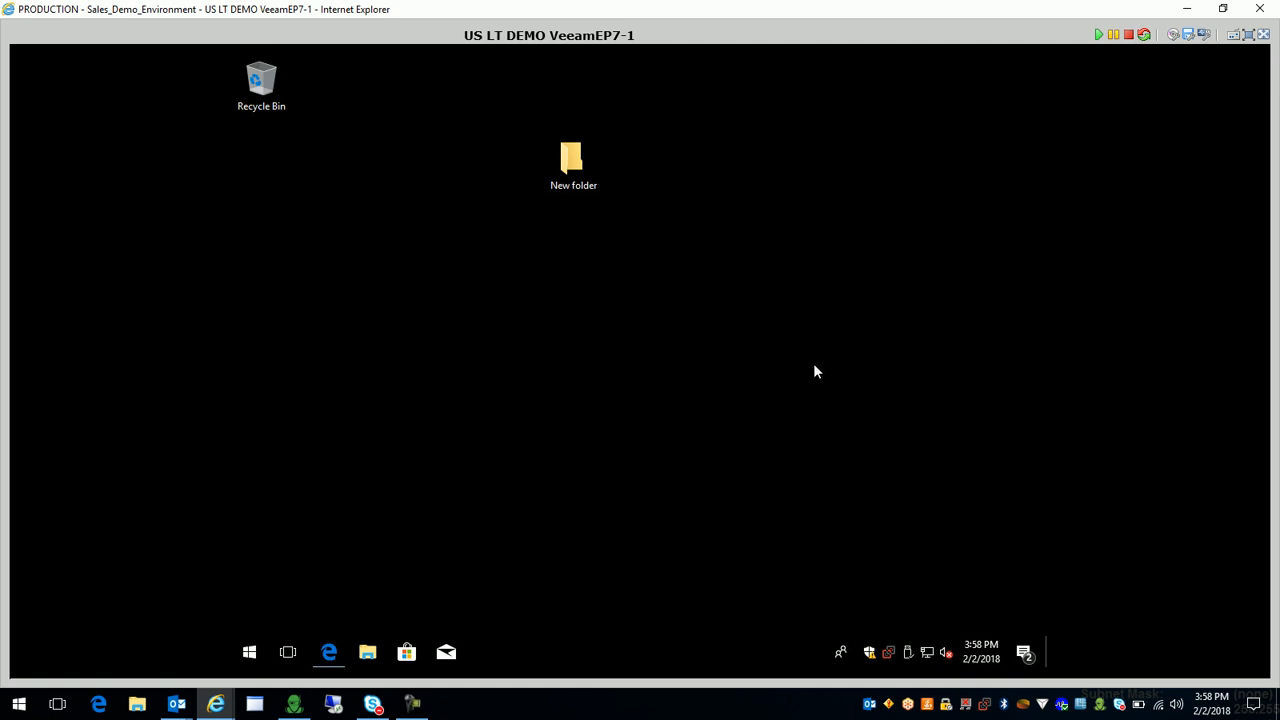
pyautogui.moveTo(908, 656)
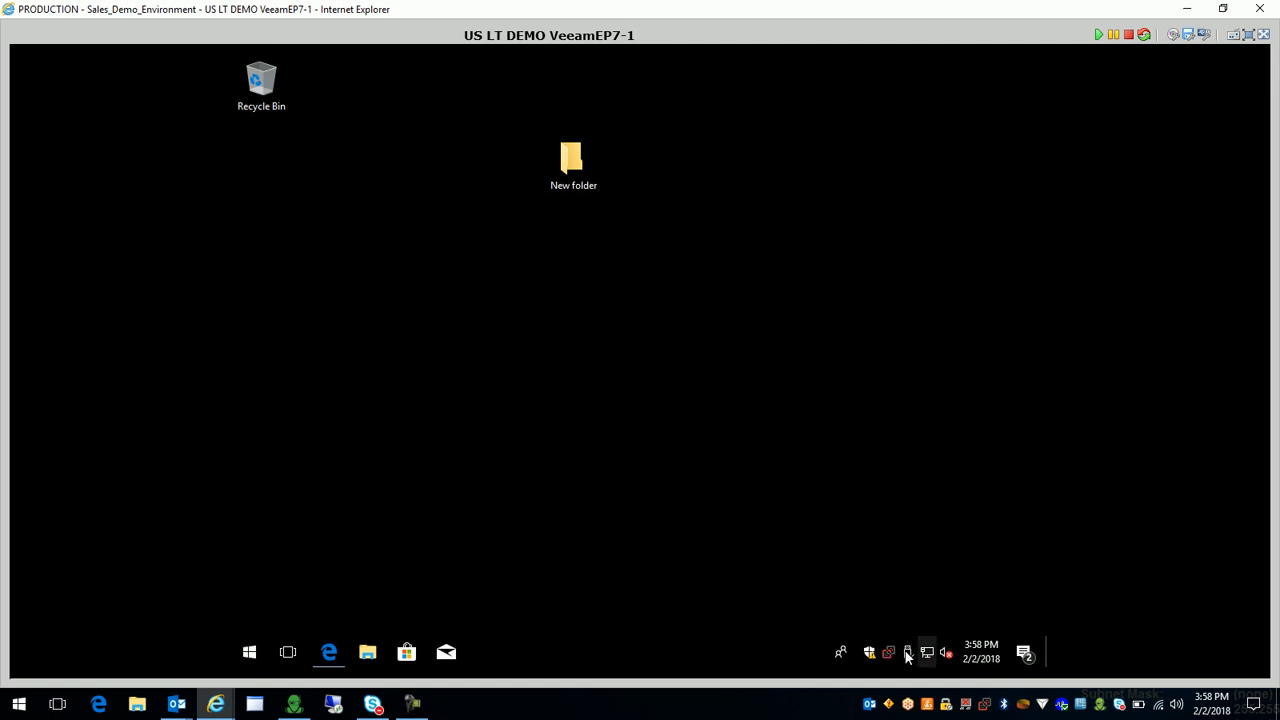
pyautogui.moveTo(910, 552)
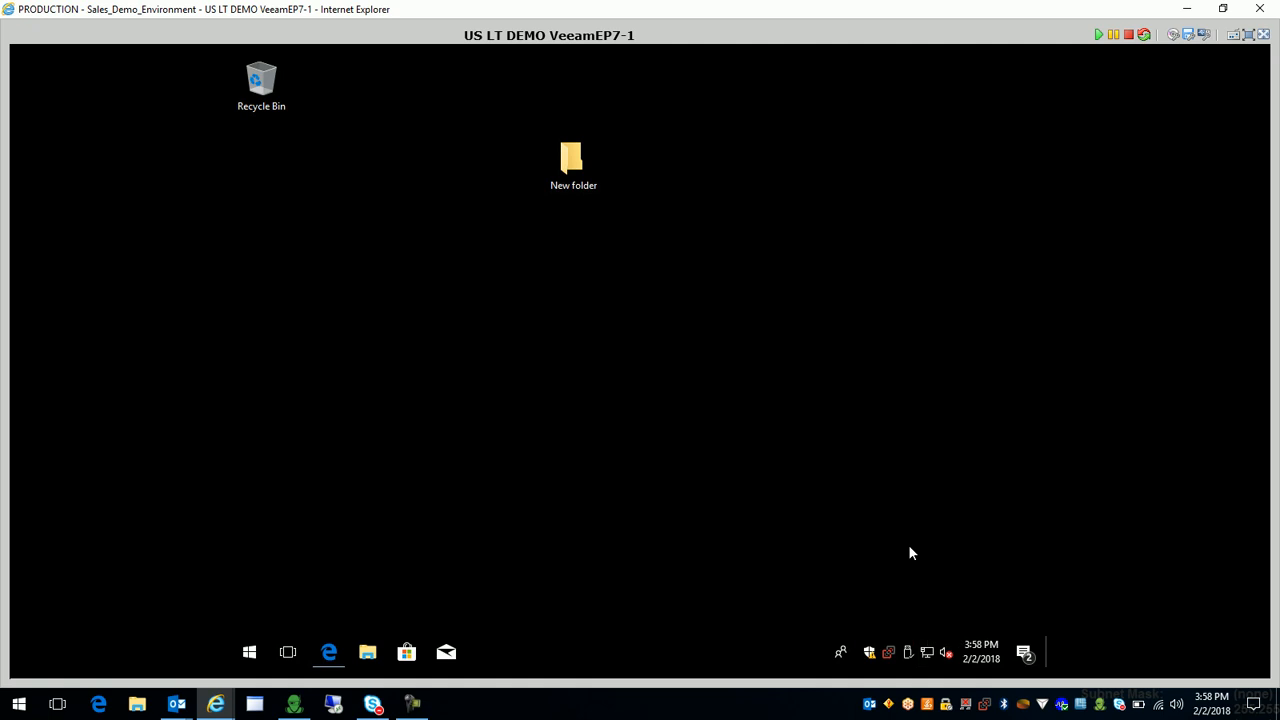
pyautogui.moveTo(882, 650)
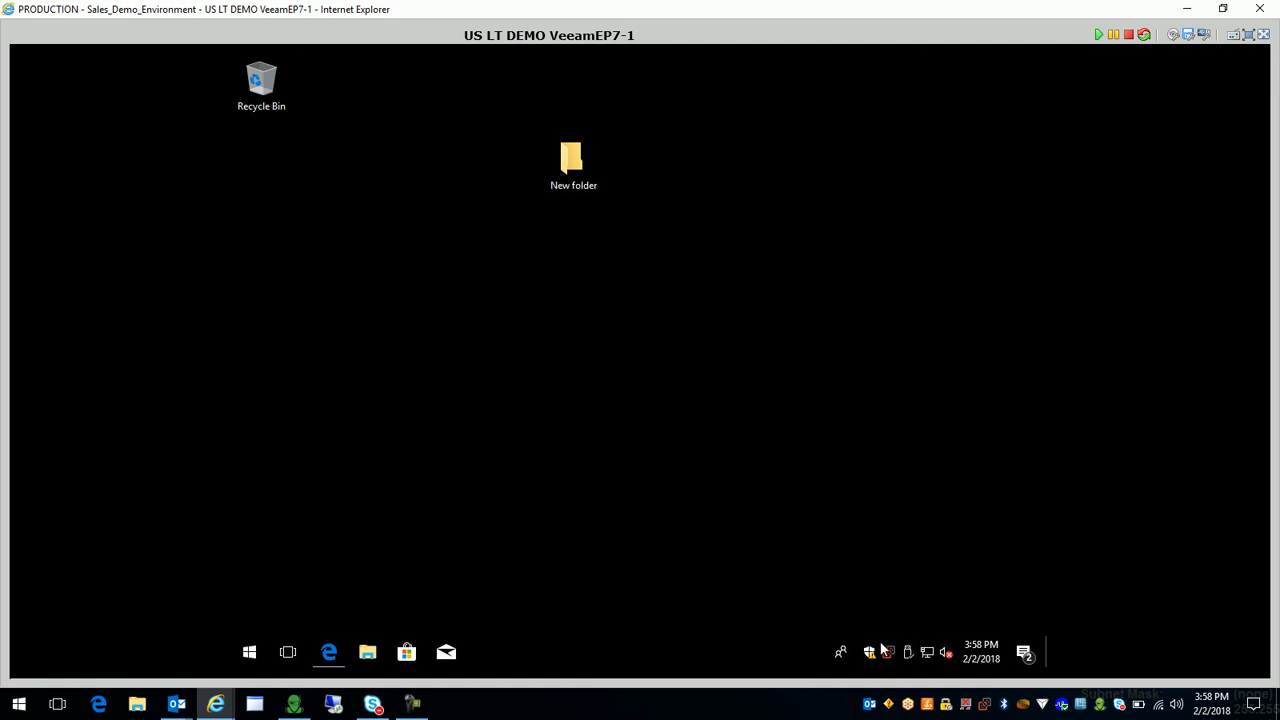
pyautogui.moveTo(784, 592)
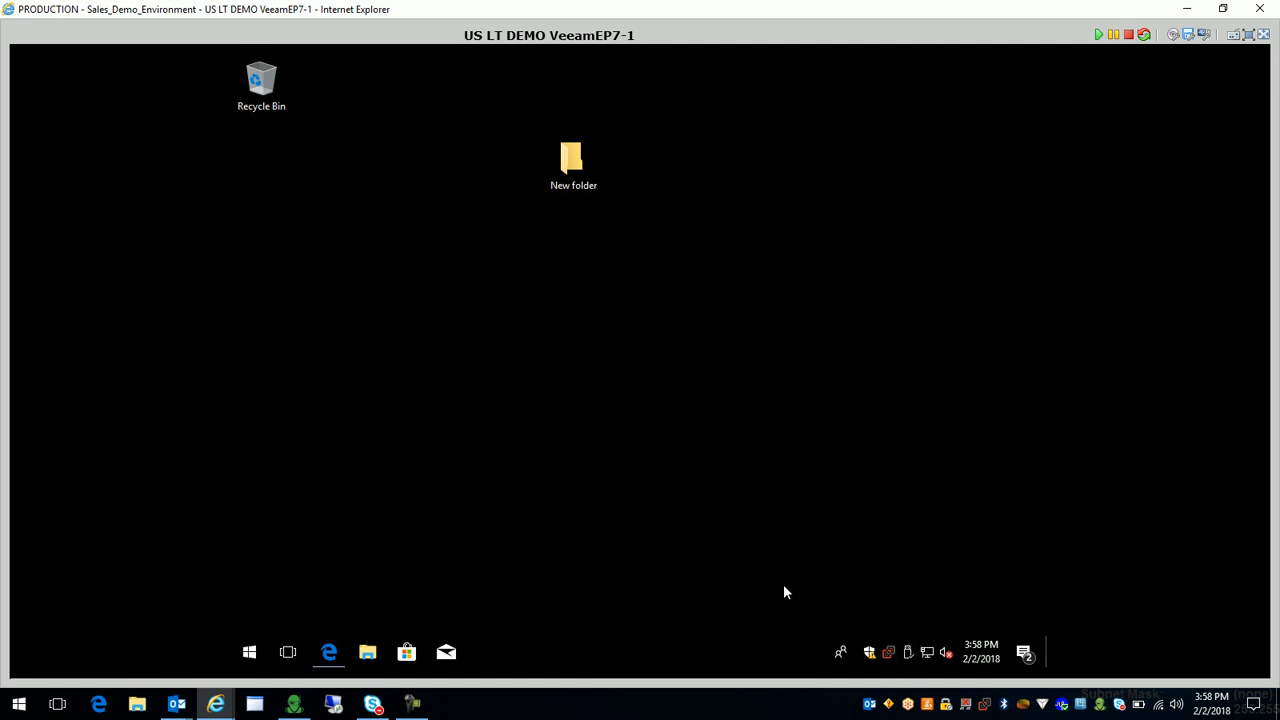
pyautogui.moveTo(684, 568)
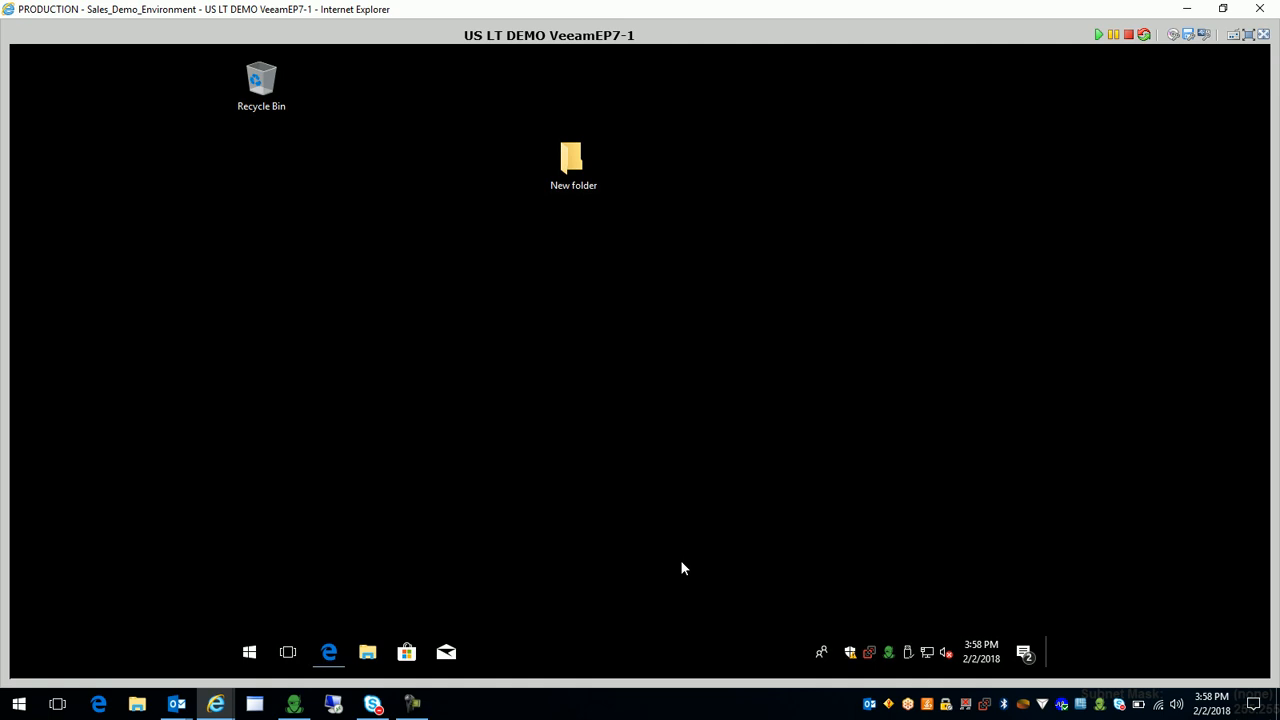
pyautogui.moveTo(880, 482)
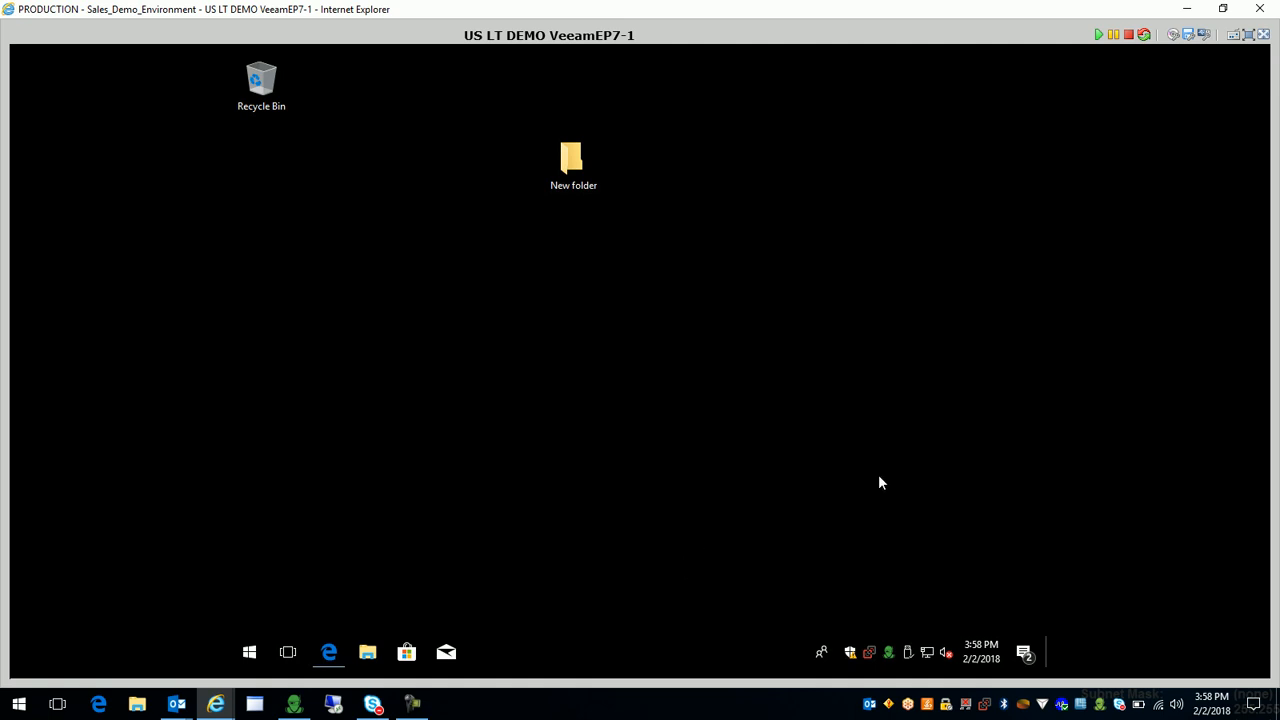
pyautogui.moveTo(888, 656)
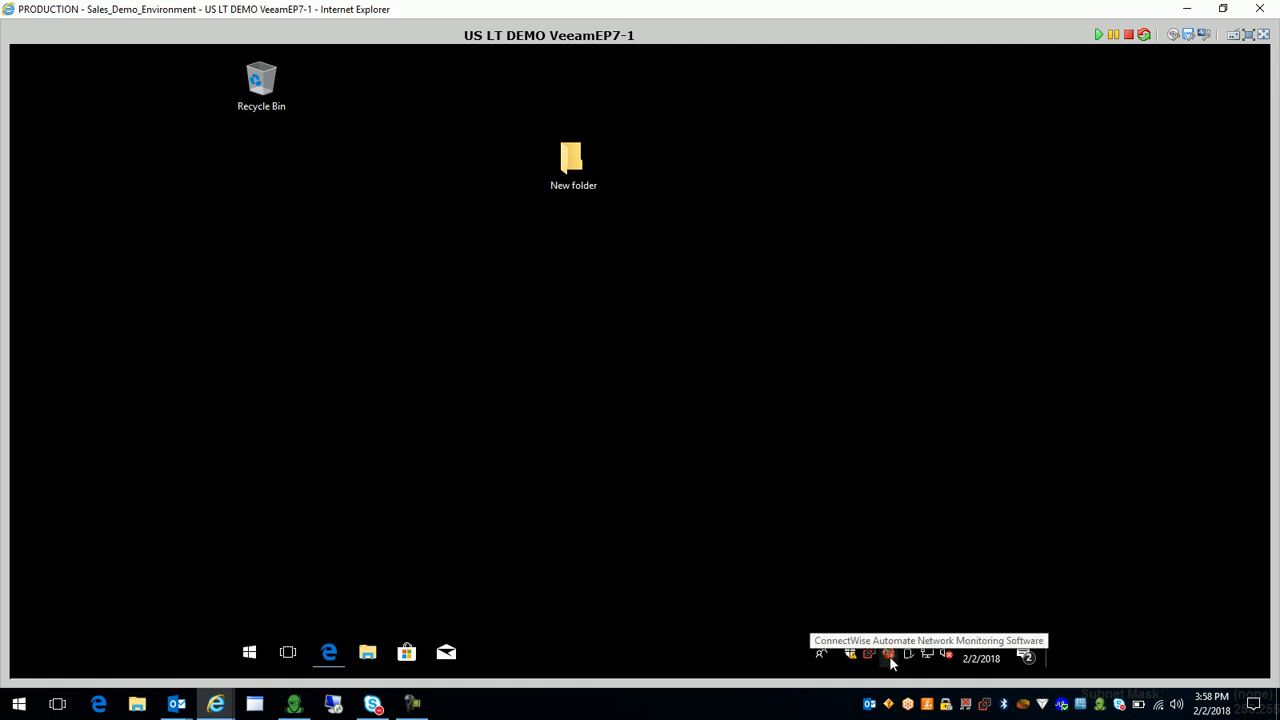
pyautogui.moveTo(884, 588)
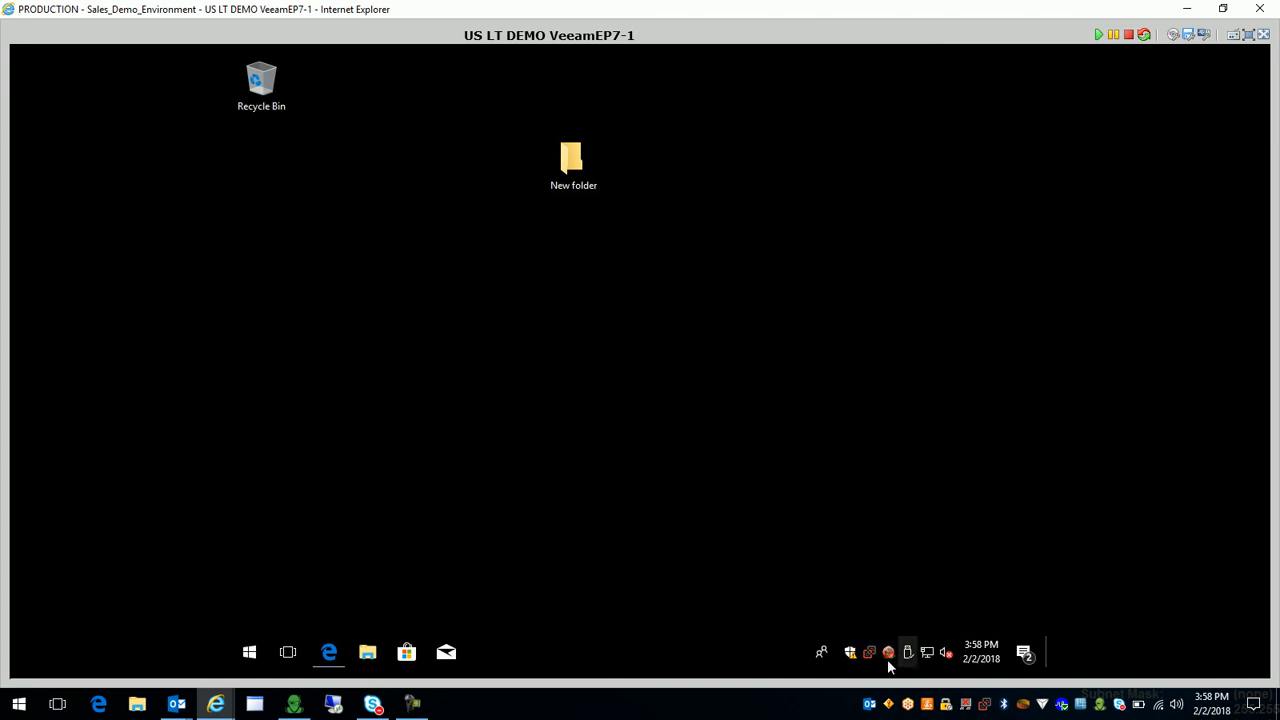
pyautogui.moveTo(888, 652)
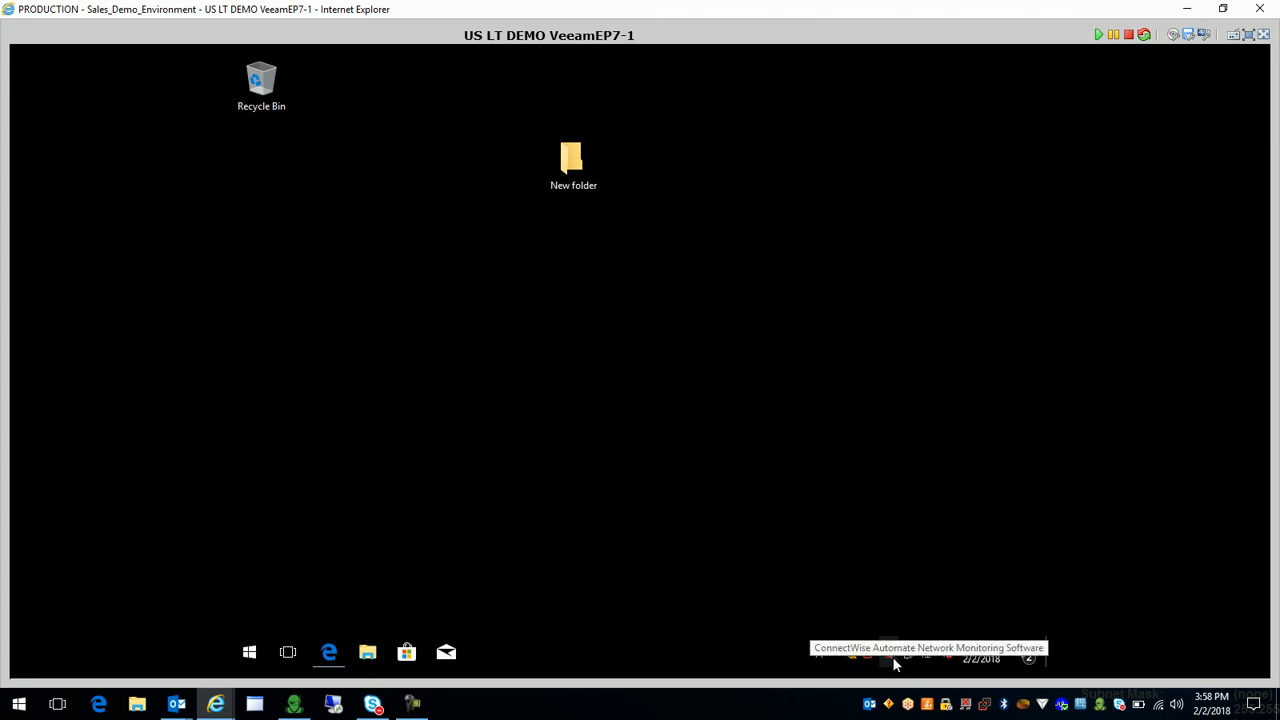
pyautogui.moveTo(878, 628)
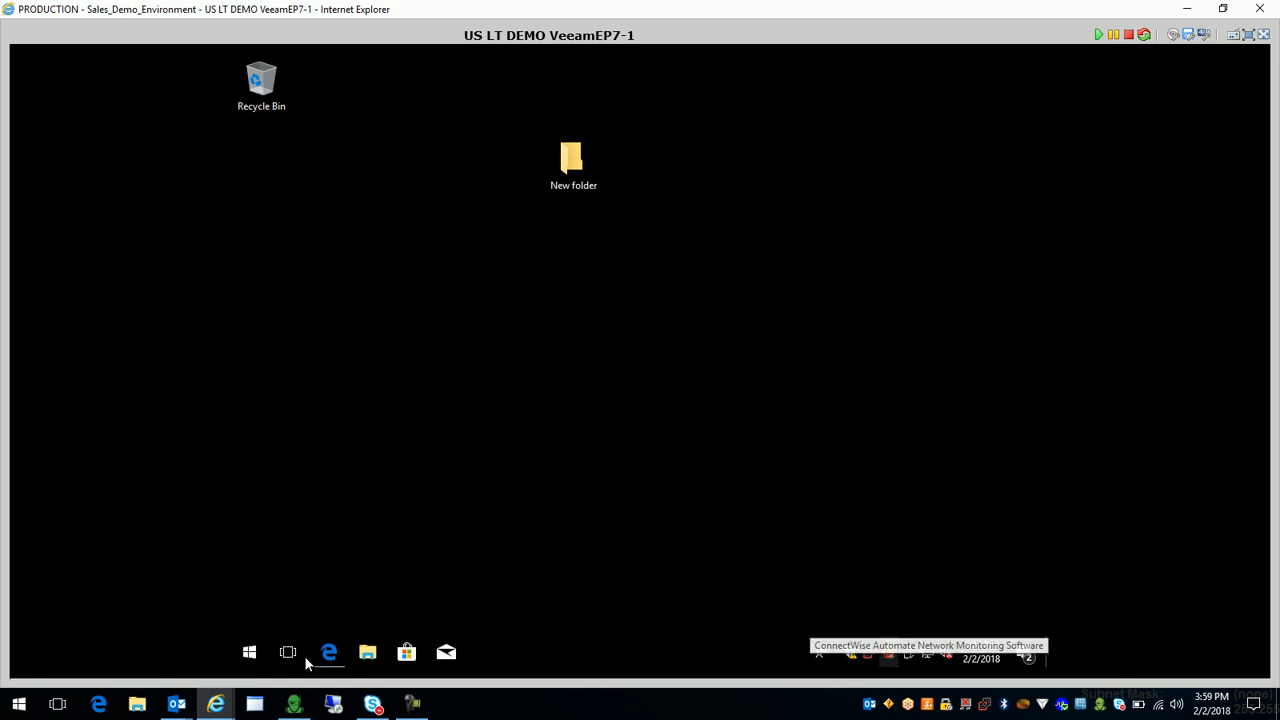
# Bring up the trialhelp Web Portal inside the VM before leaving the console.
pyautogui.click(328, 652)
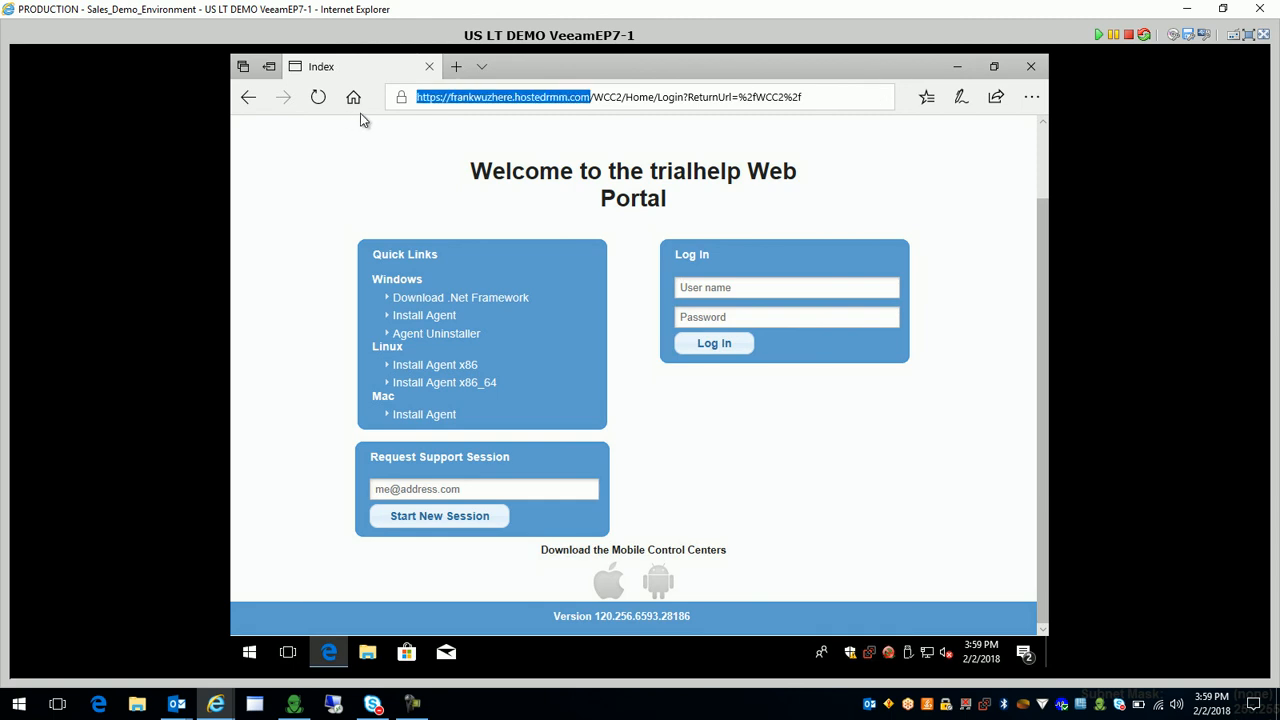
pyautogui.moveTo(956, 66)
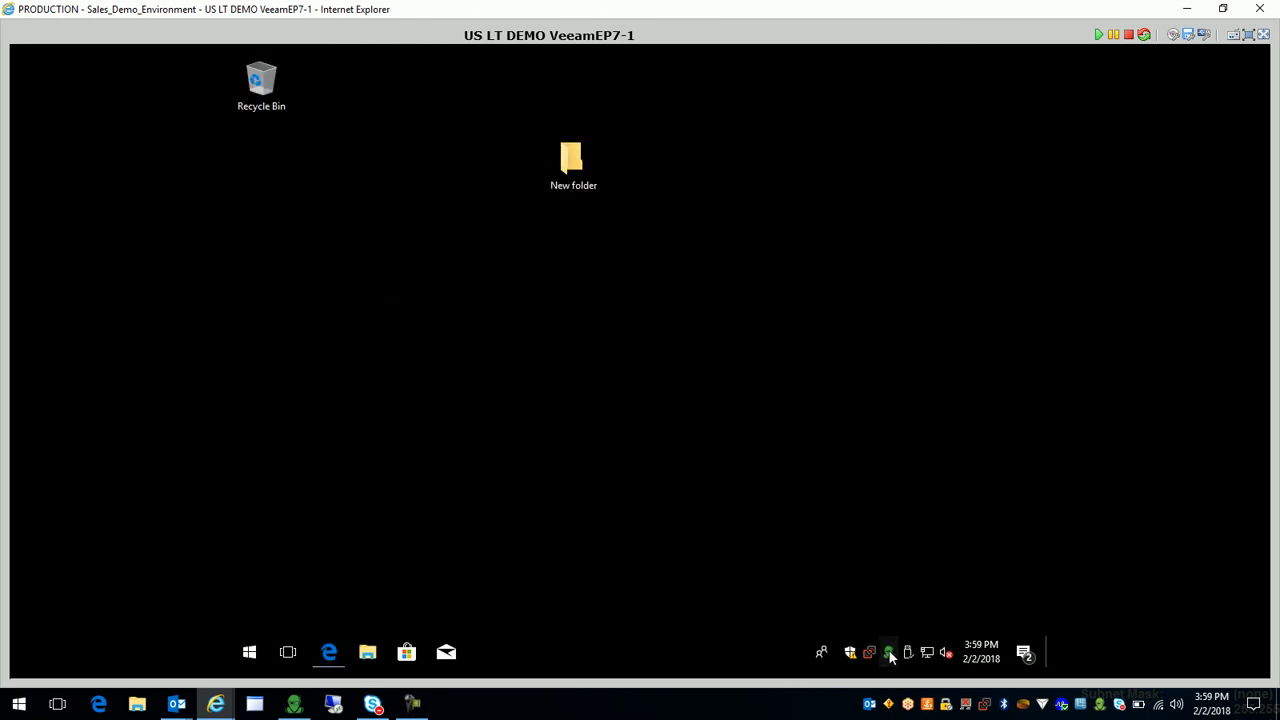
pyautogui.moveTo(892, 664)
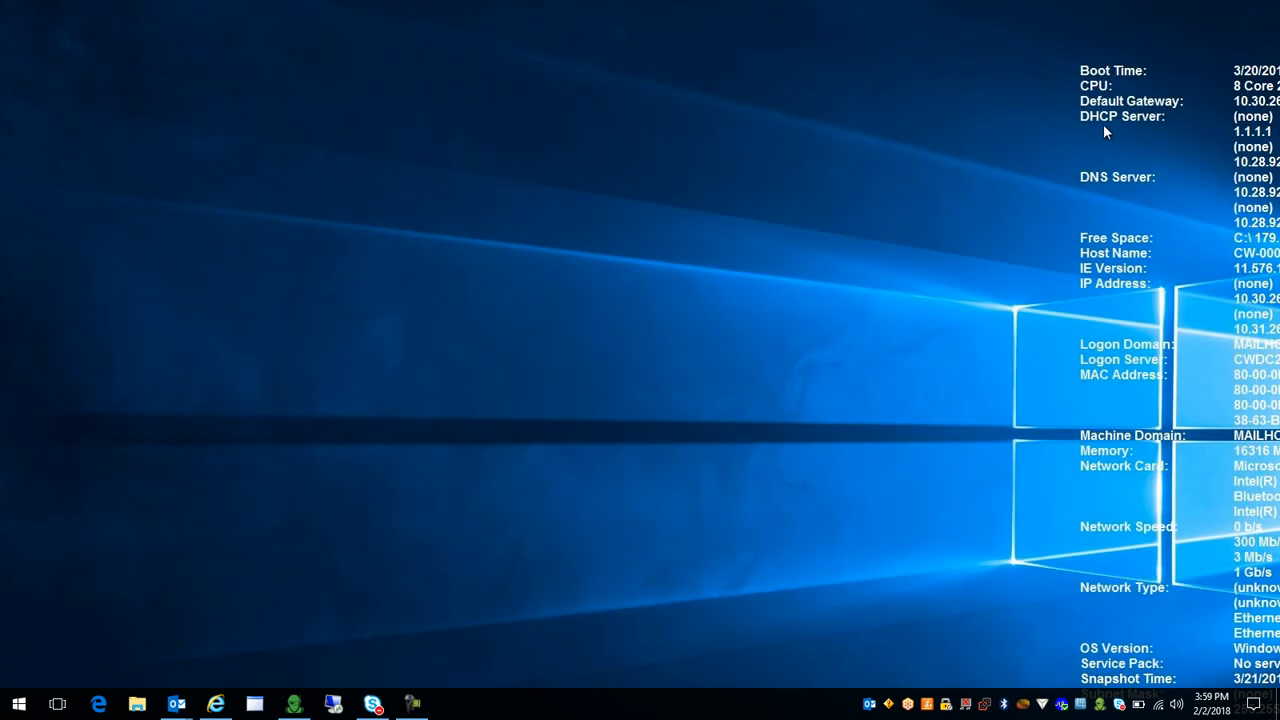
pyautogui.moveTo(256, 704)
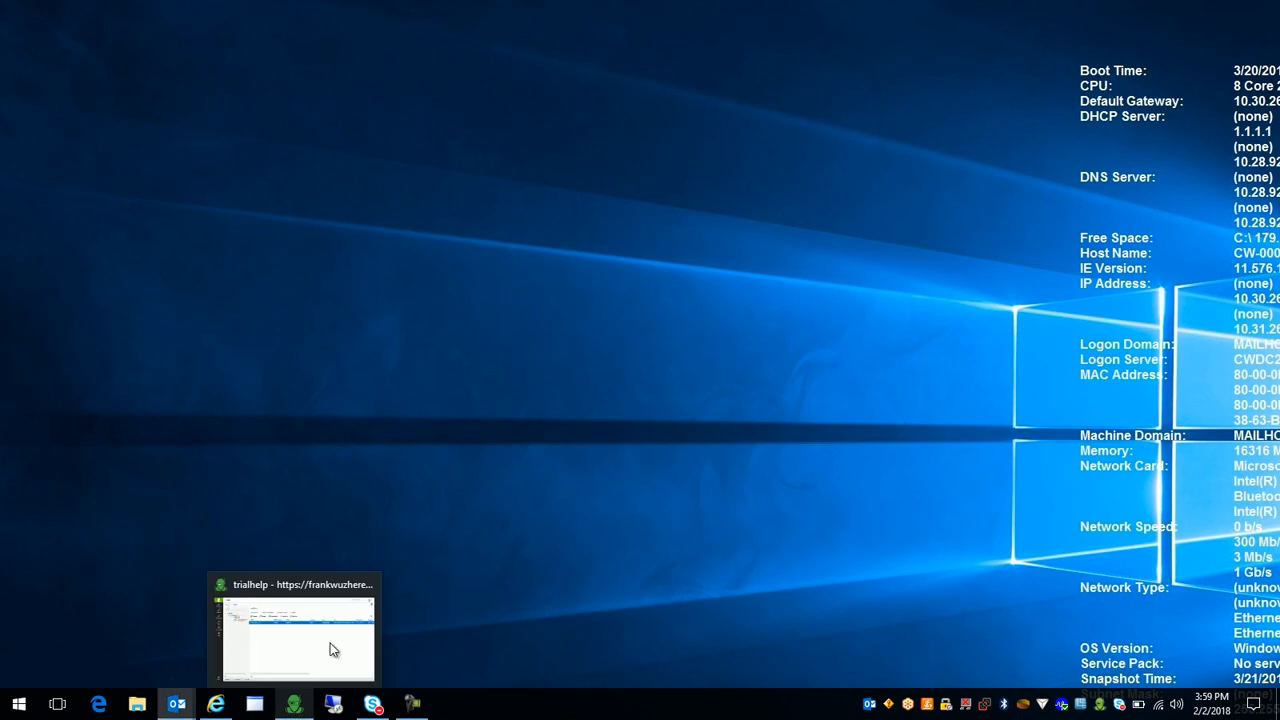
# Show trialhelp's New Computers location listing agent USVEEAMEP7-1 and bring up its actions menu.
pyautogui.click(292, 630)
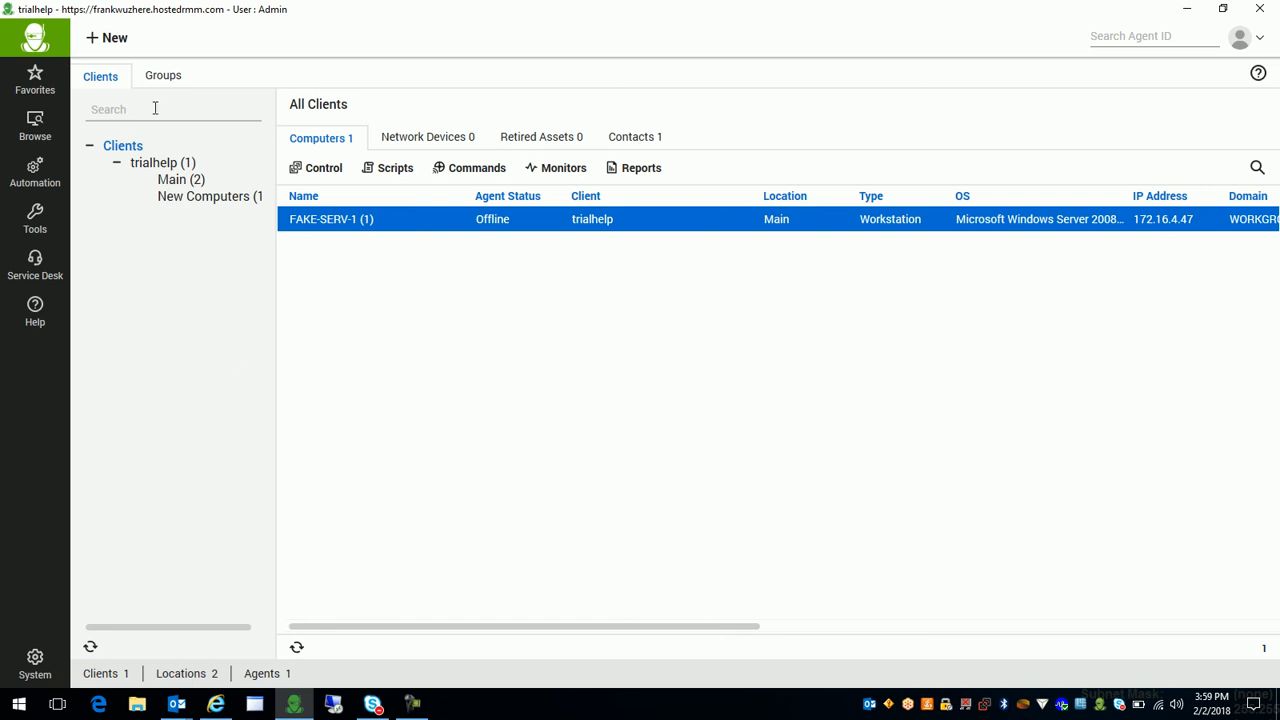
pyautogui.moveTo(302, 264)
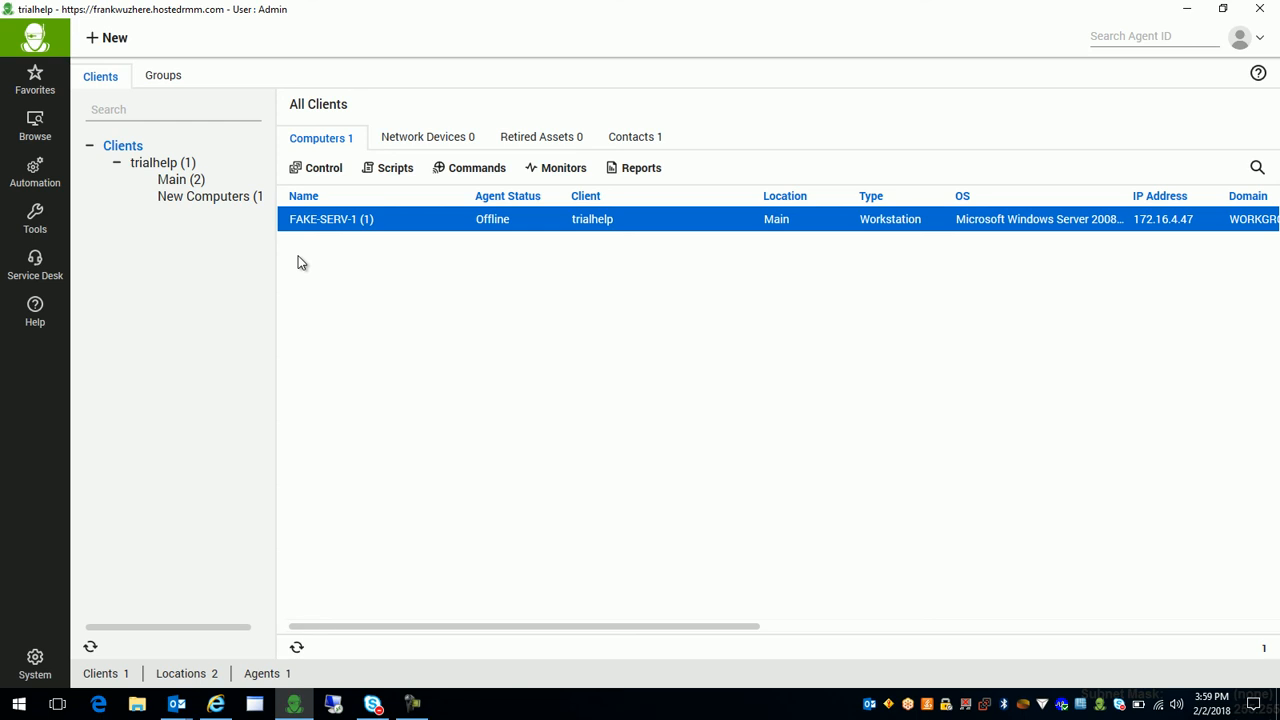
pyautogui.moveTo(204, 220)
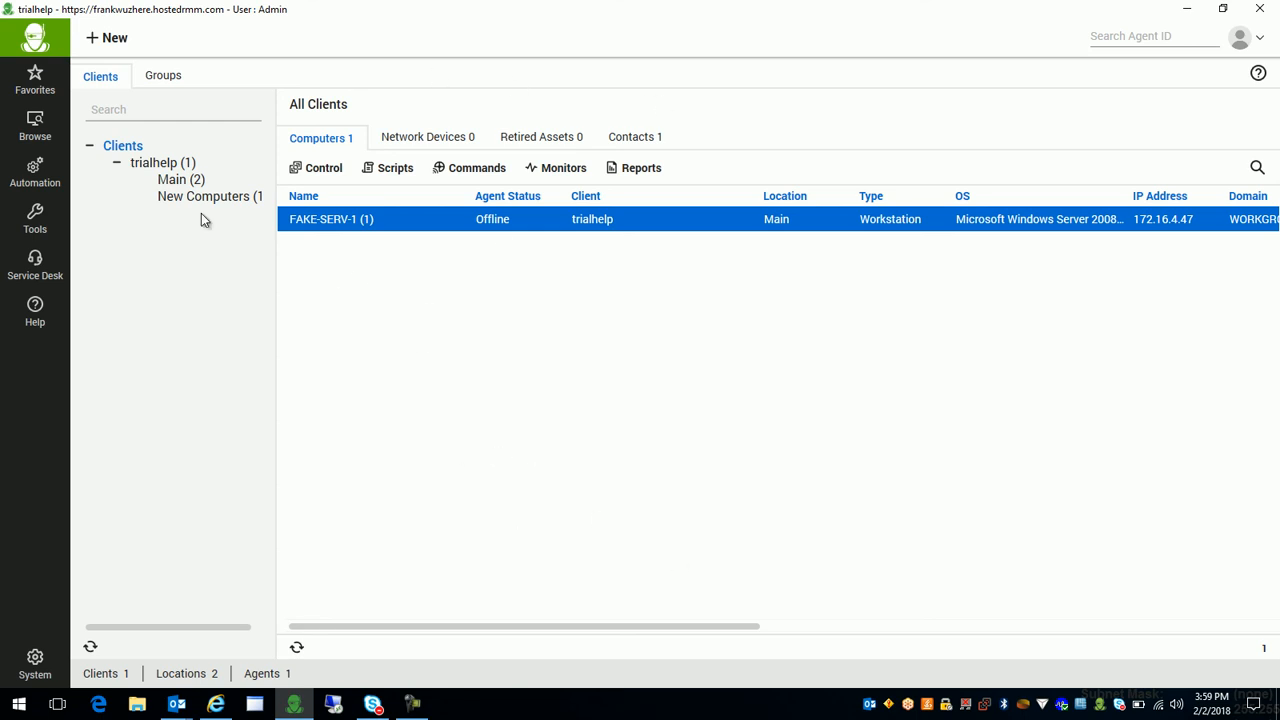
pyautogui.moveTo(124, 80)
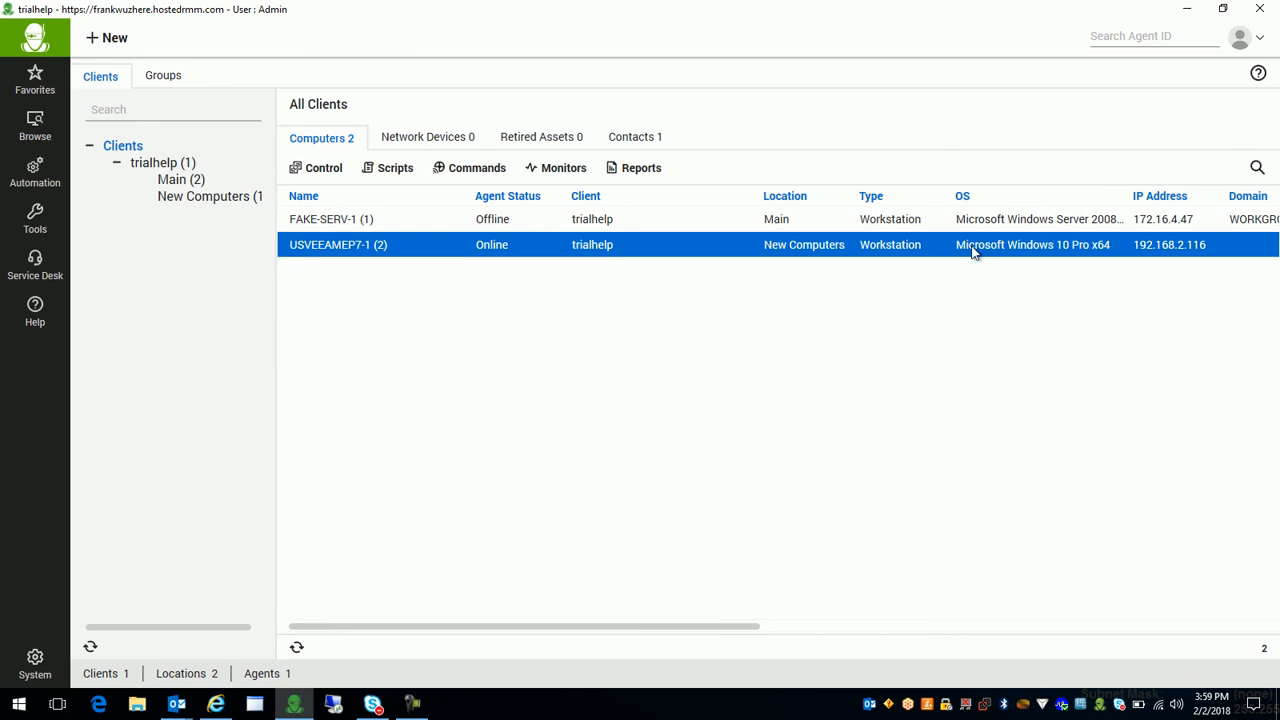
pyautogui.moveTo(388, 218)
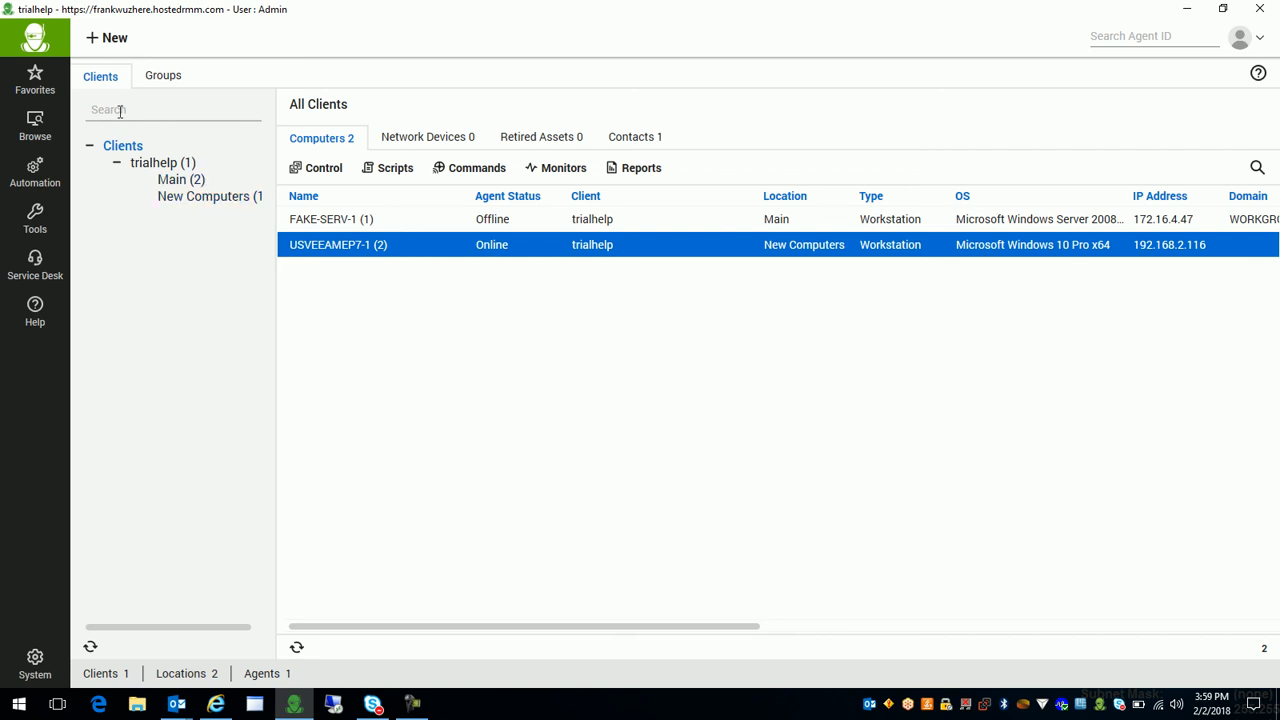
pyautogui.moveTo(136, 160)
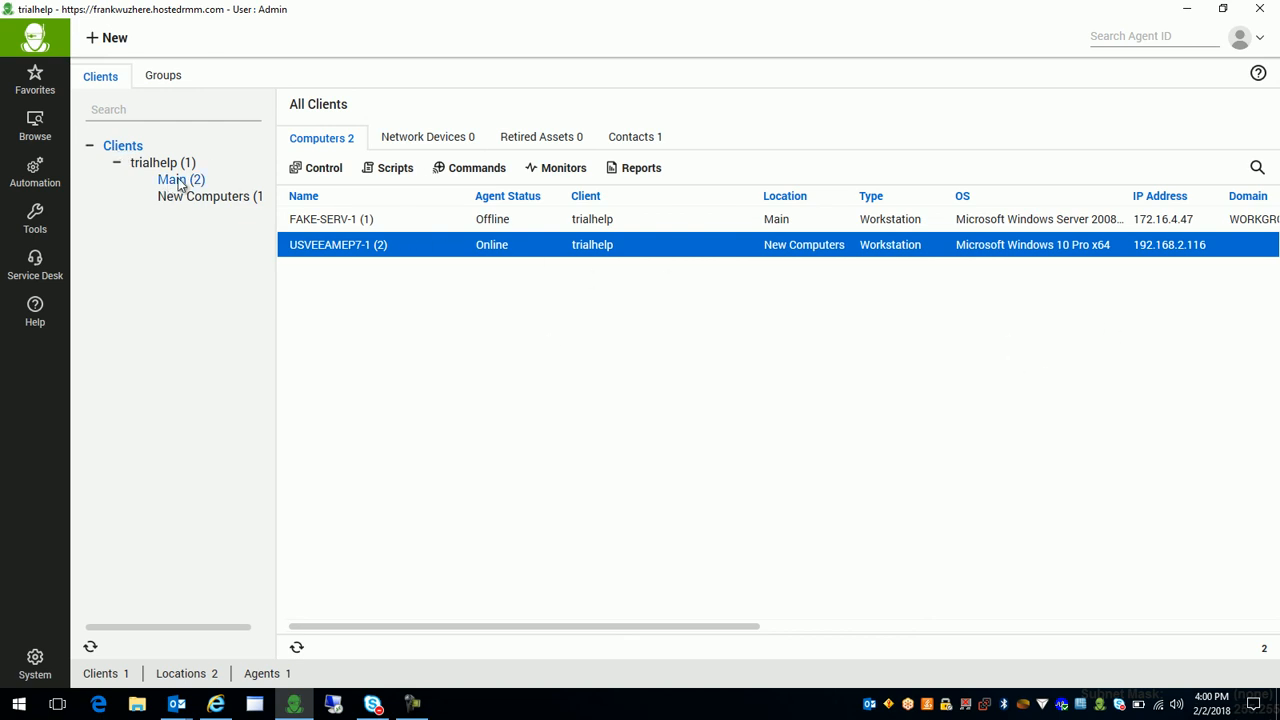
pyautogui.click(180, 180)
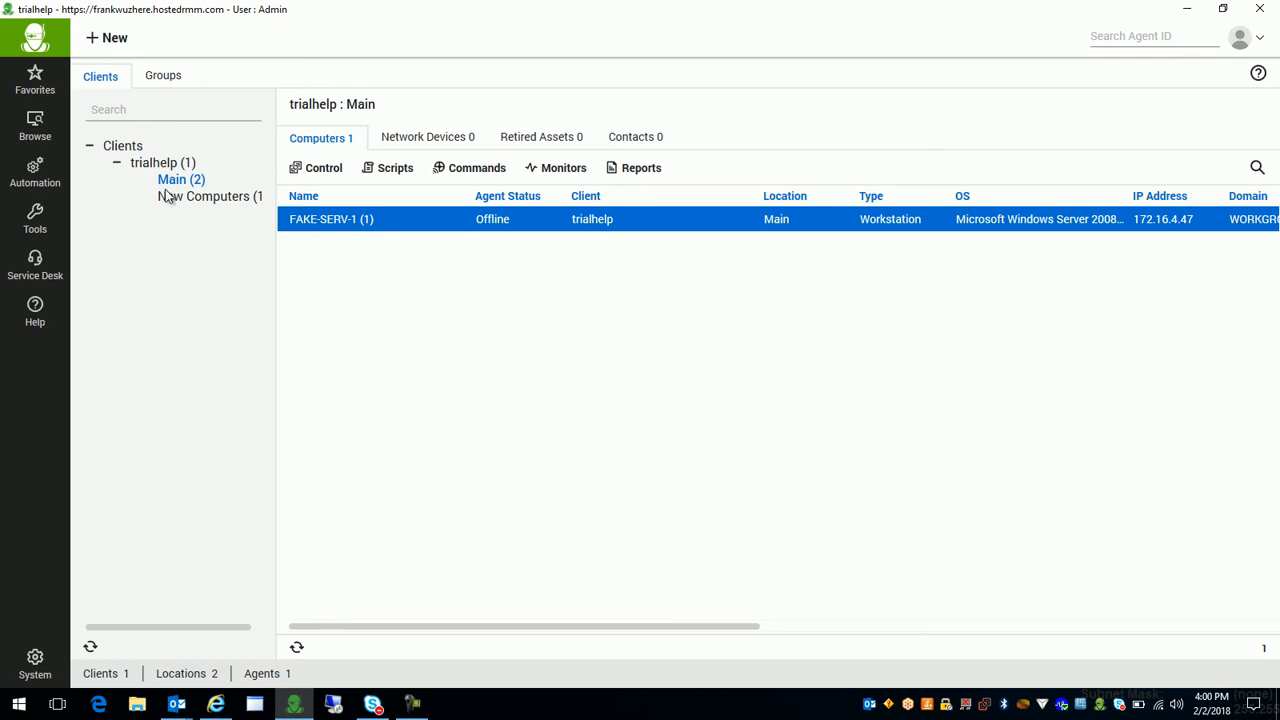
pyautogui.click(204, 196)
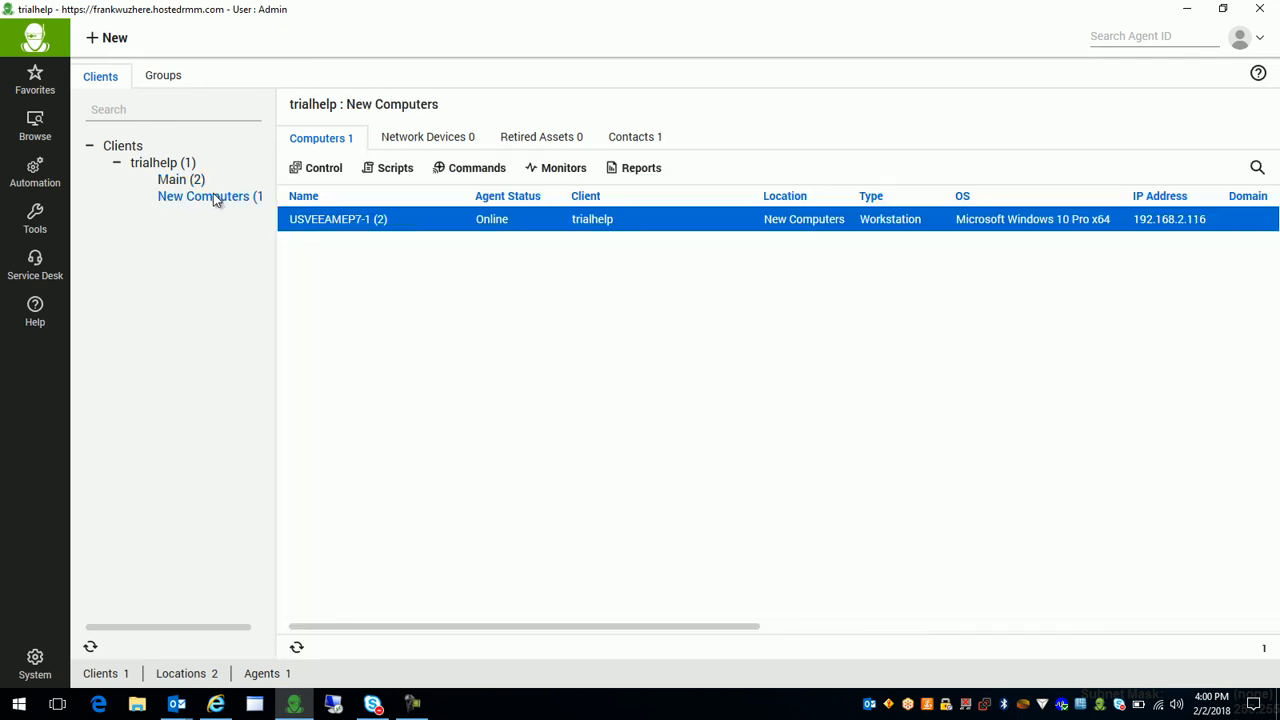
pyautogui.moveTo(356, 236)
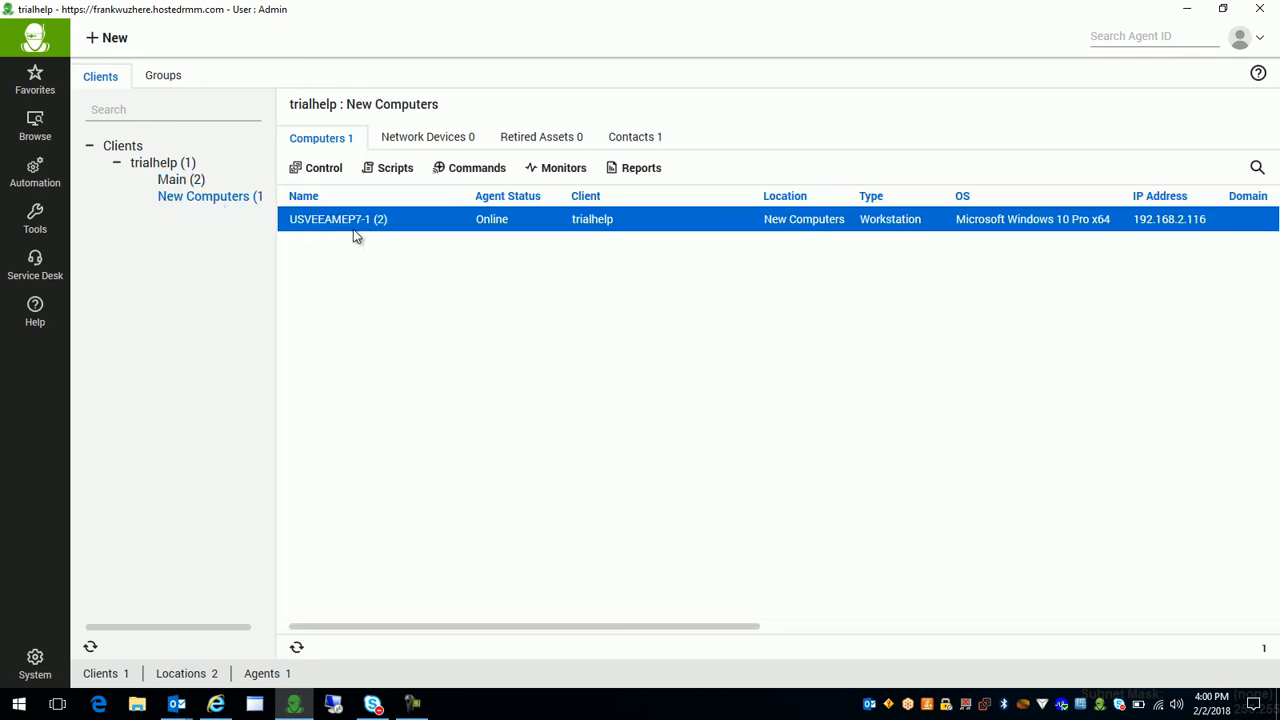
pyautogui.moveTo(296, 240)
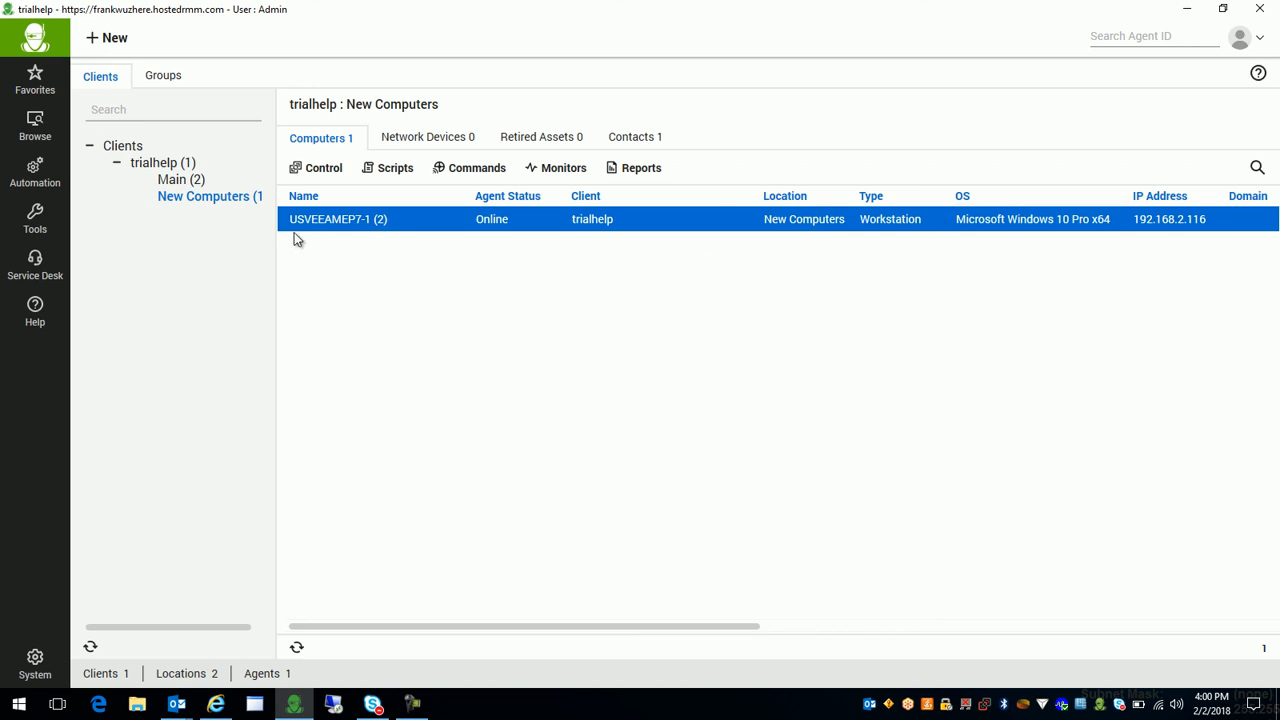
pyautogui.moveTo(332, 224)
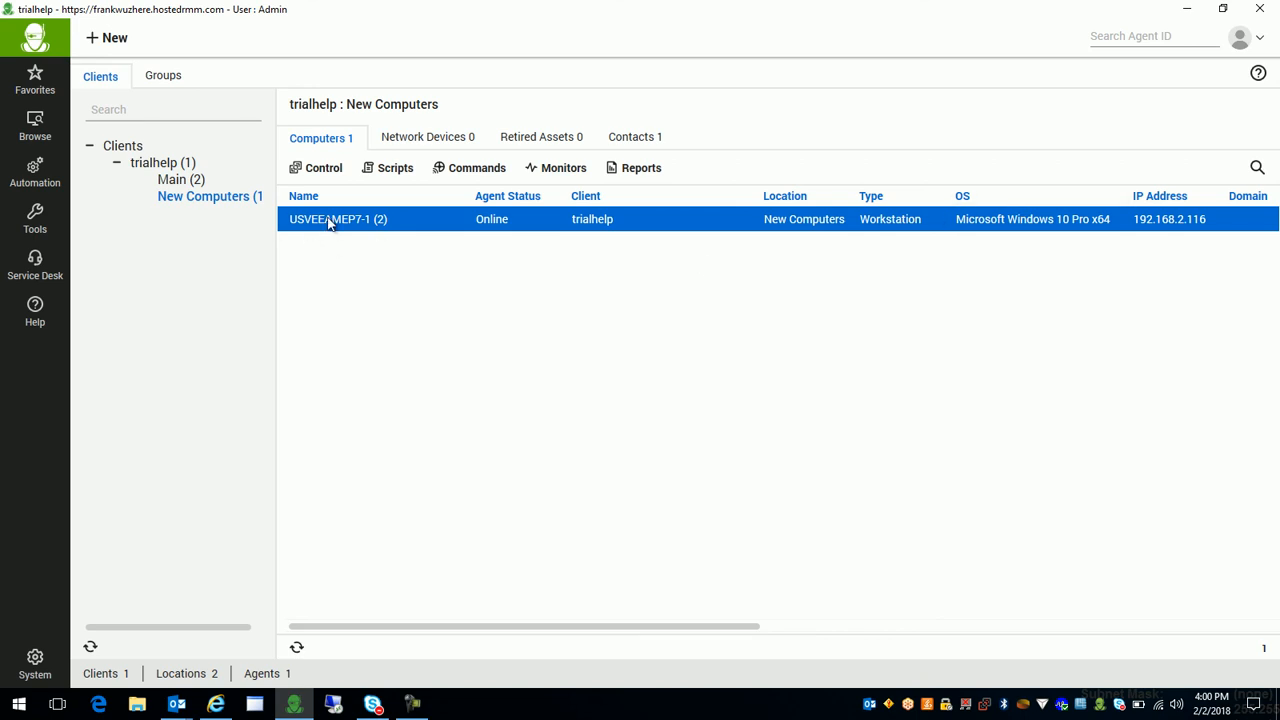
pyautogui.rightClick(336, 218)
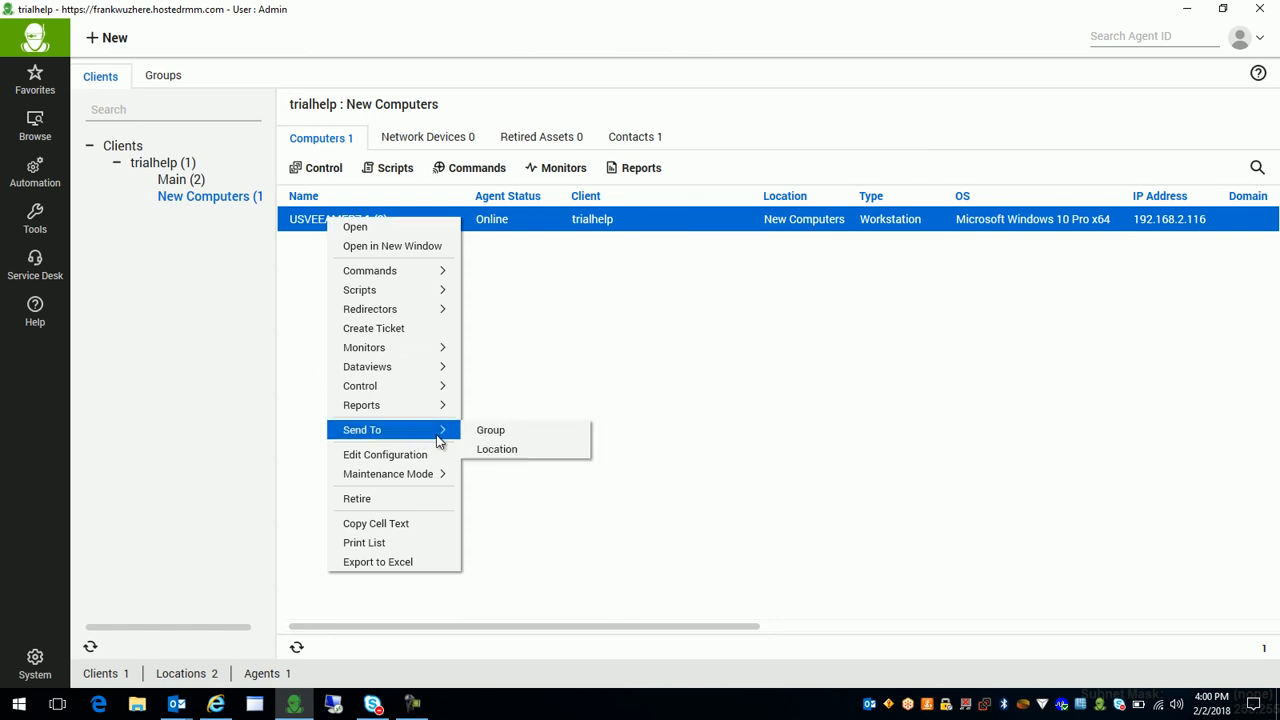
# Send USVEEAMEP7-1 to trialhelp's Main location via Send To Location.
pyautogui.click(496, 448)
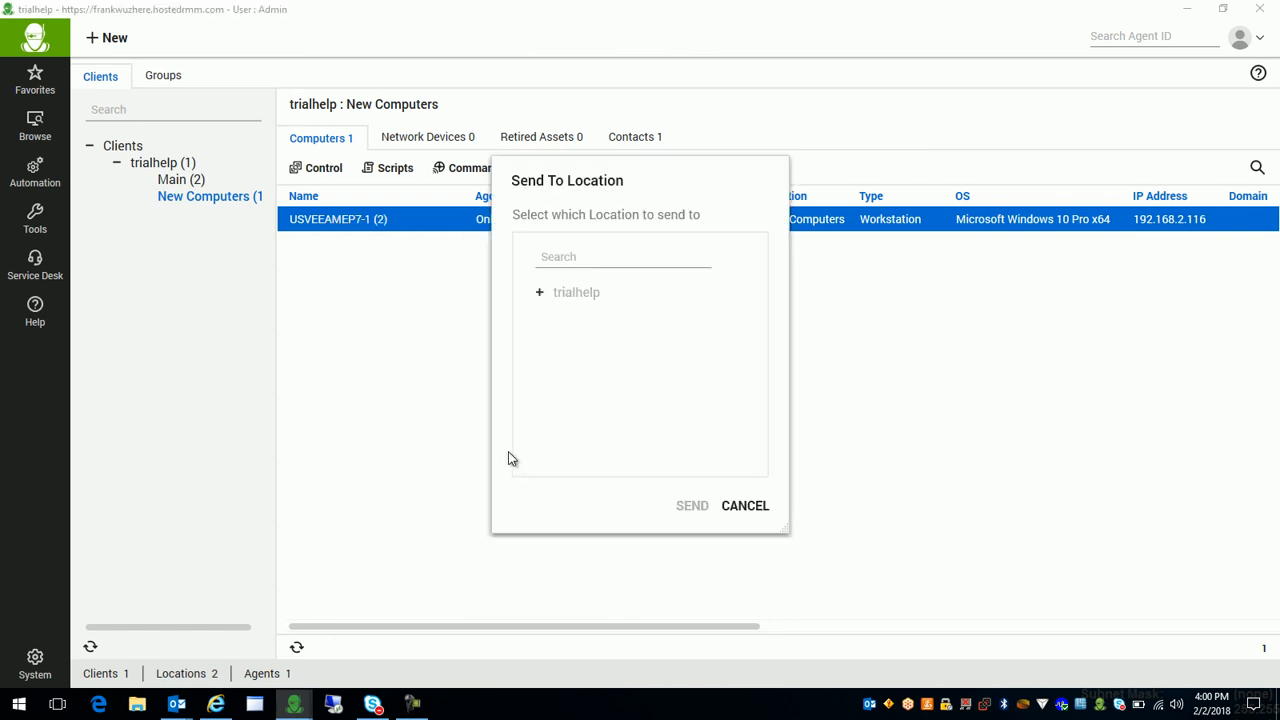
pyautogui.click(540, 292)
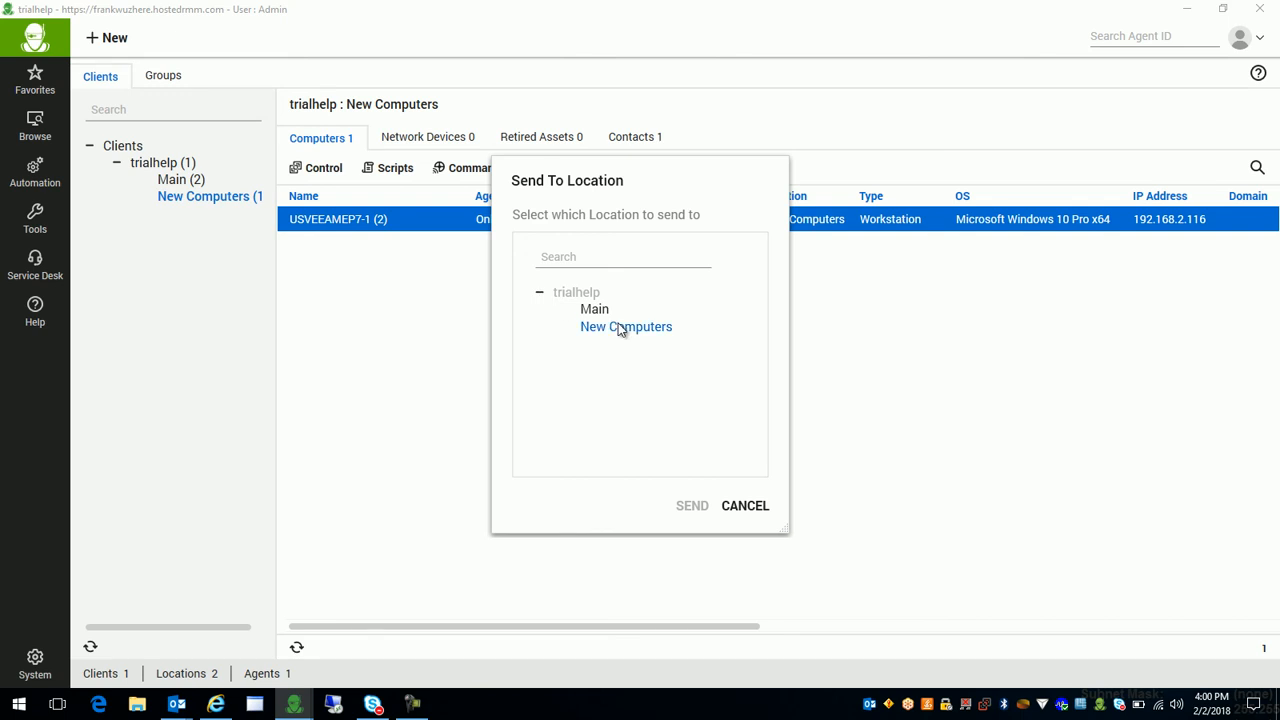
pyautogui.click(594, 308)
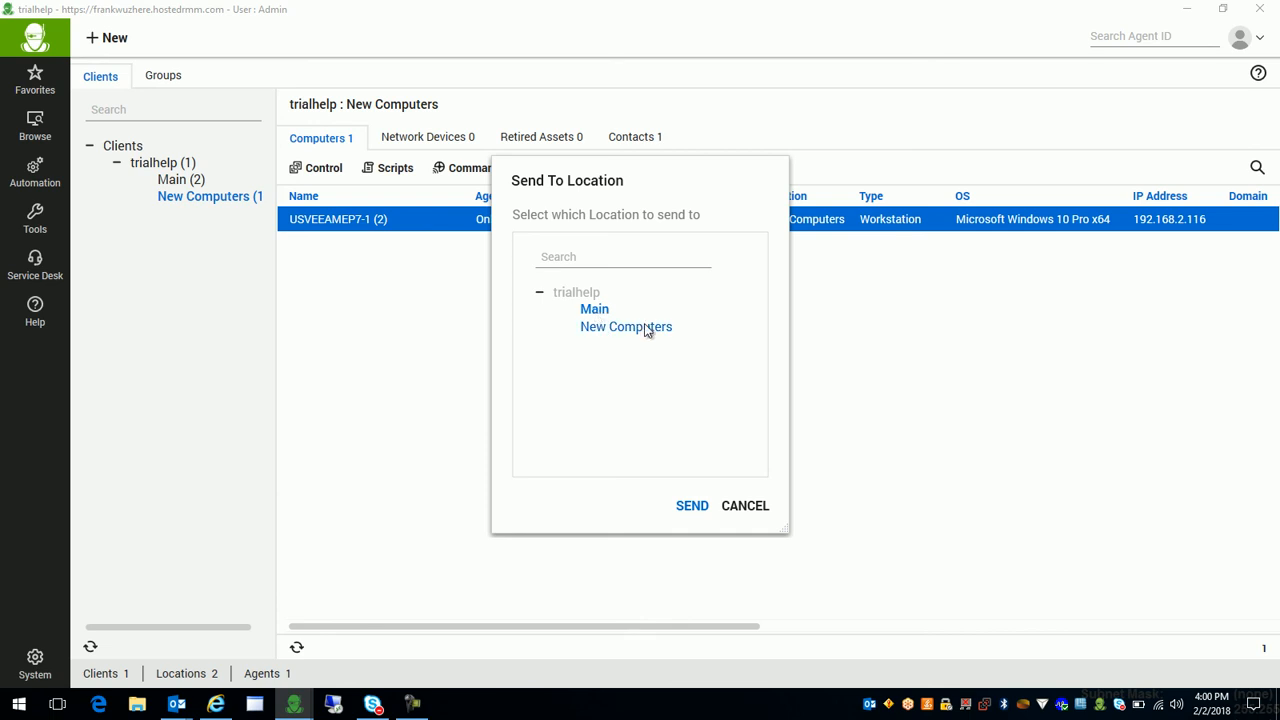
pyautogui.click(744, 504)
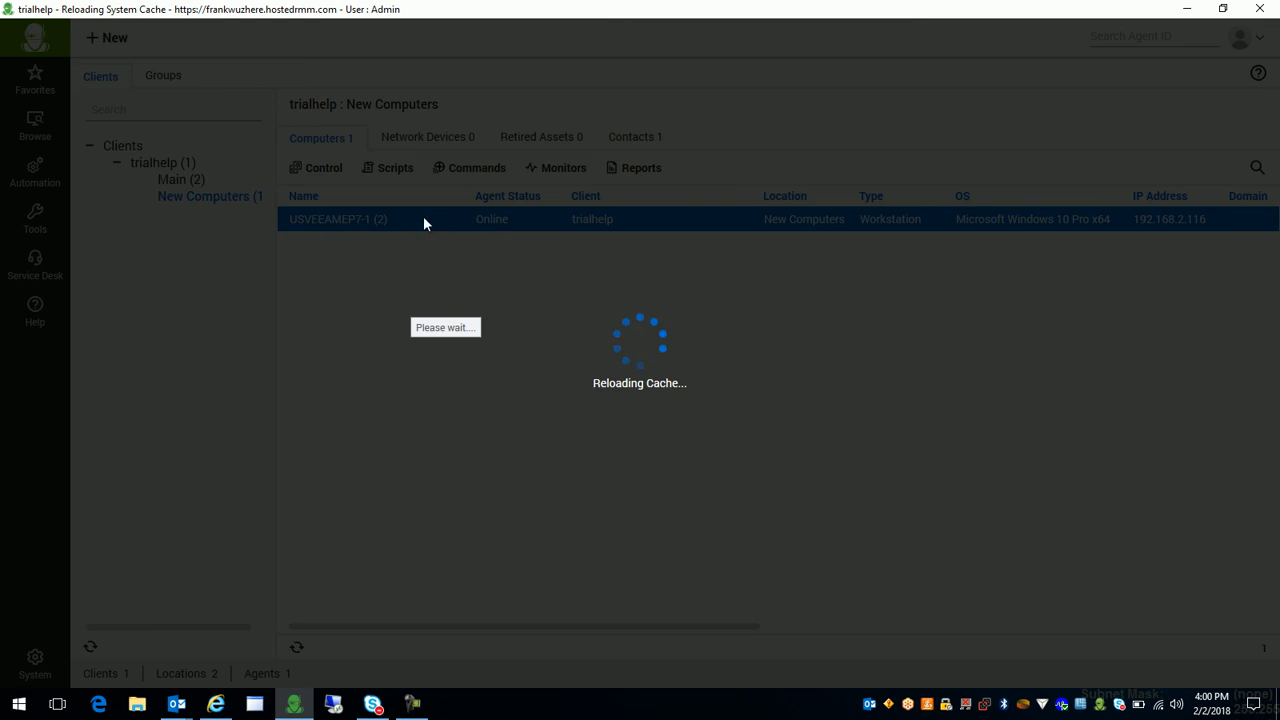
pyautogui.moveTo(590, 318)
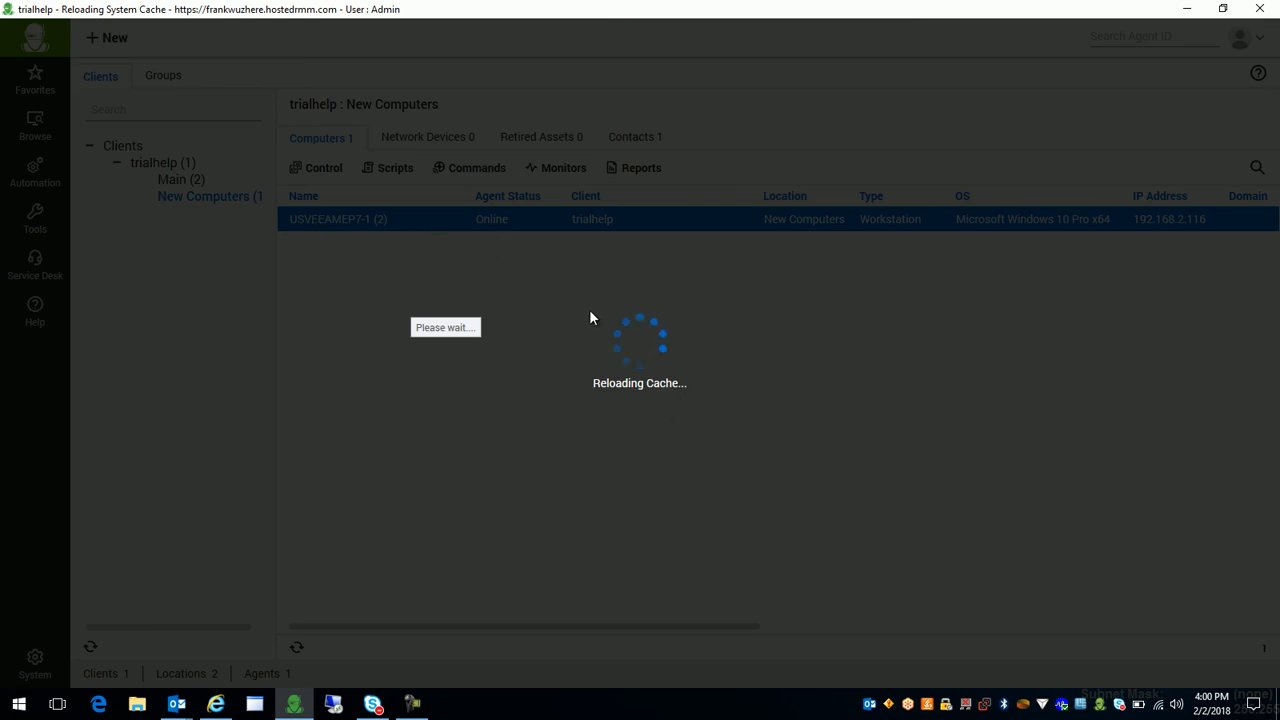
pyautogui.moveTo(716, 320)
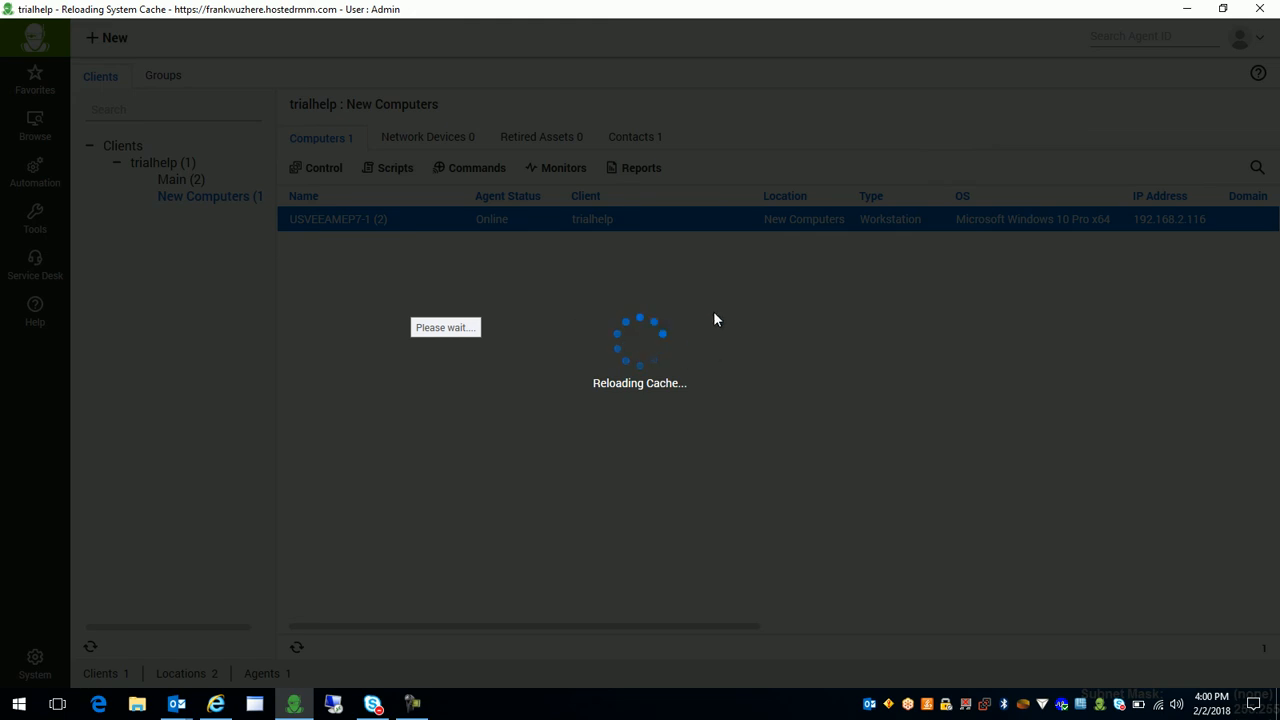
pyautogui.moveTo(682, 252)
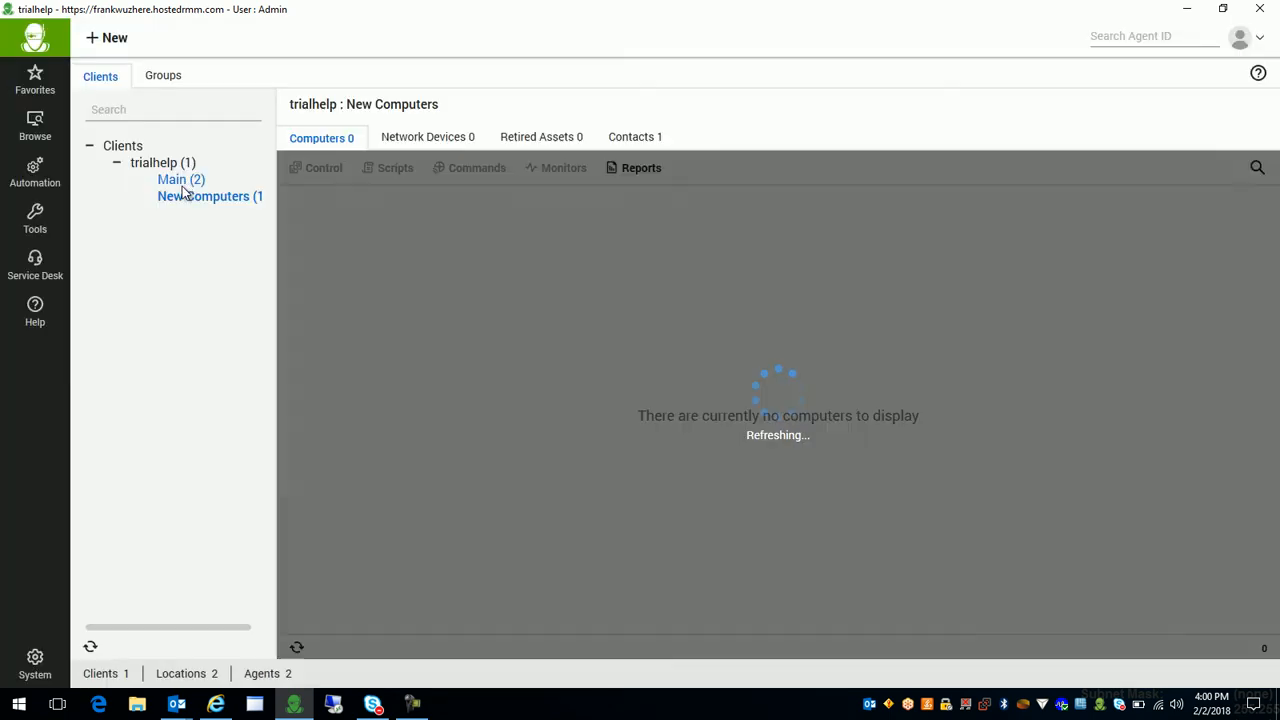
# Select USVEEAMEP7-1 in the Main location's list beside FAKE-SERV-1.
pyautogui.click(172, 180)
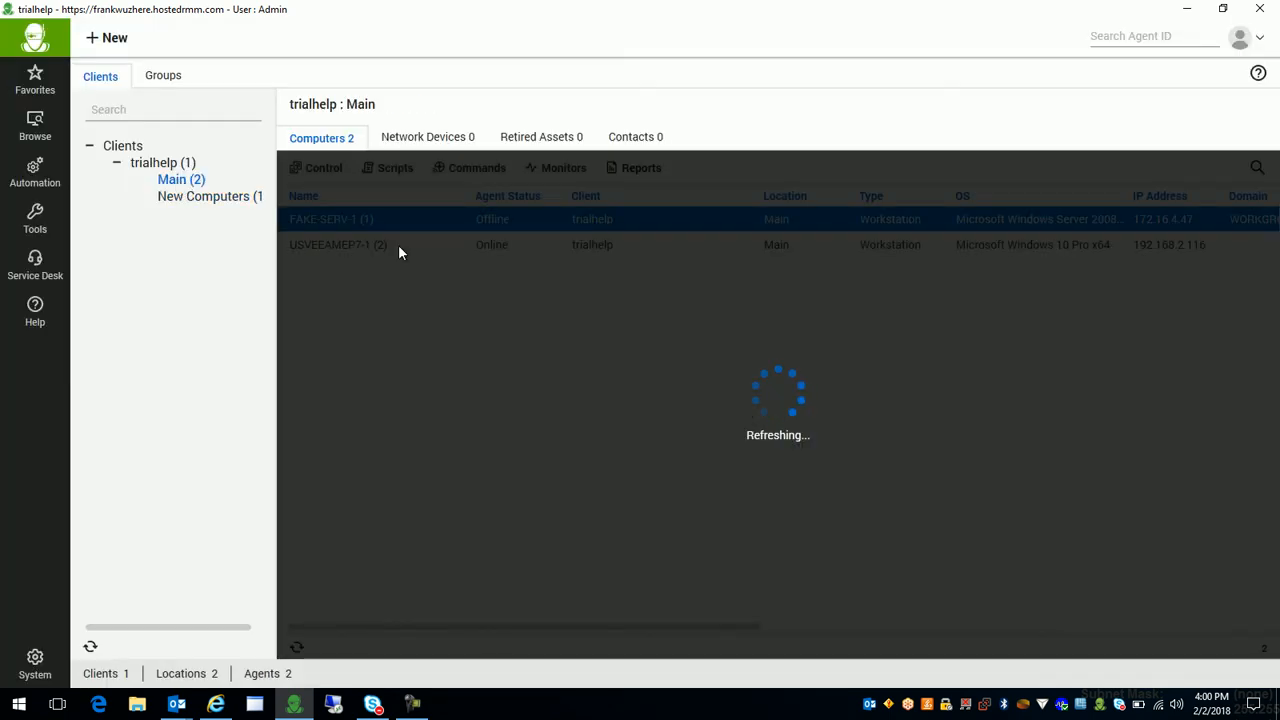
pyautogui.click(400, 244)
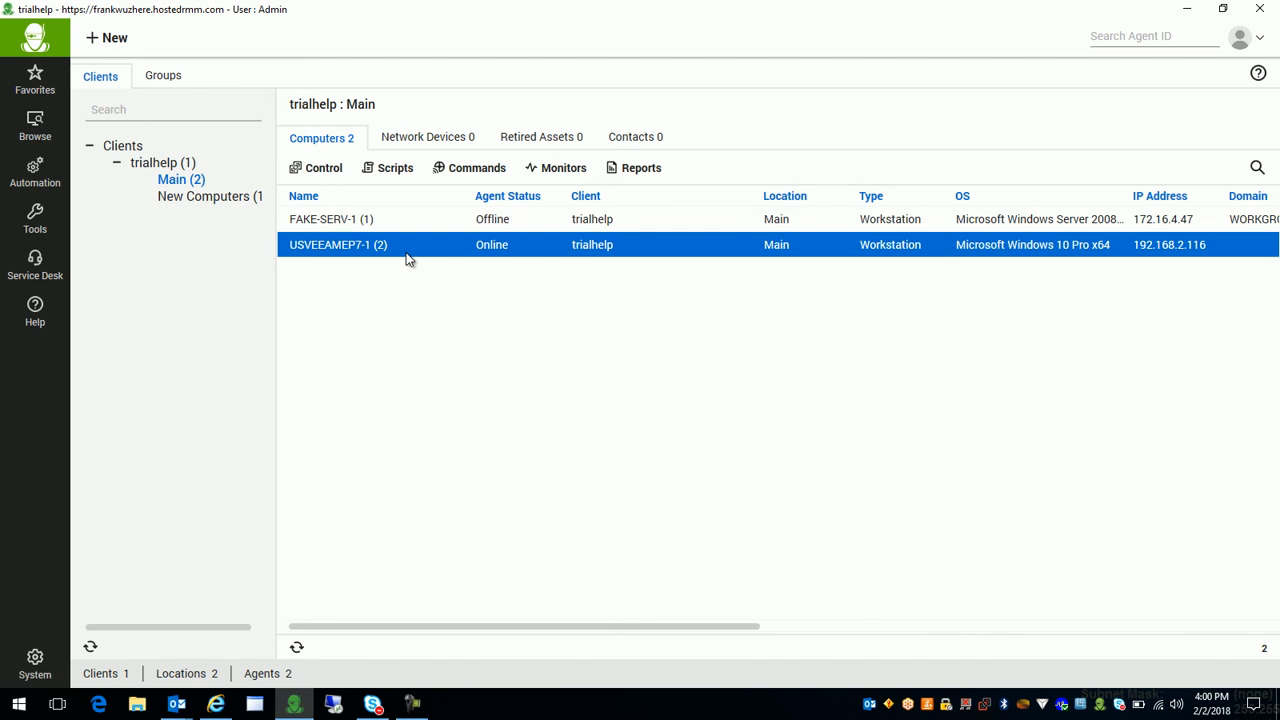
pyautogui.moveTo(210, 196)
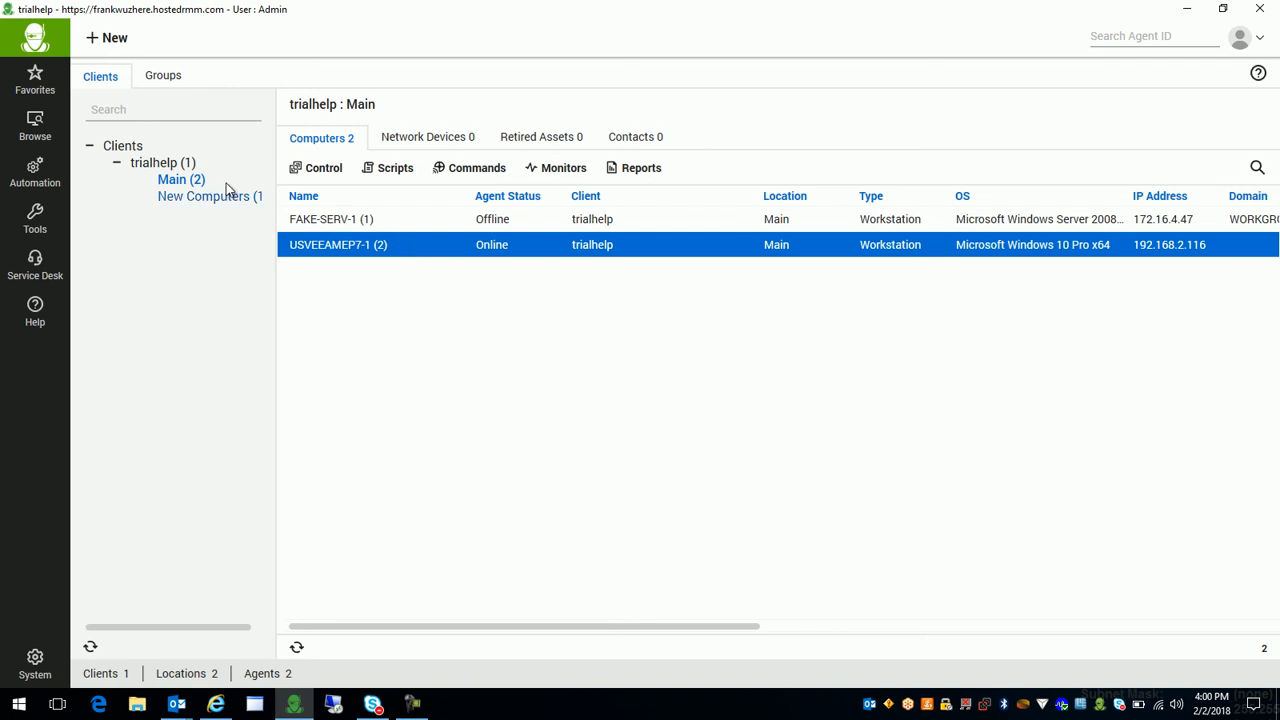
pyautogui.moveTo(184, 188)
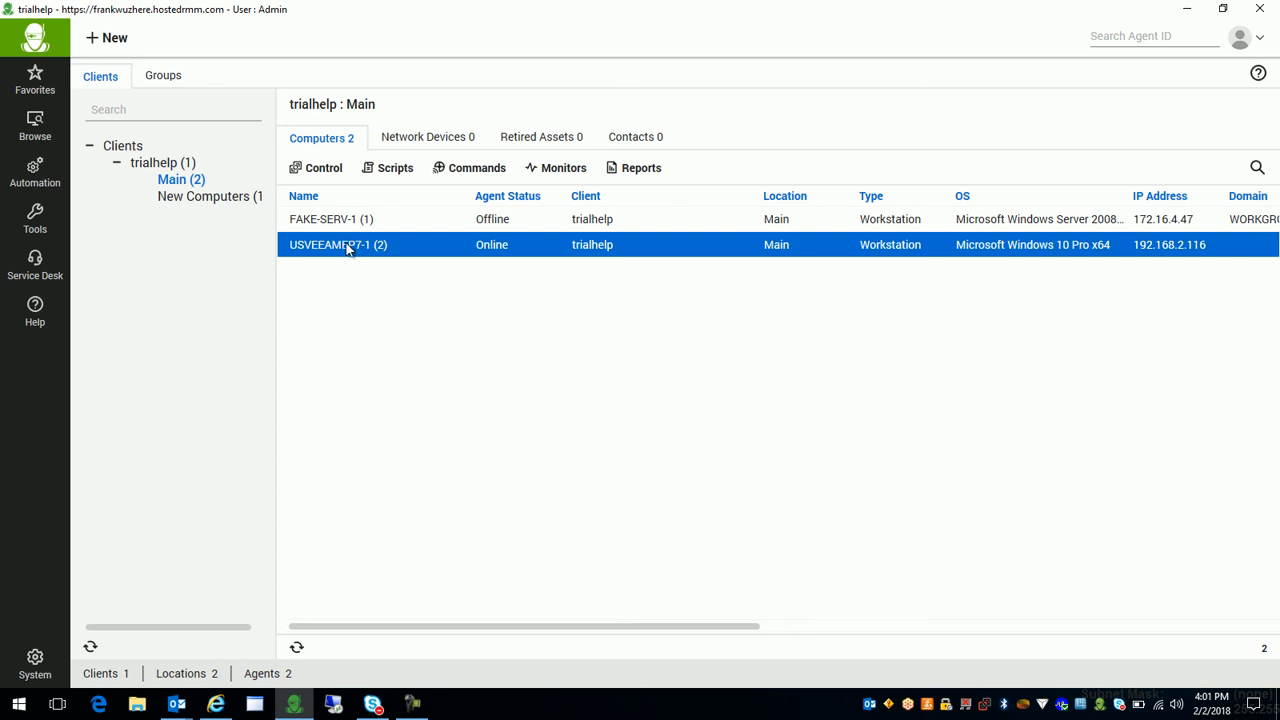
# Bring up USVEEAMEP7-1's Computer Management dashboard, closing and reopening it once.
pyautogui.doubleClick(336, 244)
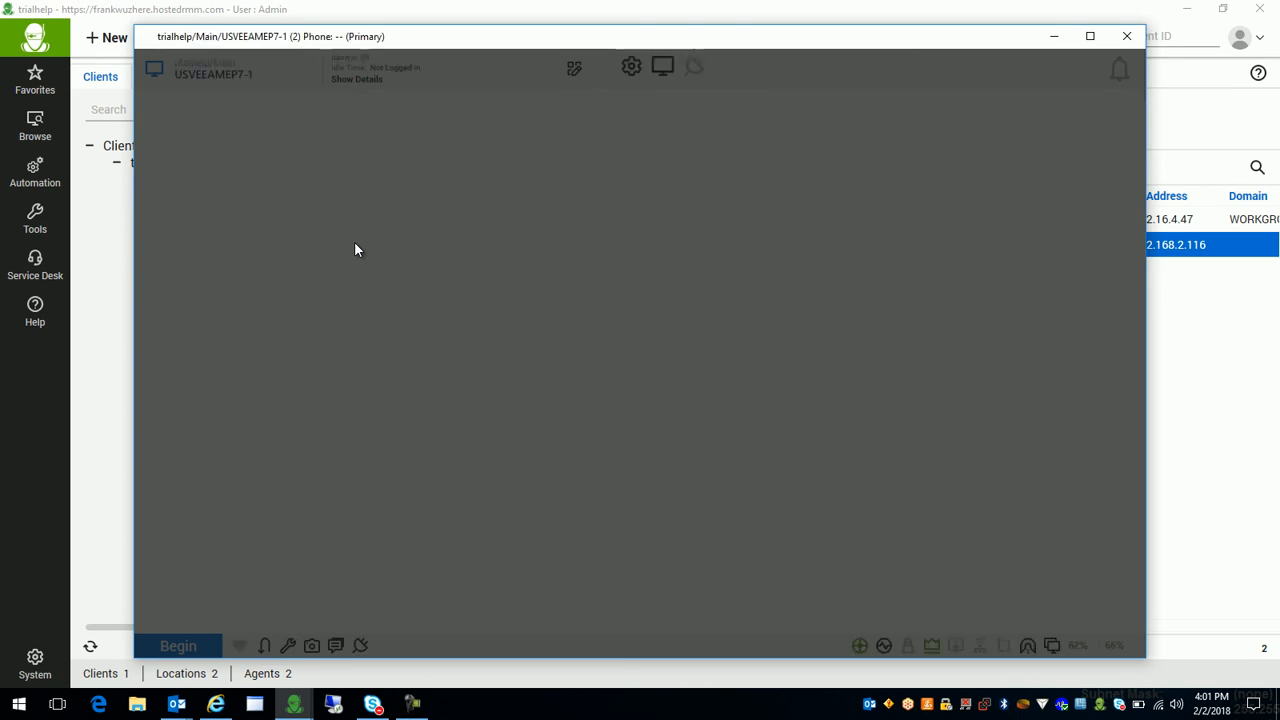
pyautogui.click(600, 66)
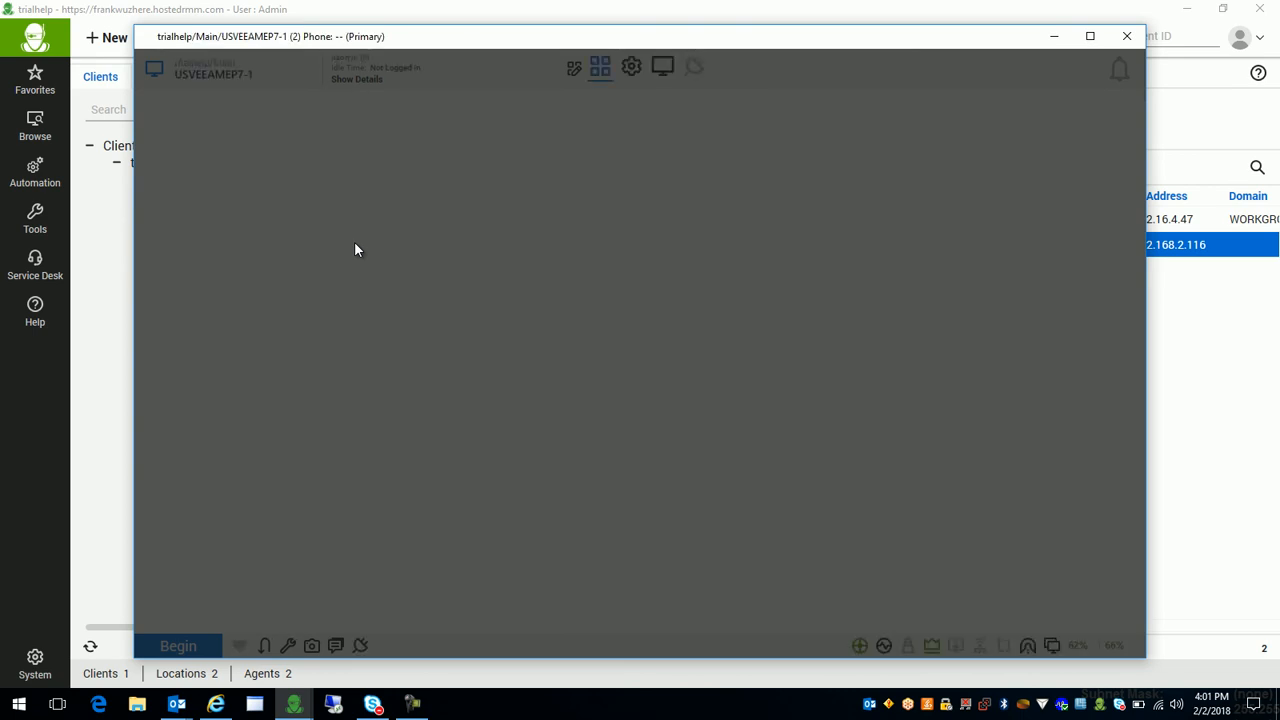
pyautogui.click(600, 68)
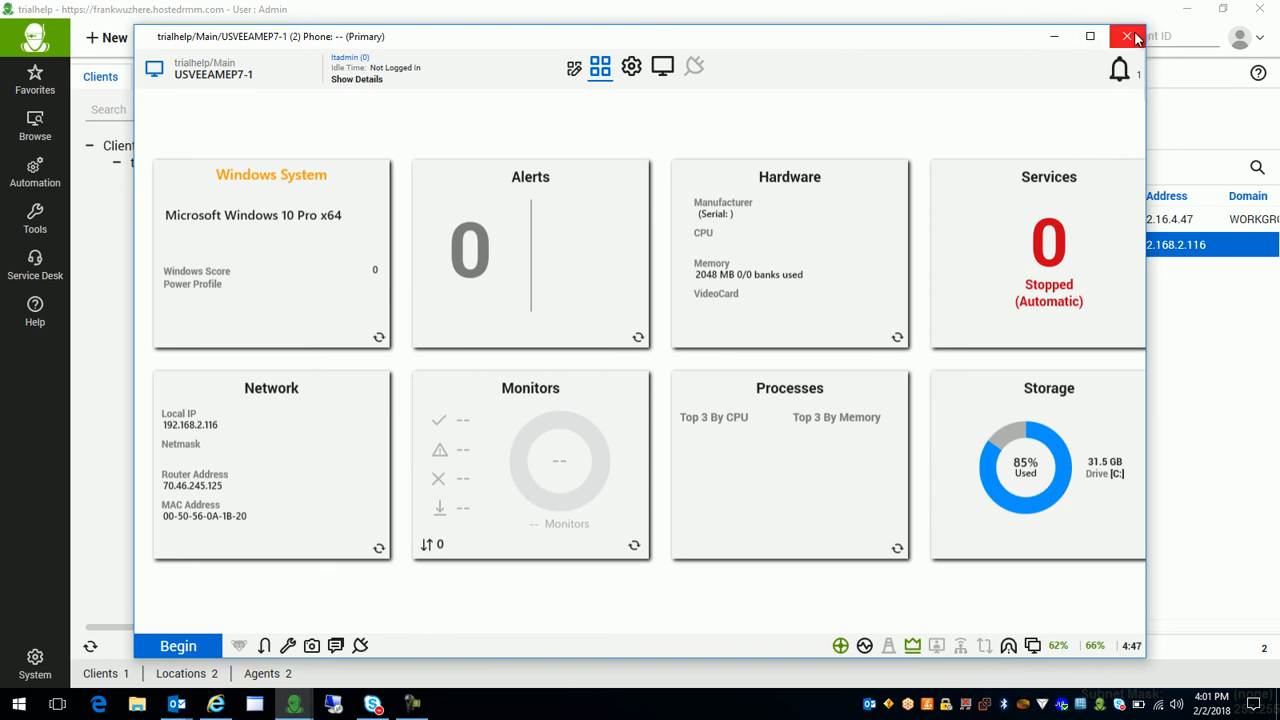
pyautogui.click(1128, 36)
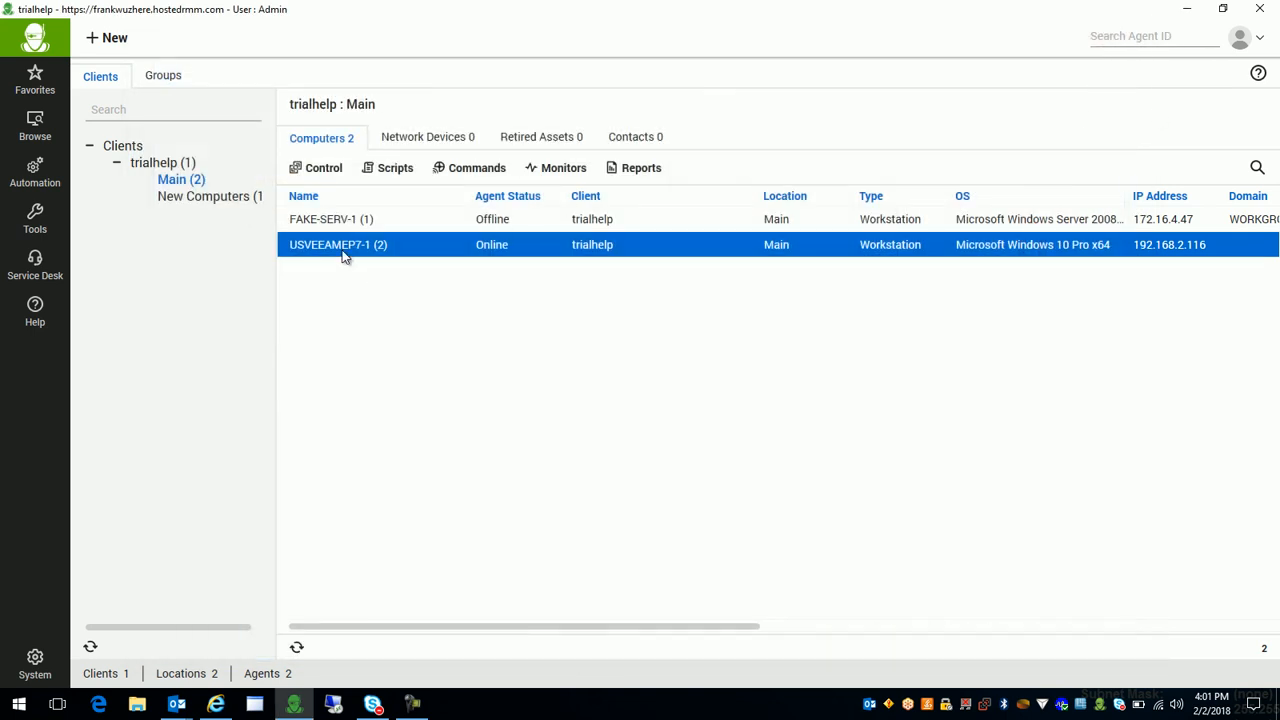
pyautogui.doubleClick(338, 244)
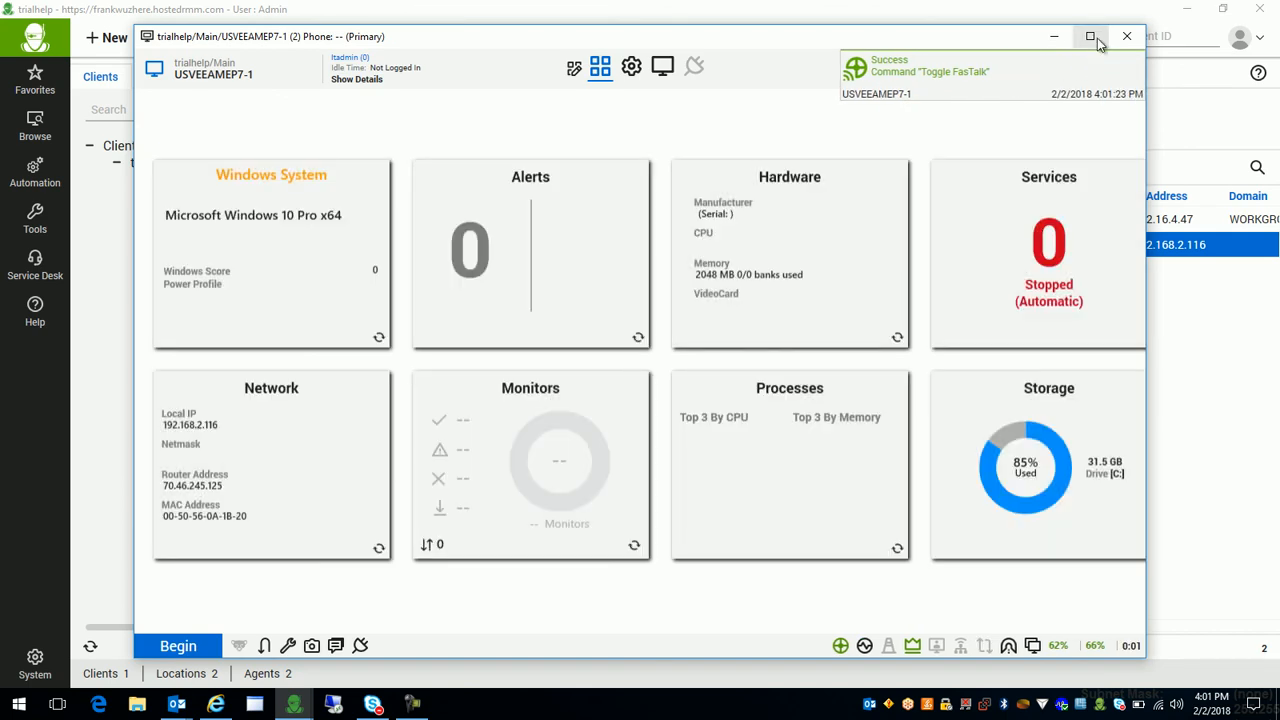
# Maximize USVEEAMEP7-1's dashboard and switch to its logs, startup and software overview page.
pyautogui.click(1092, 36)
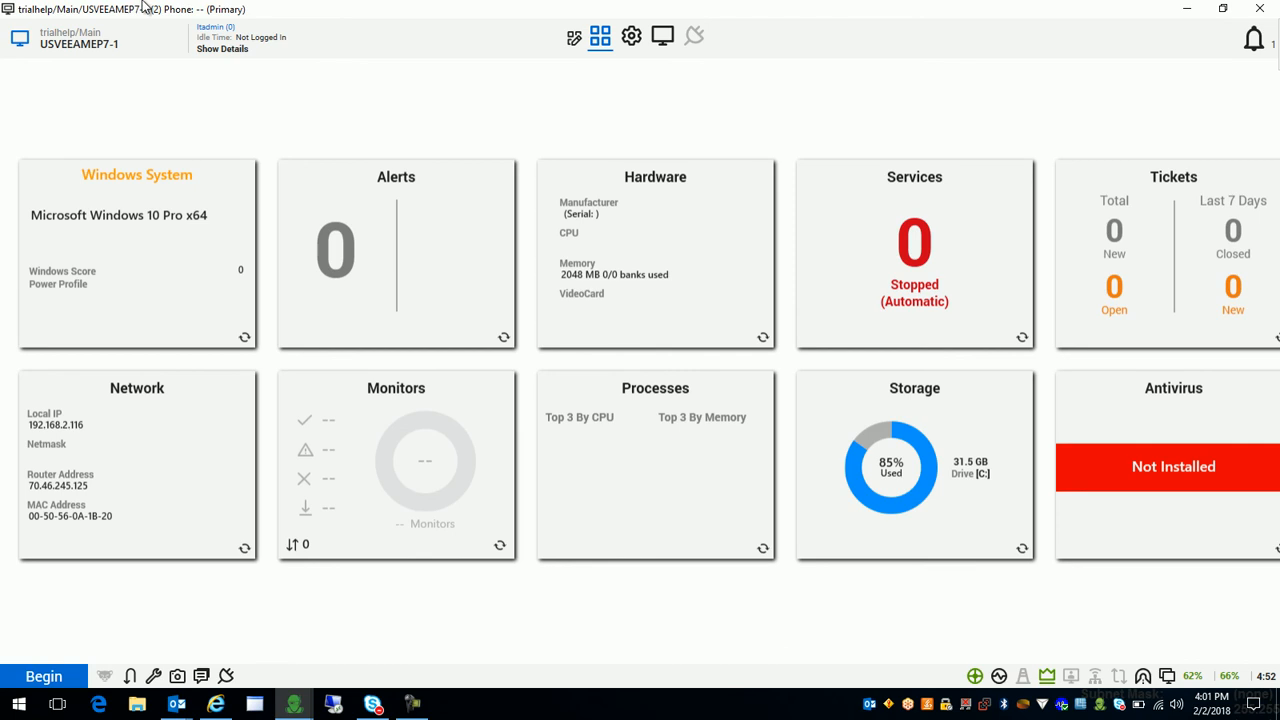
pyautogui.moveTo(716, 12)
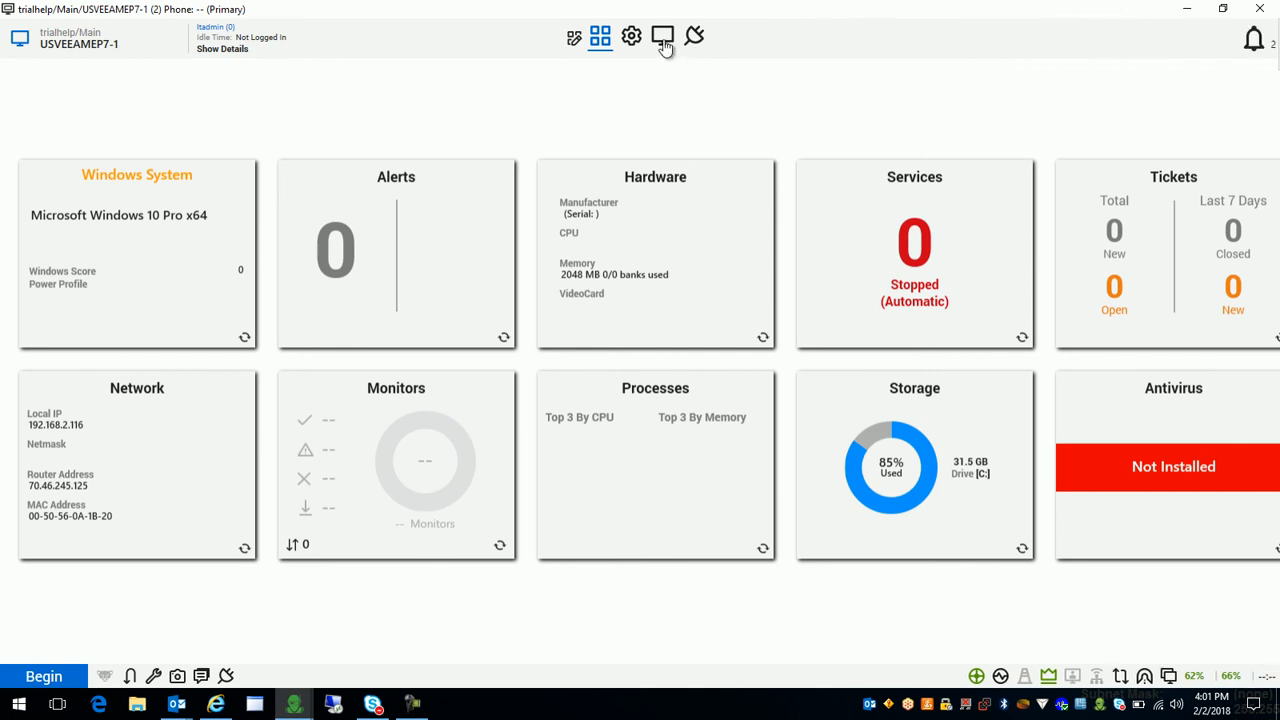
pyautogui.moveTo(744, 112)
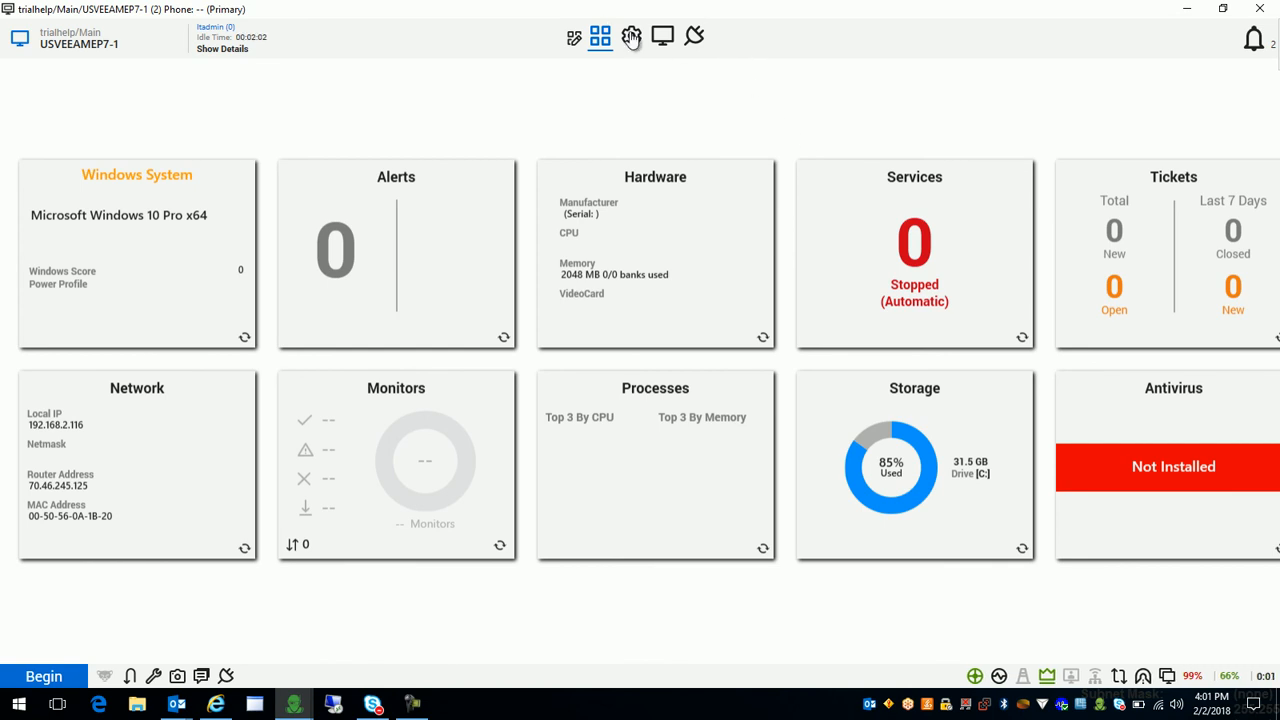
pyautogui.click(632, 36)
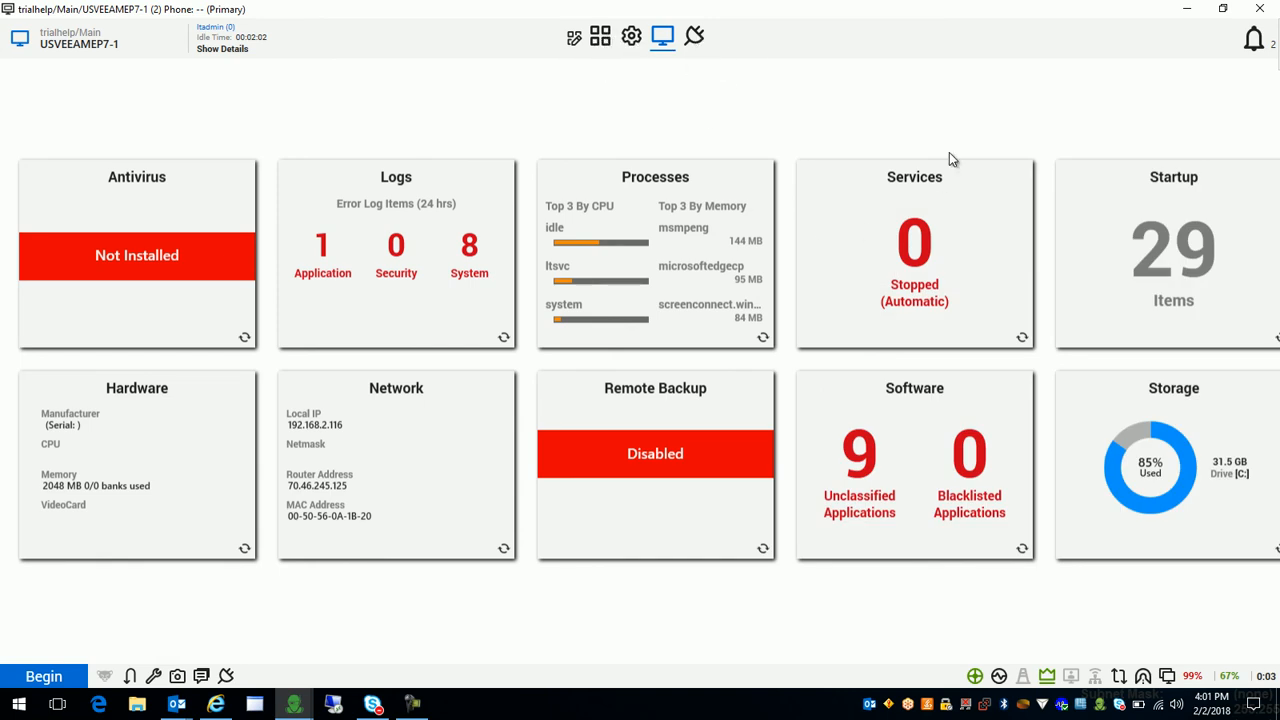
pyautogui.moveTo(838, 140)
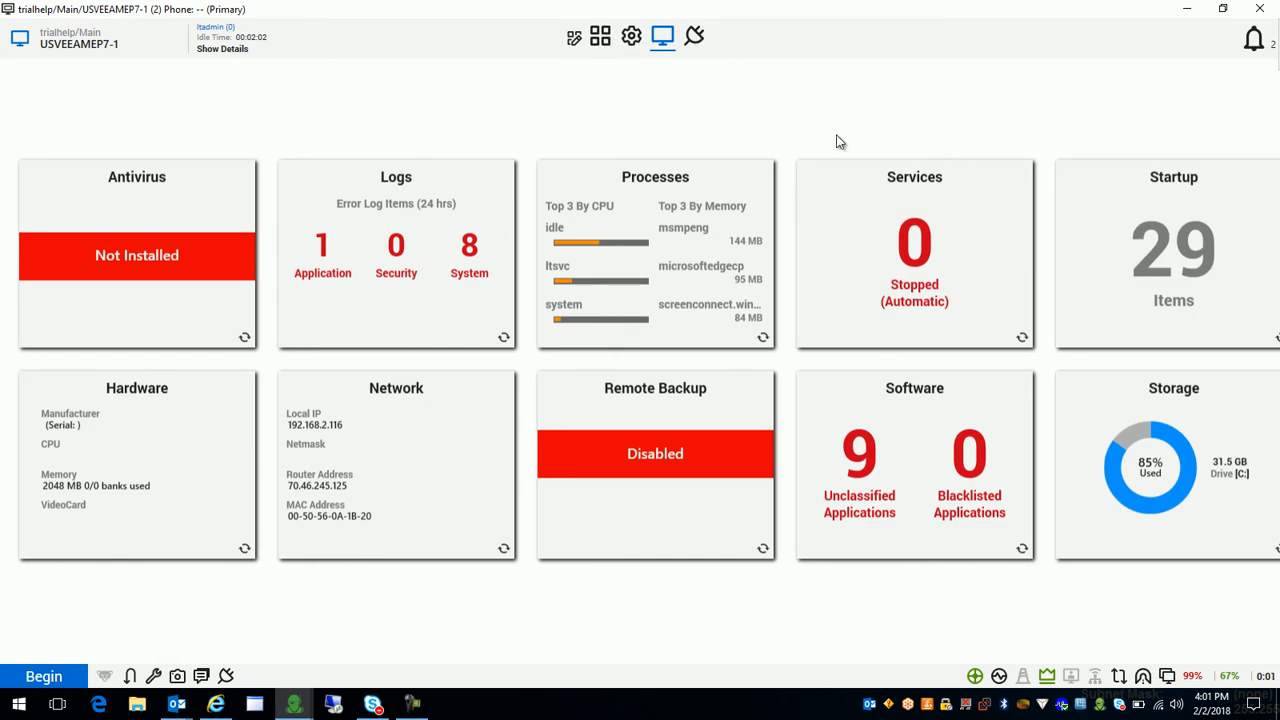
pyautogui.moveTo(310, 600)
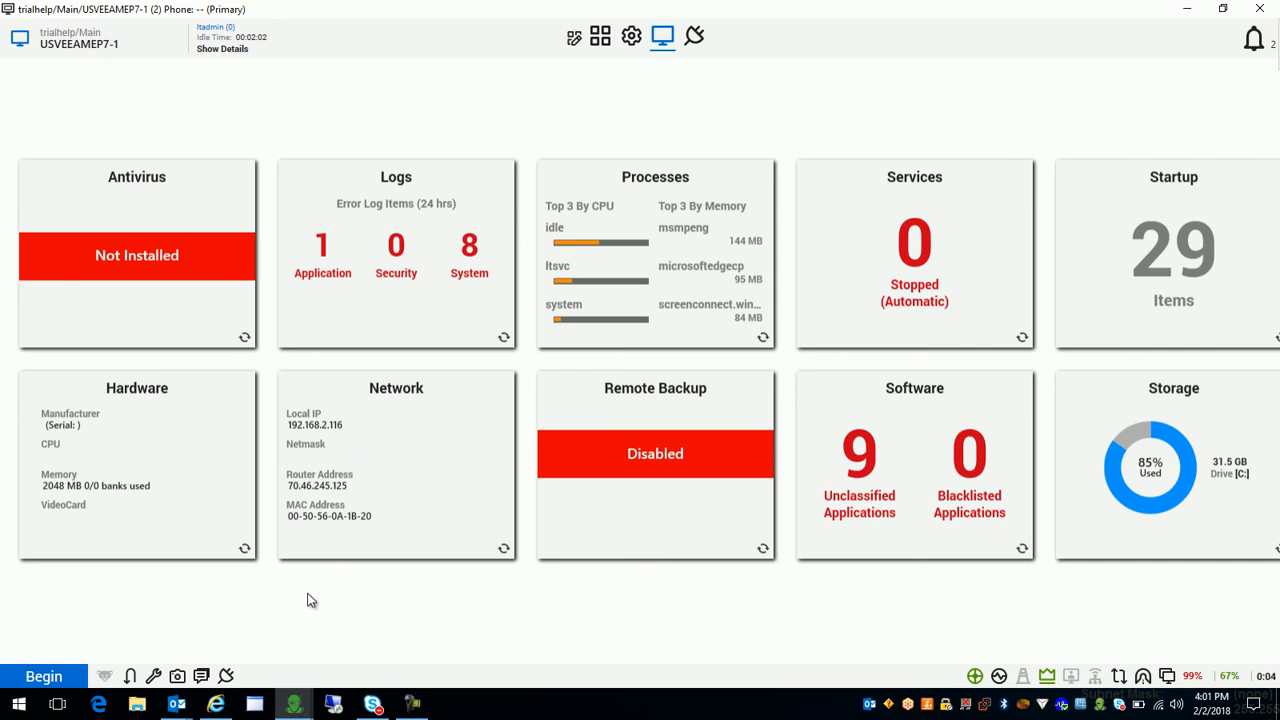
pyautogui.moveTo(334, 608)
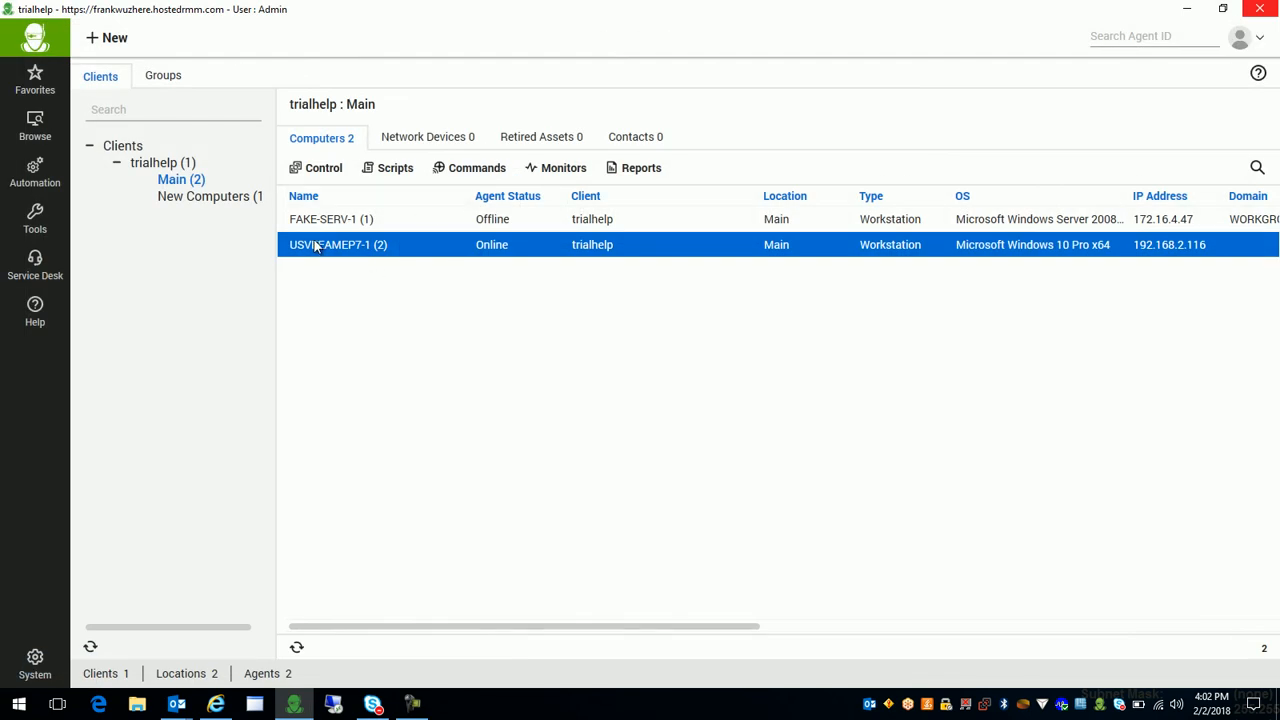
pyautogui.moveTo(290, 240)
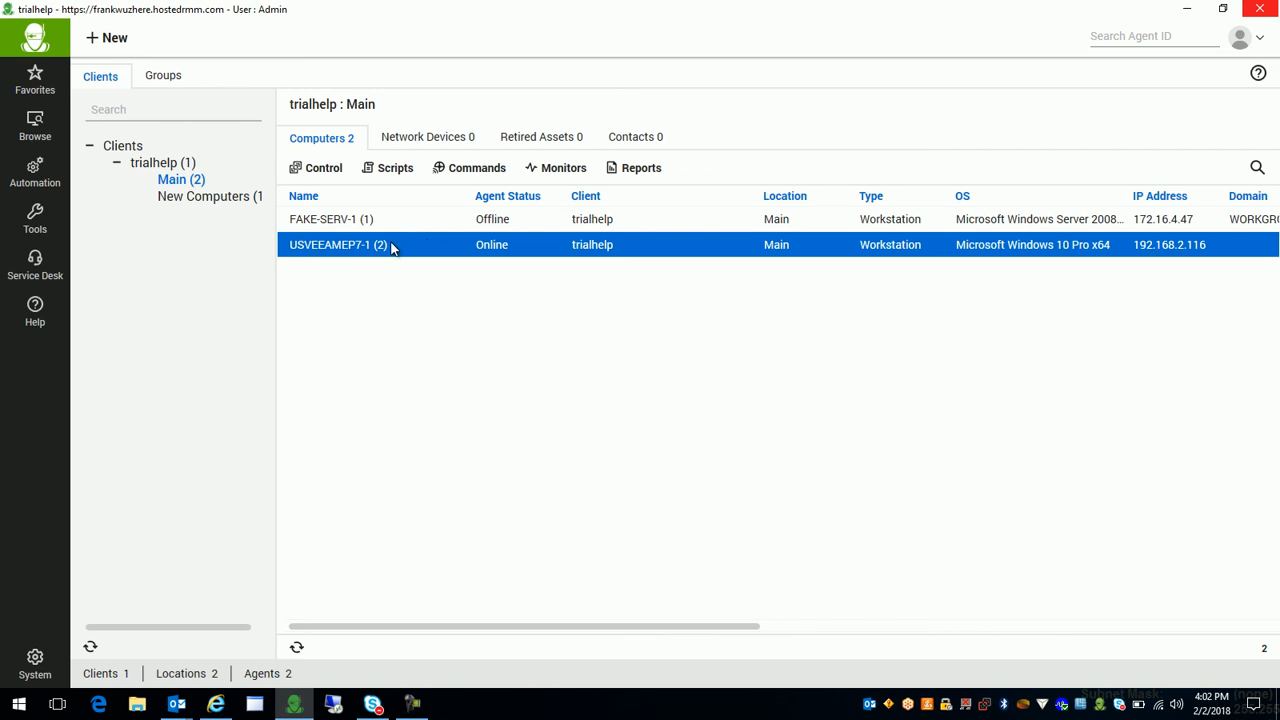
pyautogui.moveTo(118, 158)
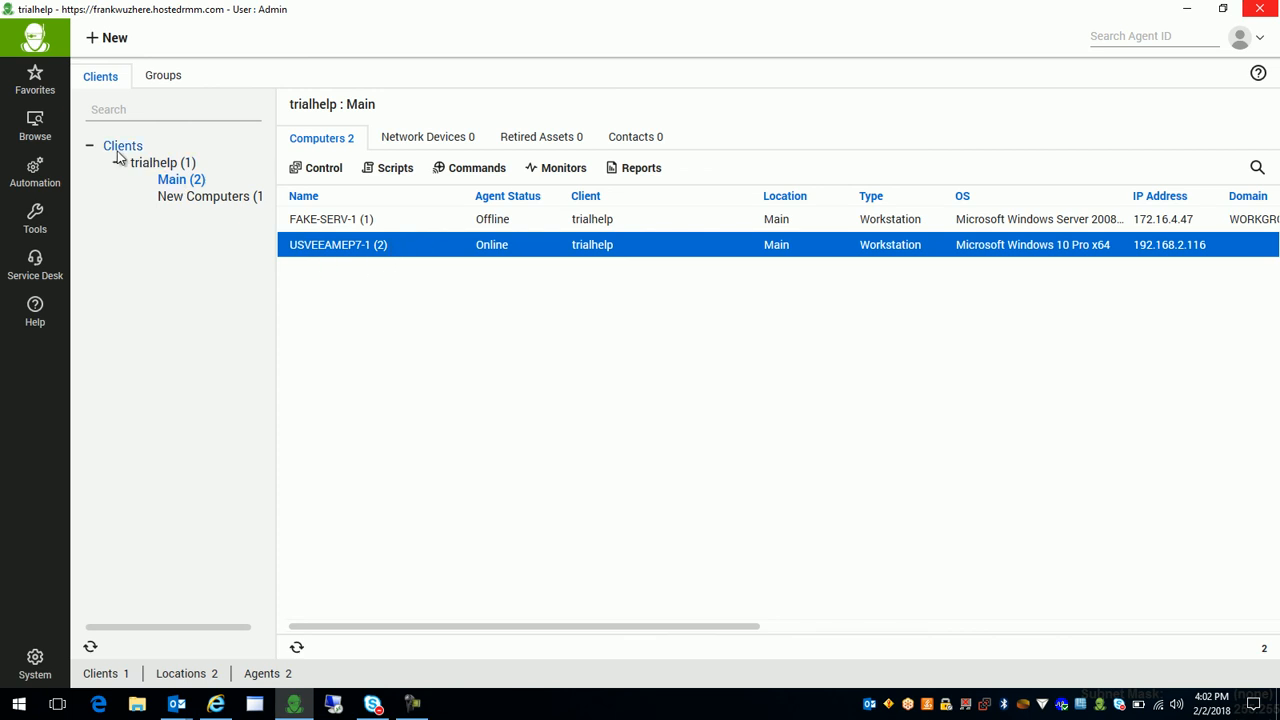
# List all clients' computers and select USVEEAMEP7-1 next to FAKE-SERV-1.
pyautogui.click(152, 162)
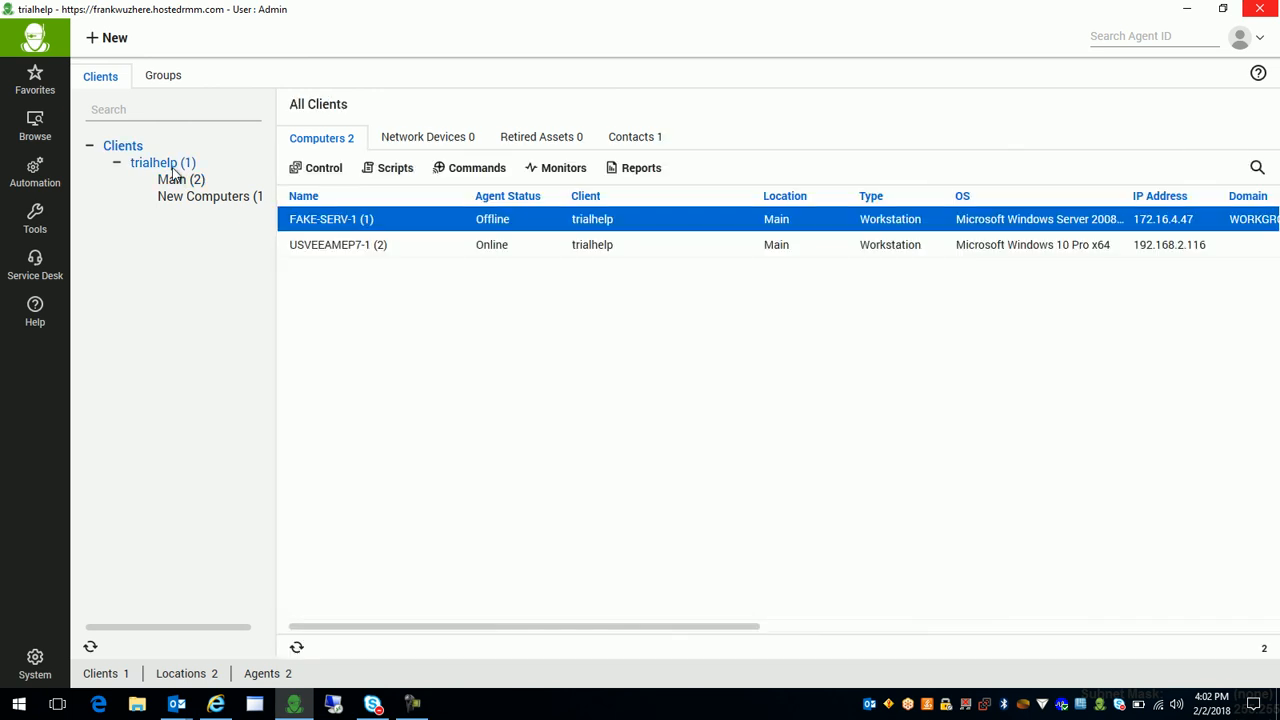
pyautogui.click(338, 244)
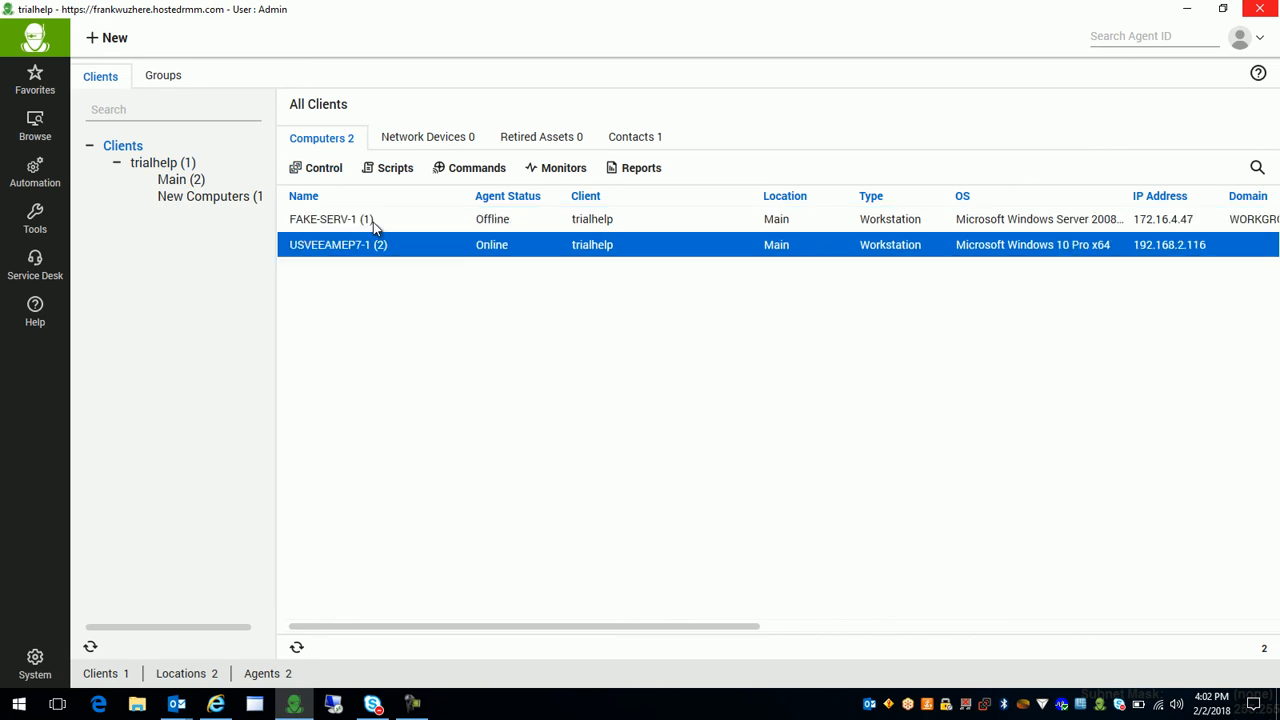